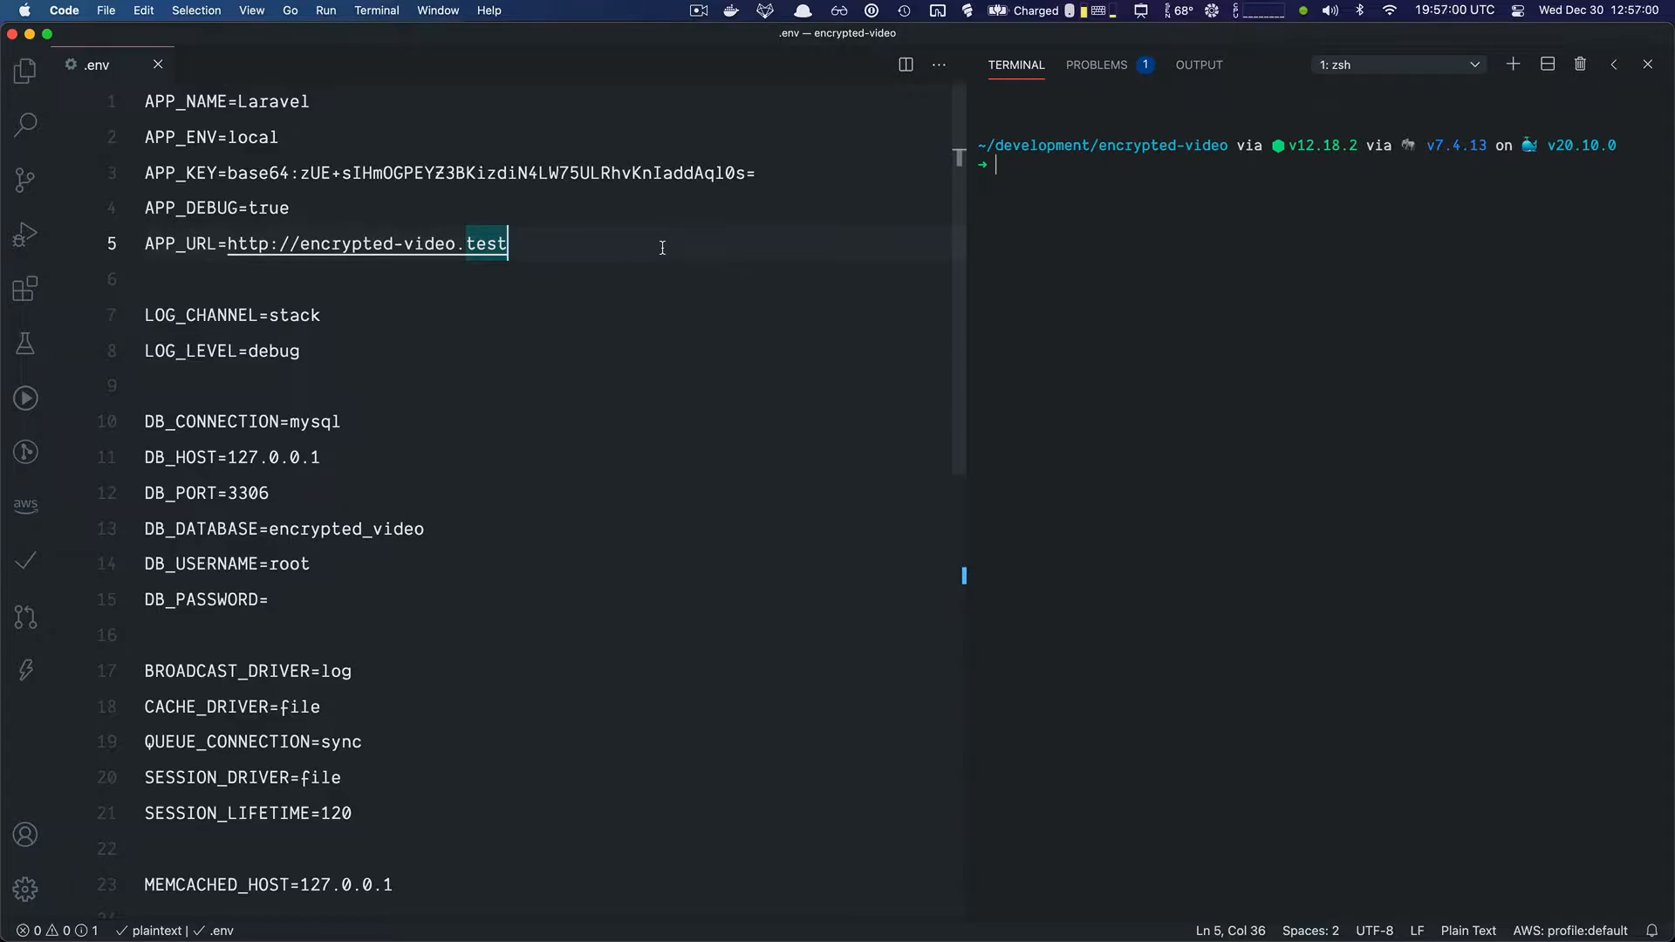
pyautogui.moveTo(1043, 266)
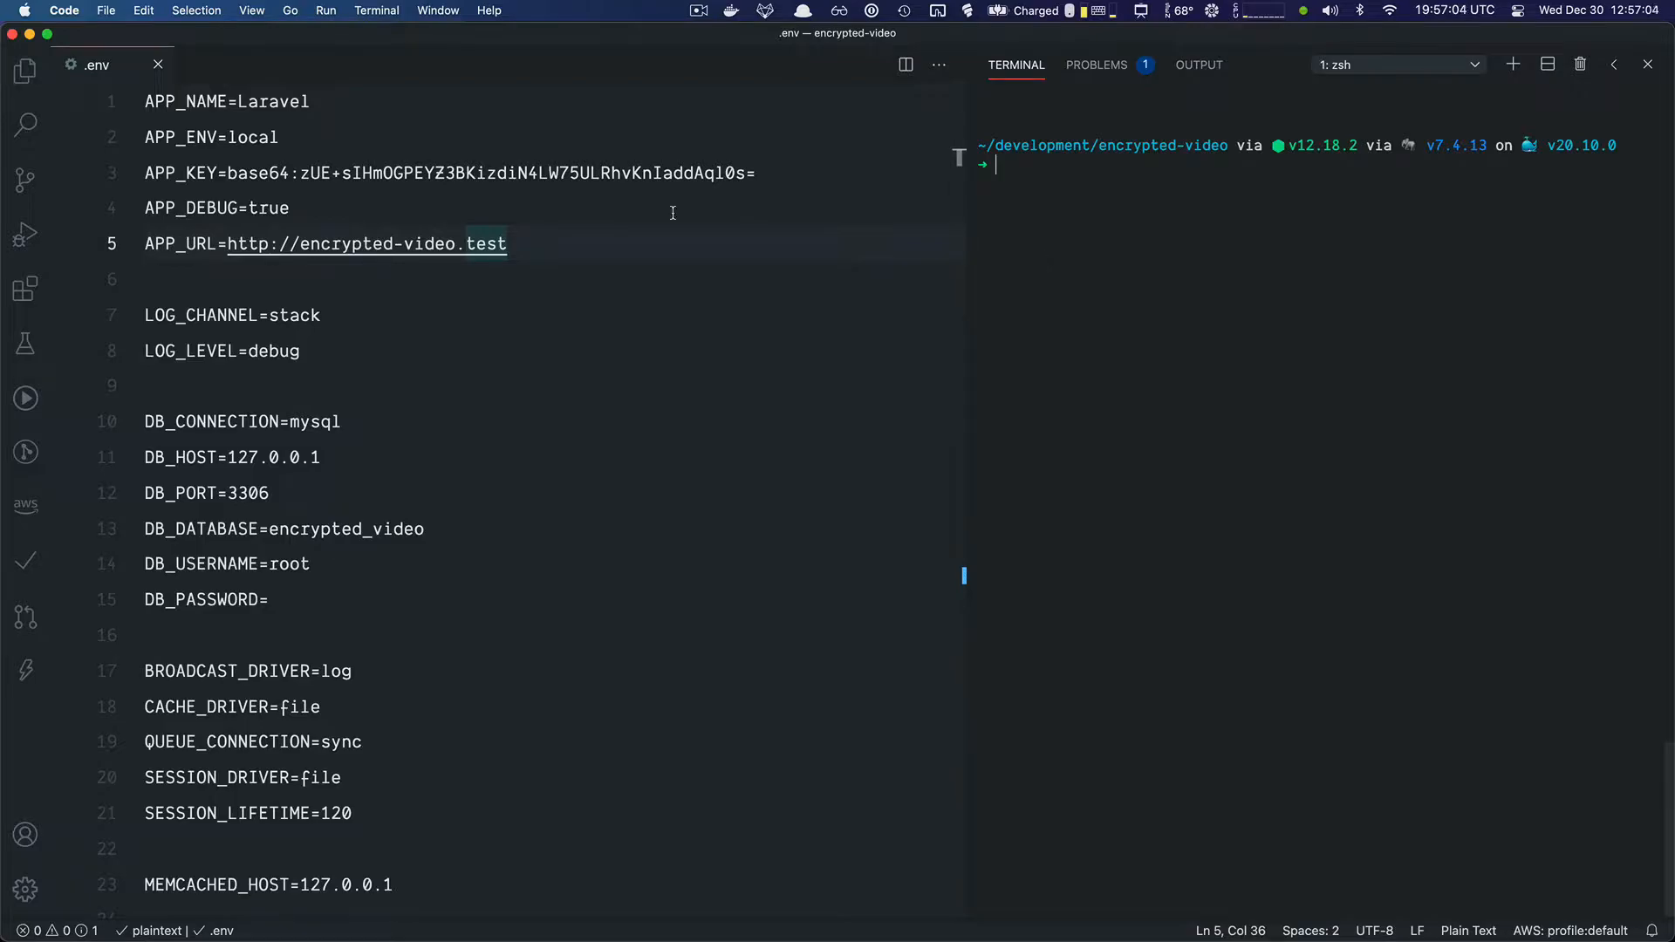
# - Review the .env file's APP_KEY, APP_URL domain and mysql connection values
pyautogui.moveTo(225, 173); pyautogui.dragTo(745, 173)
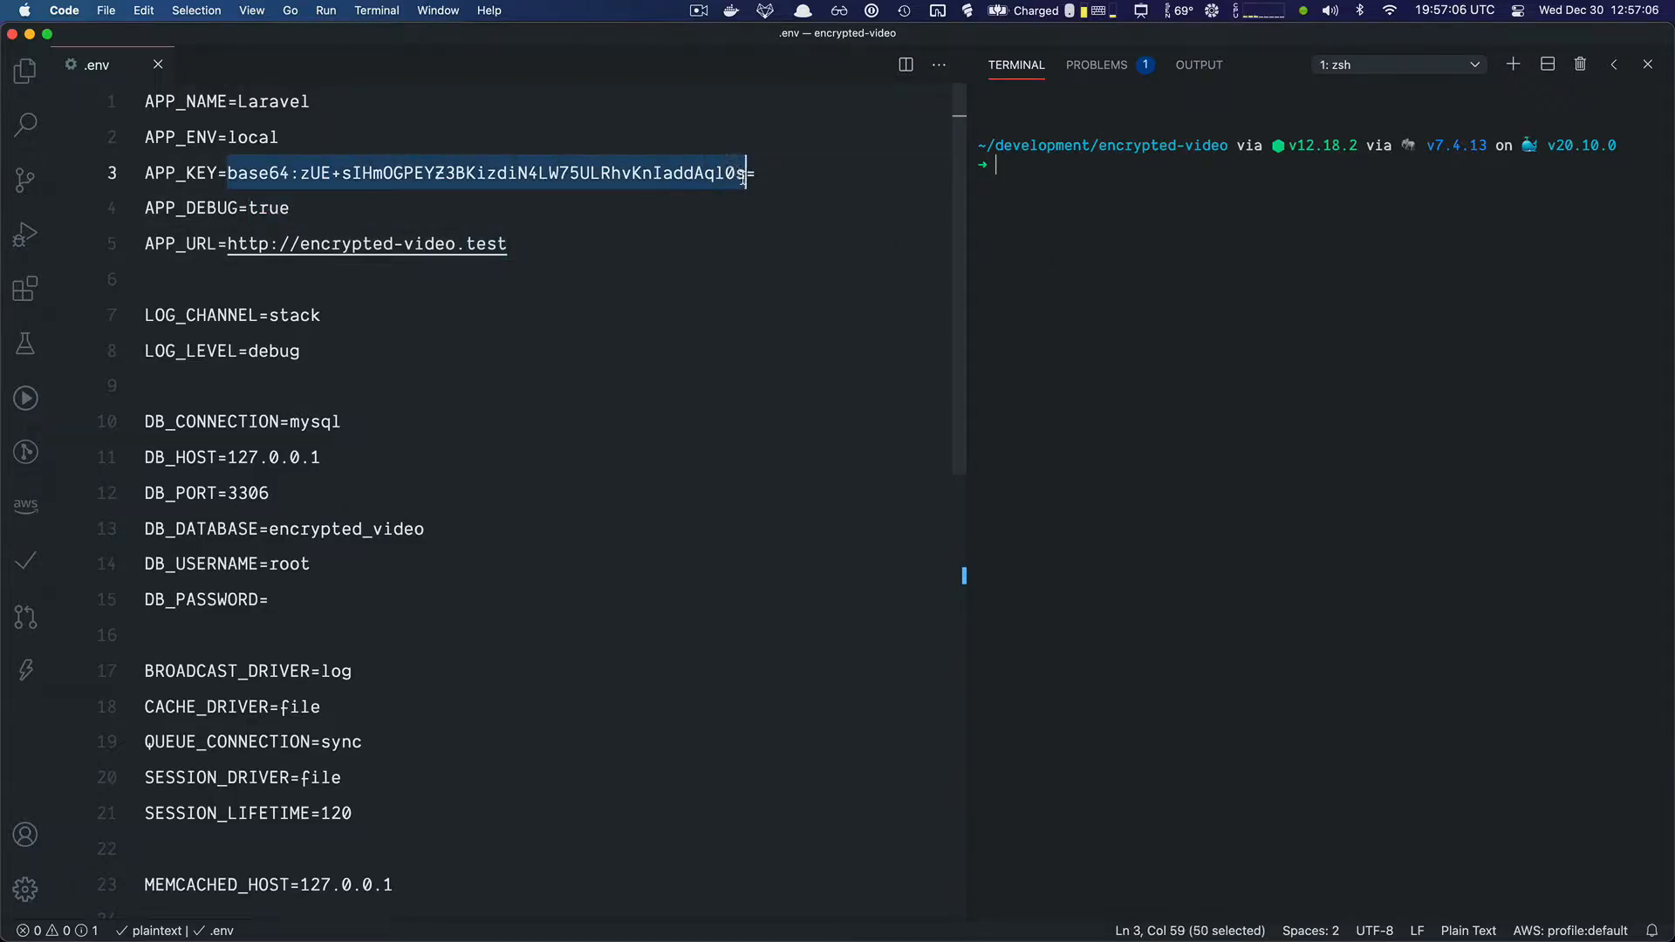
pyautogui.click(240, 245)
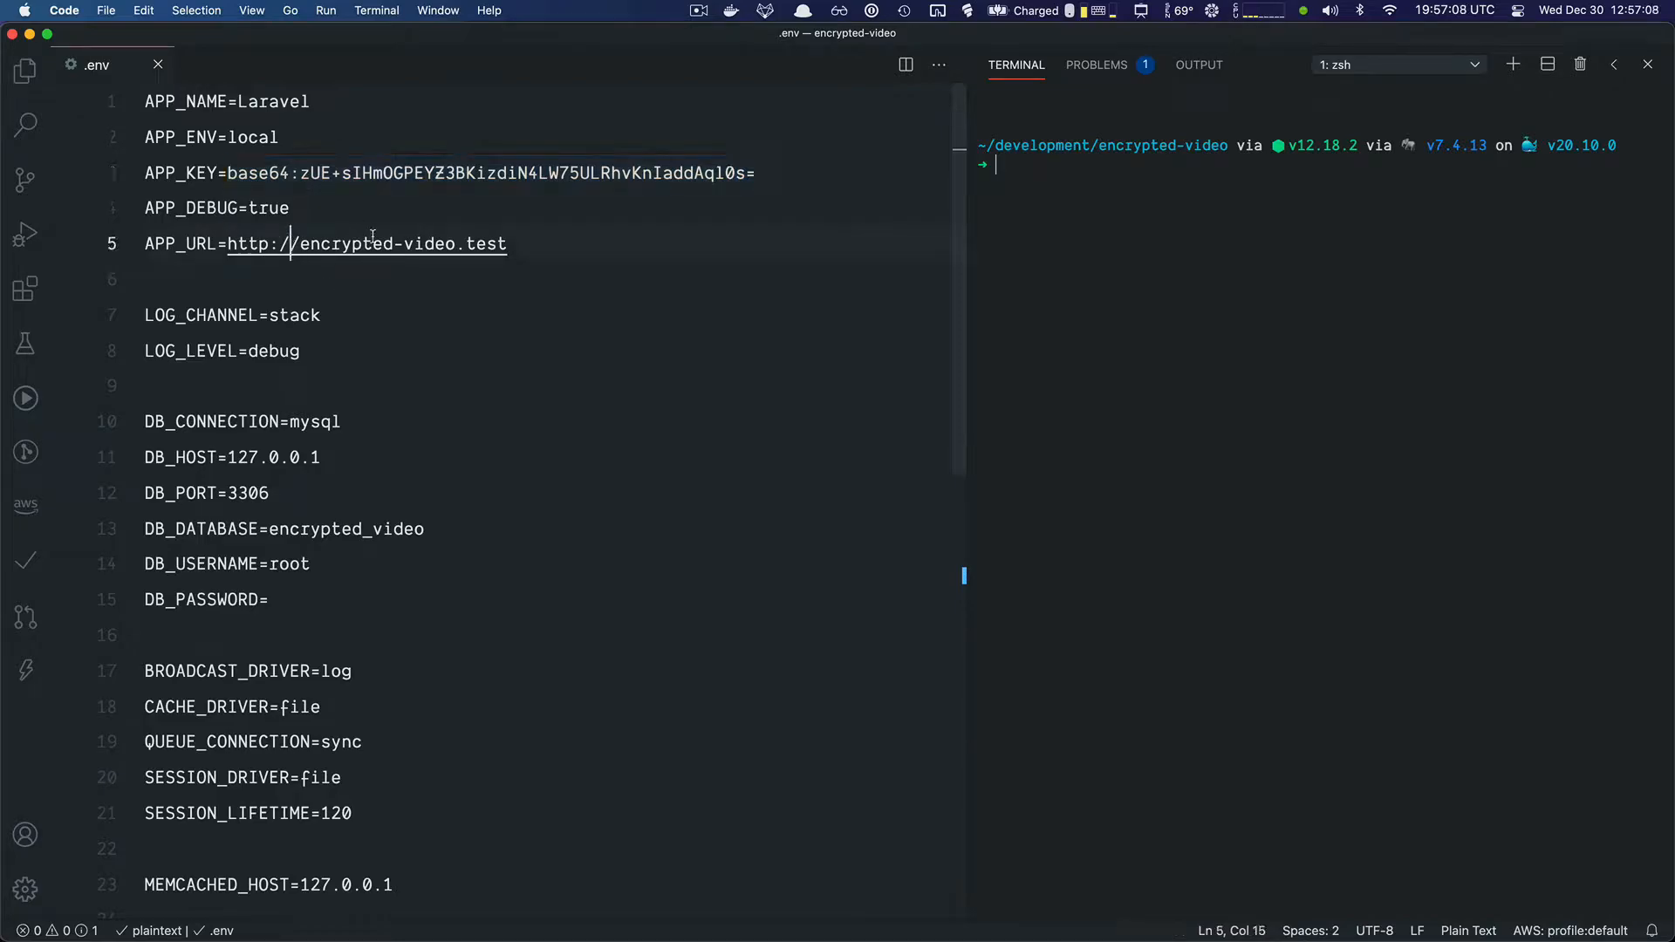
pyautogui.moveTo(321, 244); pyautogui.dragTo(508, 244)
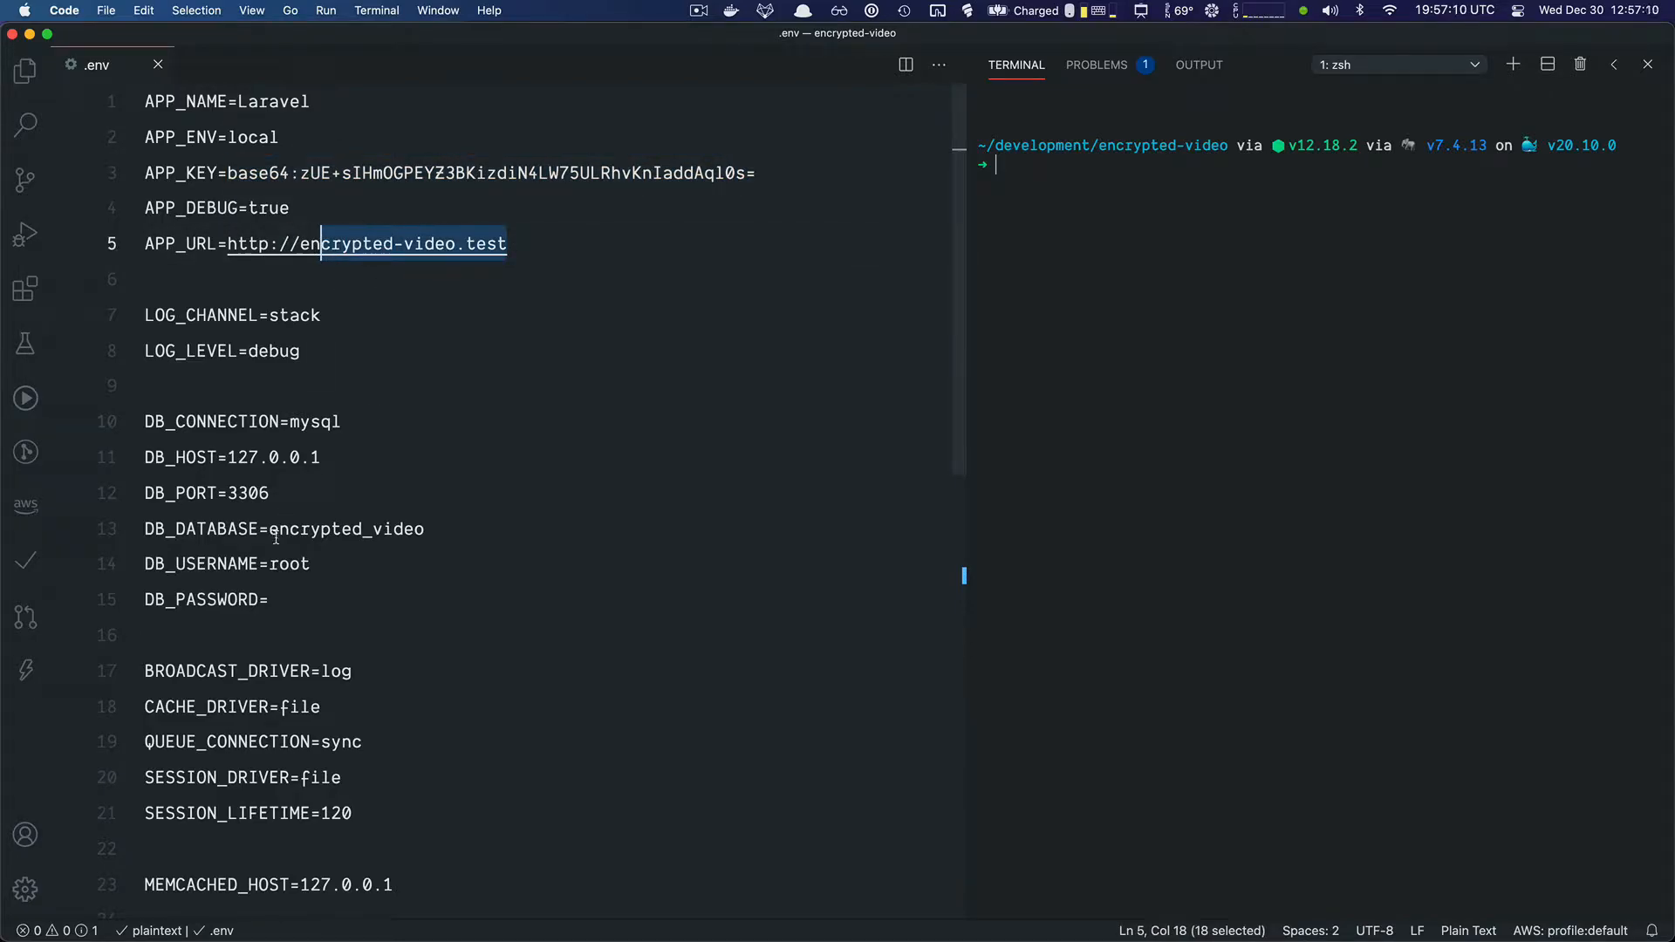
pyautogui.doubleClick(346, 529)
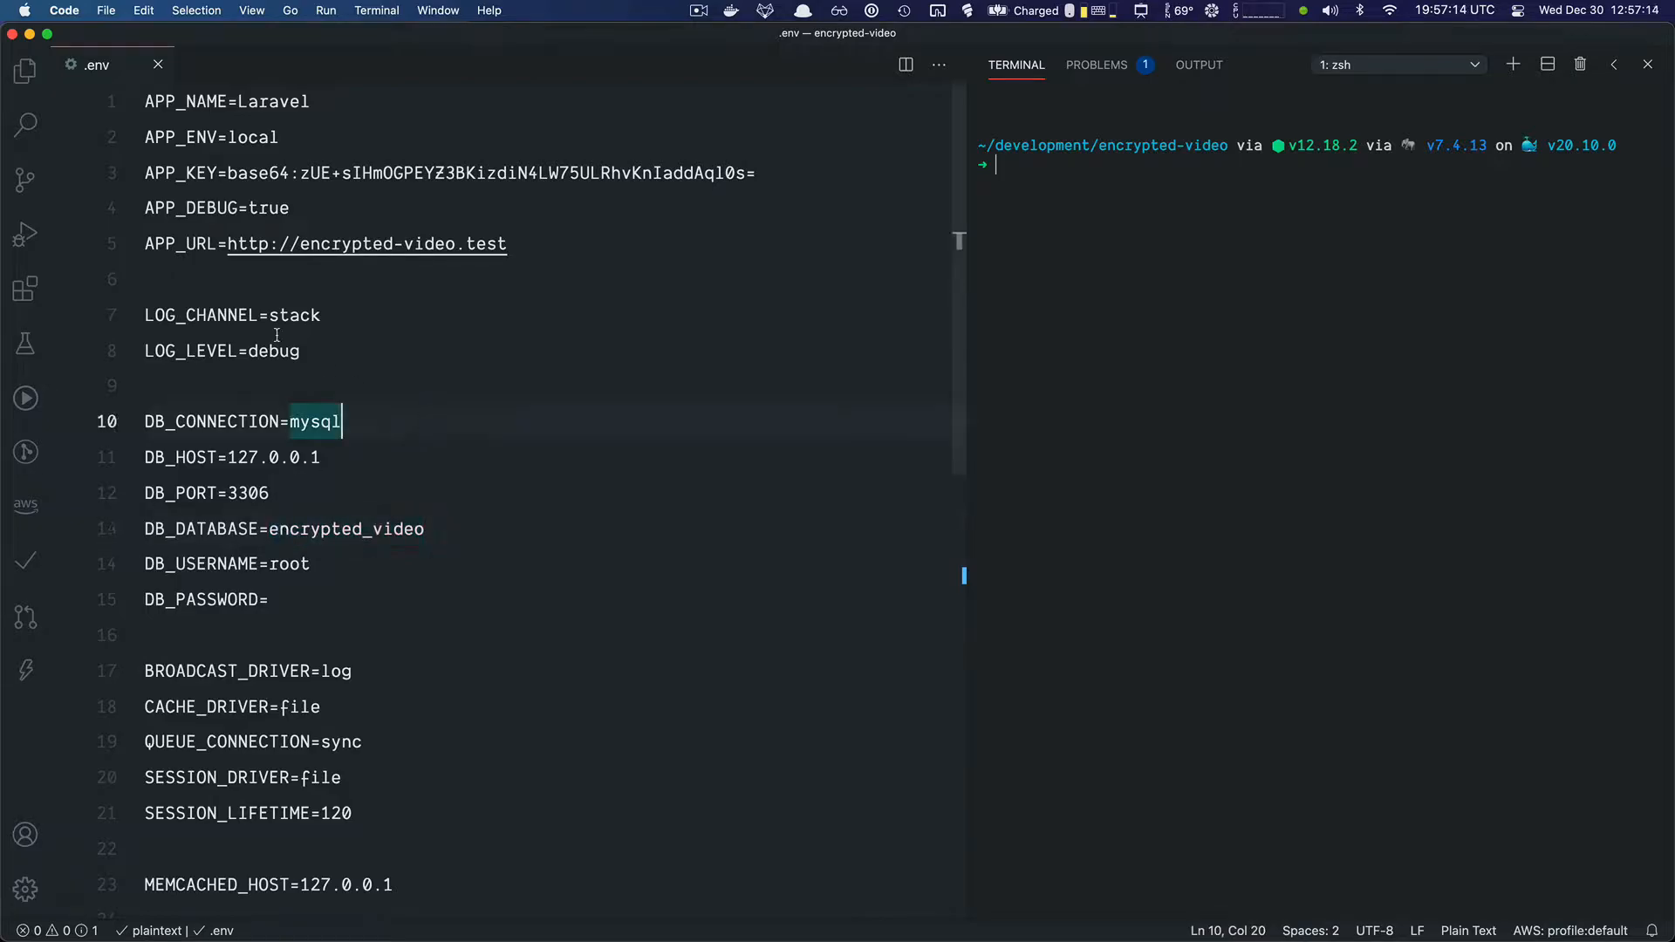
# - Add a $table->text('secret_value') column to the users table migration
pyautogui.click(30, 93)
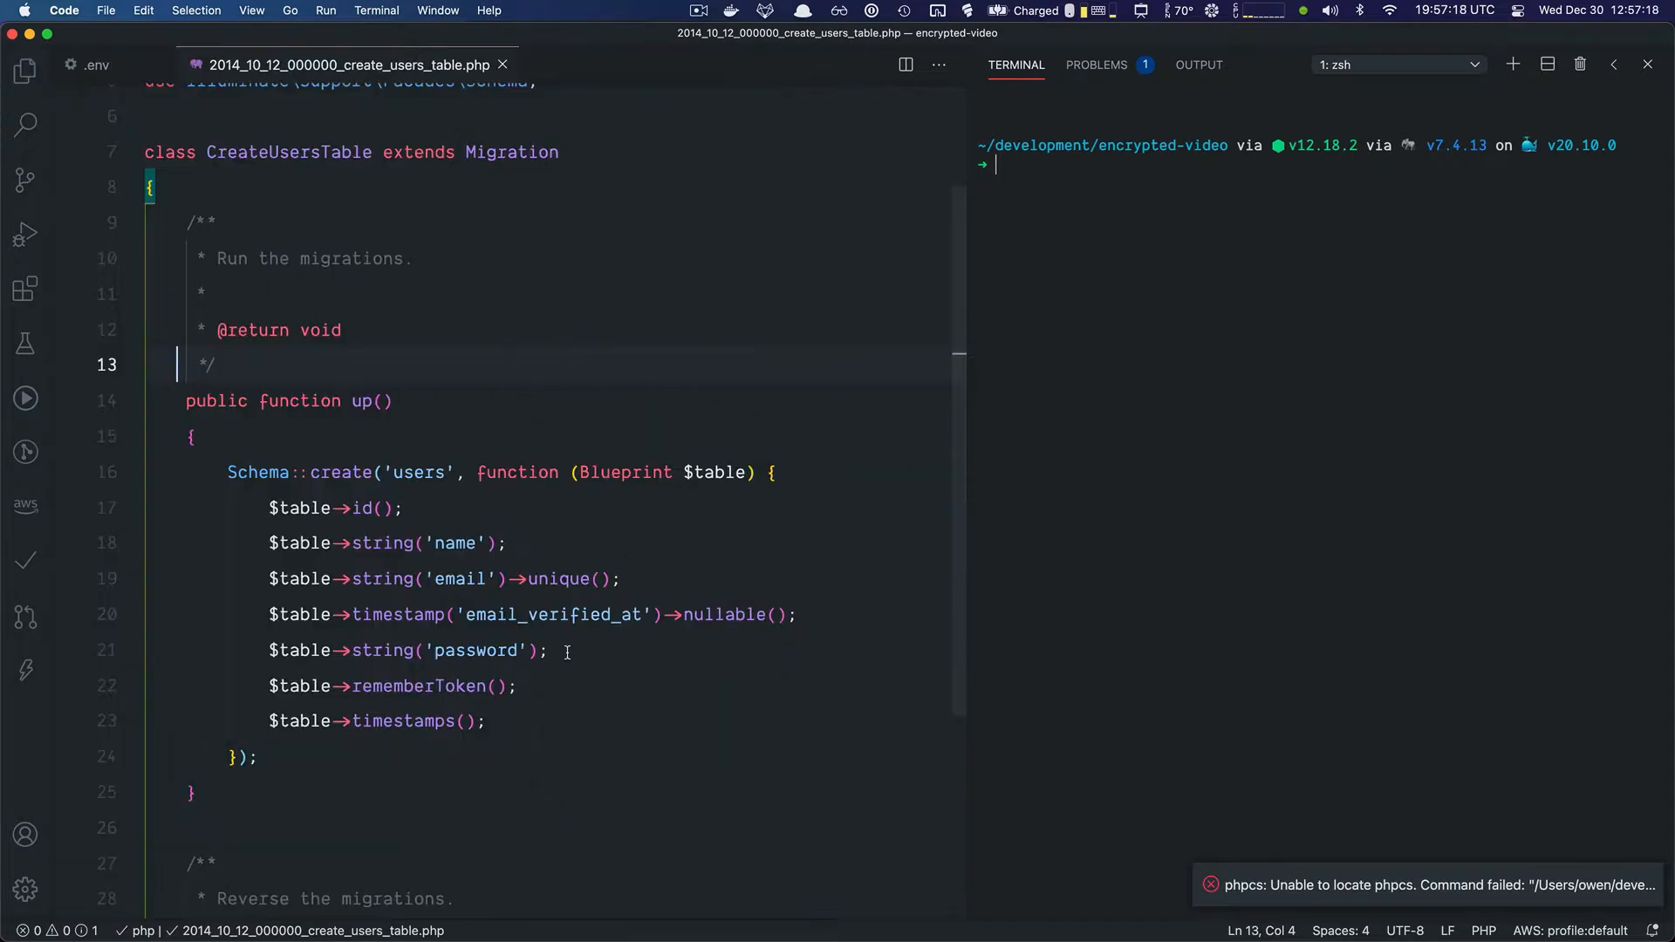
pyautogui.write("$table->text('secret_value');")
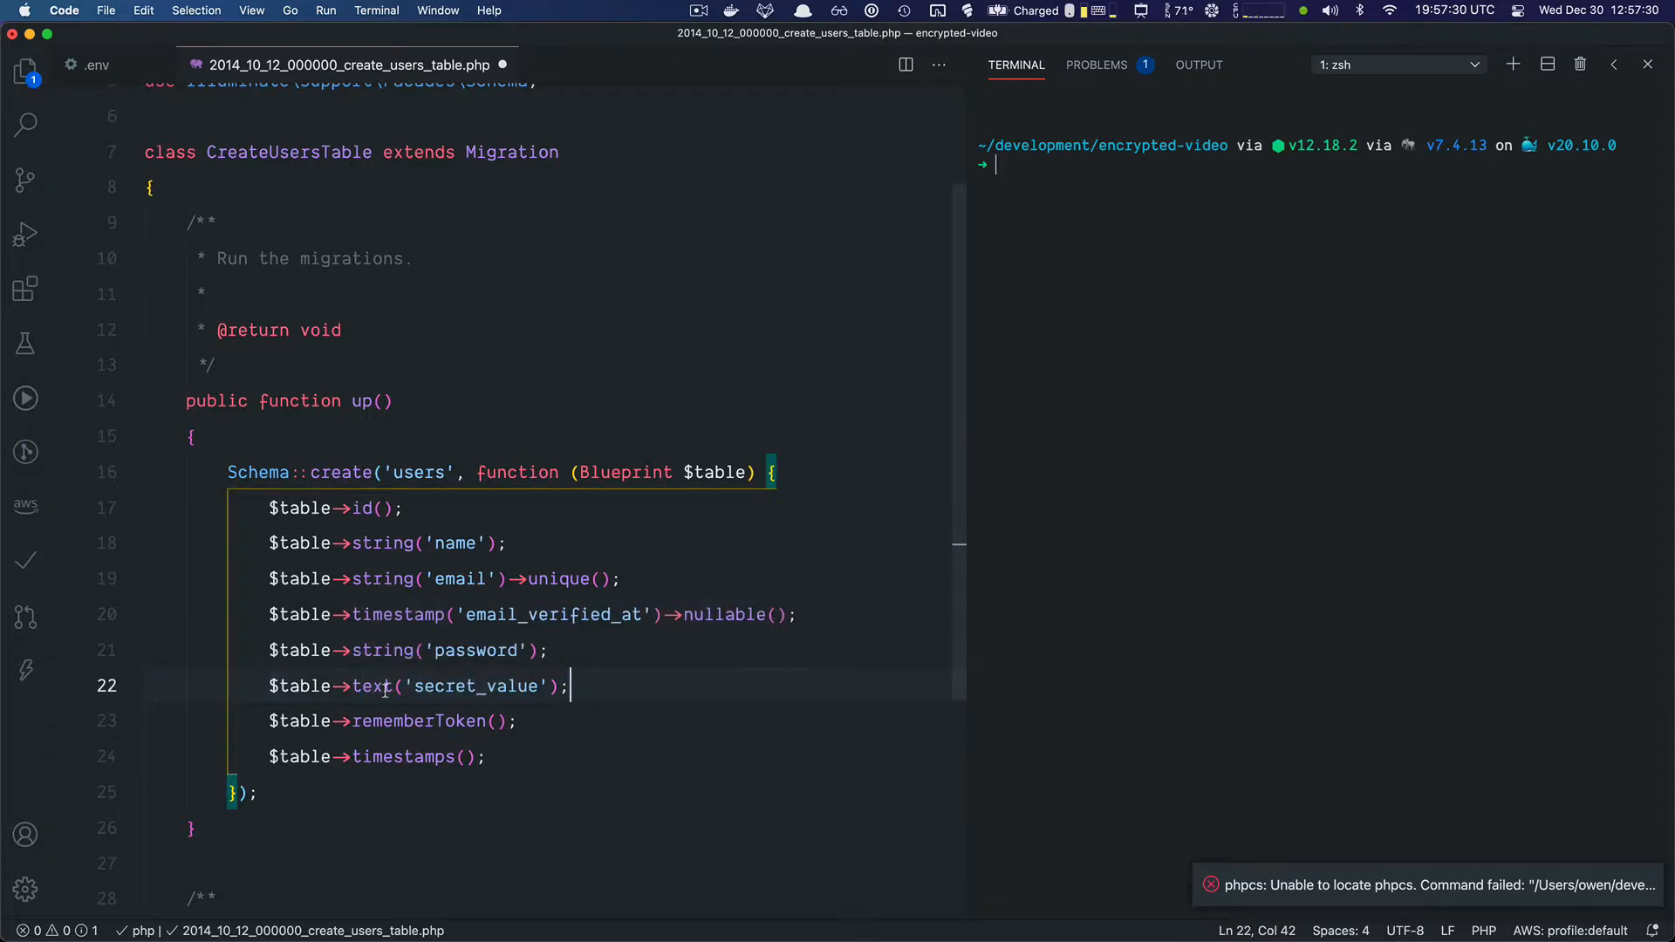
pyautogui.doubleClick(471, 687)
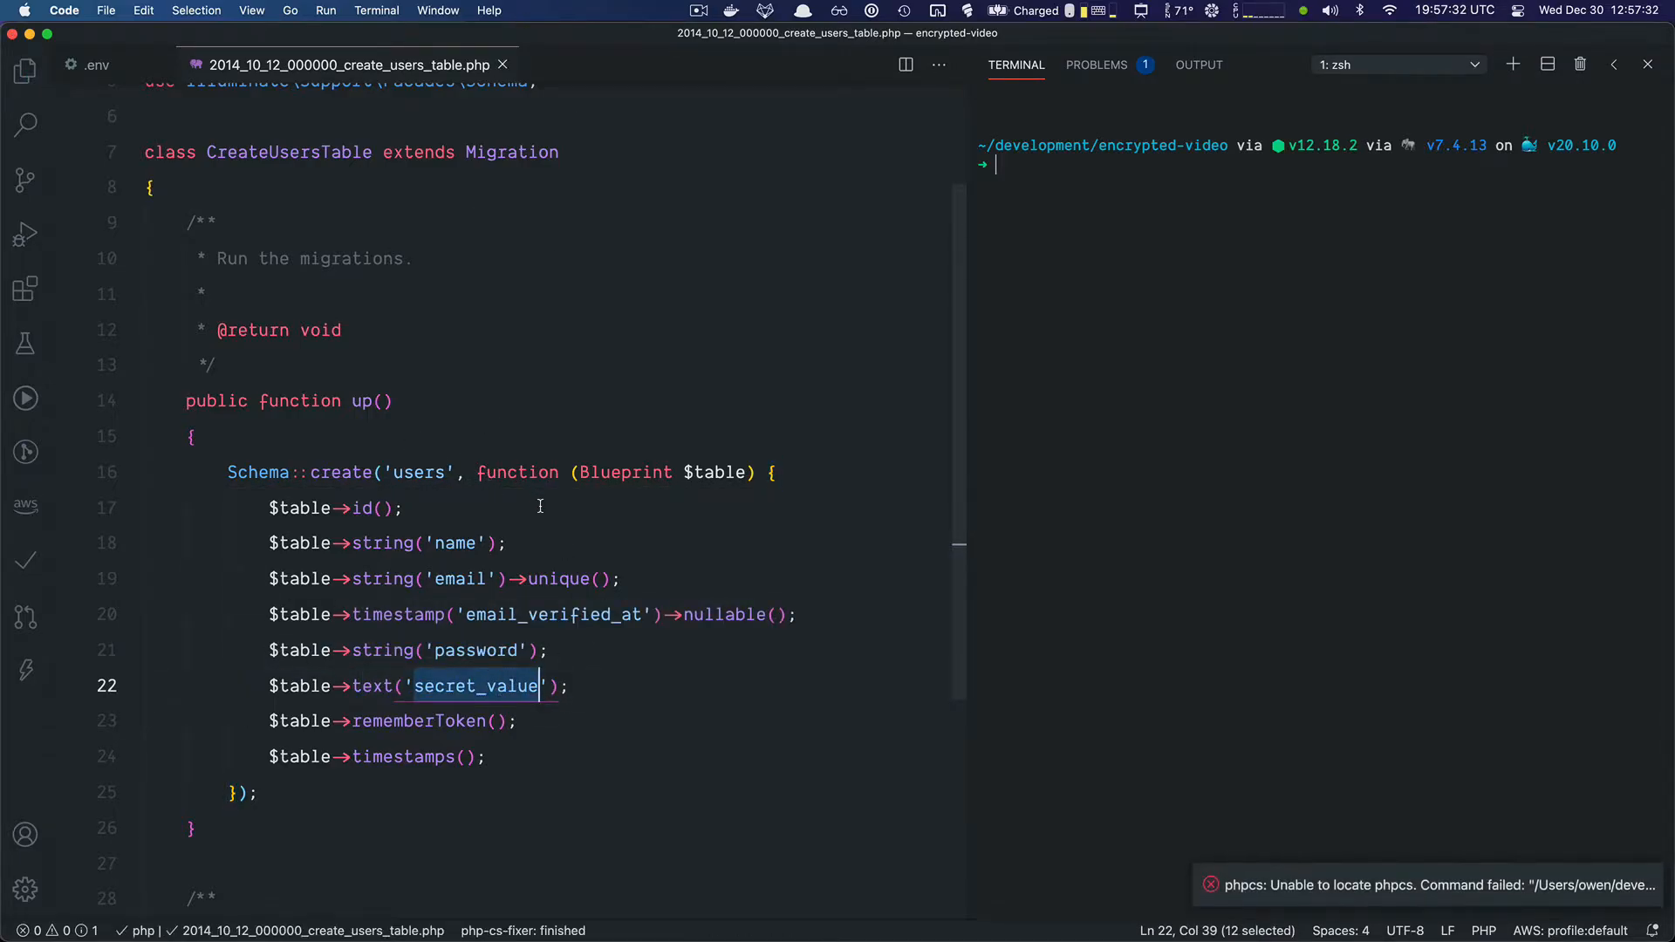
# - Run 'art migrate' in the integrated terminal and clear it afterwards
pyautogui.write('ar')
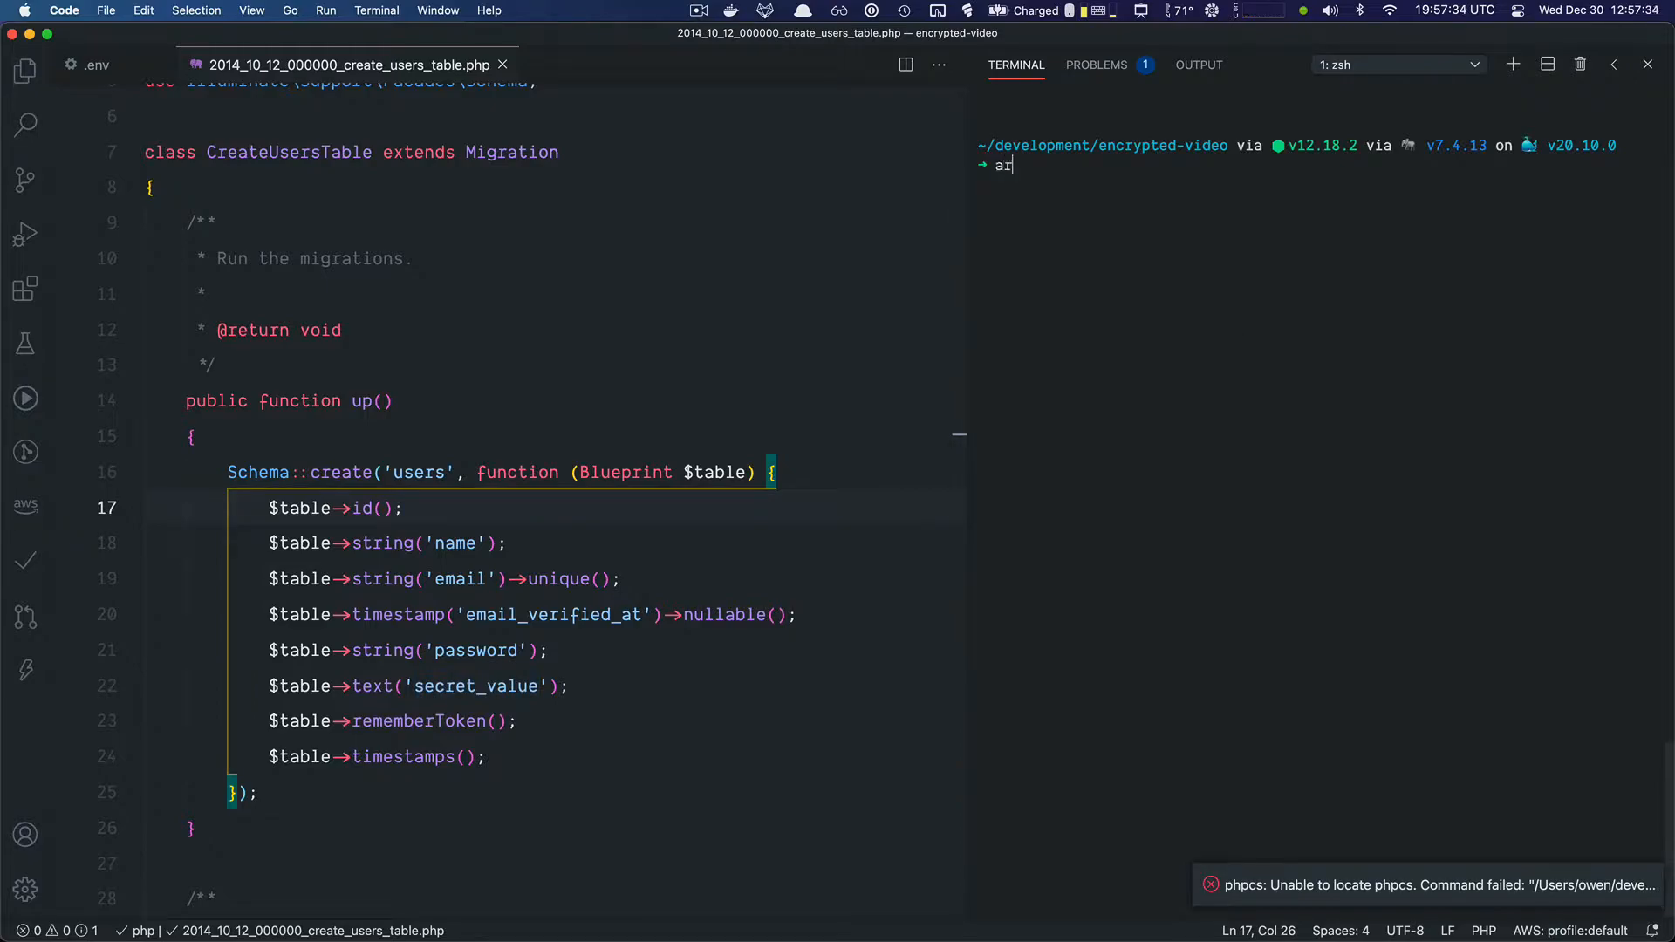
pyautogui.press('Enter')
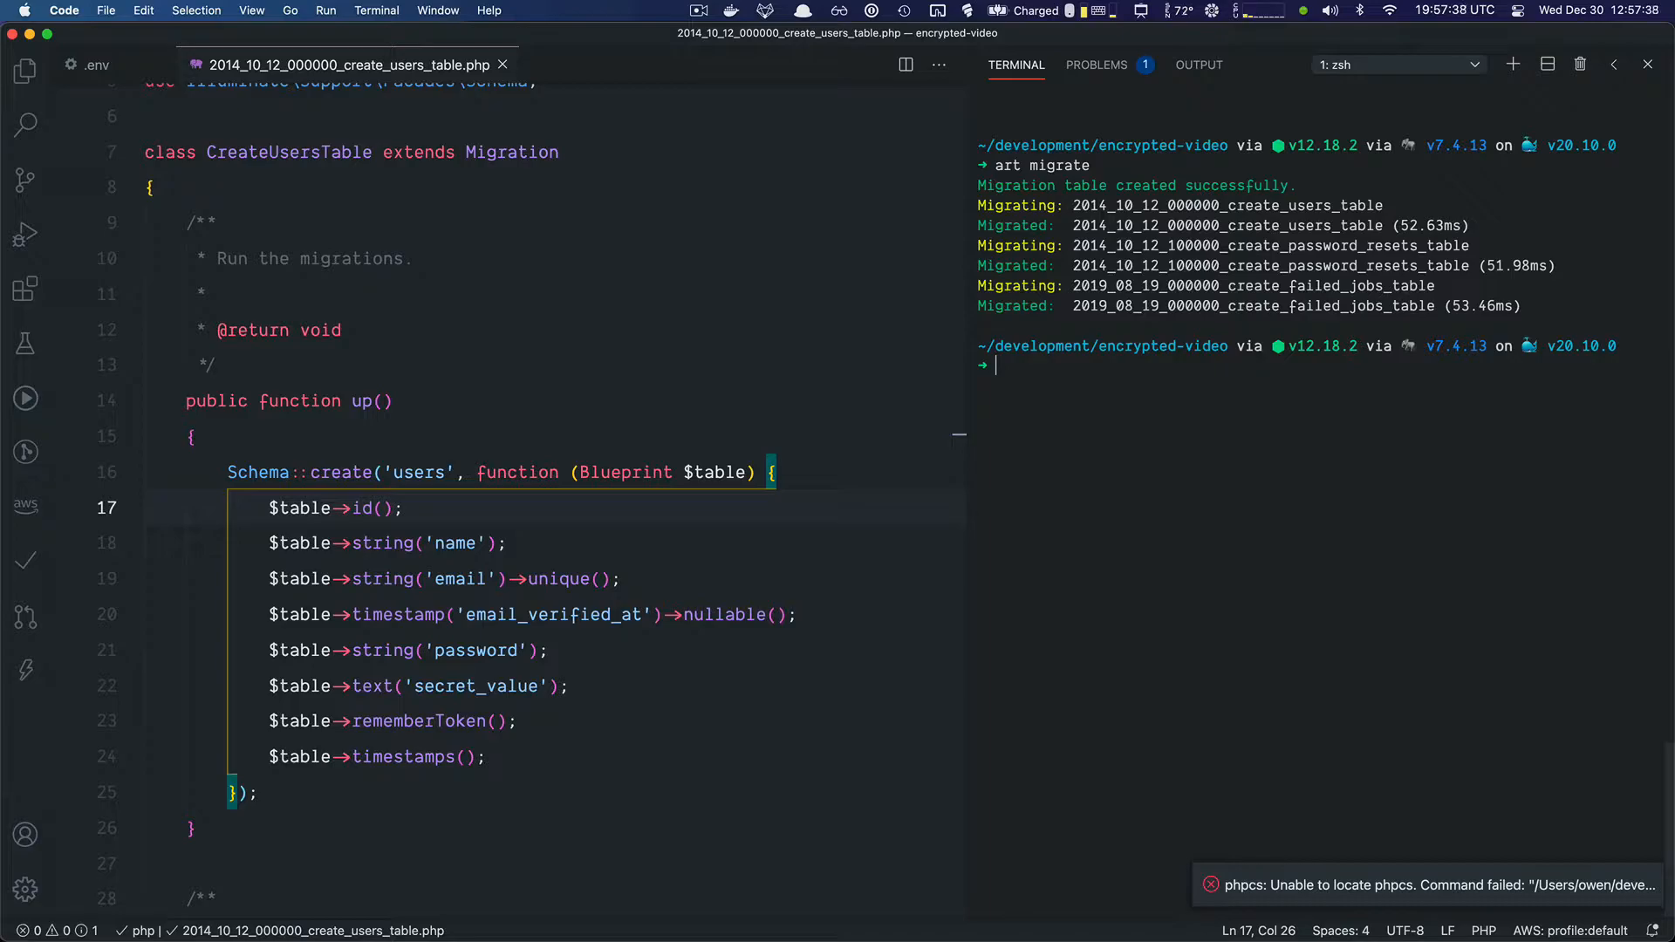
pyautogui.write('clear')
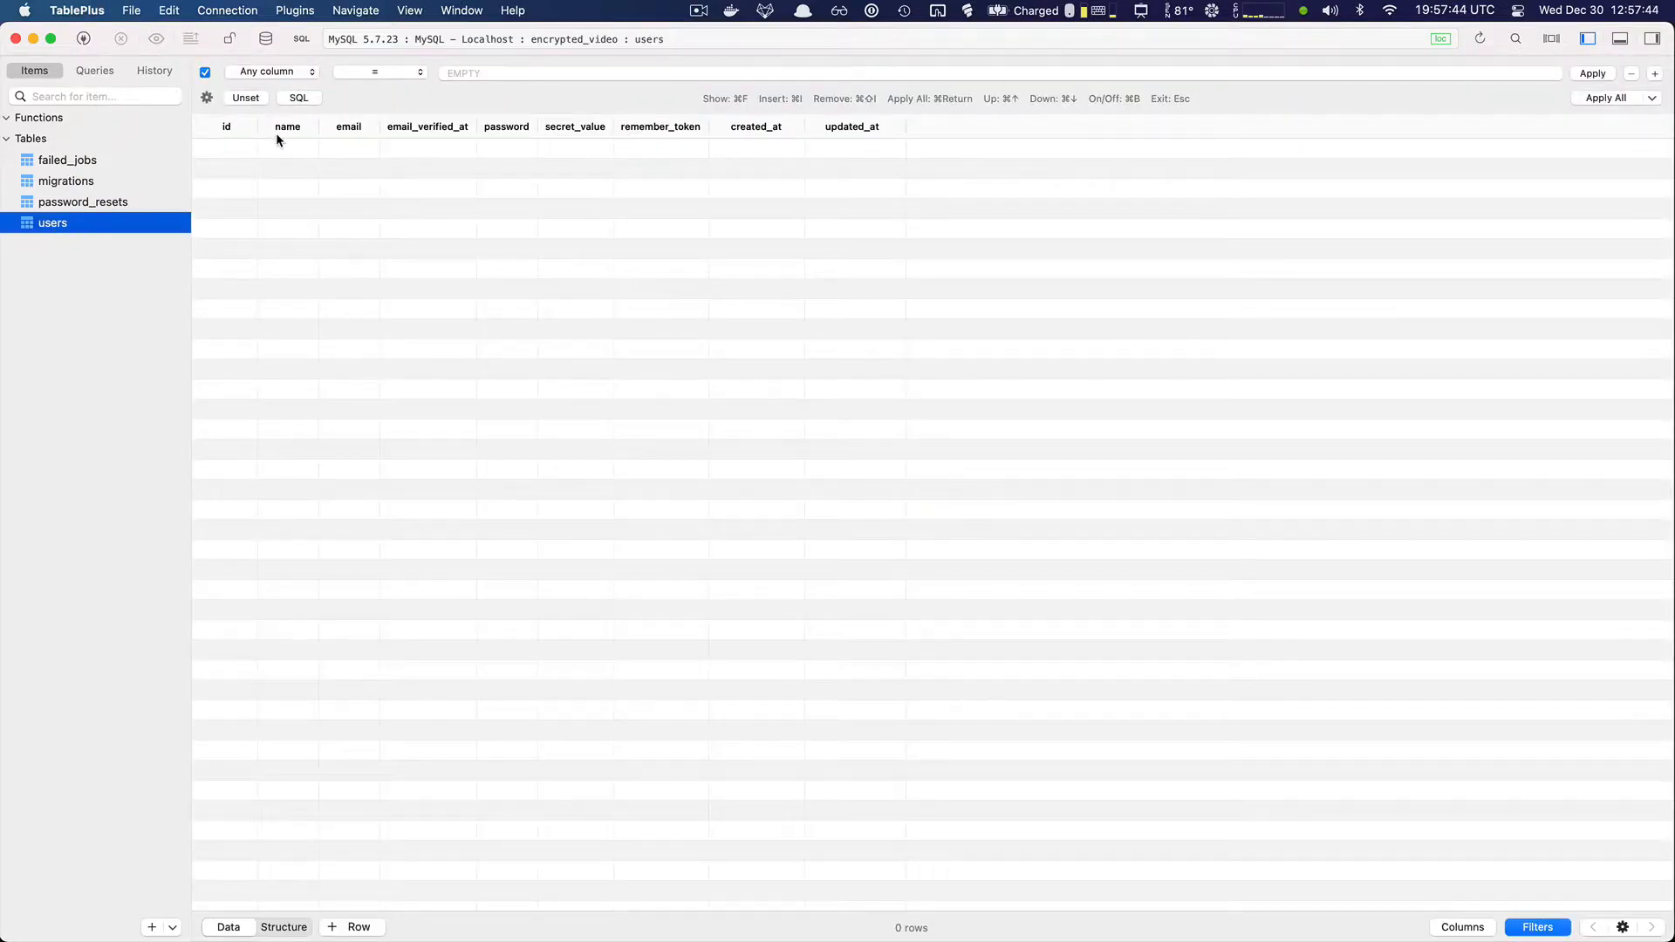
pyautogui.moveTo(581, 171)
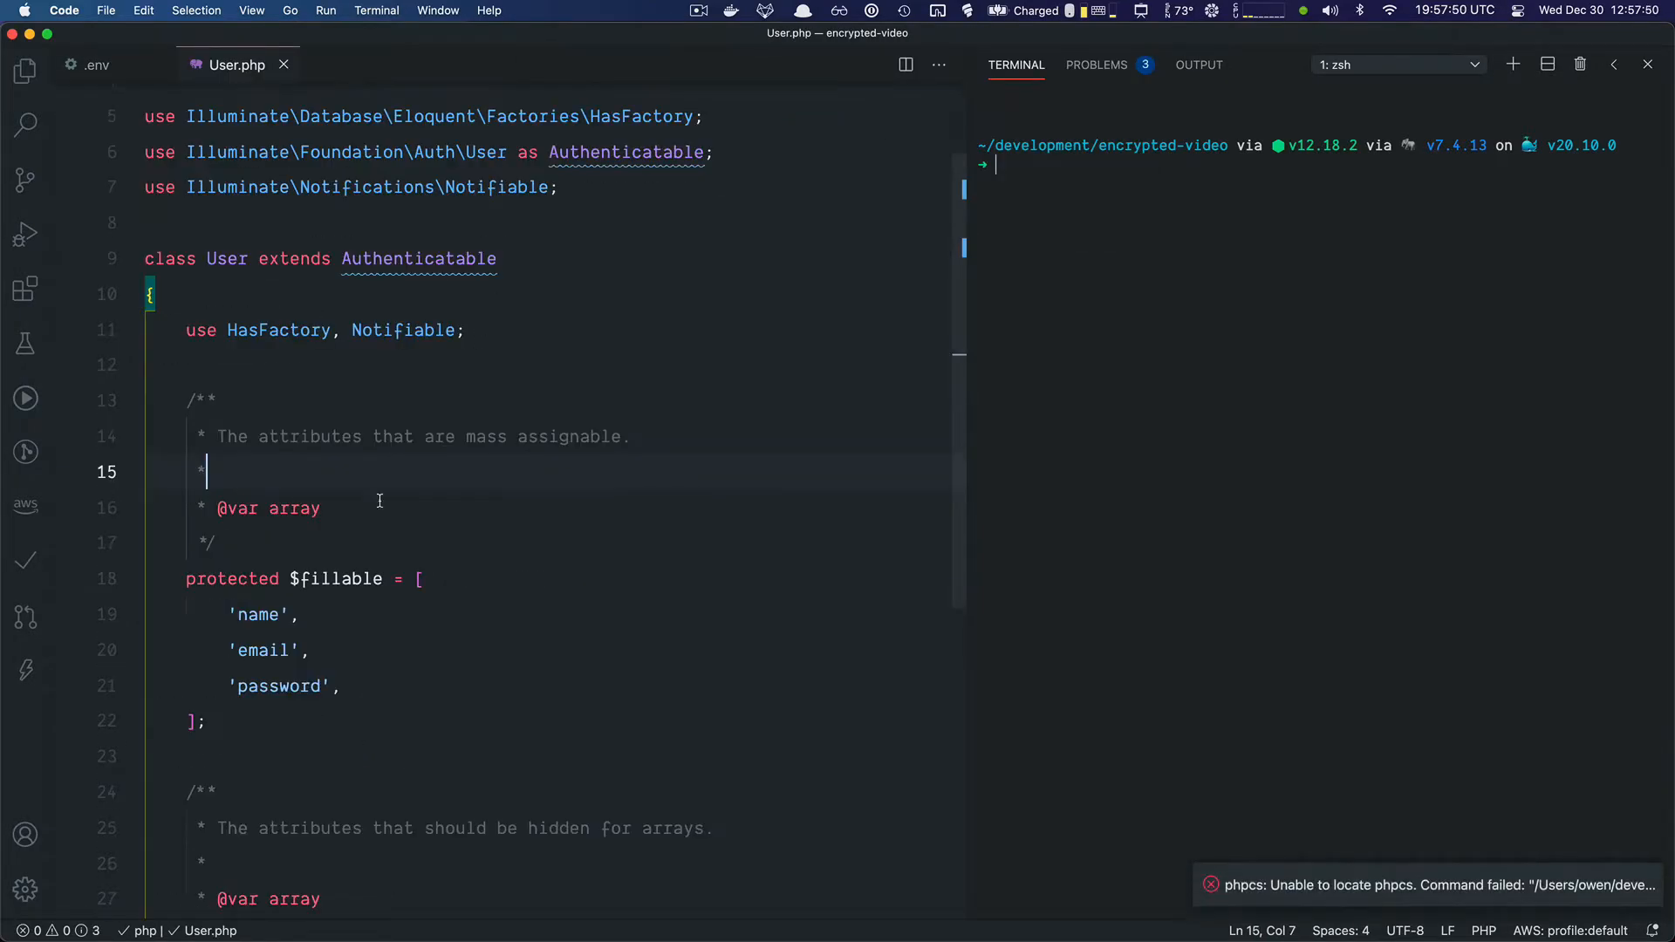
# - Add 'secret_value' to the User model's $fillable array, then head to Tinkerwell
pyautogui.write("'secret_value'")
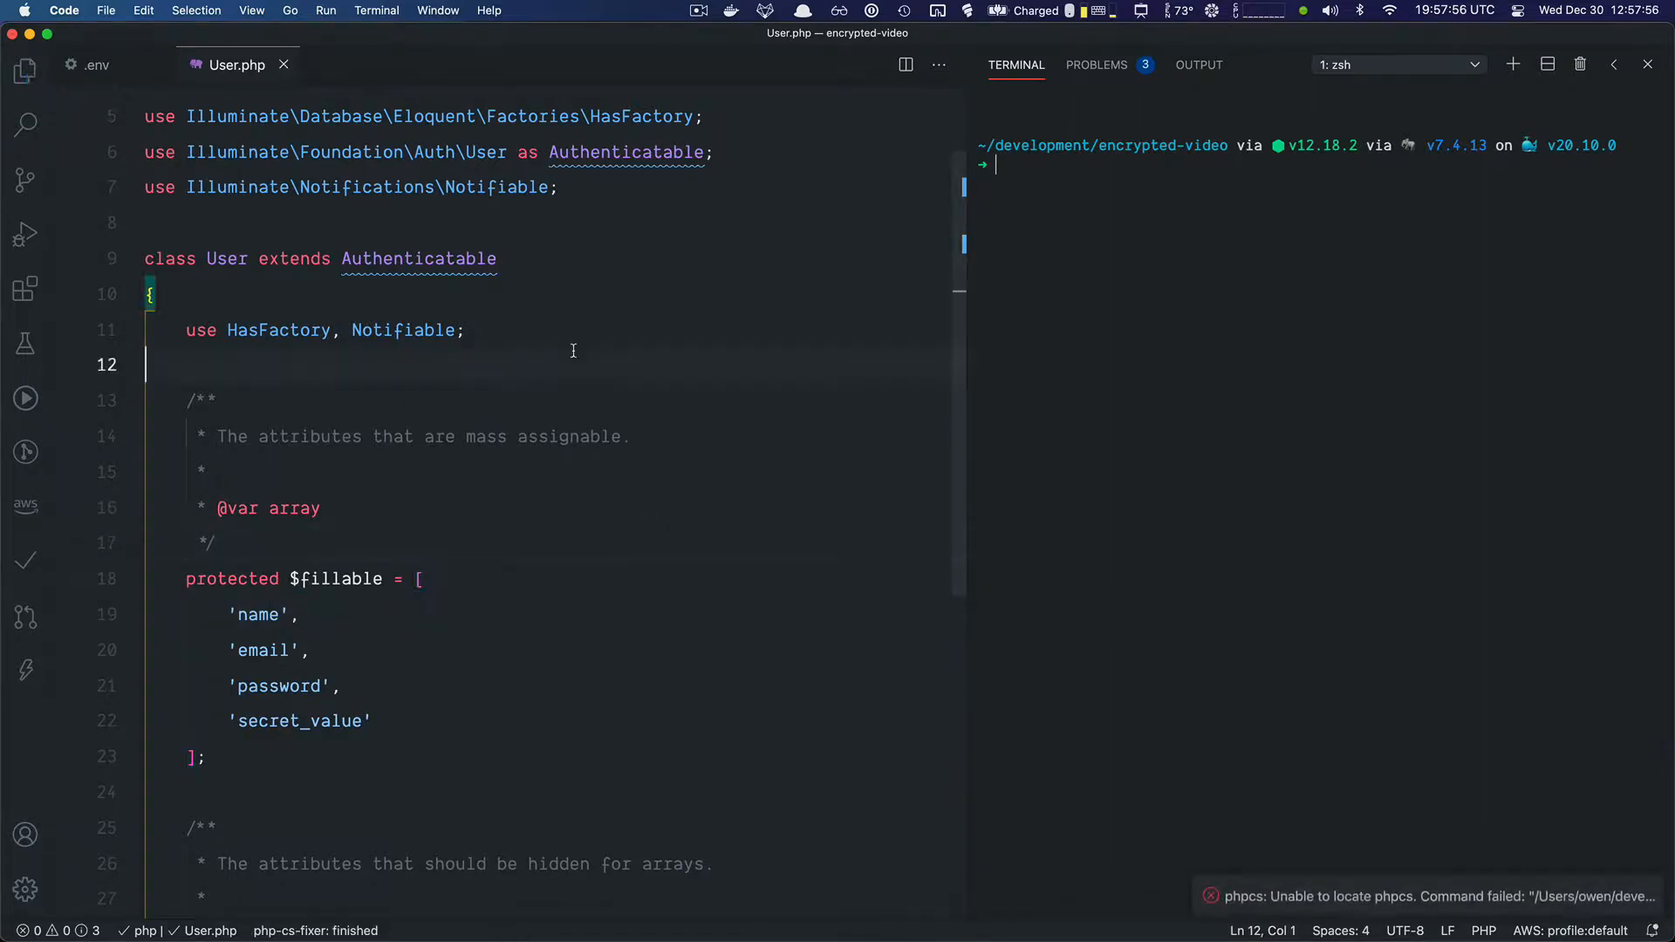
pyautogui.moveTo(401, 330)
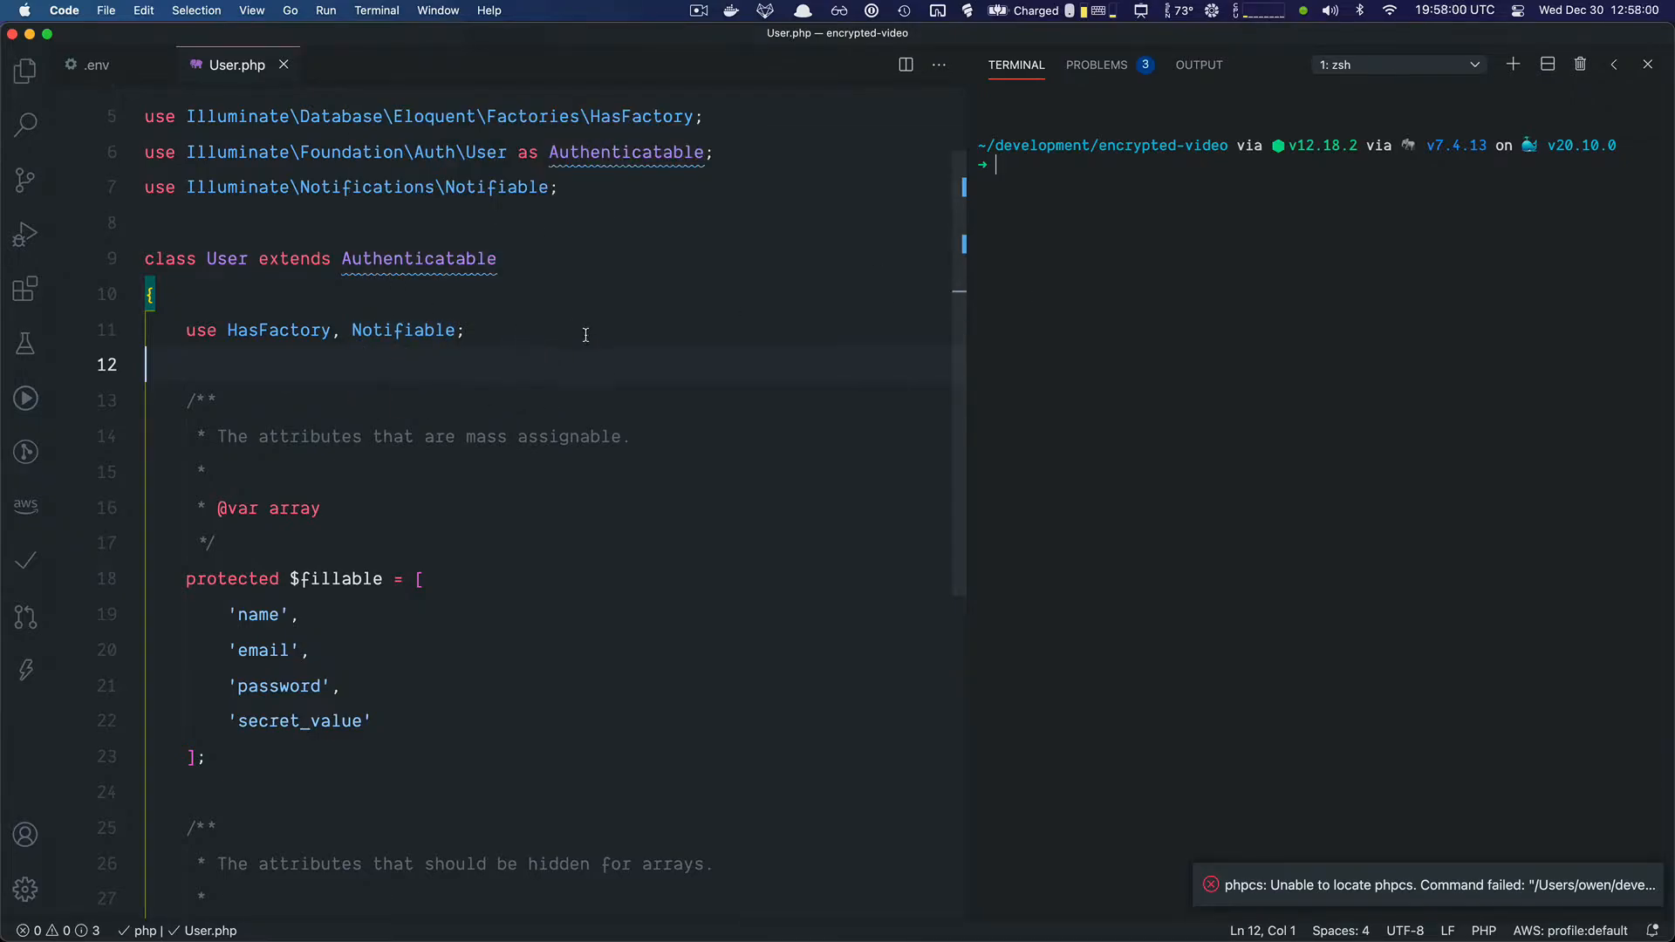
pyautogui.press('Cmd+Tab')
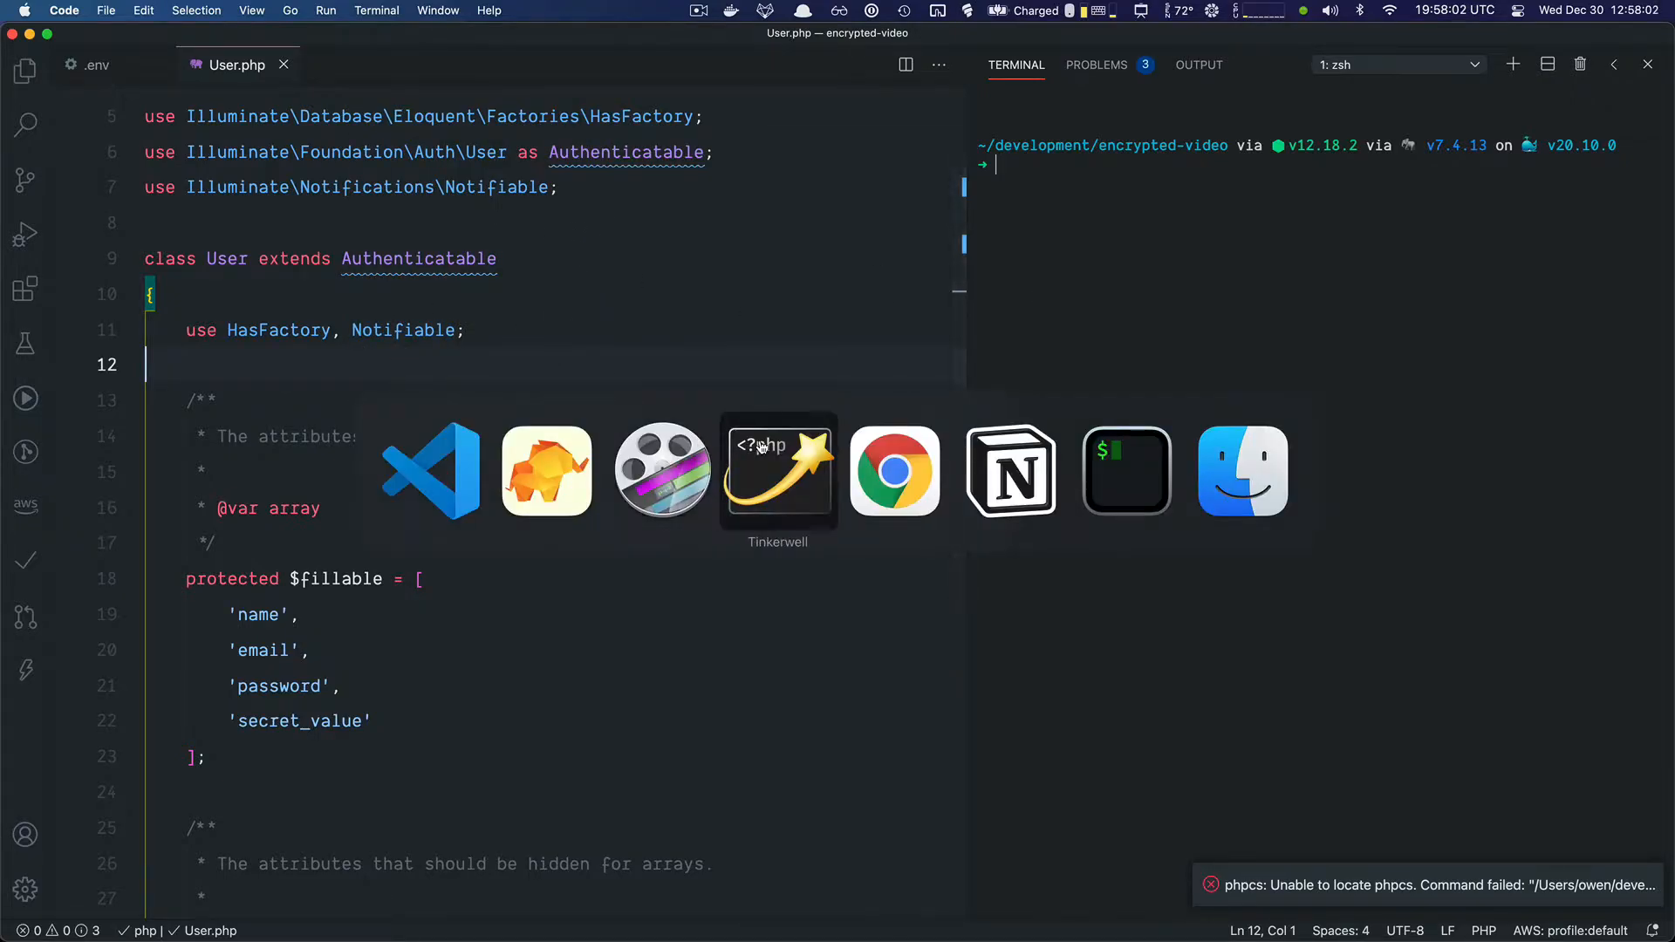
pyautogui.click(779, 472)
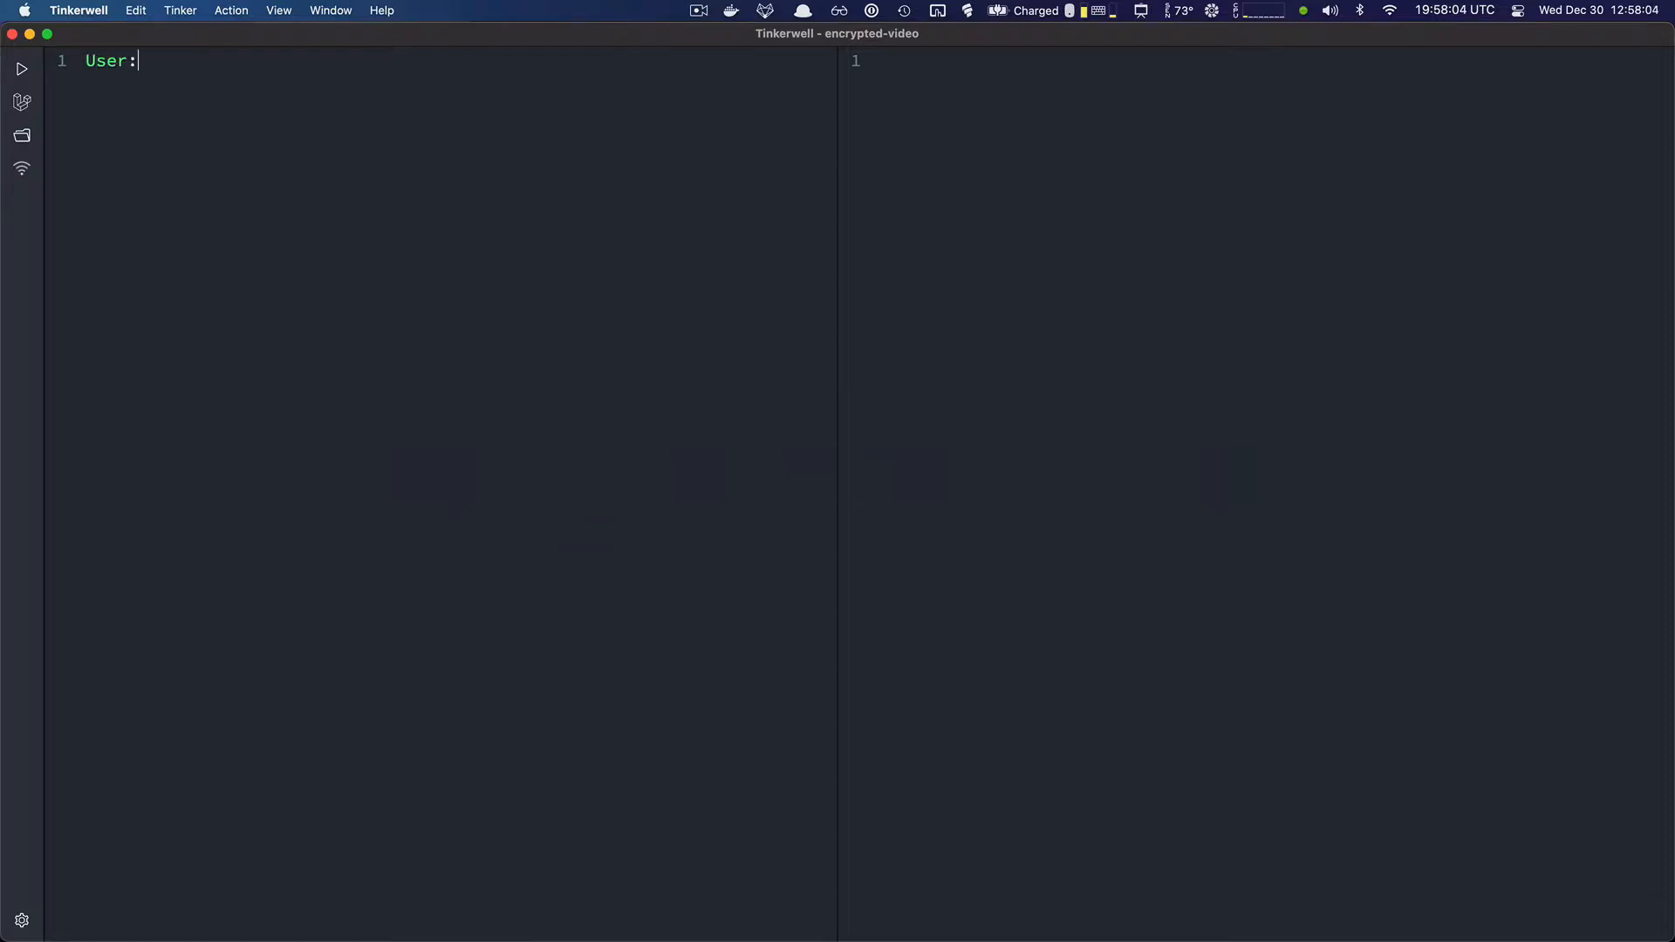
pyautogui.write(':factory()-')
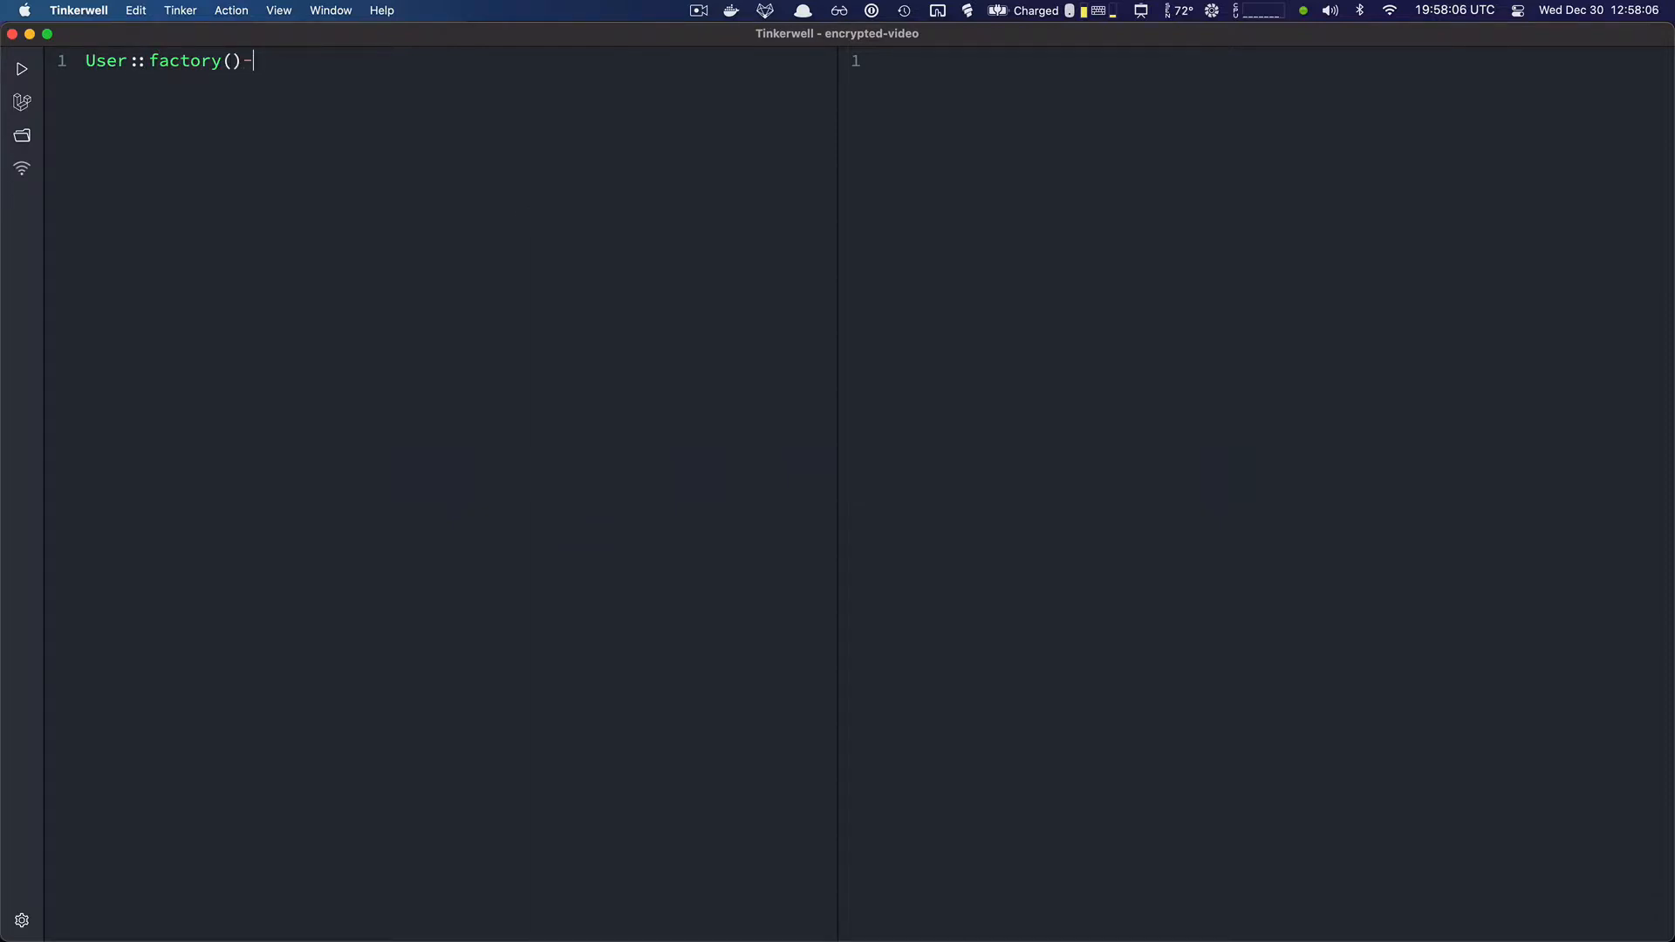
pyautogui.write('>create([')
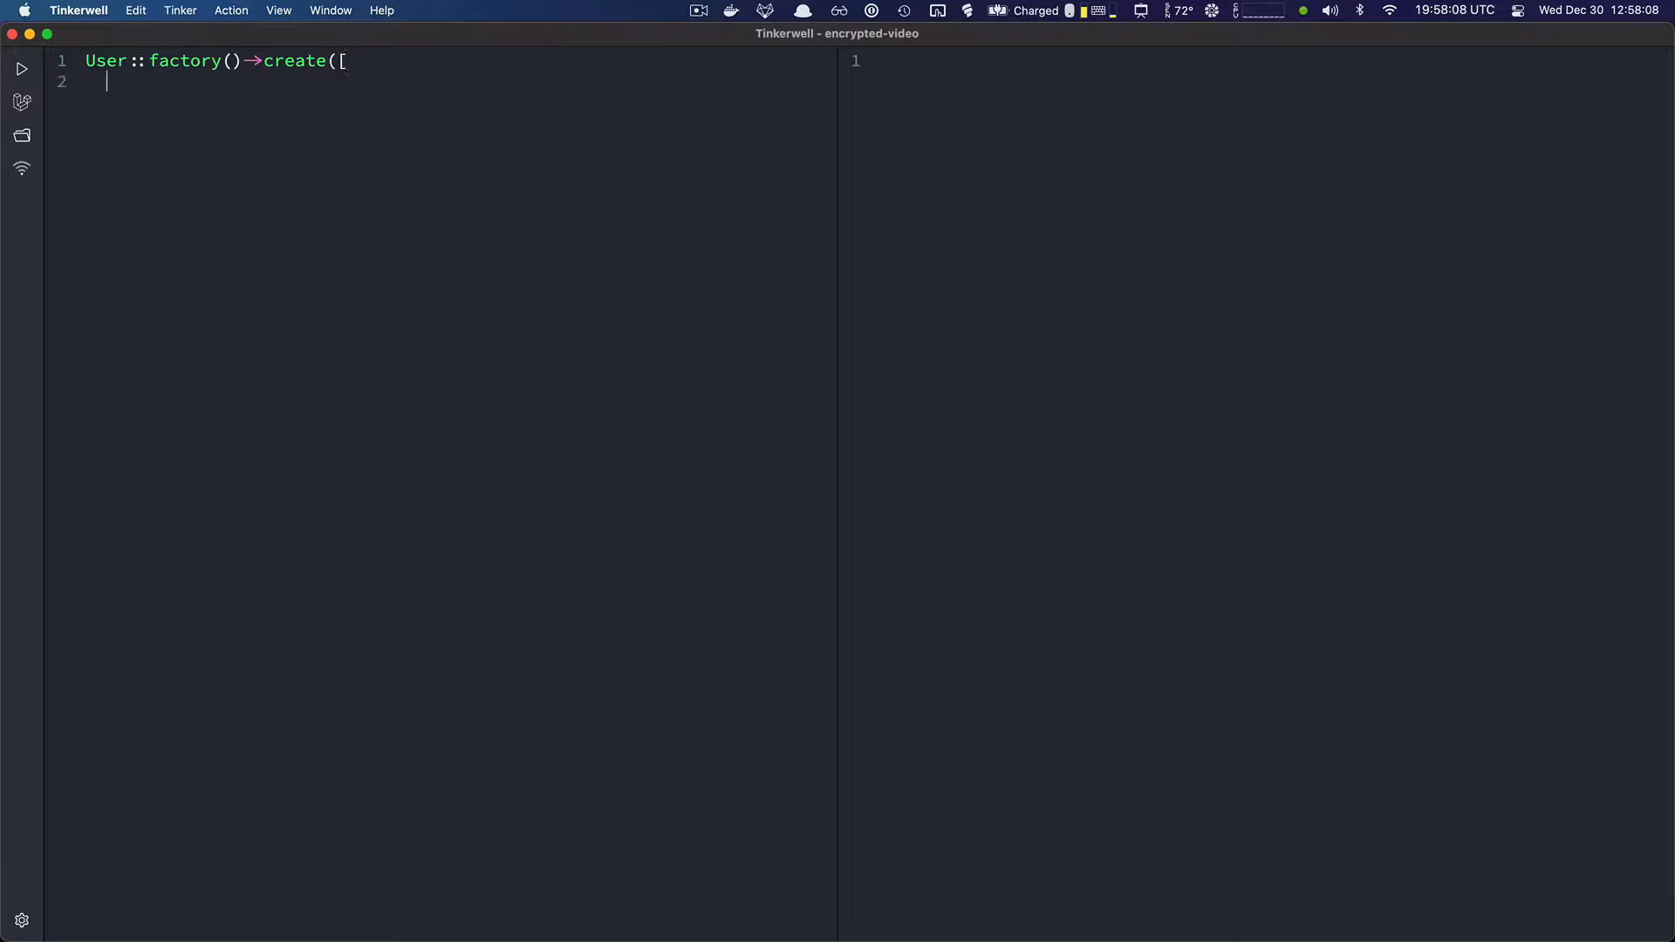
pyautogui.write("'secret_val")
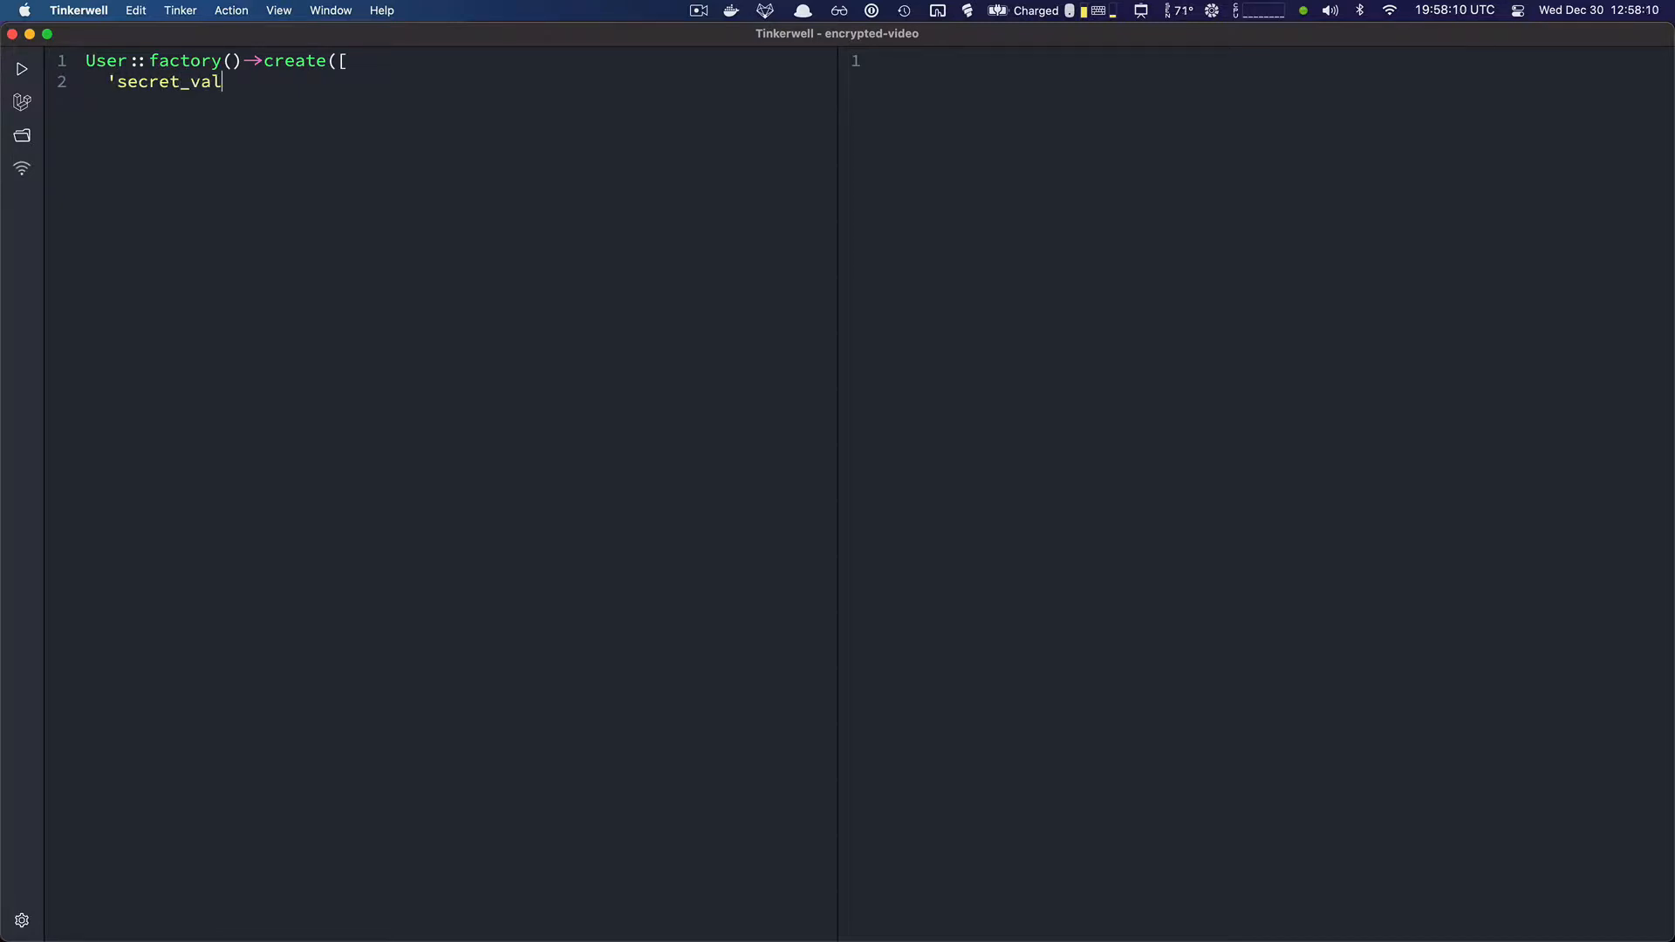
pyautogui.write("ue'")
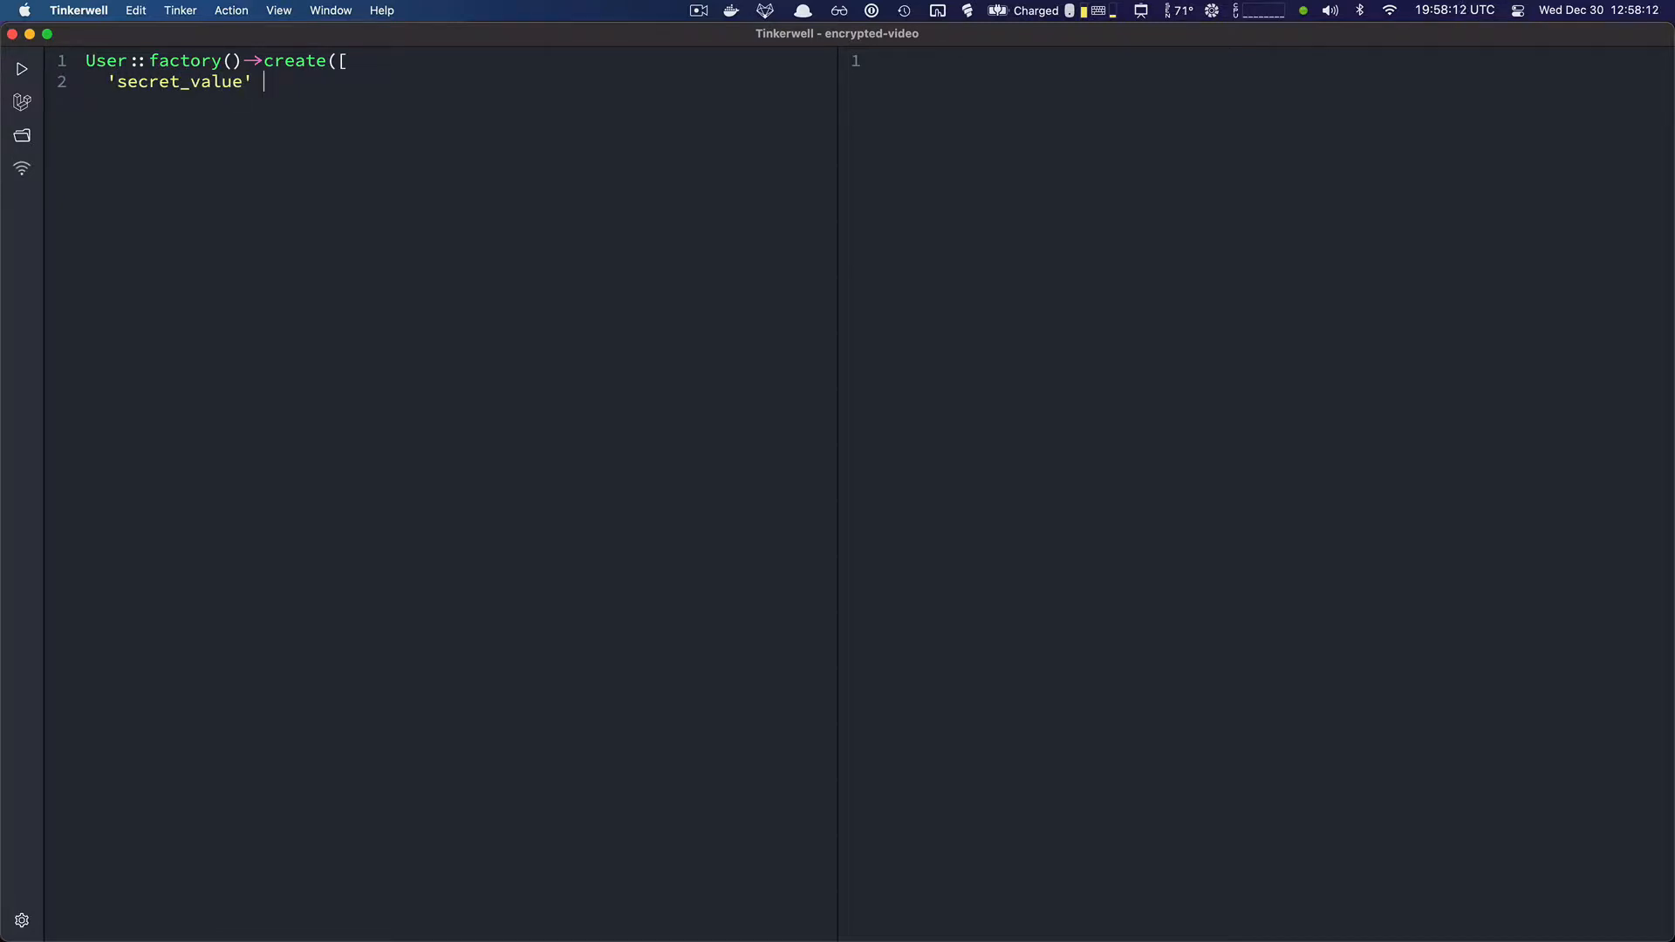
pyautogui.write("=> 'testing'")
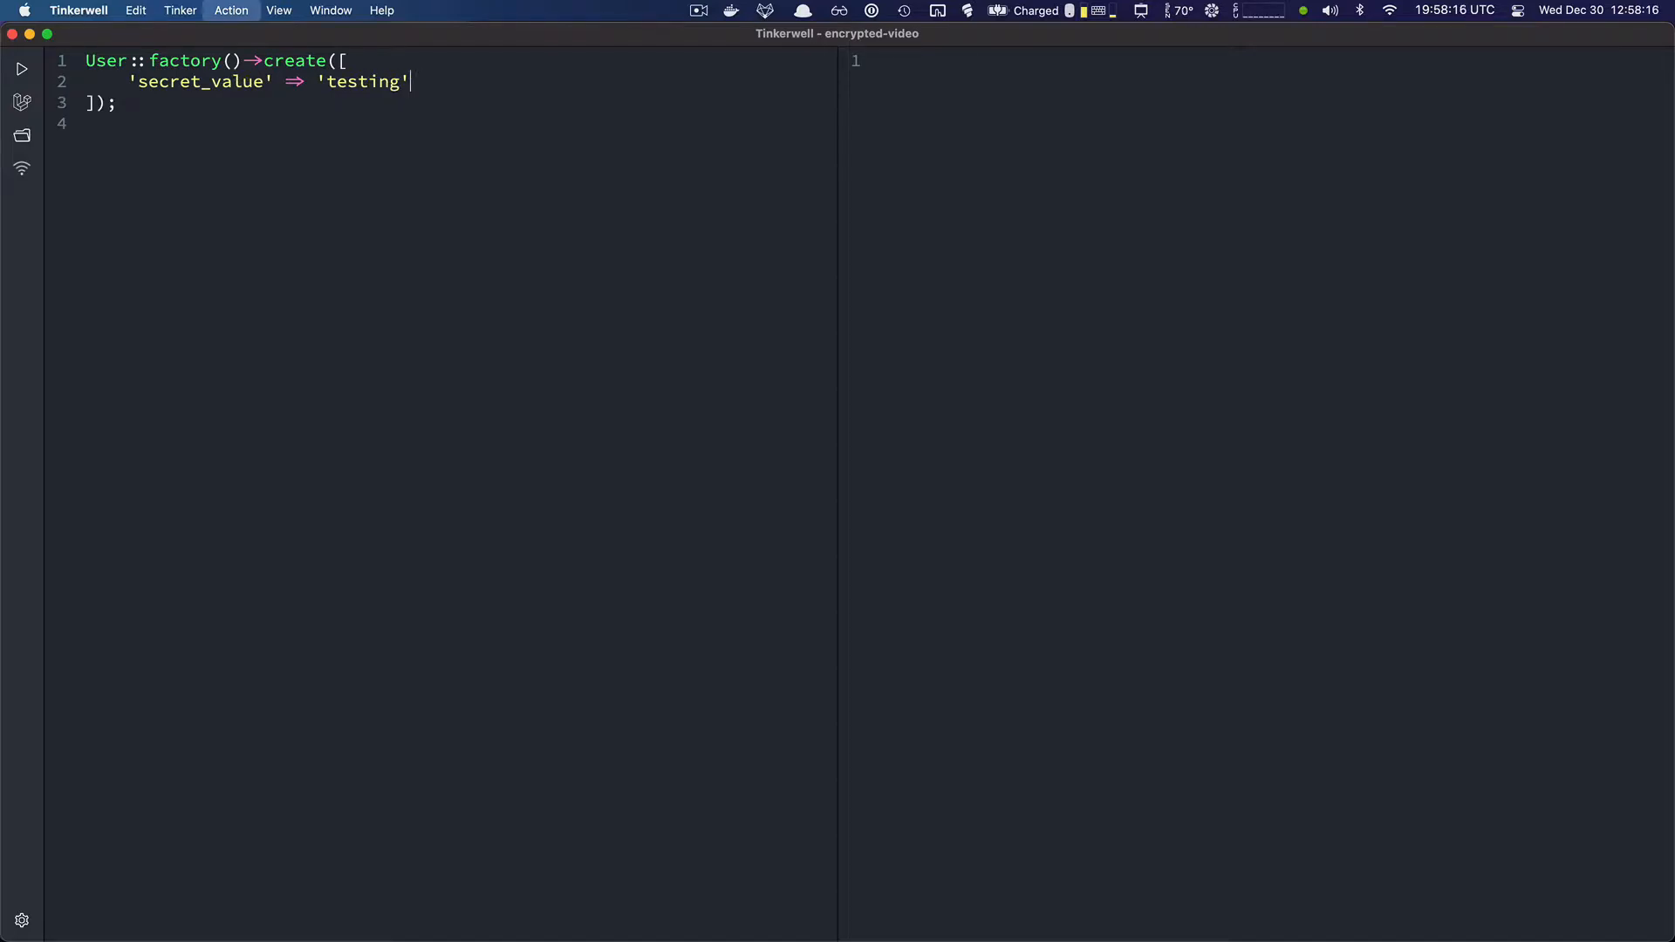
pyautogui.click(21, 68)
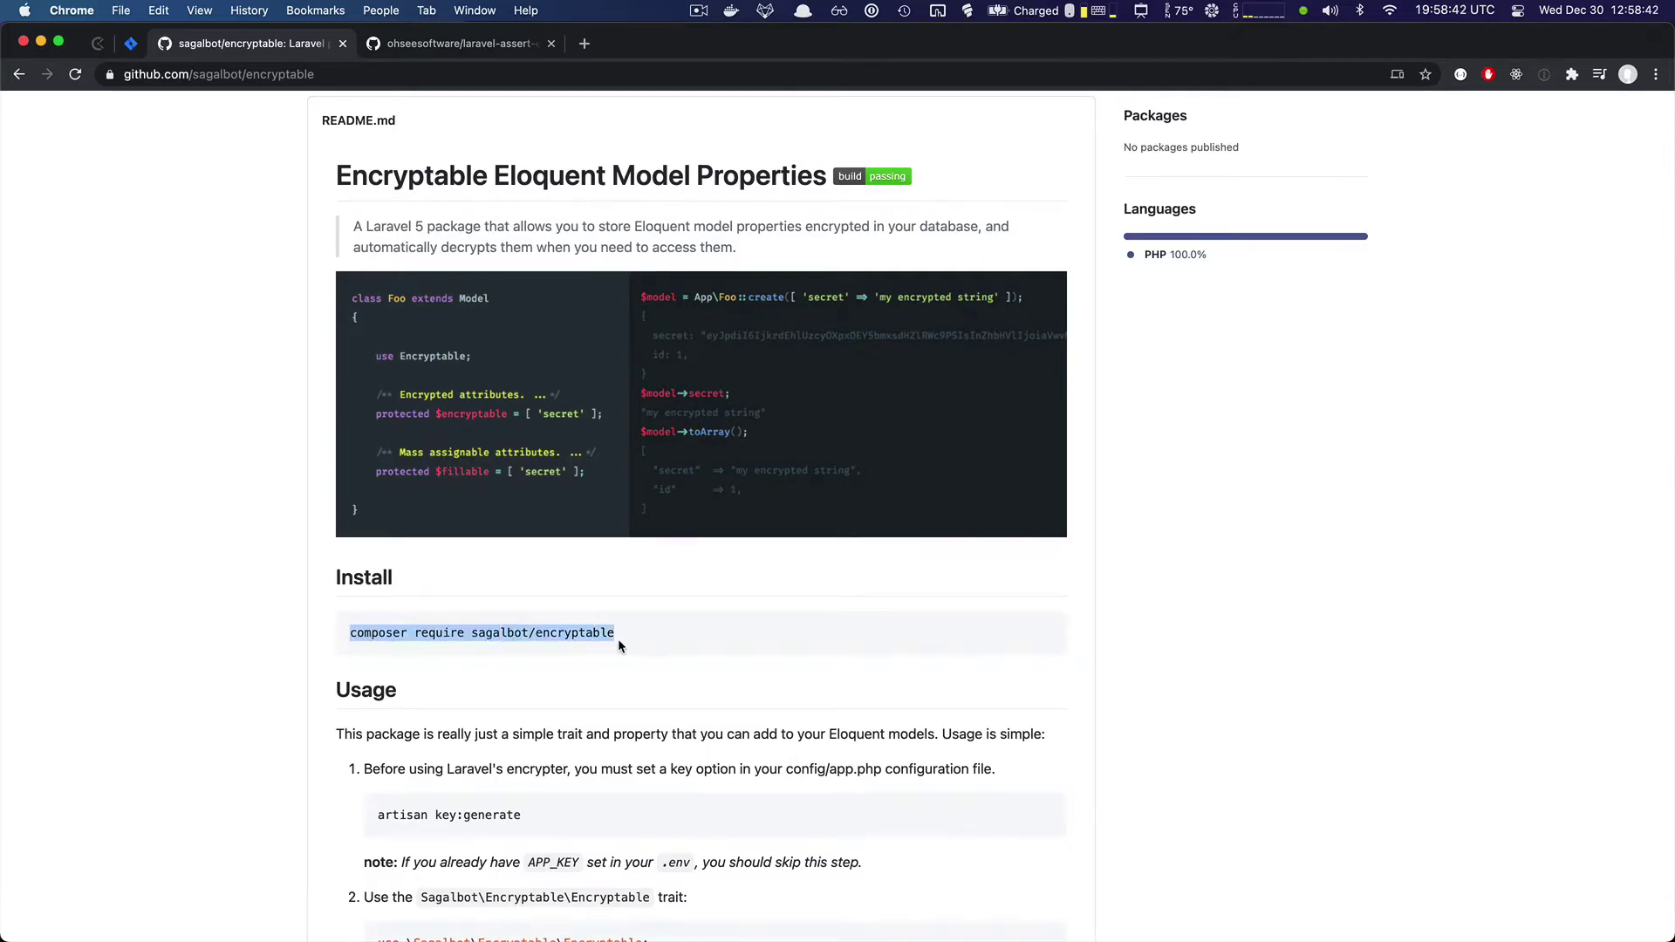
pyautogui.moveTo(485, 647)
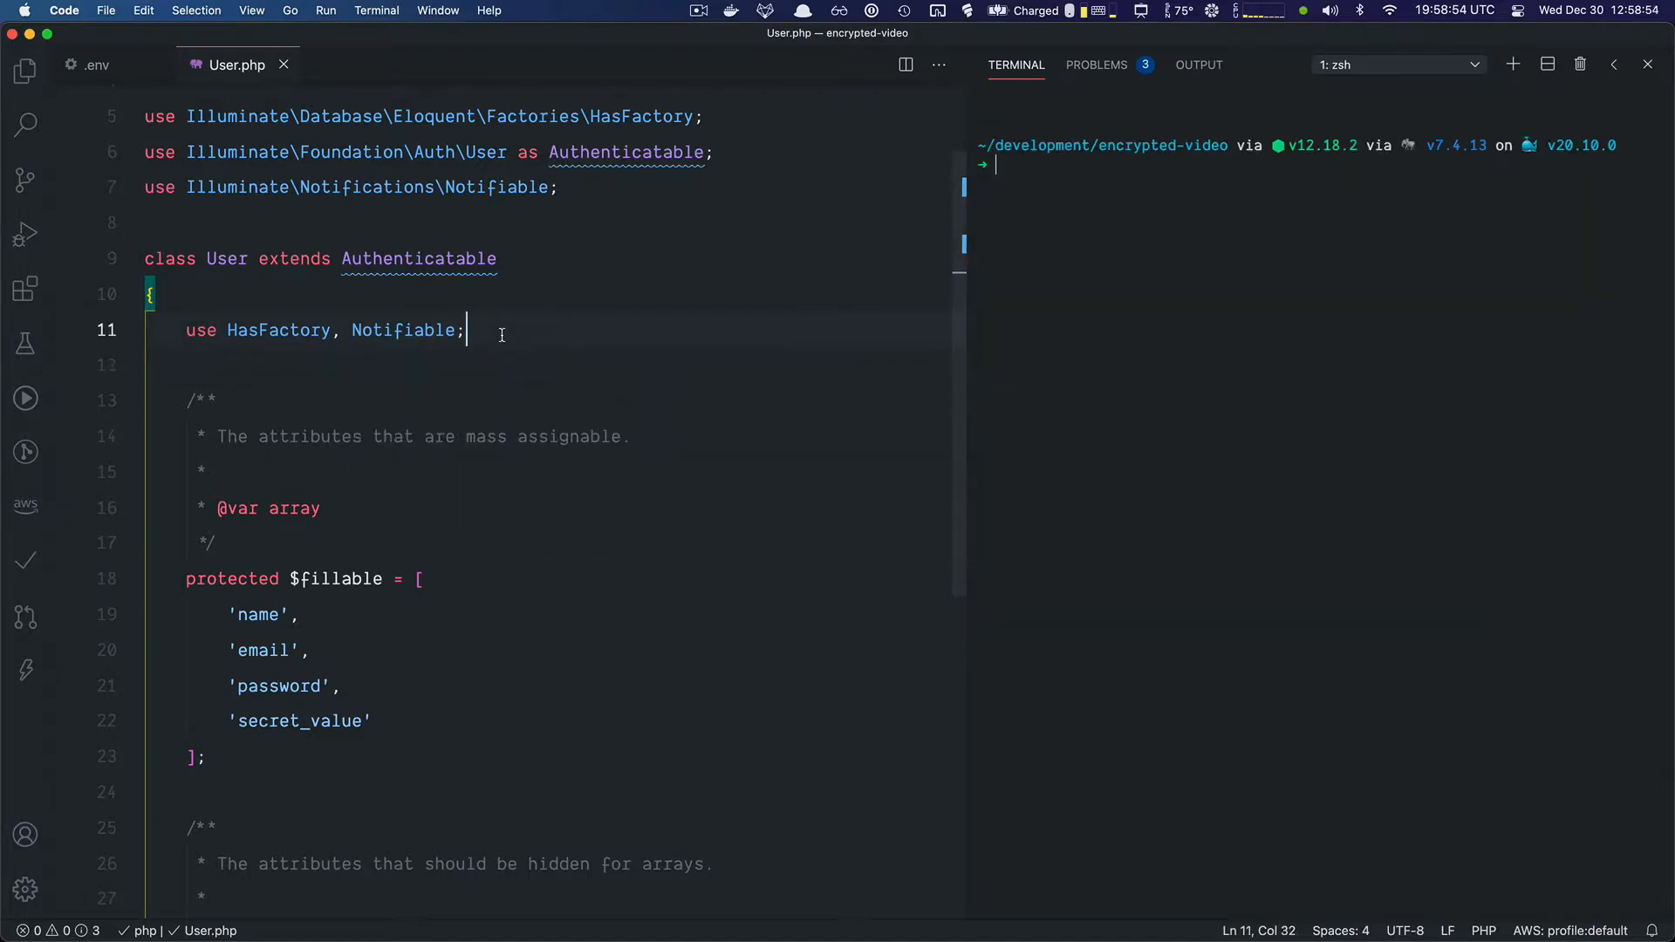
# - Use the Encryptable trait on the User model alongside the existing traits
pyautogui.write(', Encryptable')
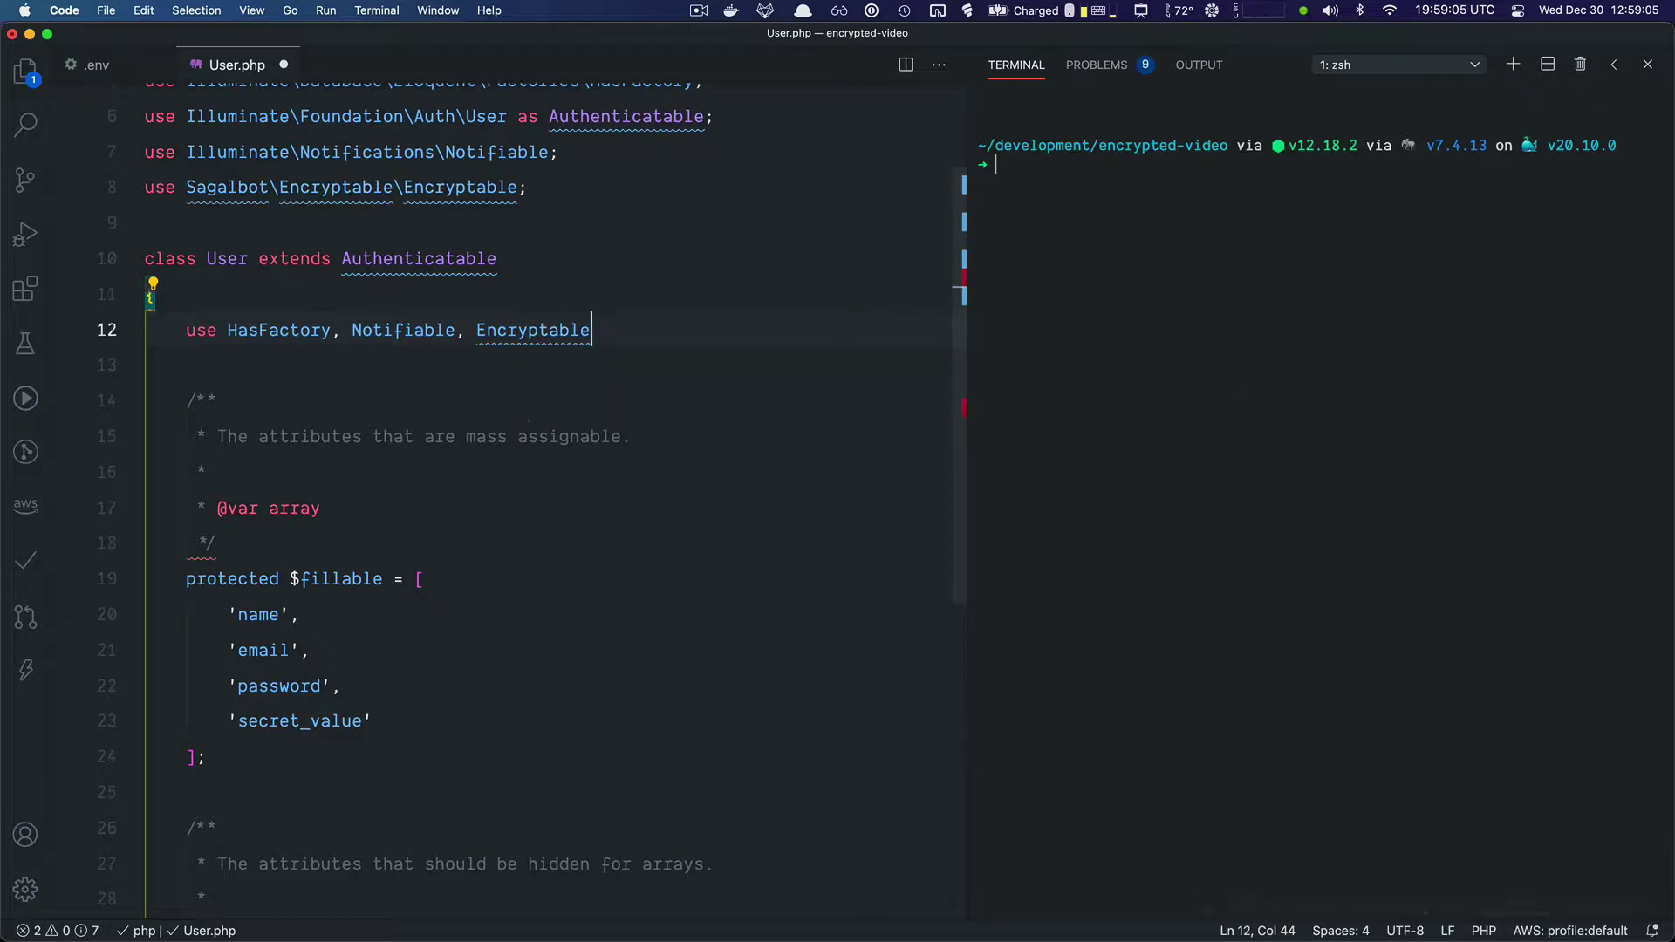
pyautogui.doubleClick(532, 330)
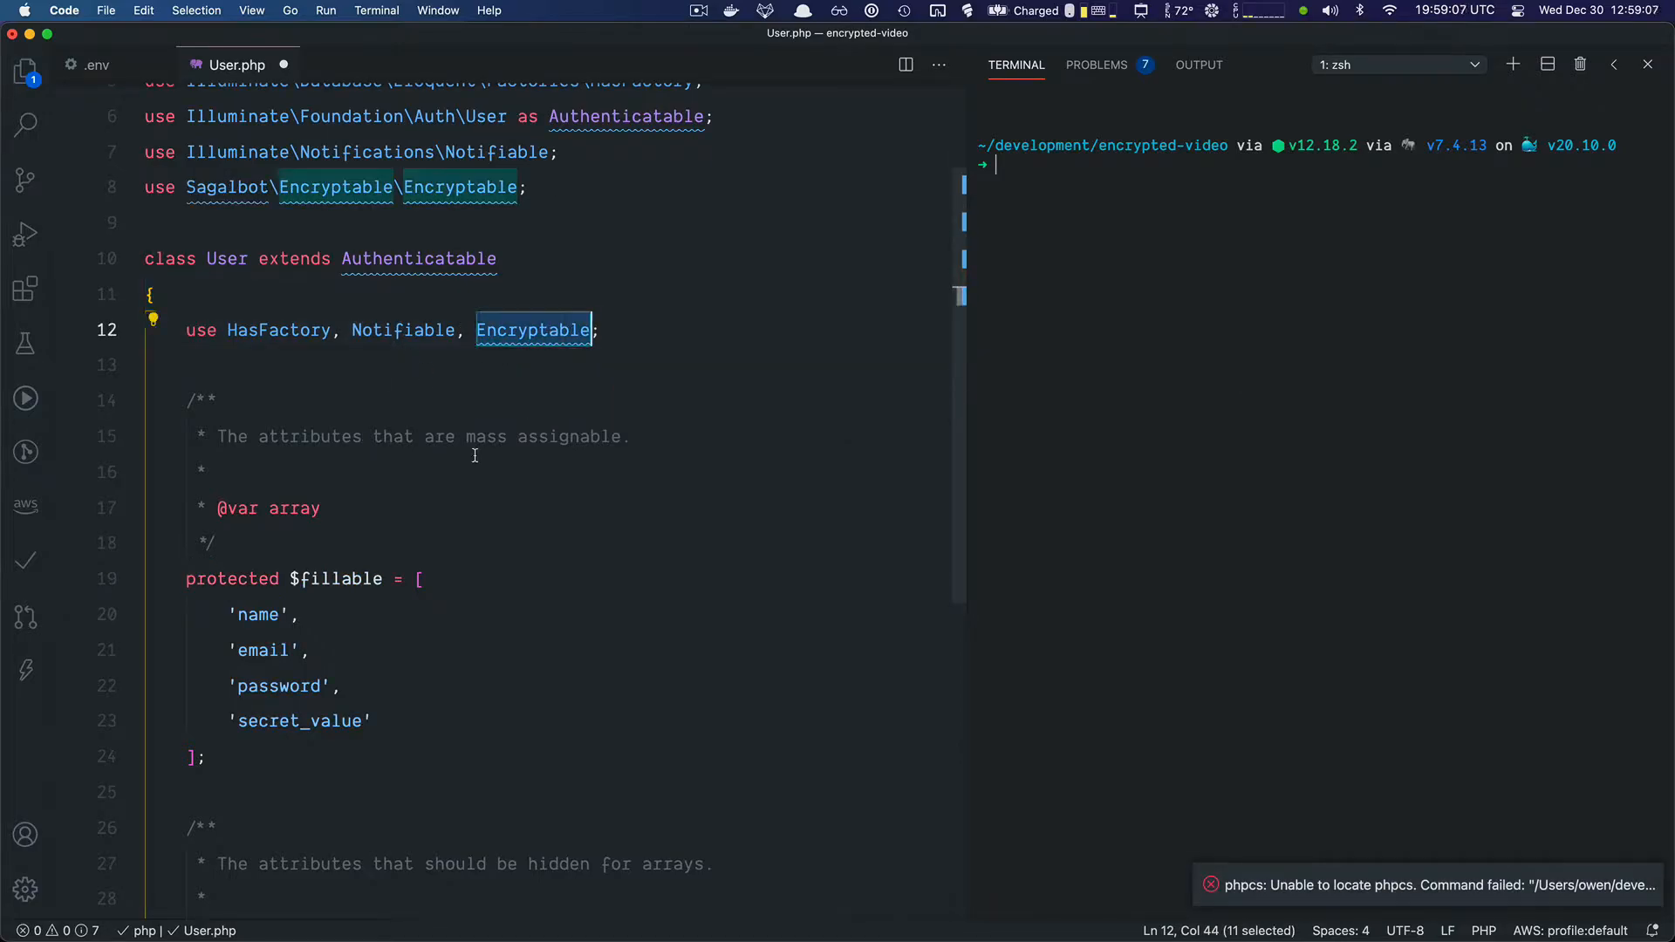
# - Declare protected $encryptable = ['secret_value']; on the User model
pyautogui.write('p')
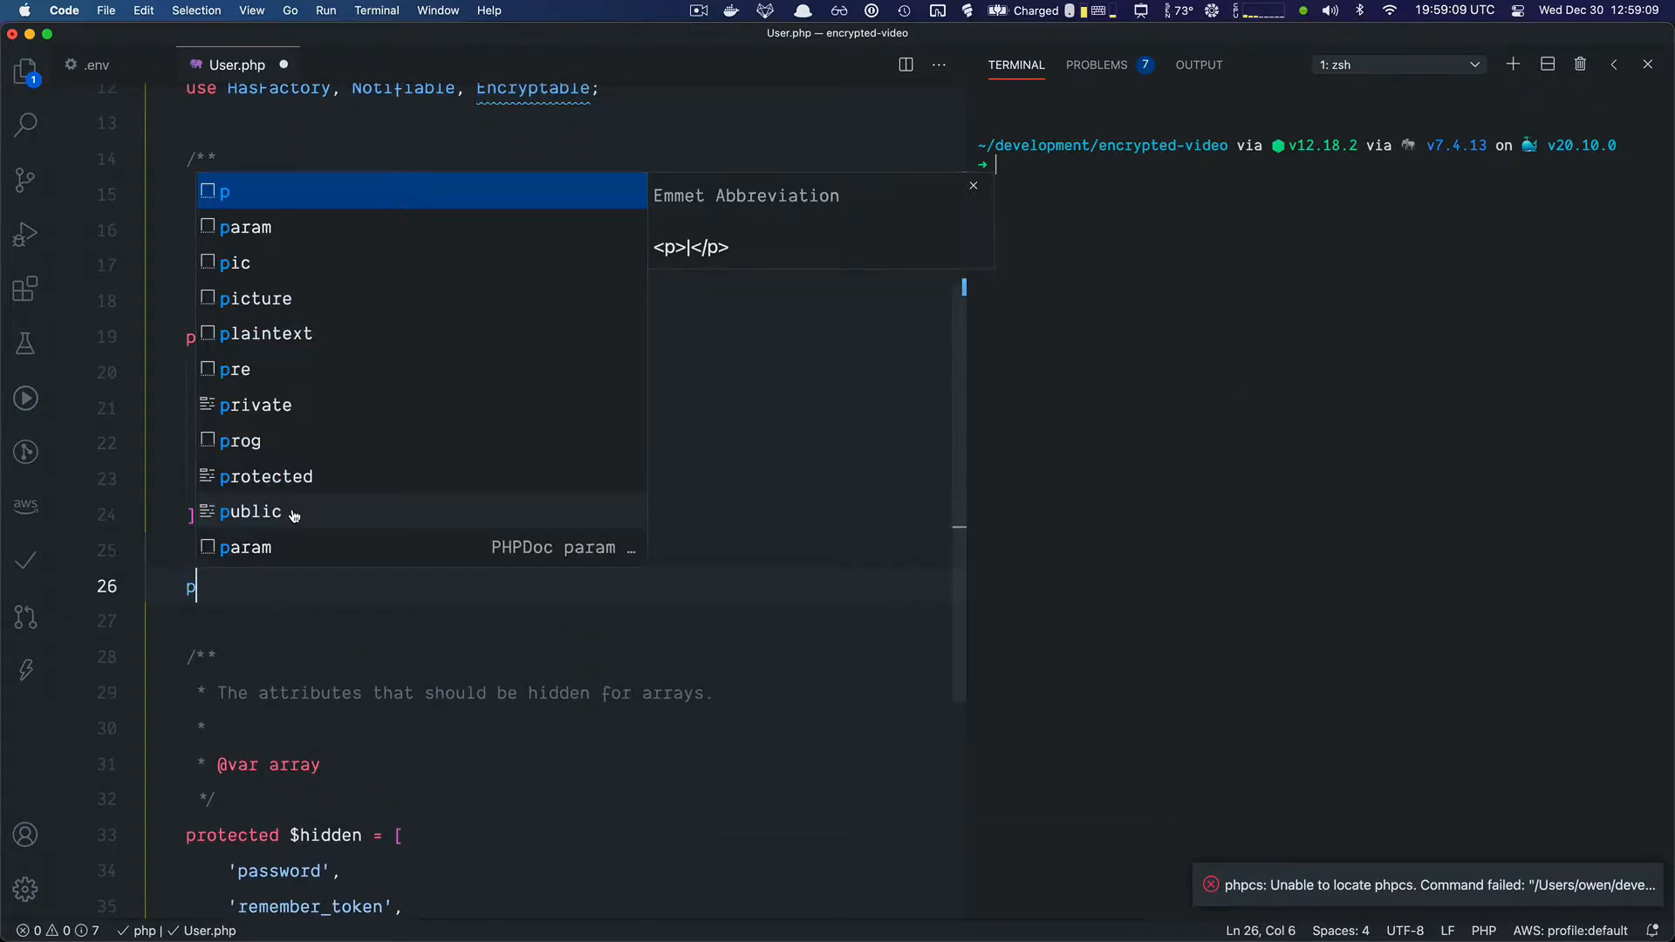
pyautogui.write('rotected $enc')
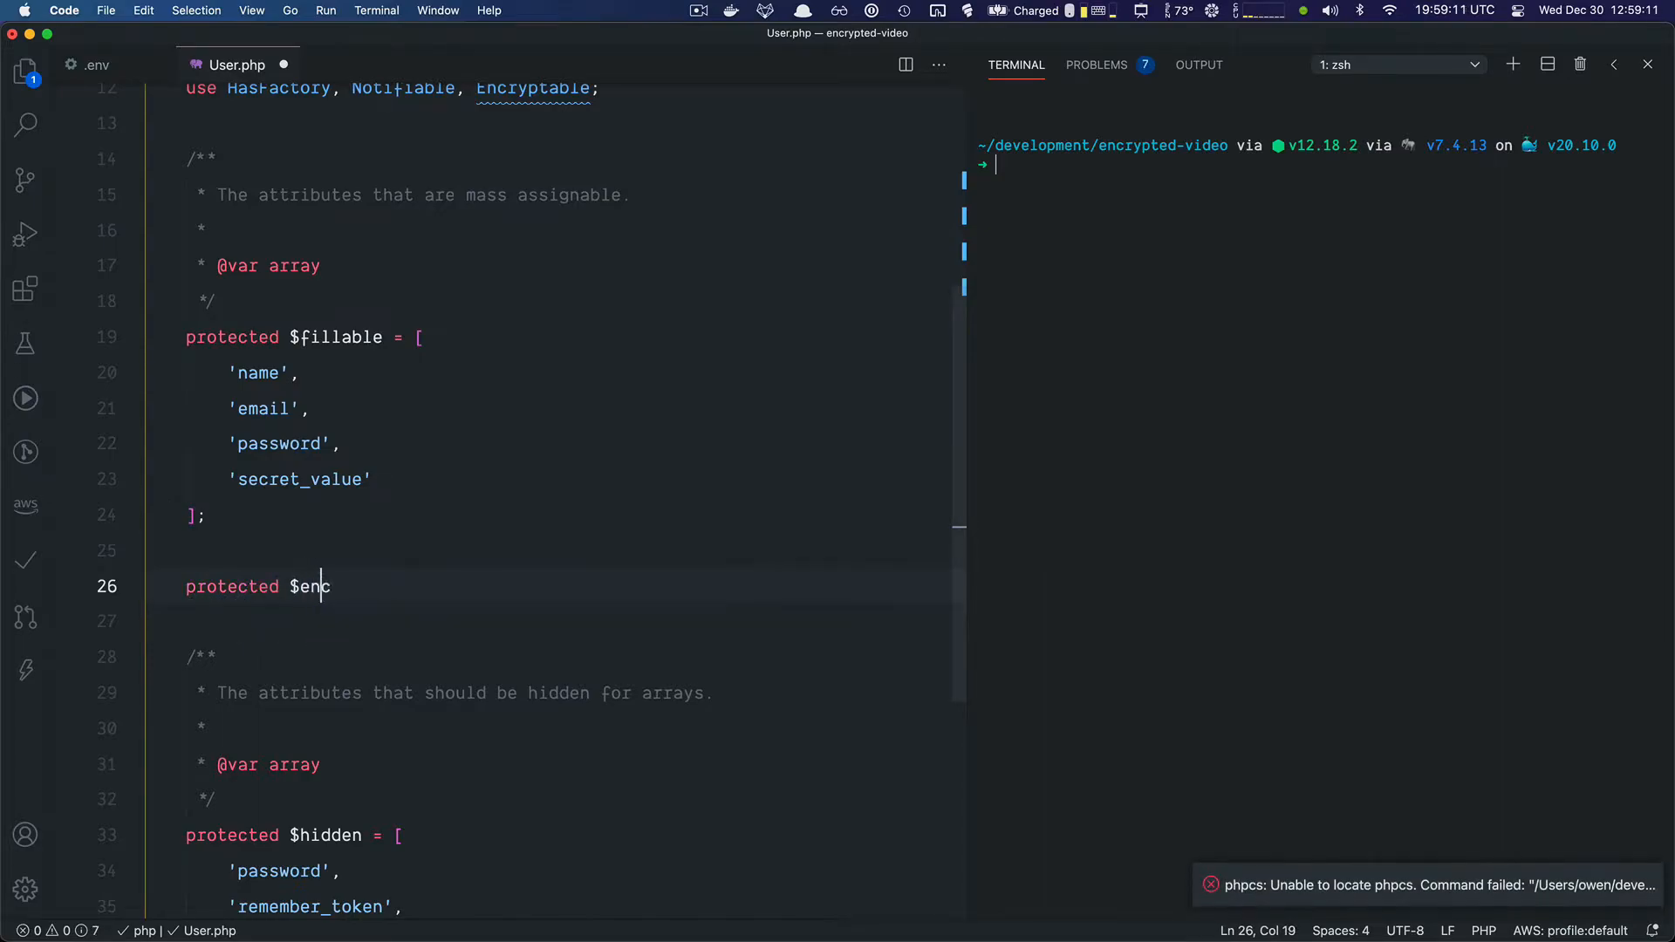
pyautogui.write('ryptabe')
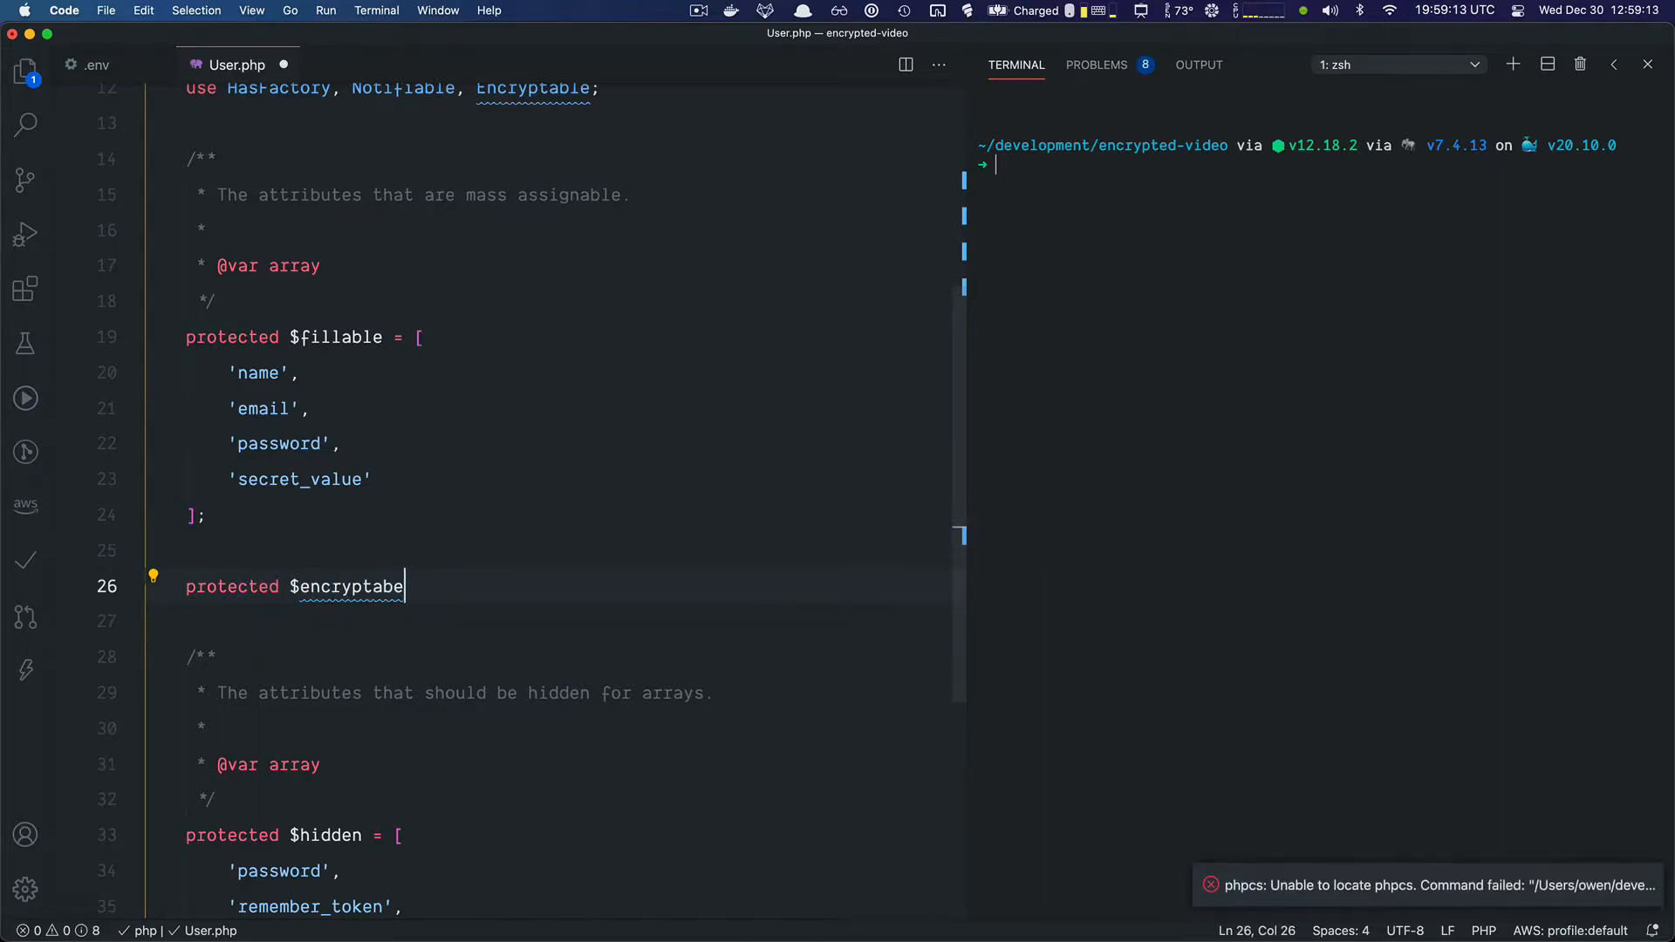
pyautogui.write('e')
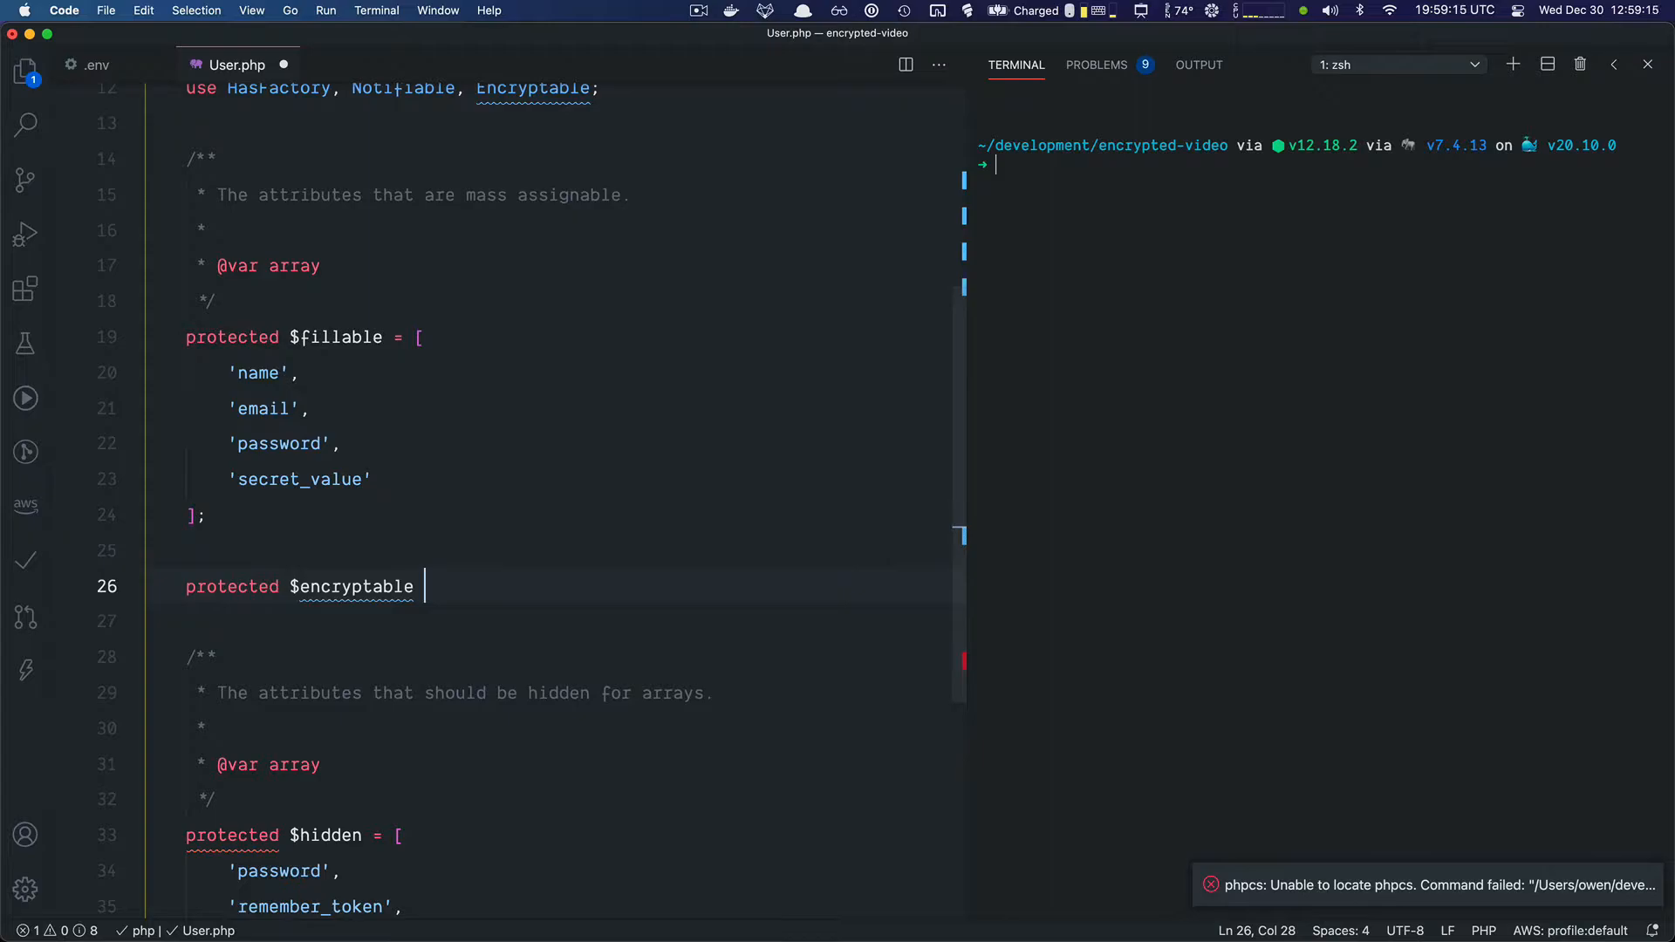
pyautogui.write("= ['']")
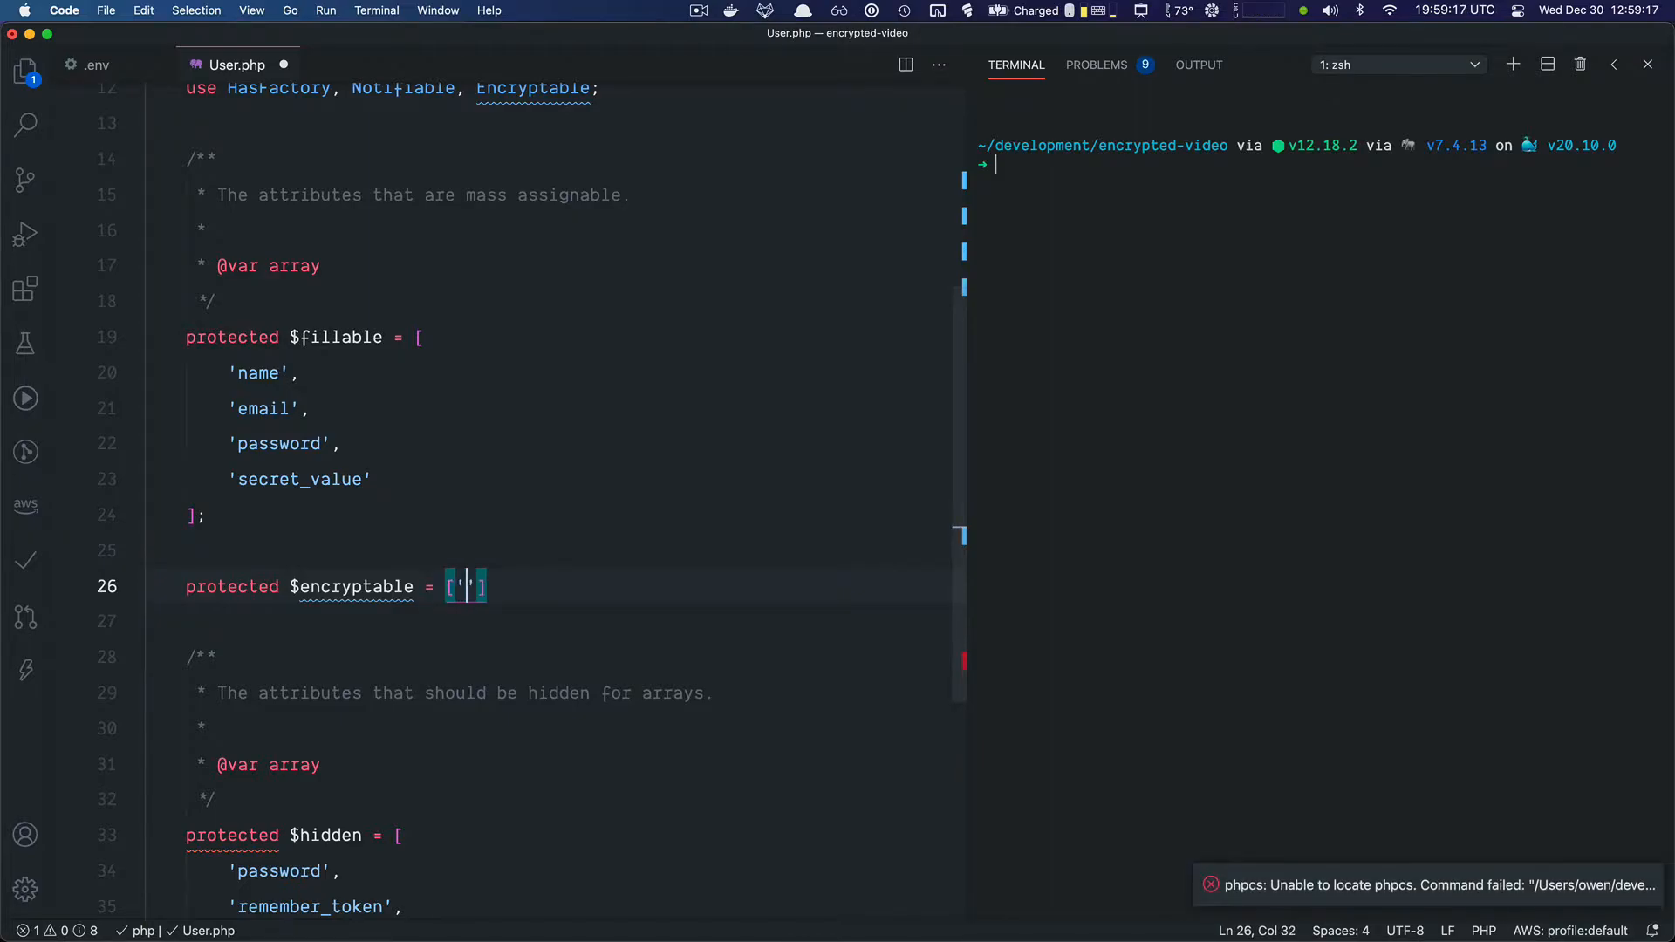
pyautogui.write('secret_value')
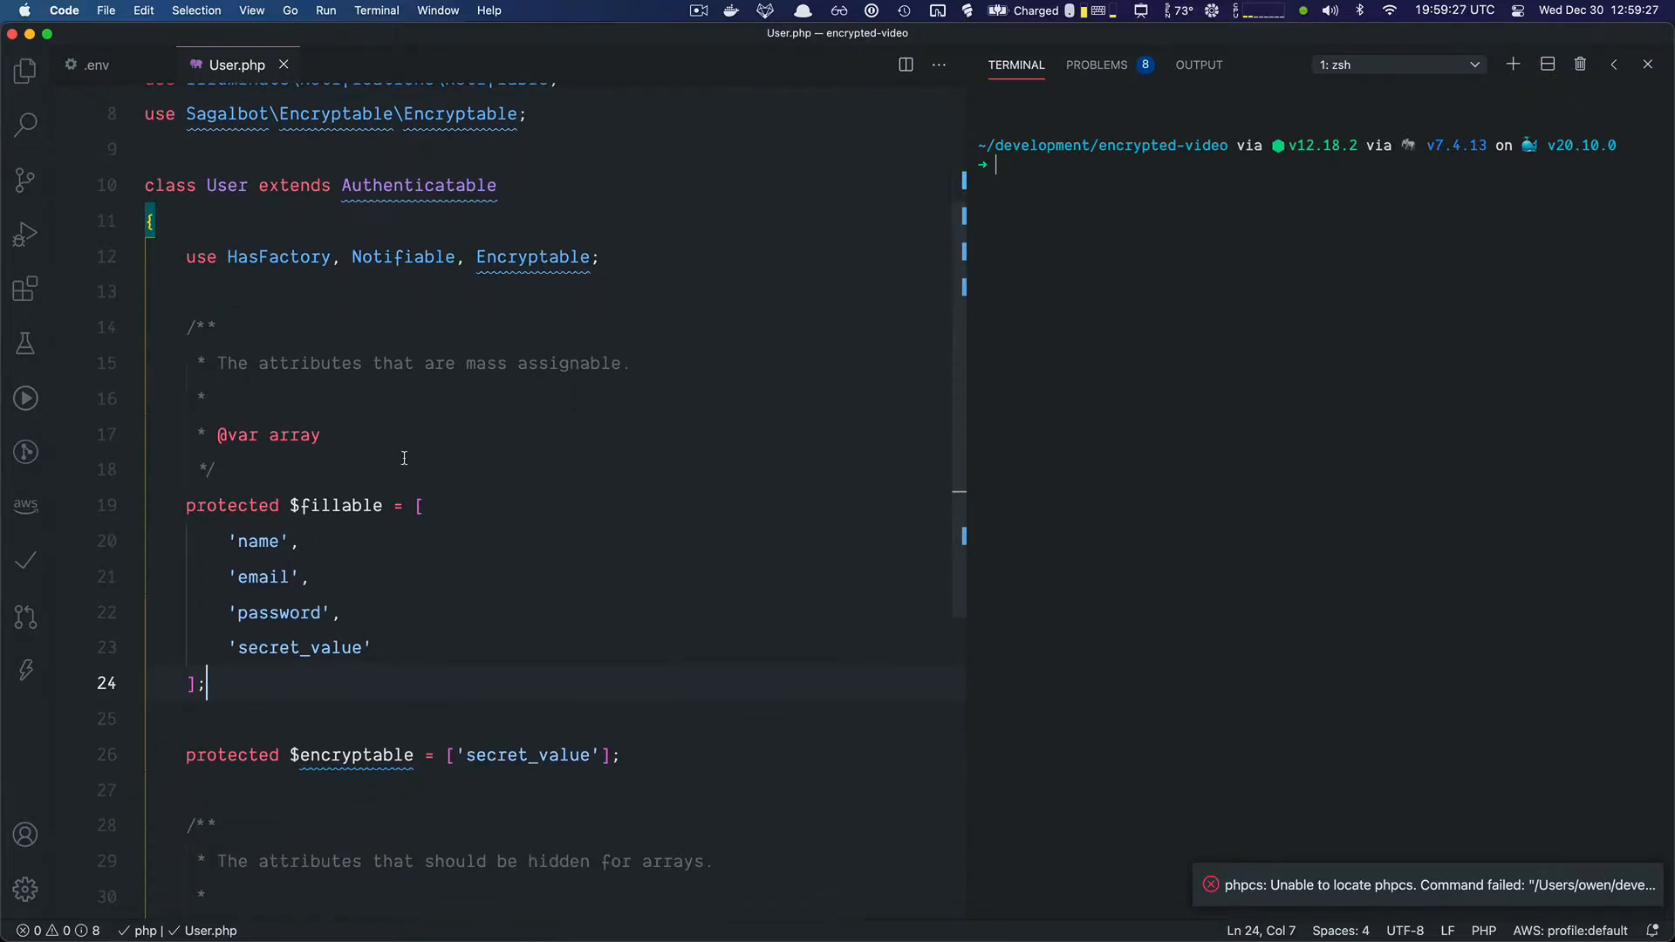
pyautogui.moveTo(318, 709)
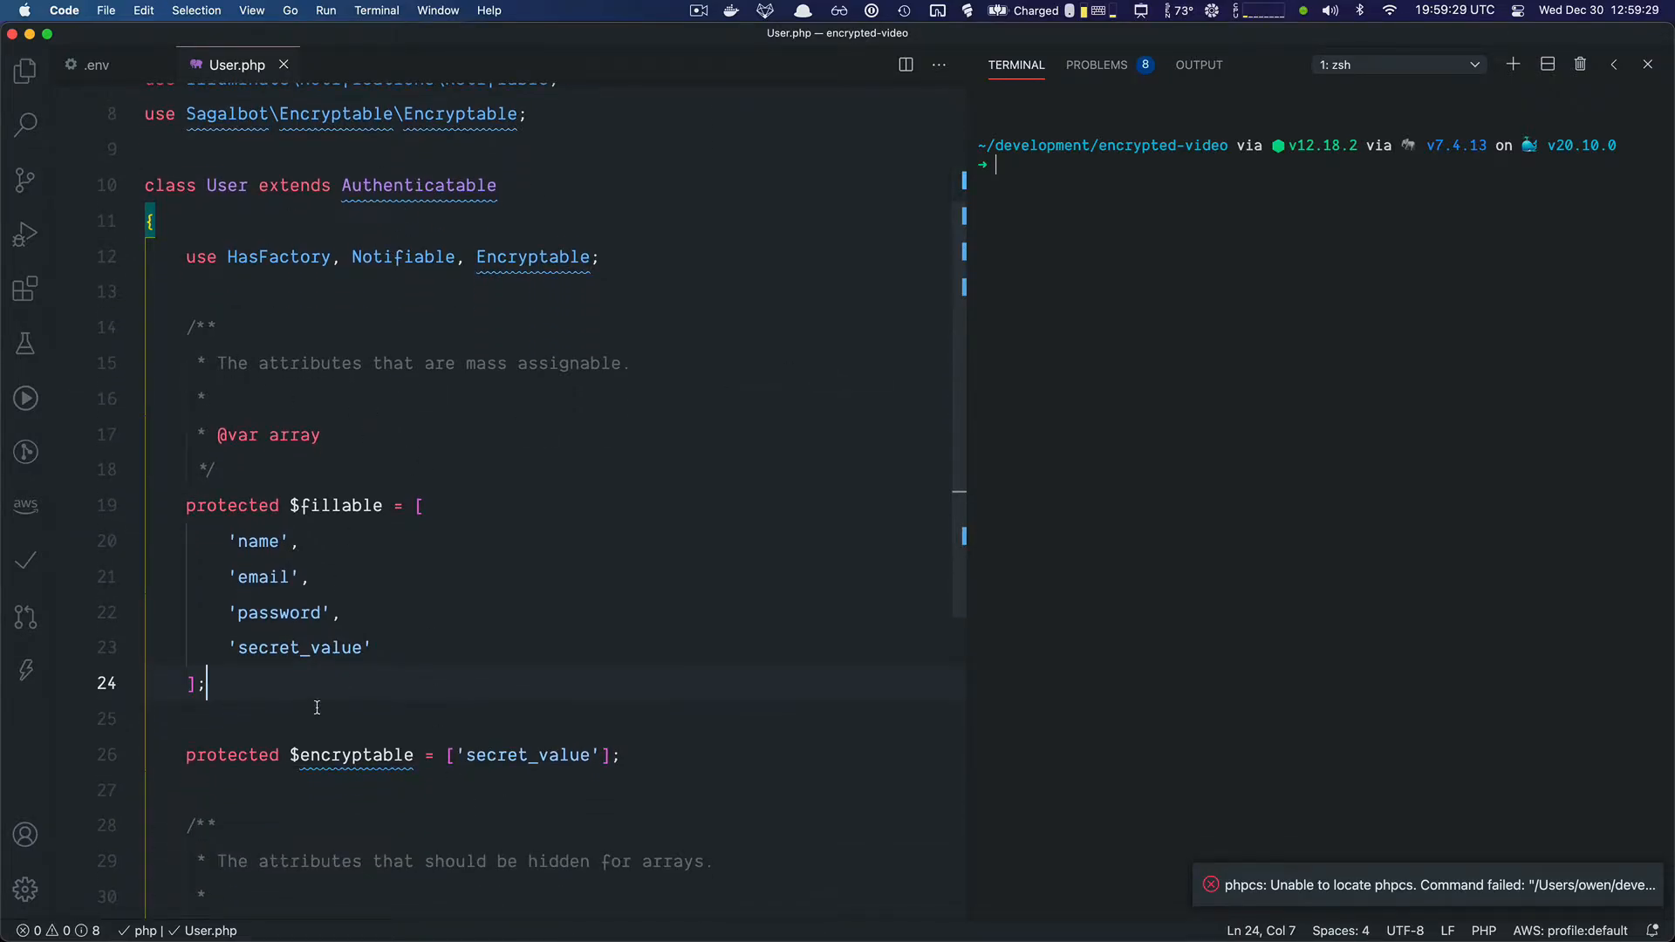
pyautogui.doubleClick(525, 756)
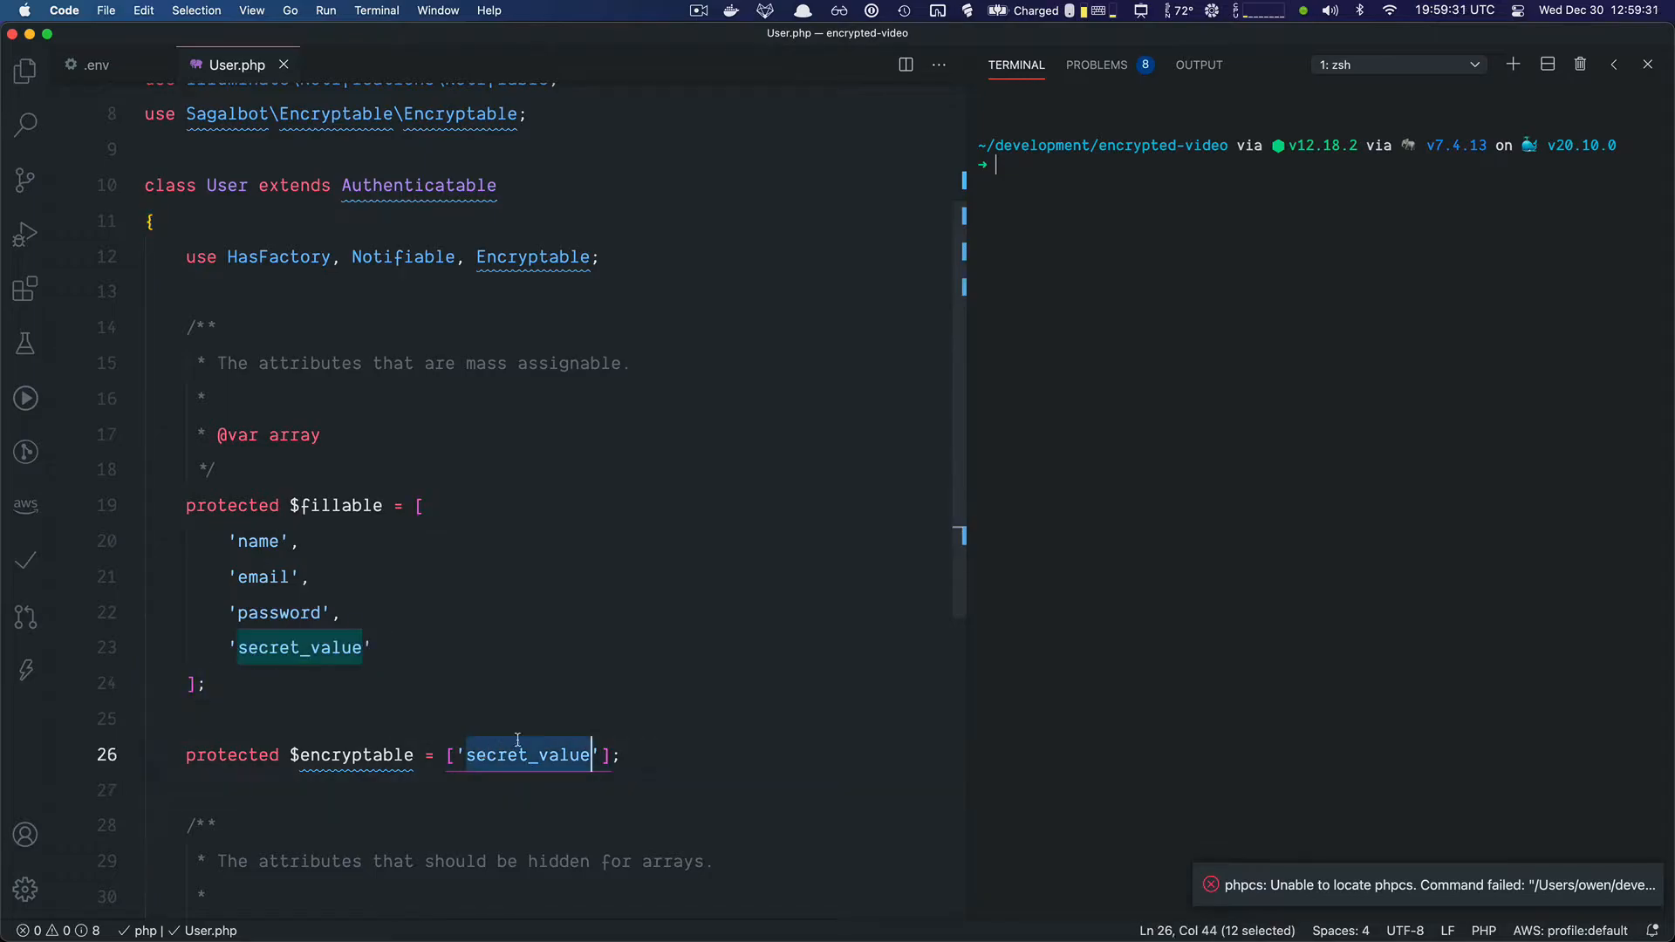
pyautogui.moveTo(558, 703)
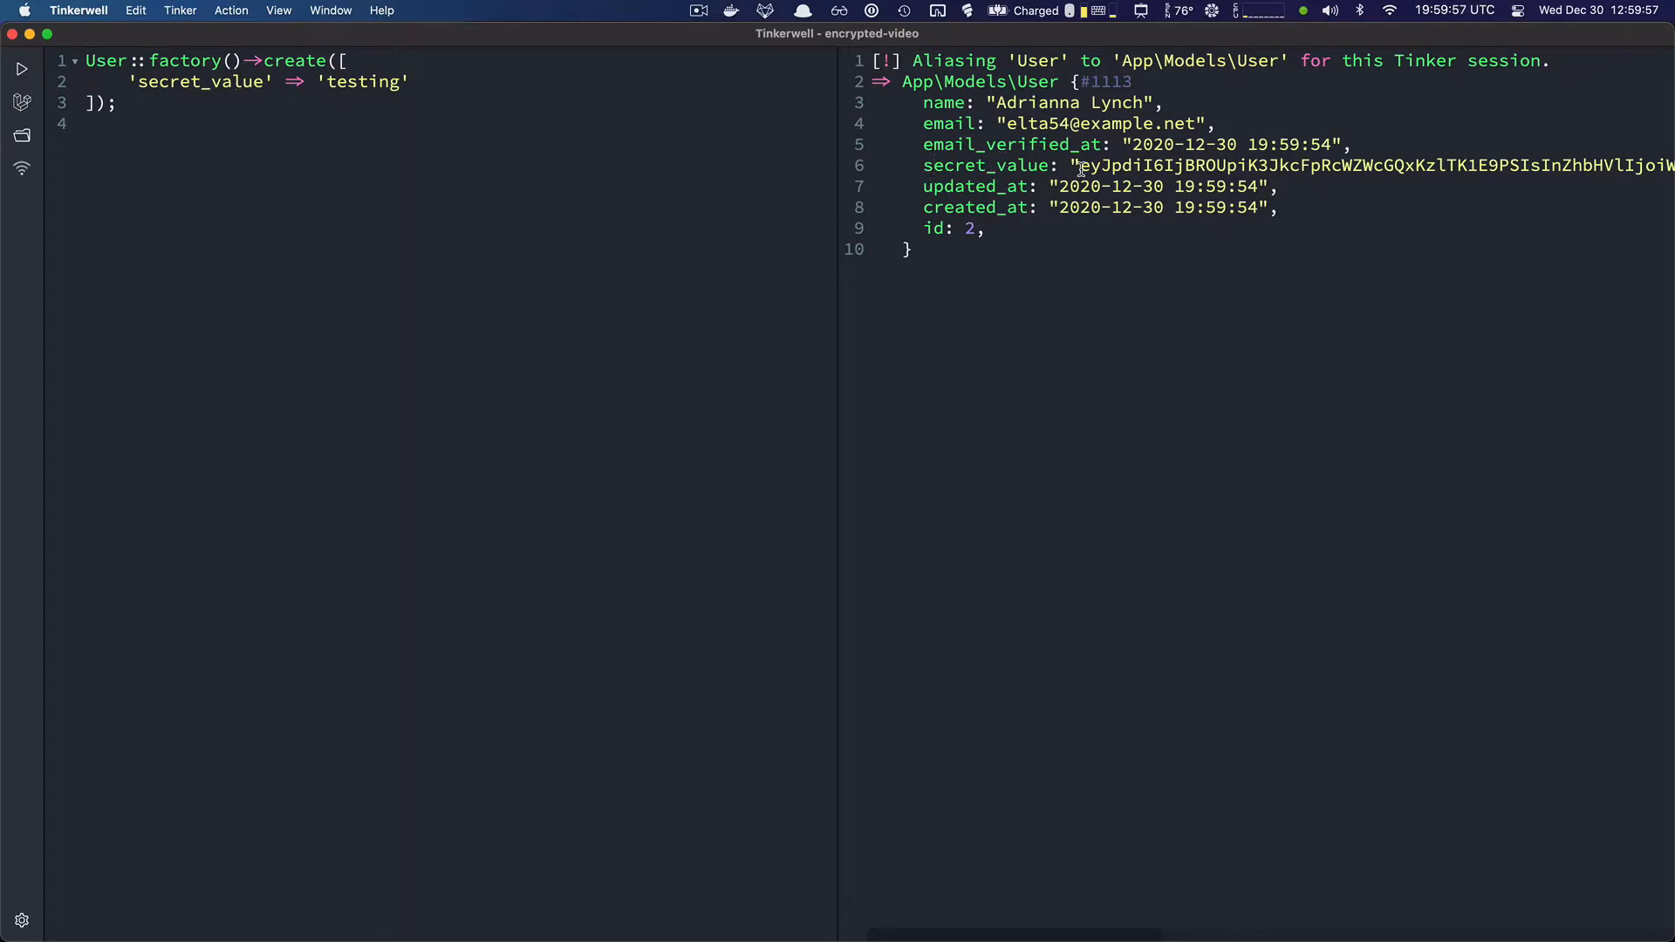
# - Leave the encrypted factory output in Tinkerwell and switch toward TablePlus
pyautogui.press('Cmd+Tab')
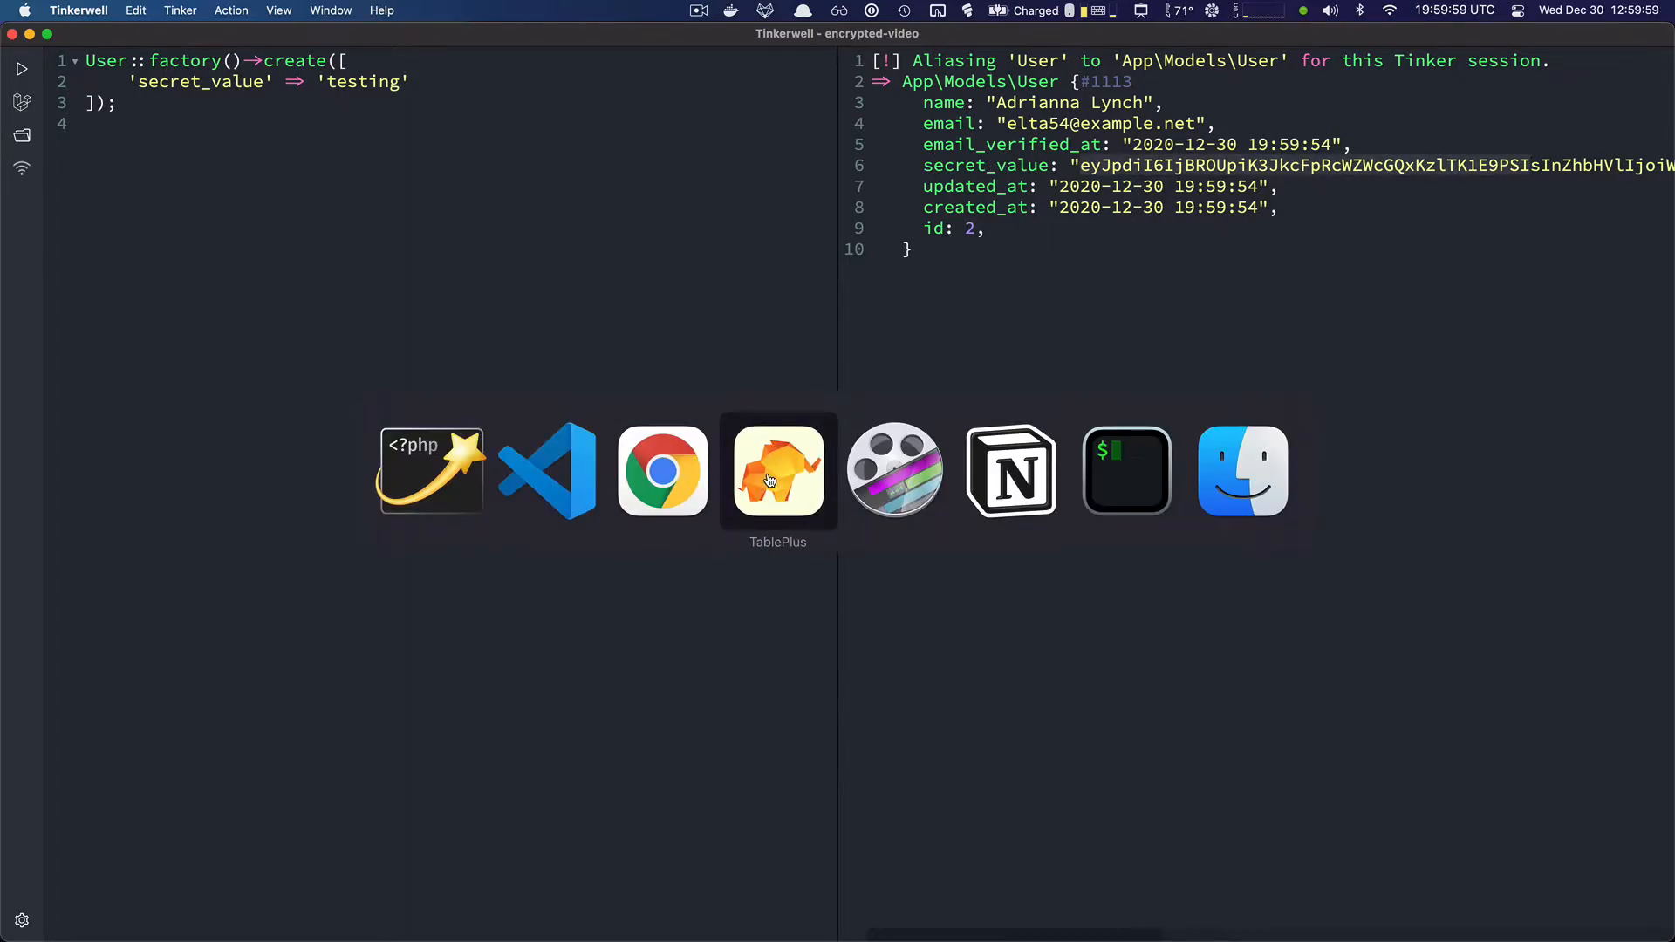
# - In TablePlus, inspect the users rows: plain 'testing' versus the new encrypted secret_value
pyautogui.click(778, 471)
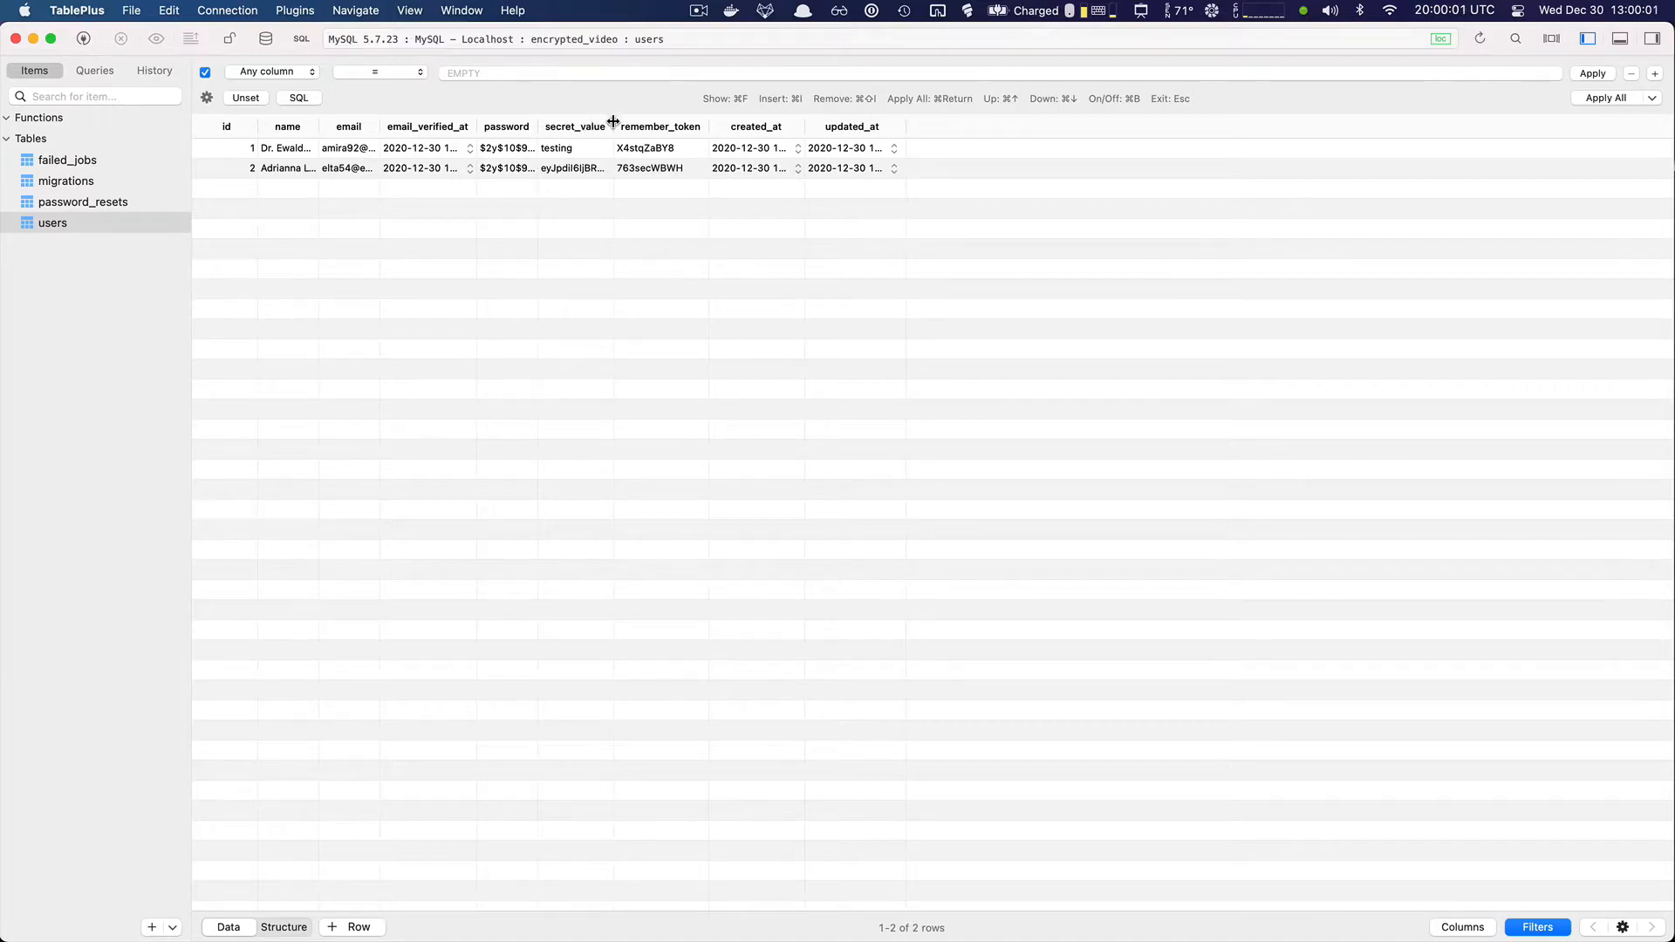
pyautogui.click(557, 147)
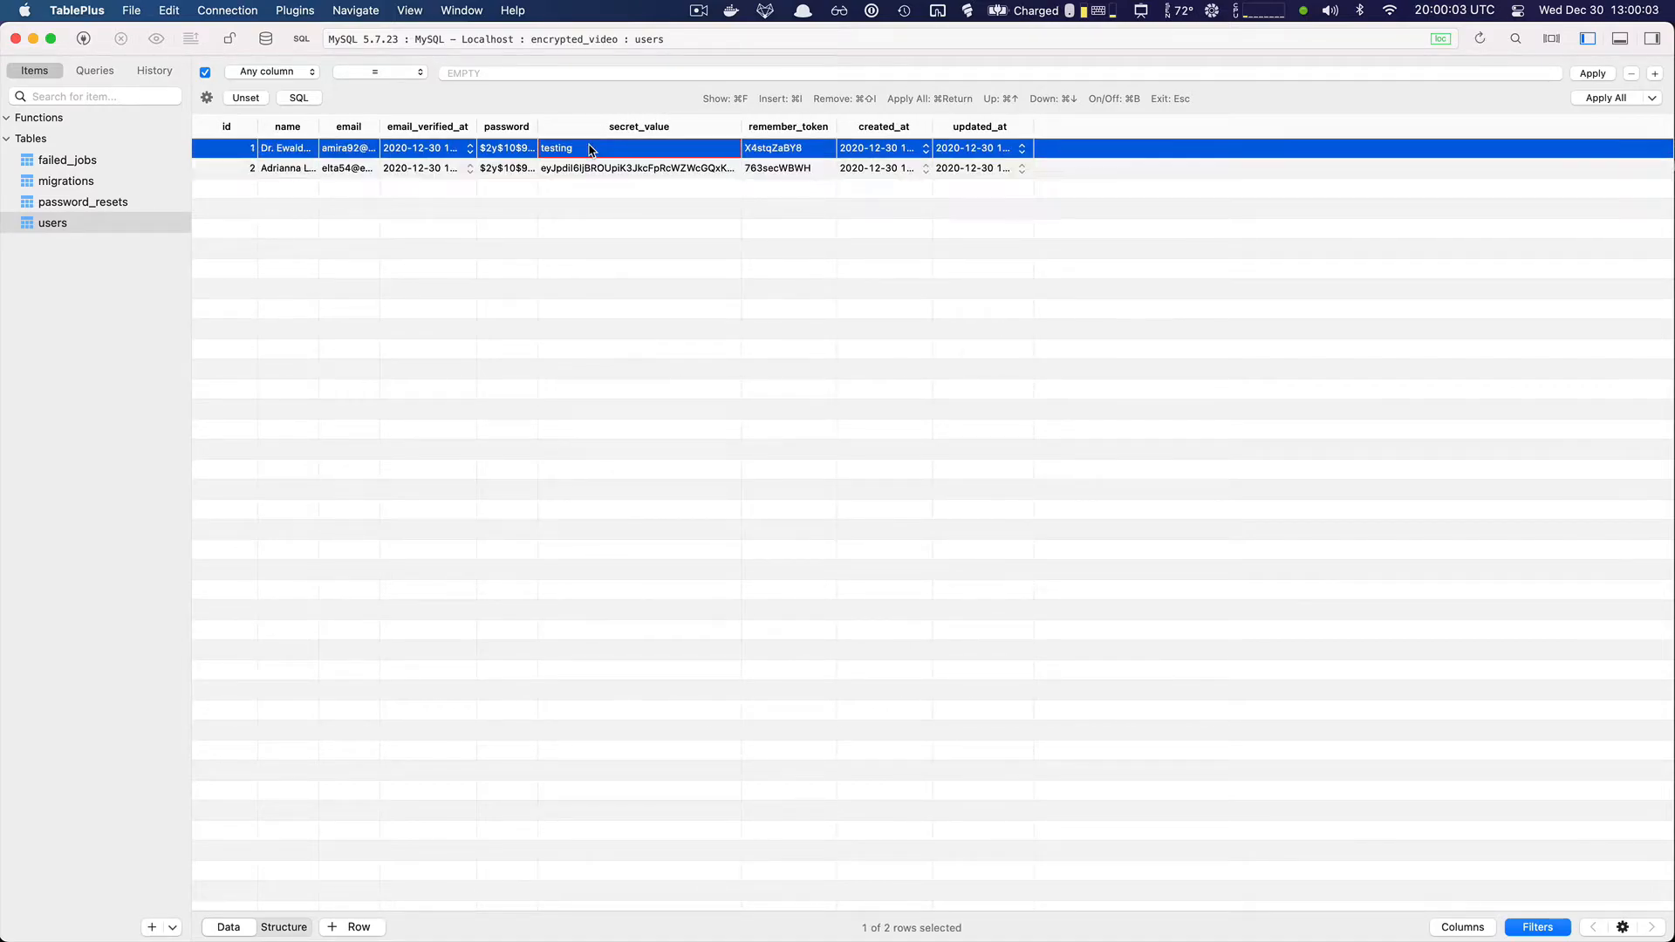
pyautogui.click(658, 168)
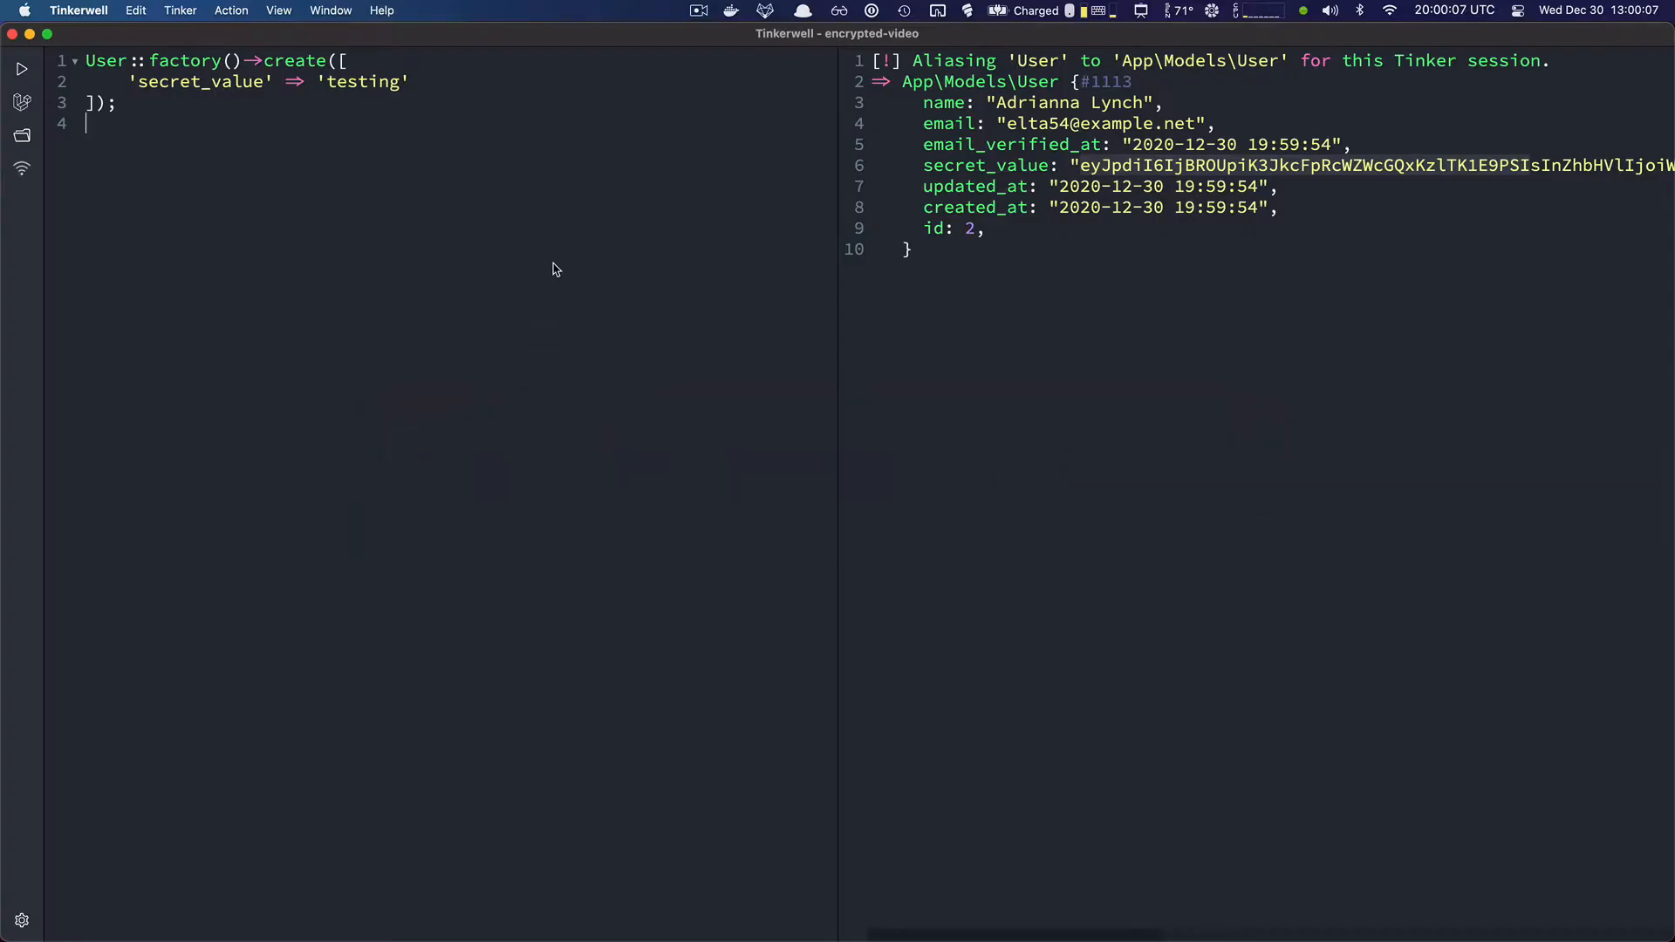
# - Finish in the Tinkerwell editor before returning to the .env file in VS Code
pyautogui.write('des')
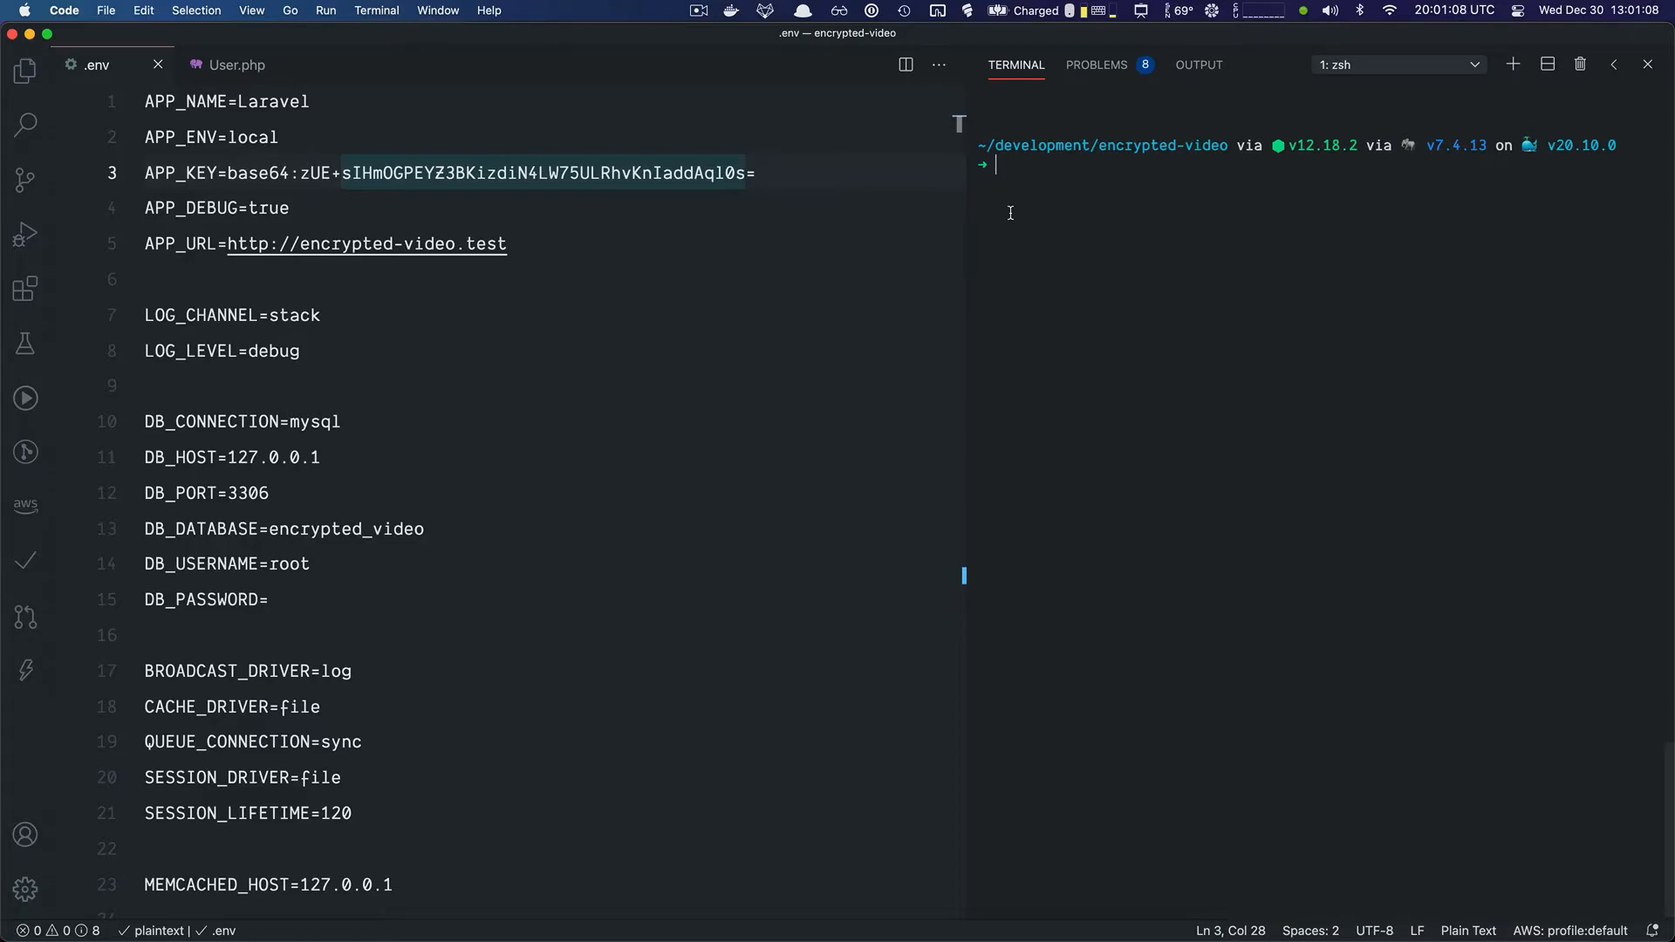
# - Run 'art key:generate' so .env gets a new APP_KEY value
pyautogui.write('art key:generate')
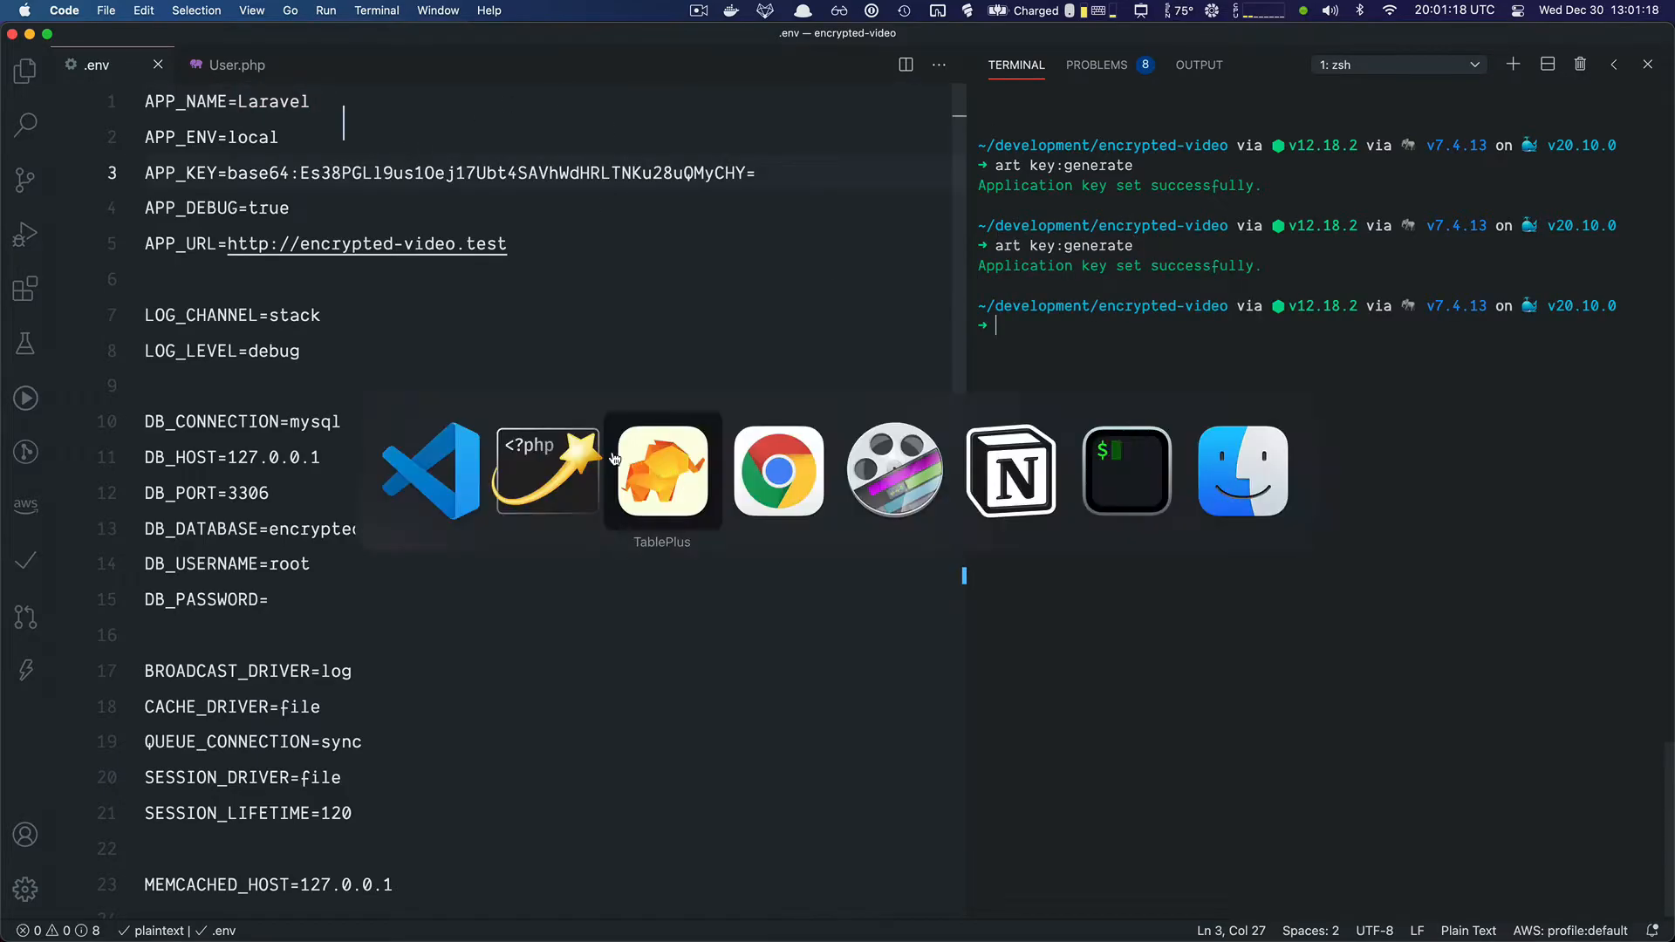
# - Run decrypt() on the old value in Tinkerwell, see the DecryptException, return to User.php
pyautogui.click(548, 470)
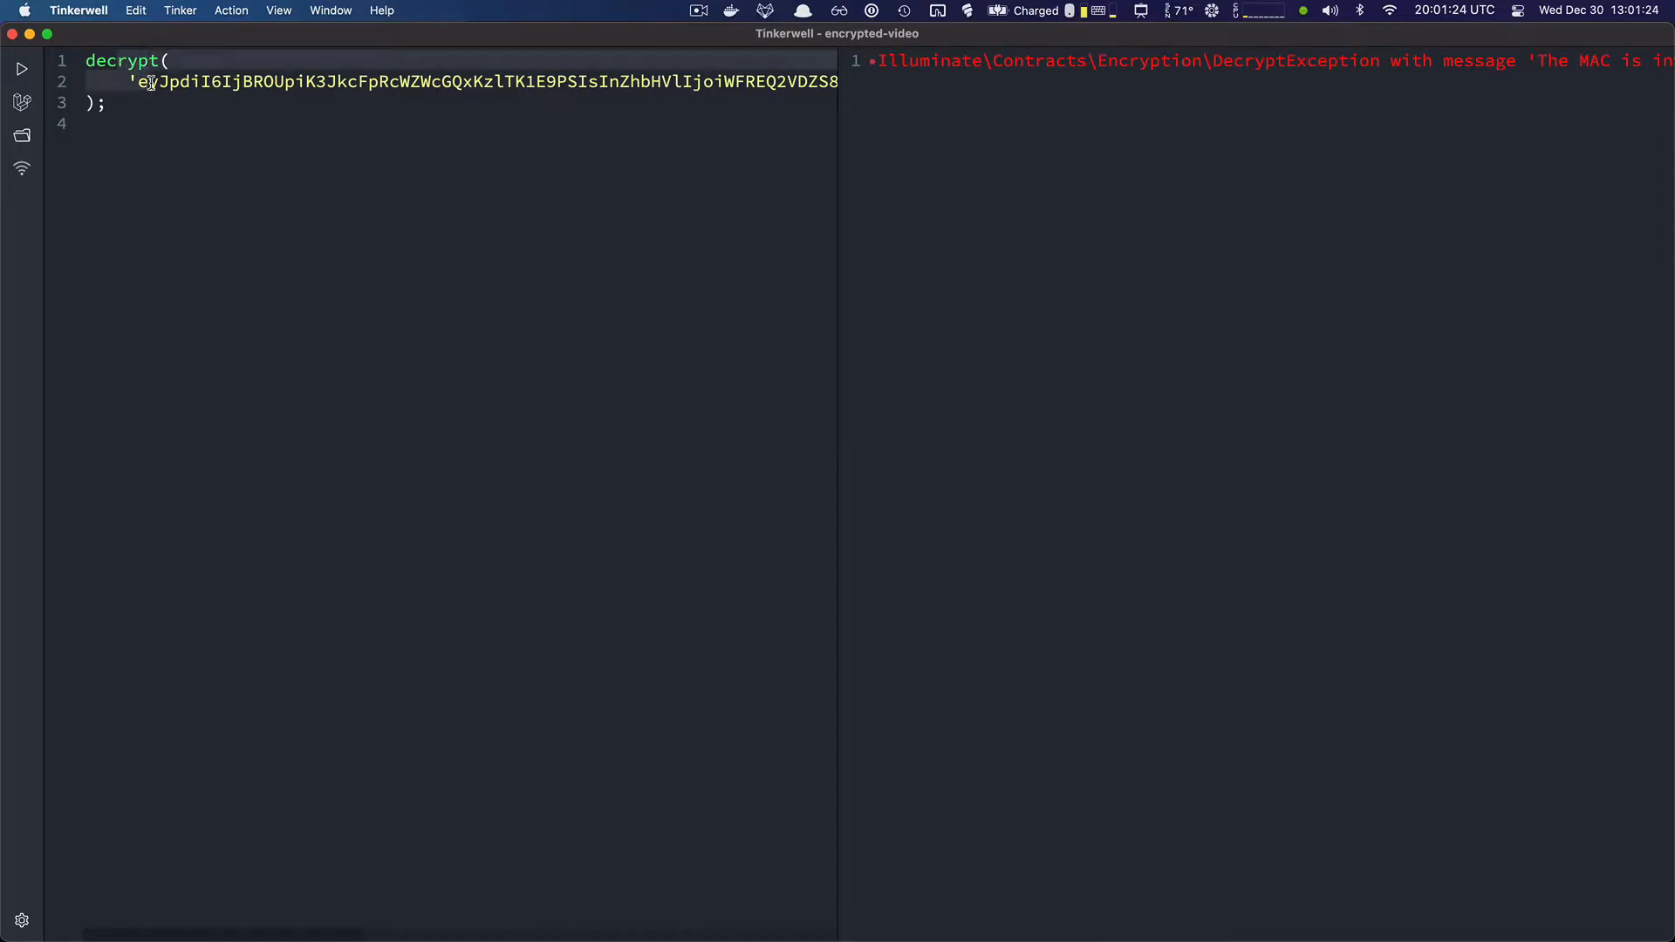
pyautogui.press('cmd+tab')
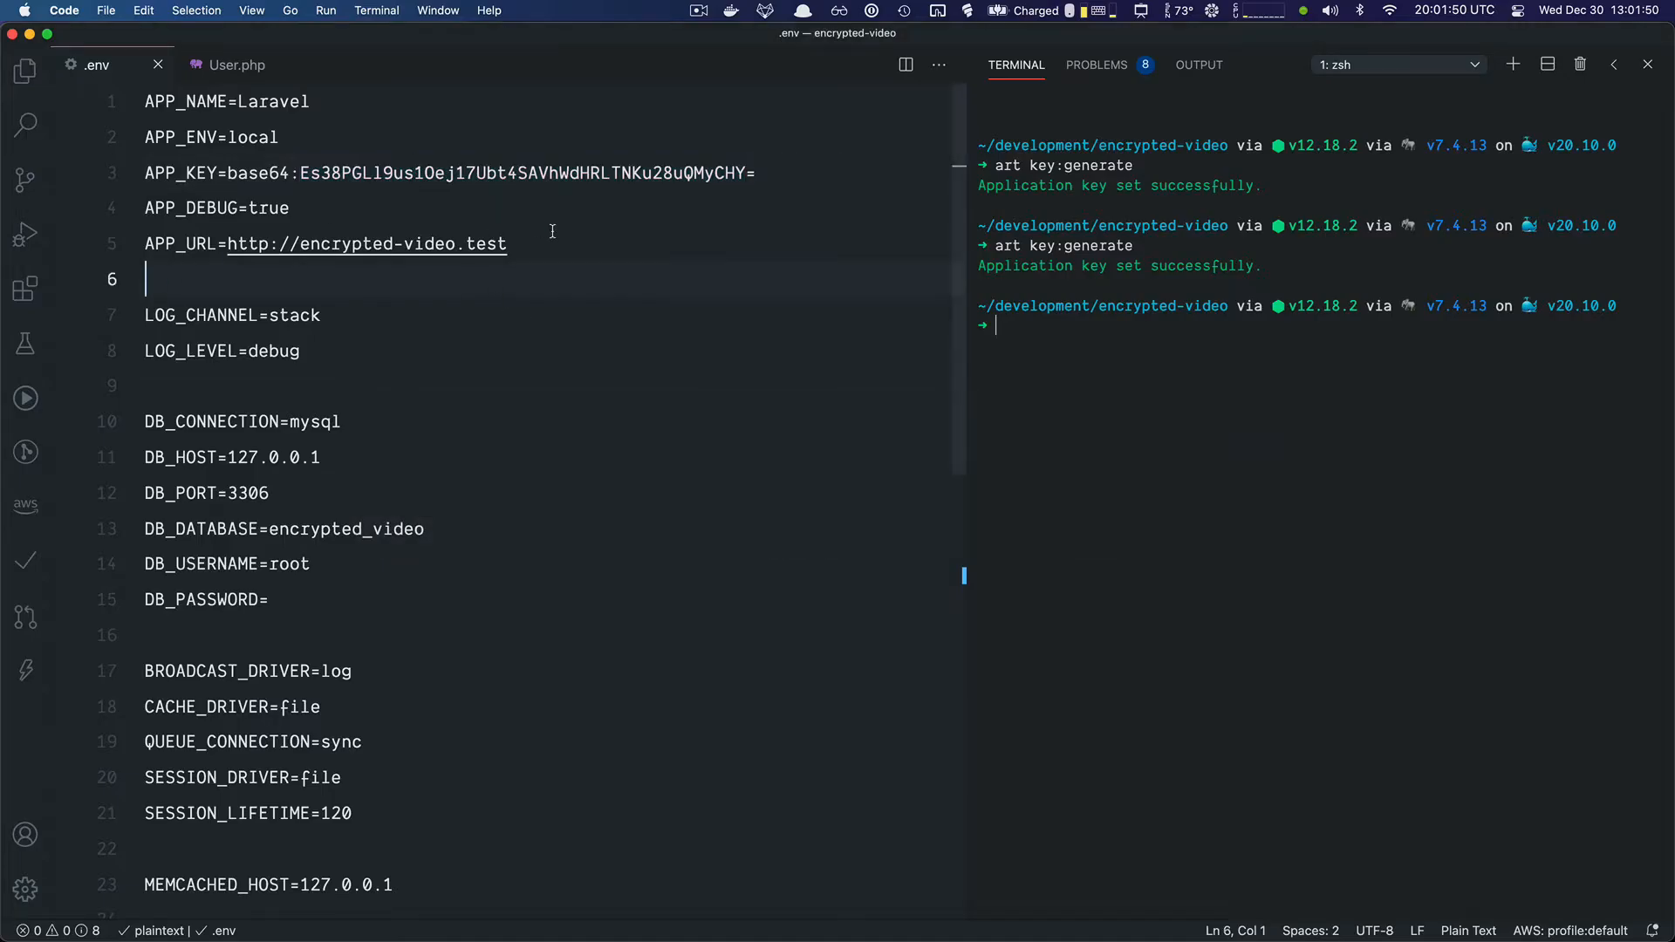
pyautogui.click(233, 65)
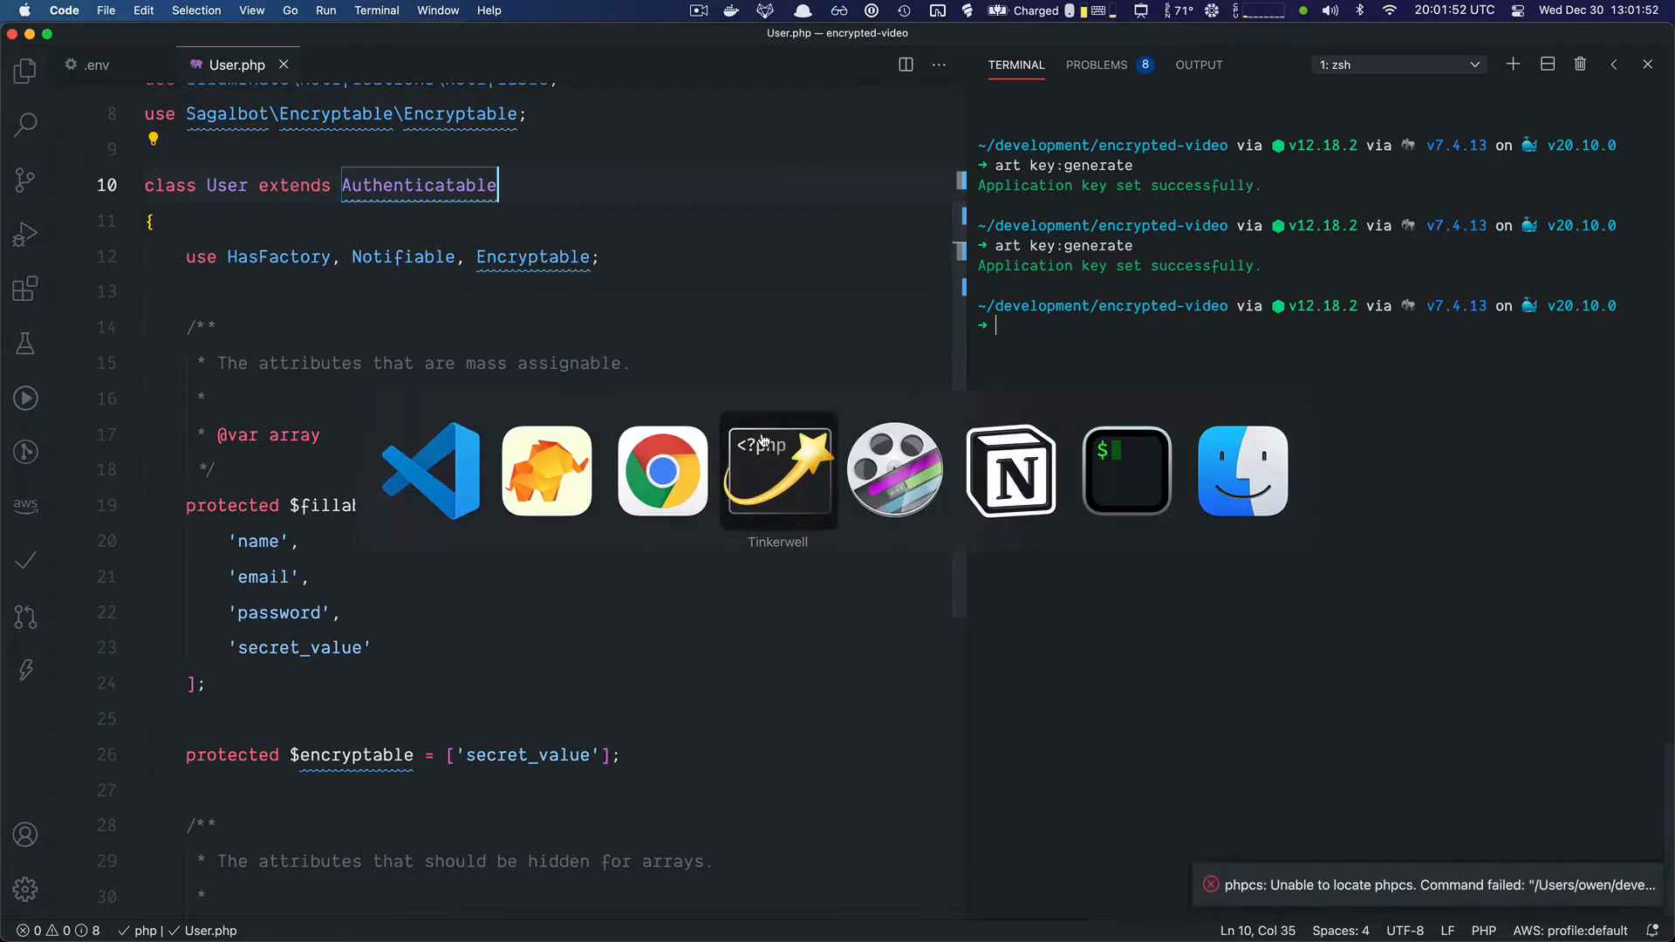
# - Run User::find(1) in Tinkerwell to show the raw record with its encrypted secret_value
pyautogui.click(778, 470)
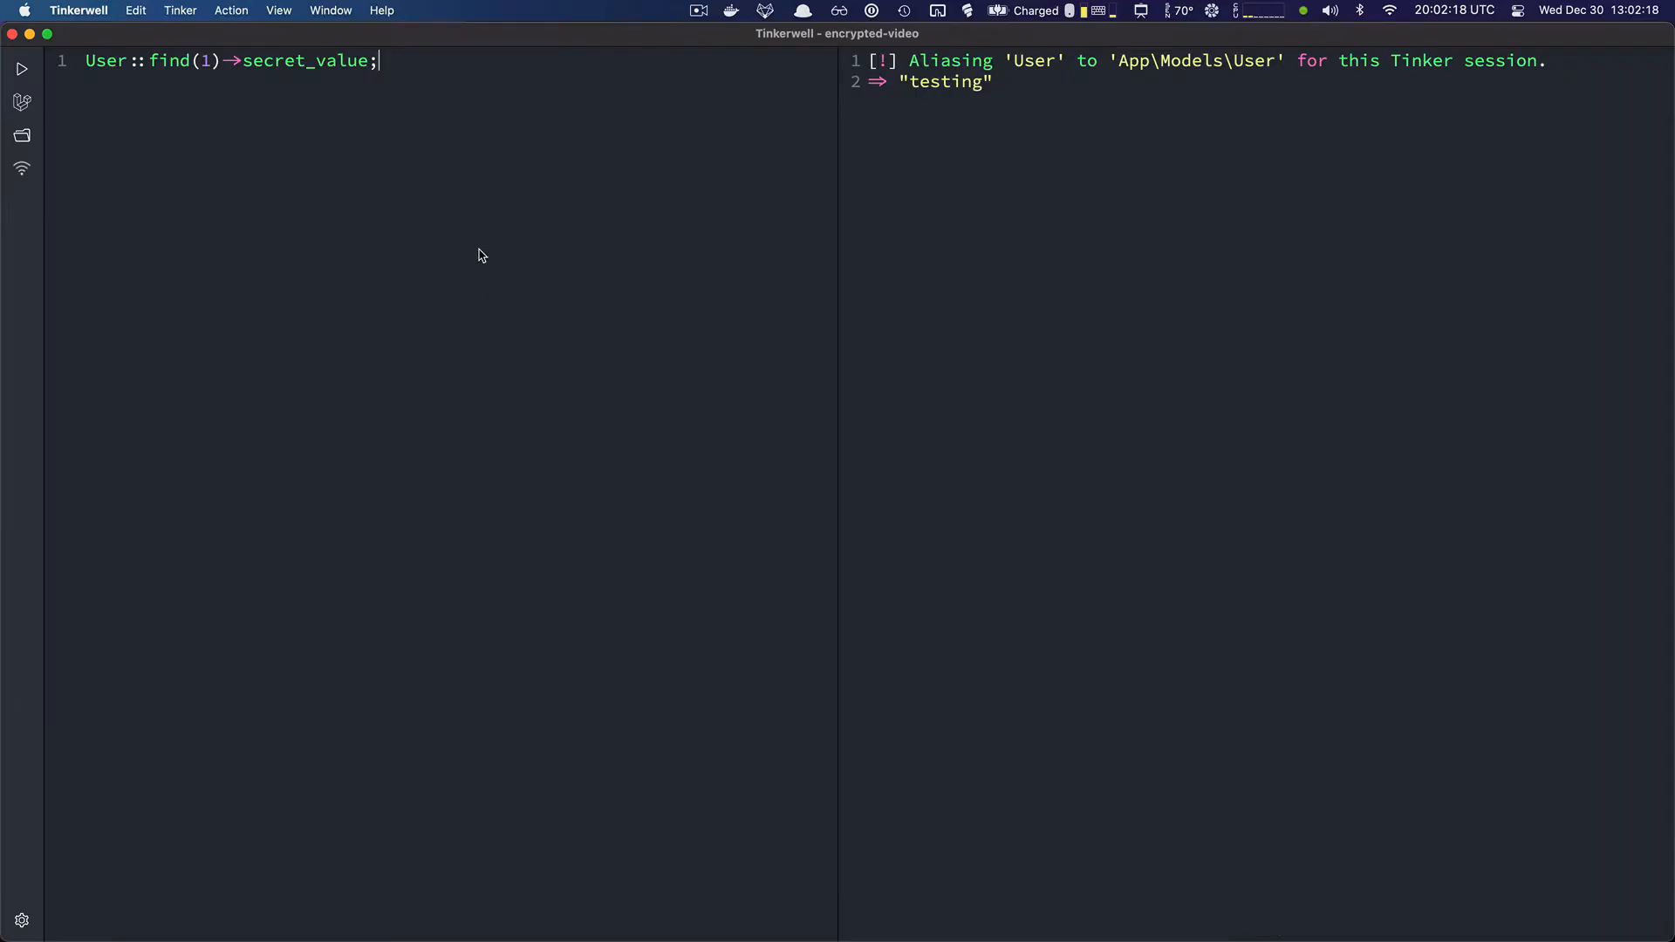
pyautogui.moveTo(473, 113)
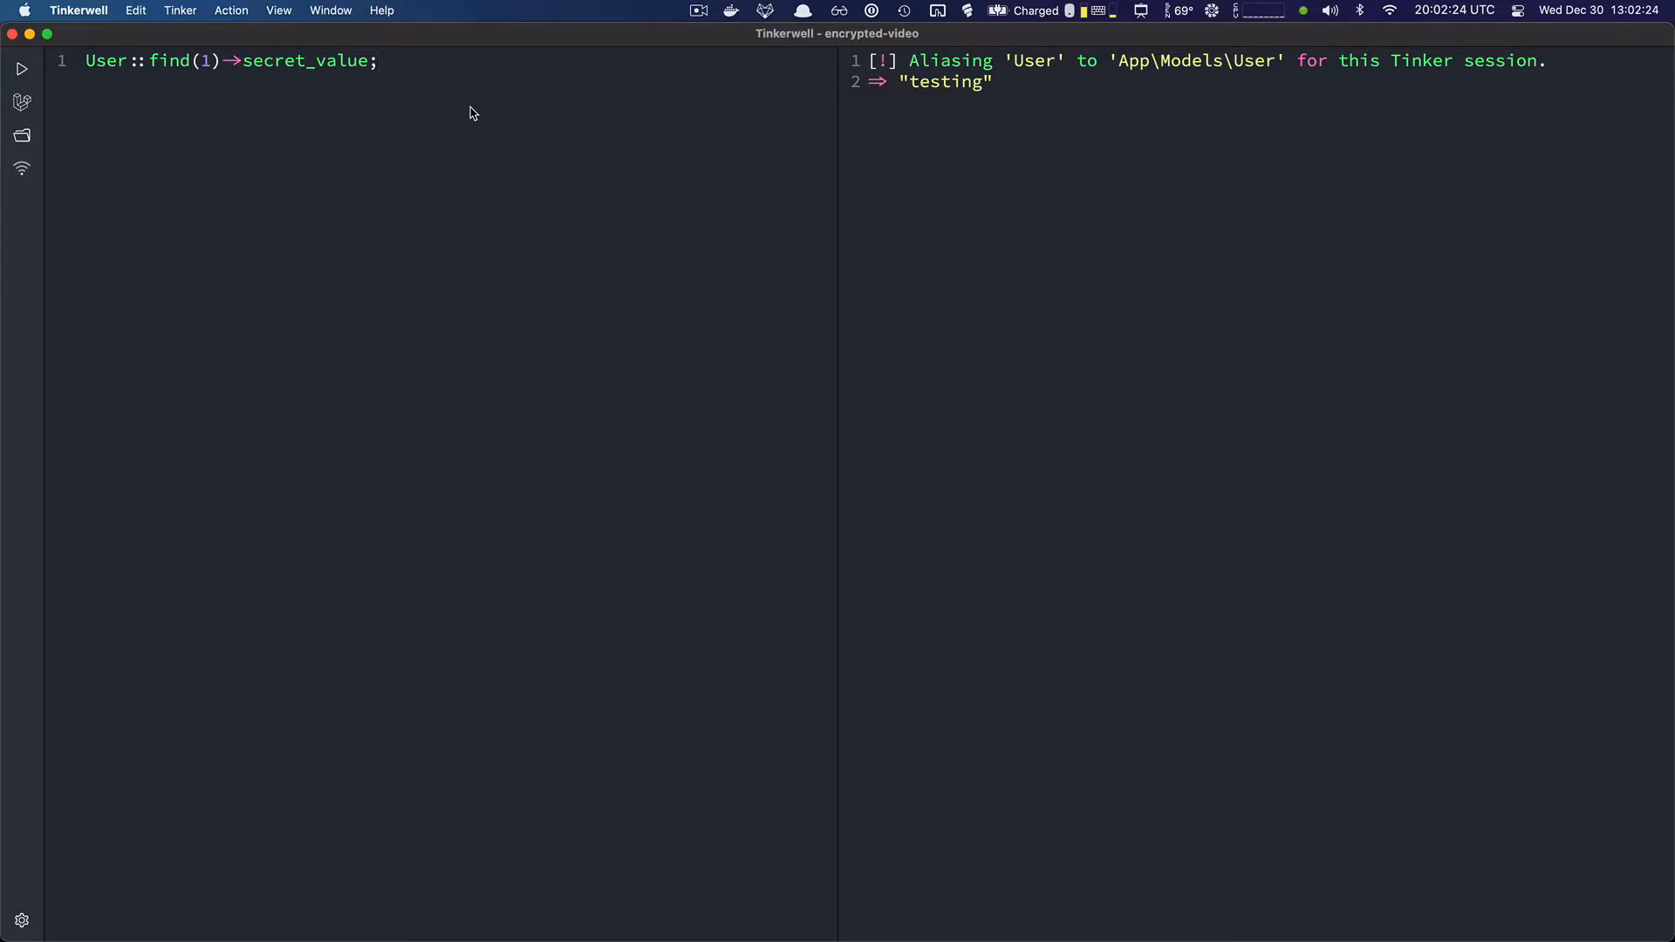
pyautogui.press('Backspace')
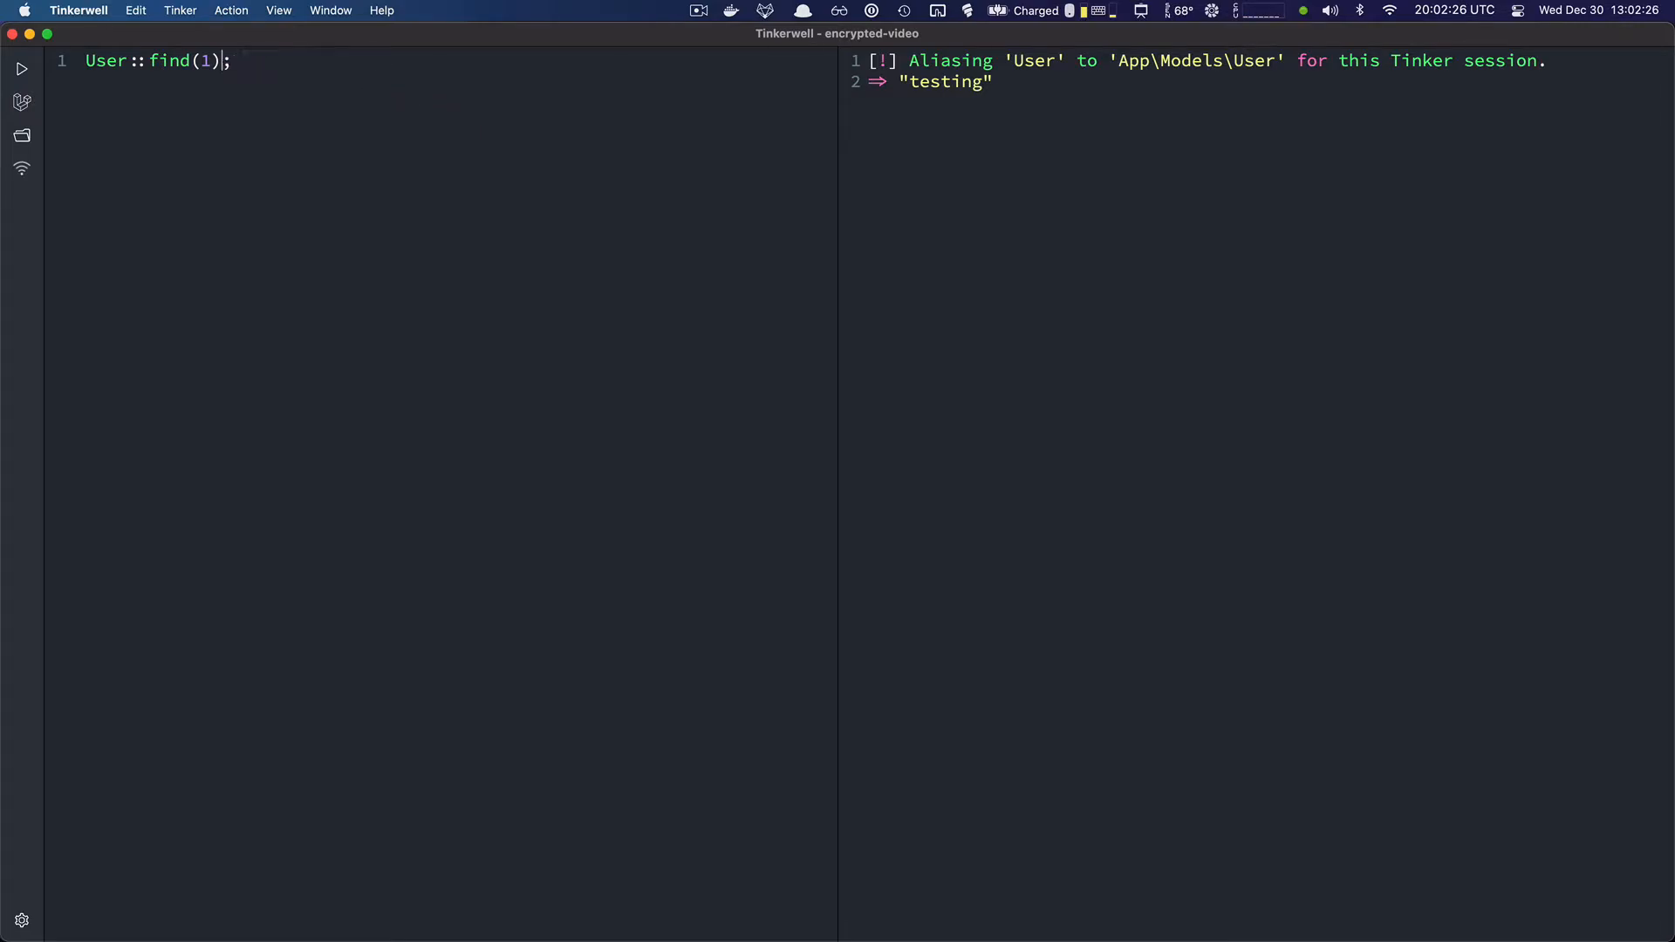
pyautogui.click(20, 68)
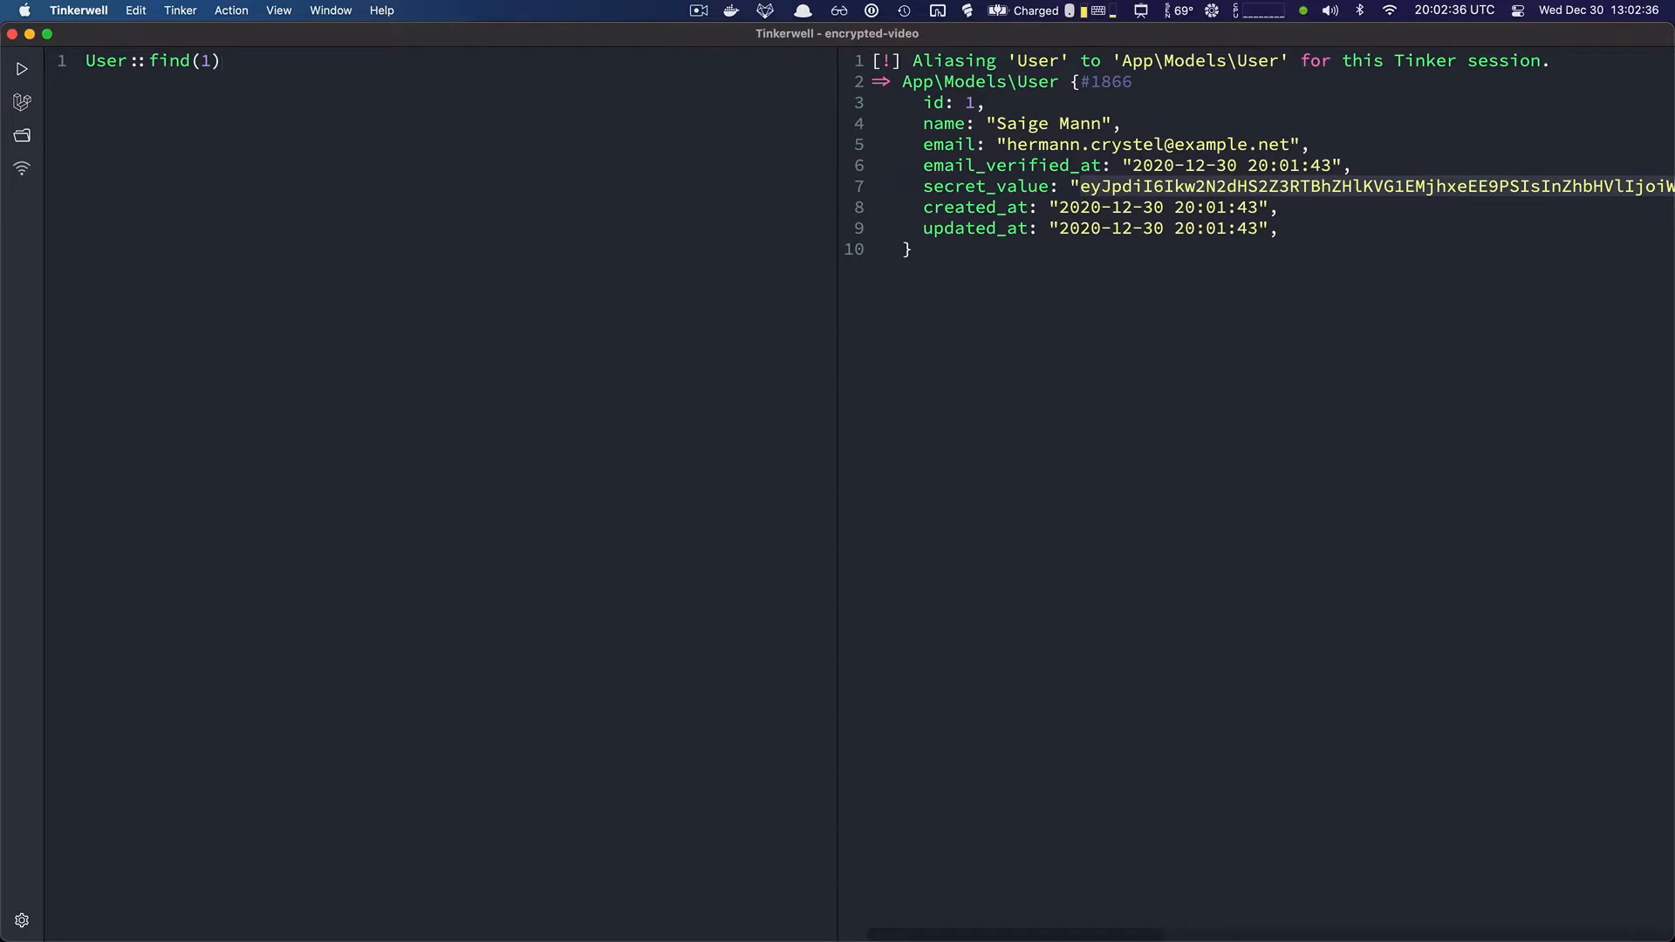
pyautogui.write('->sec')
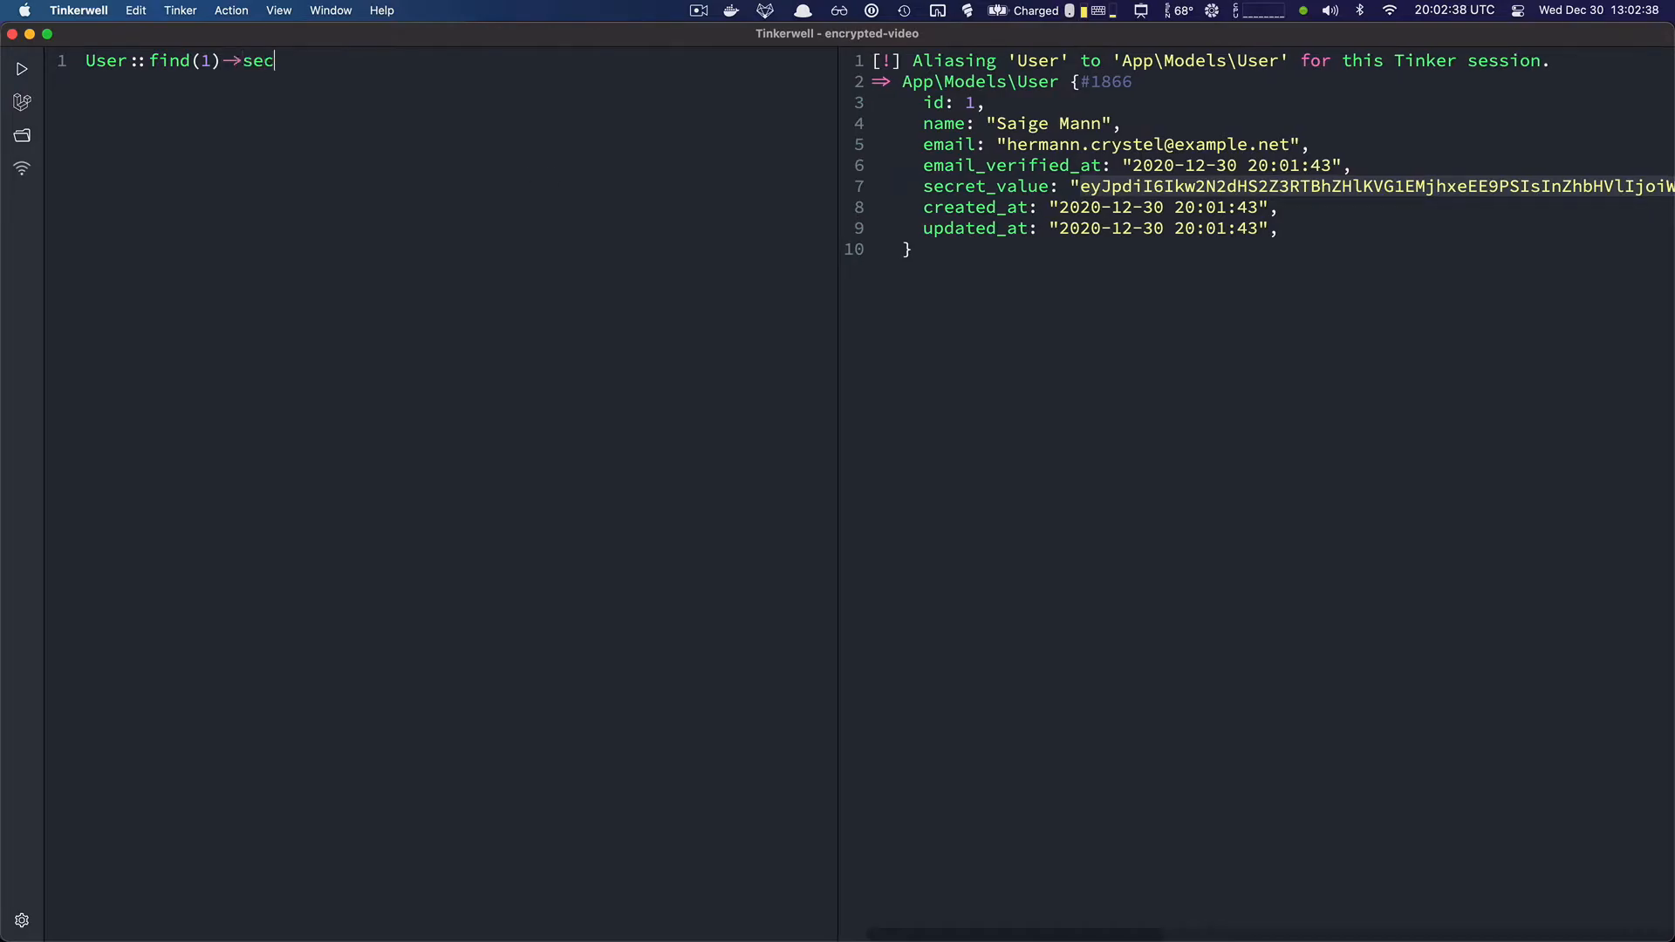
pyautogui.write('ret_value')
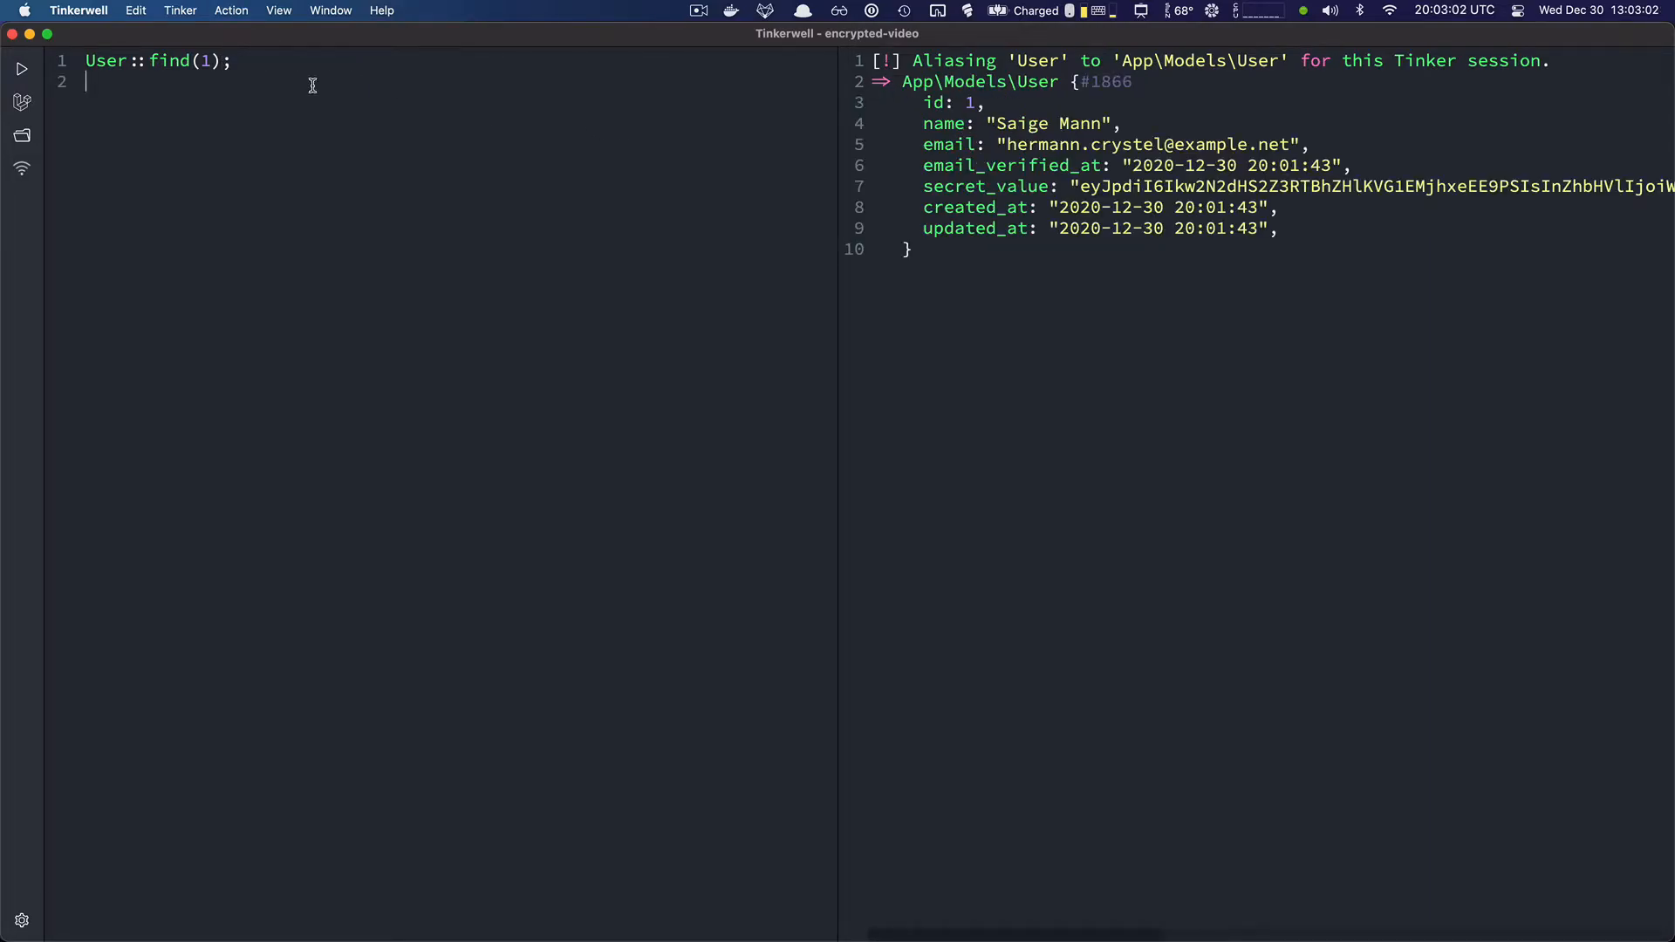
pyautogui.write('->to')
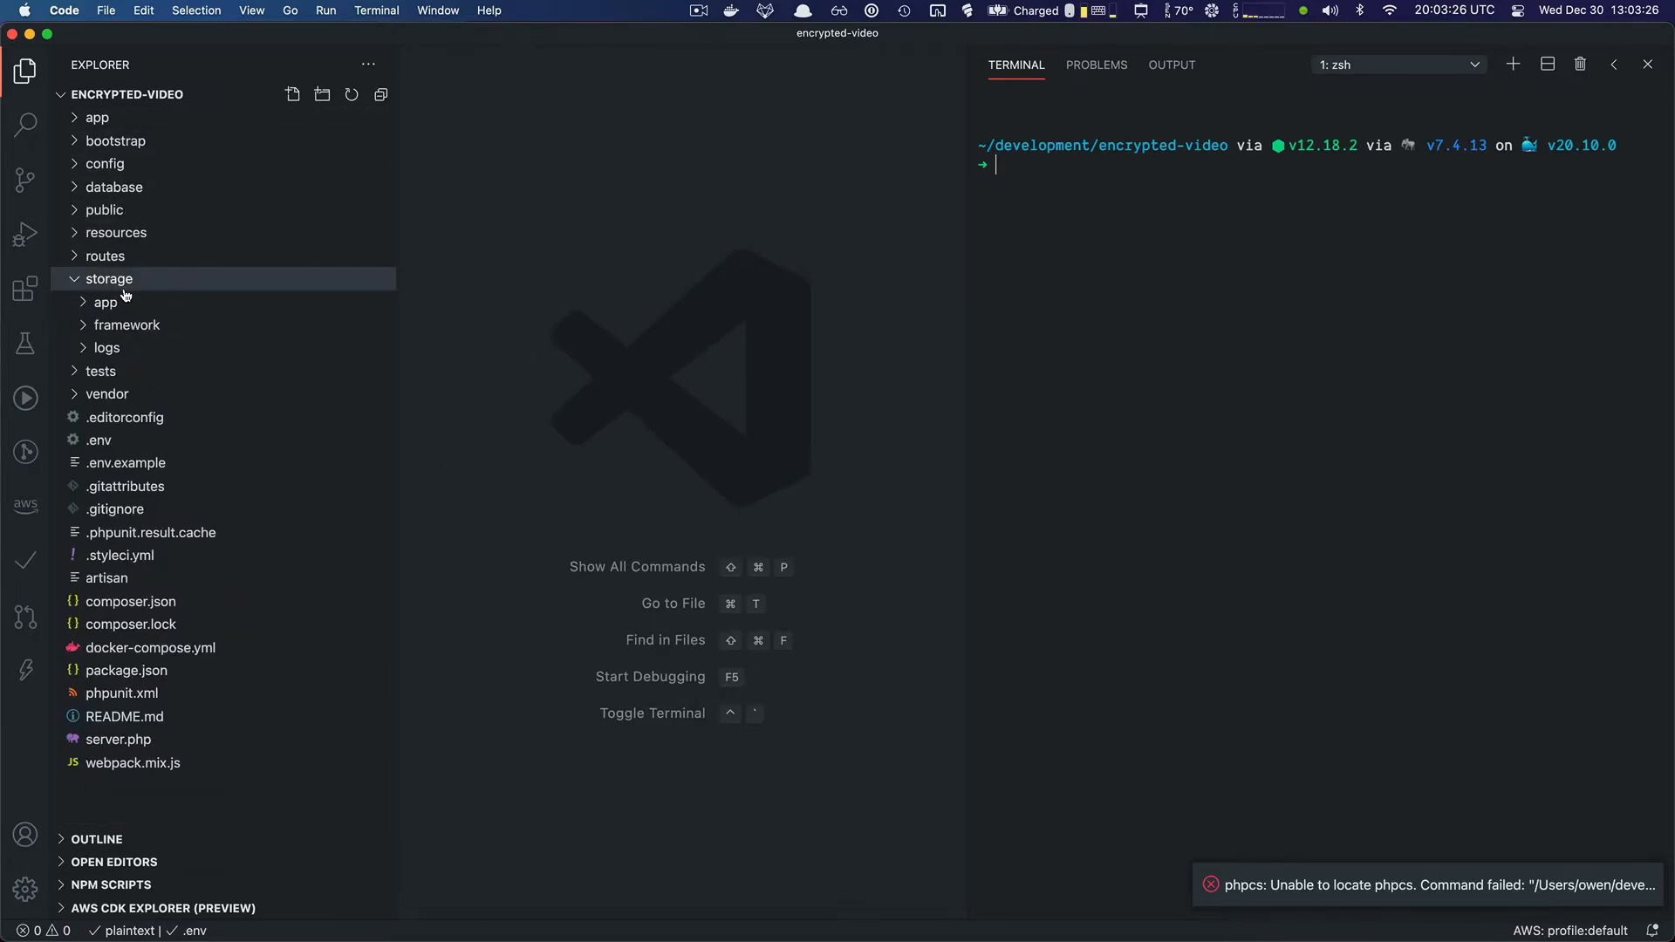
# - Start UserSecretValueTest from the example feature test and add 'use RefreshDatabase;'
pyautogui.doubleClick(153, 347)
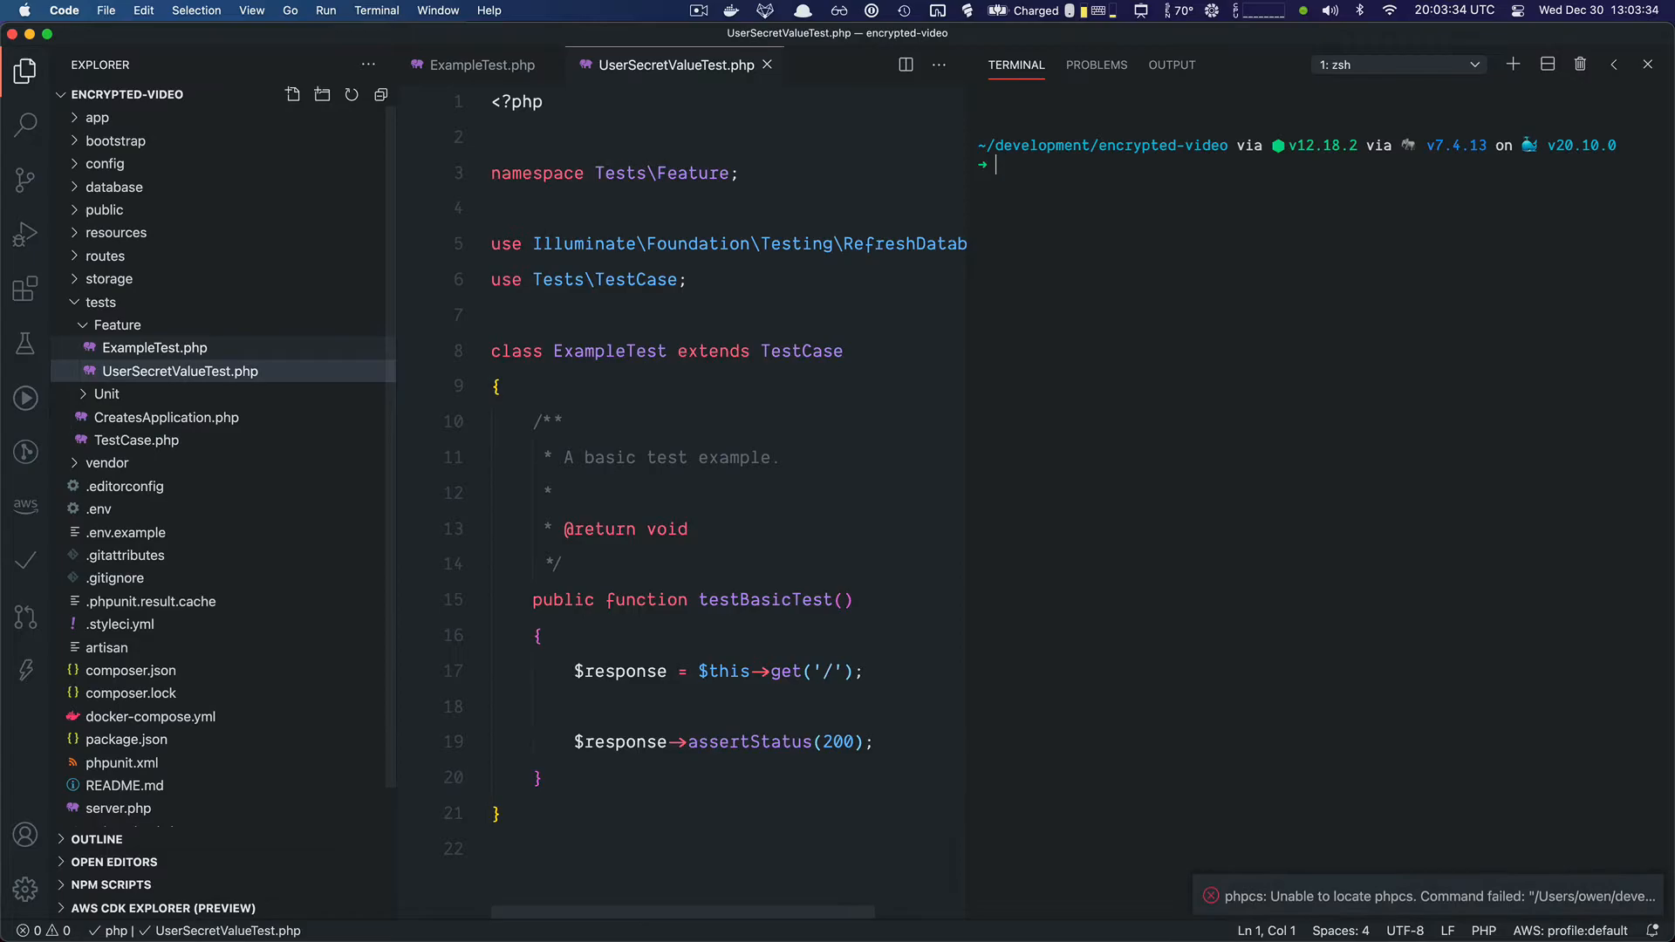
pyautogui.write('Yser')
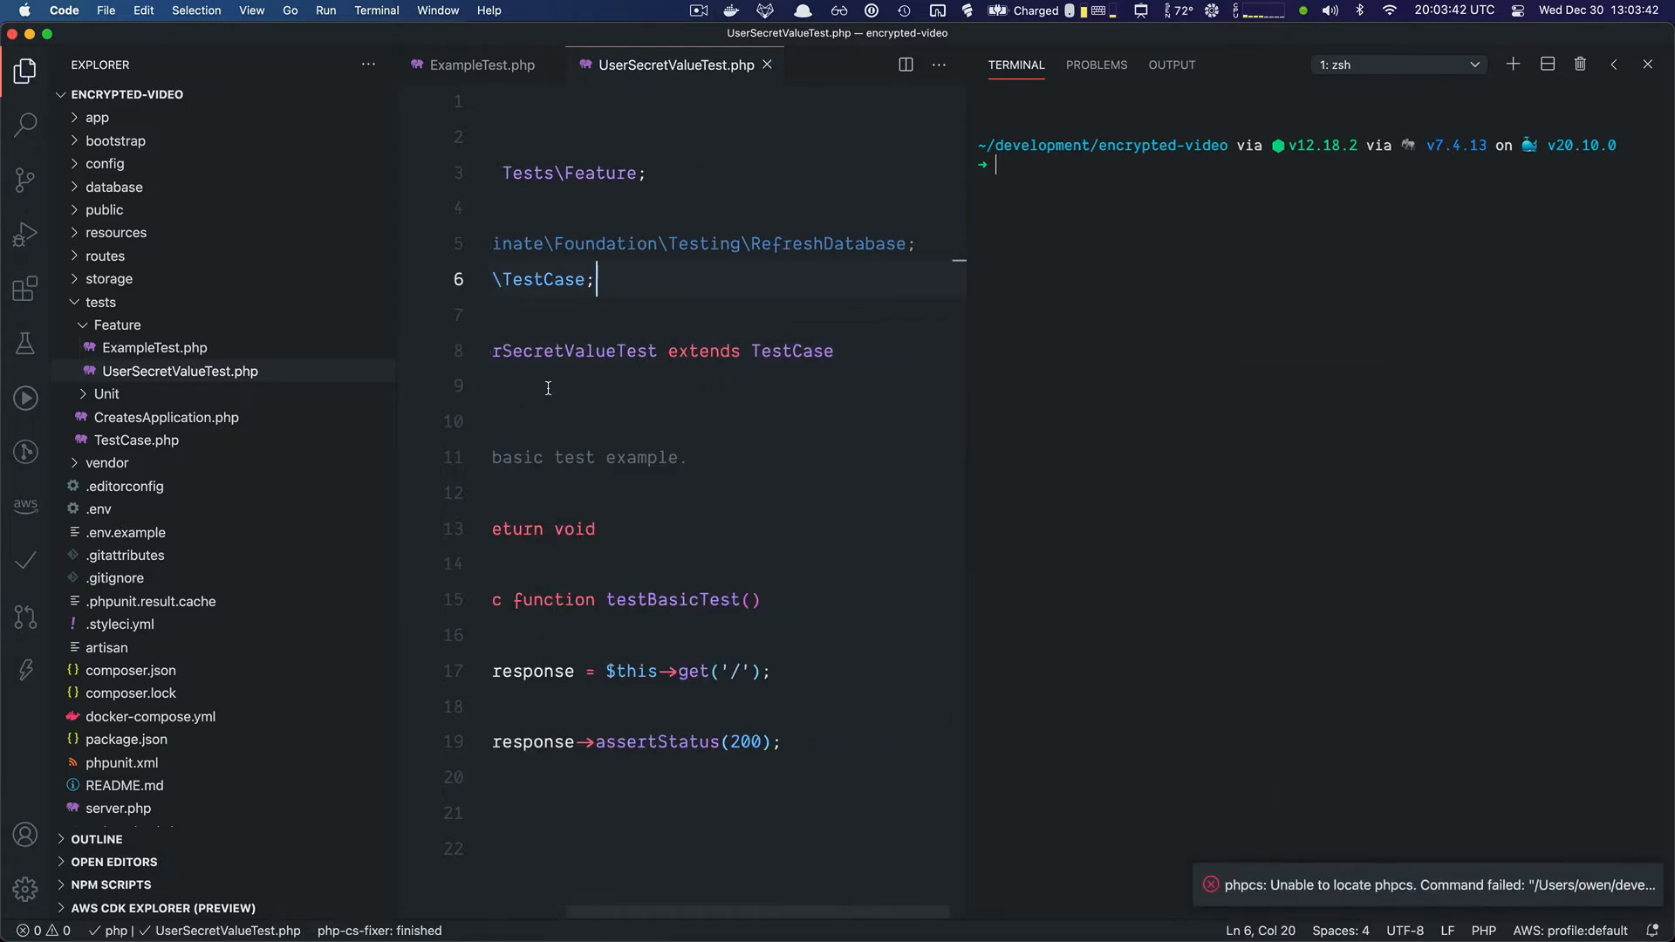
pyautogui.write('use RefreshDatabase;')
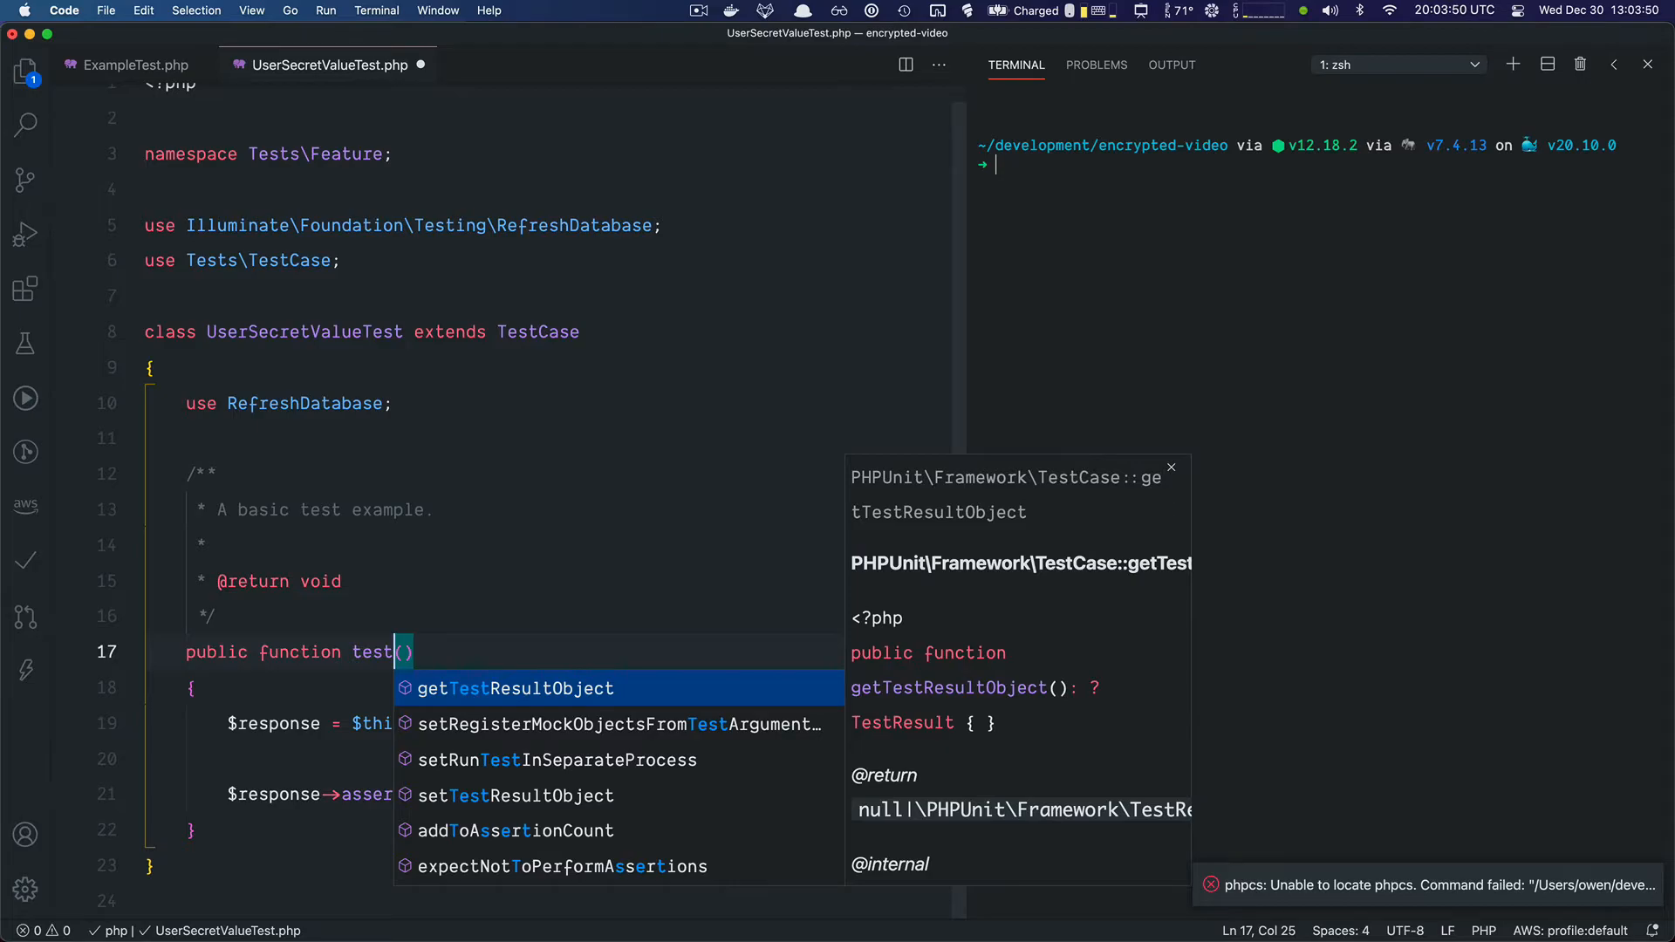
# - Rename the test method to testStoresSecretValueAsEncrypted with an empty body
pyautogui.write('StoresSecretValuea')
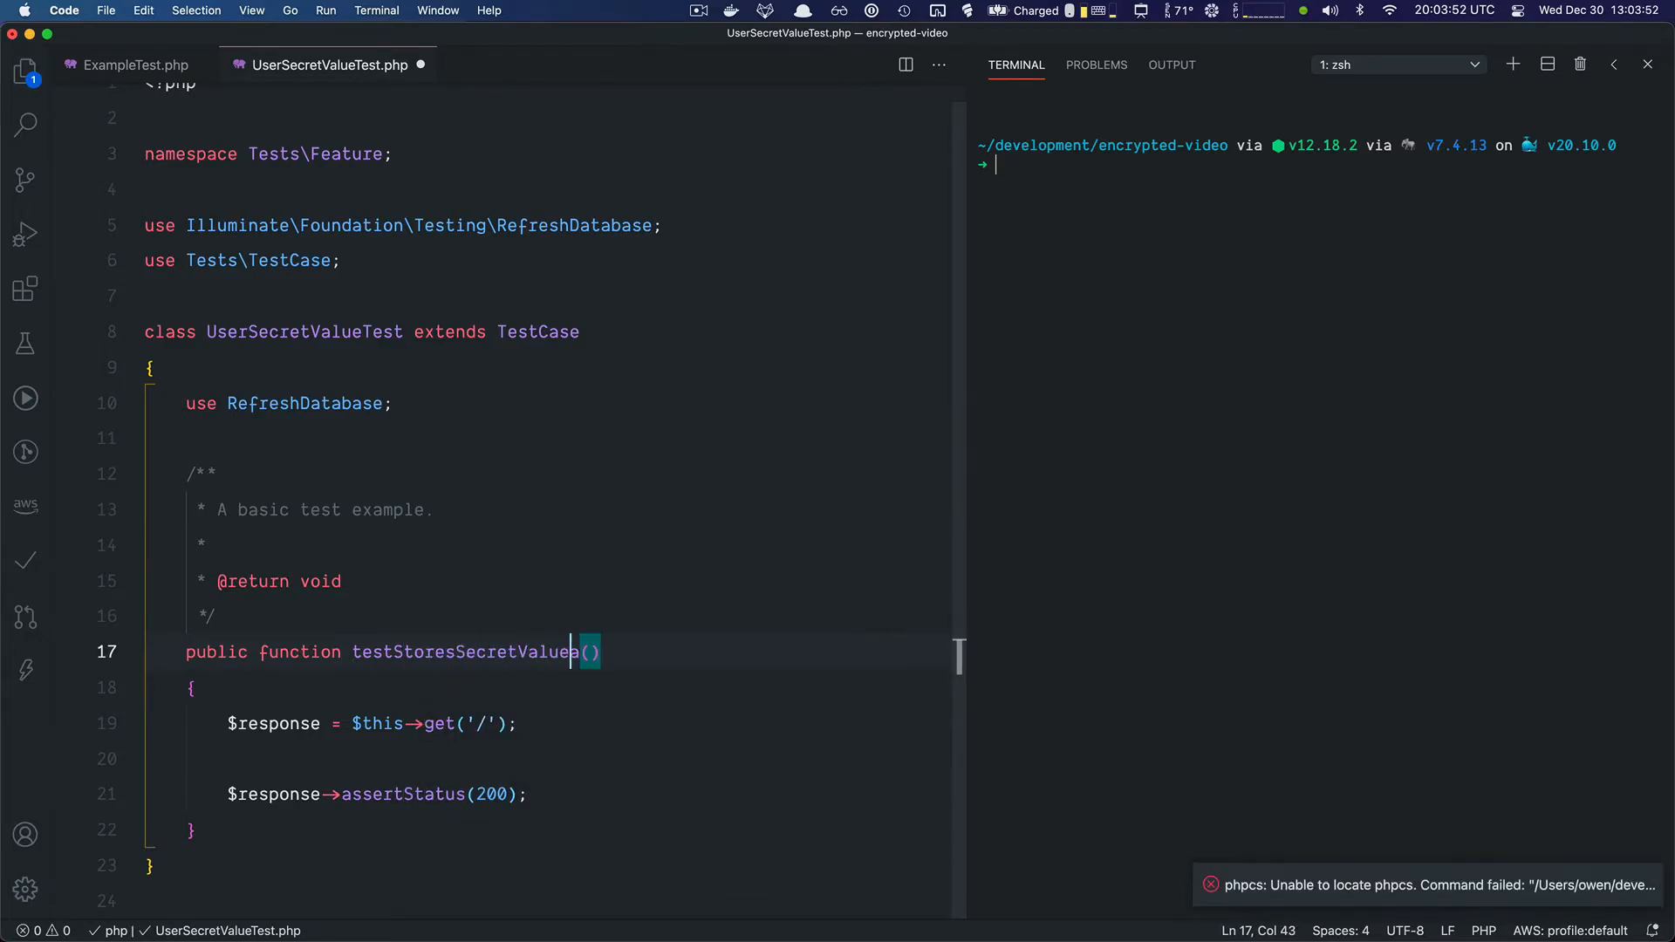
pyautogui.write('AsSen')
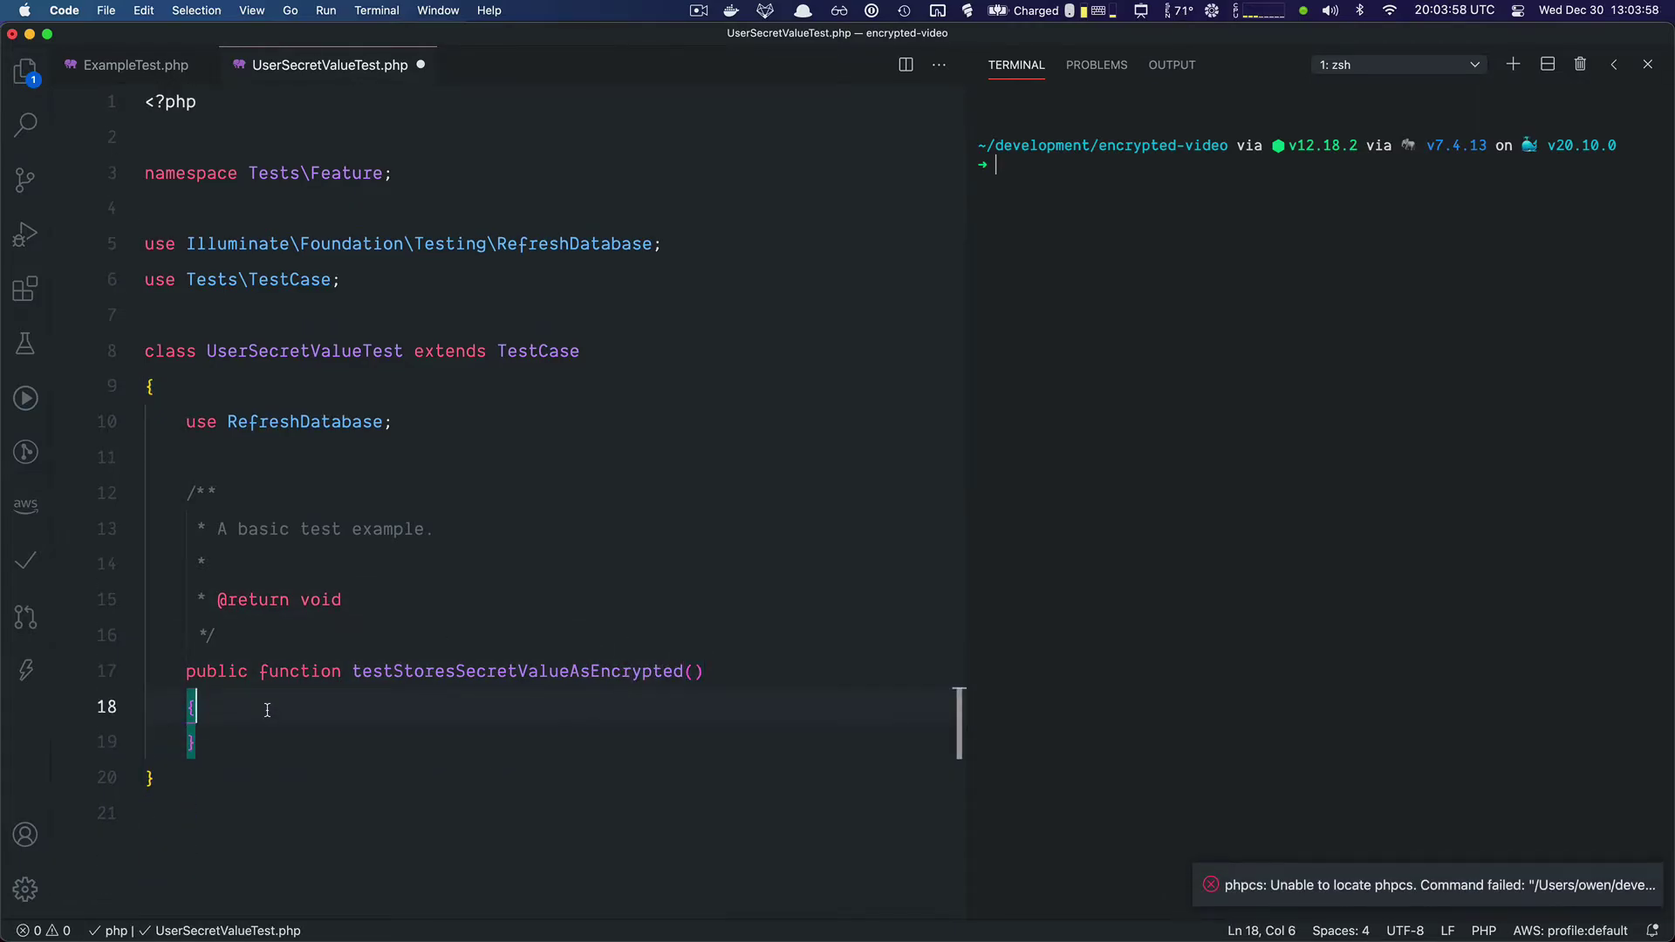
pyautogui.write('User::factory()->create([')
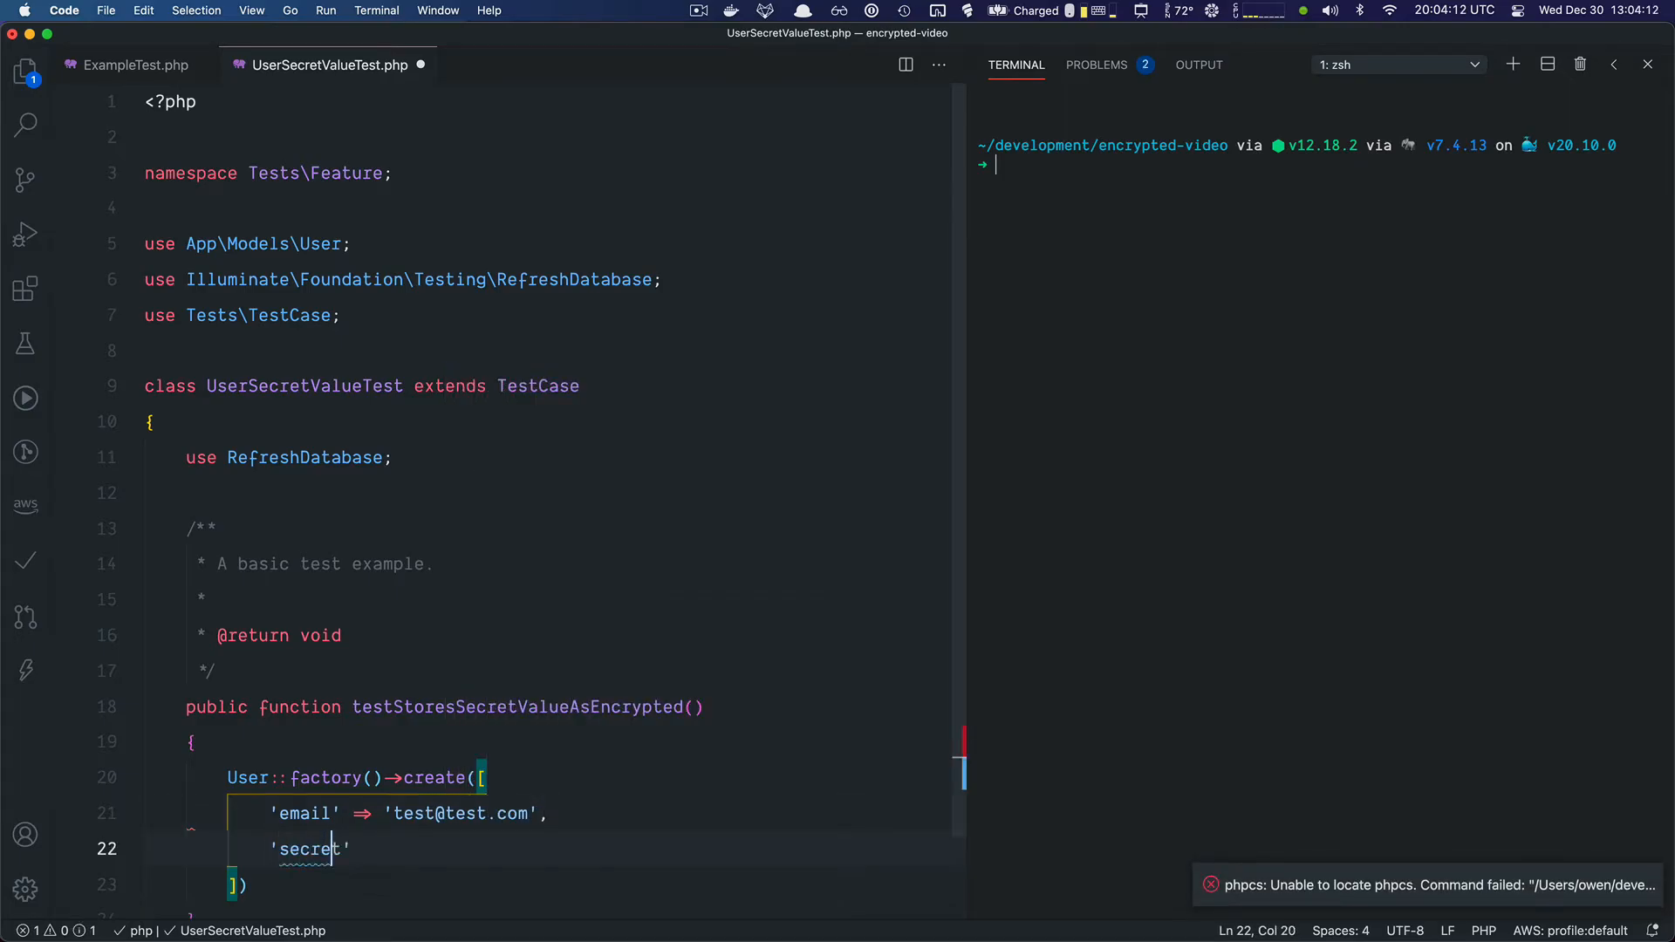
pyautogui.write("_value' =>")
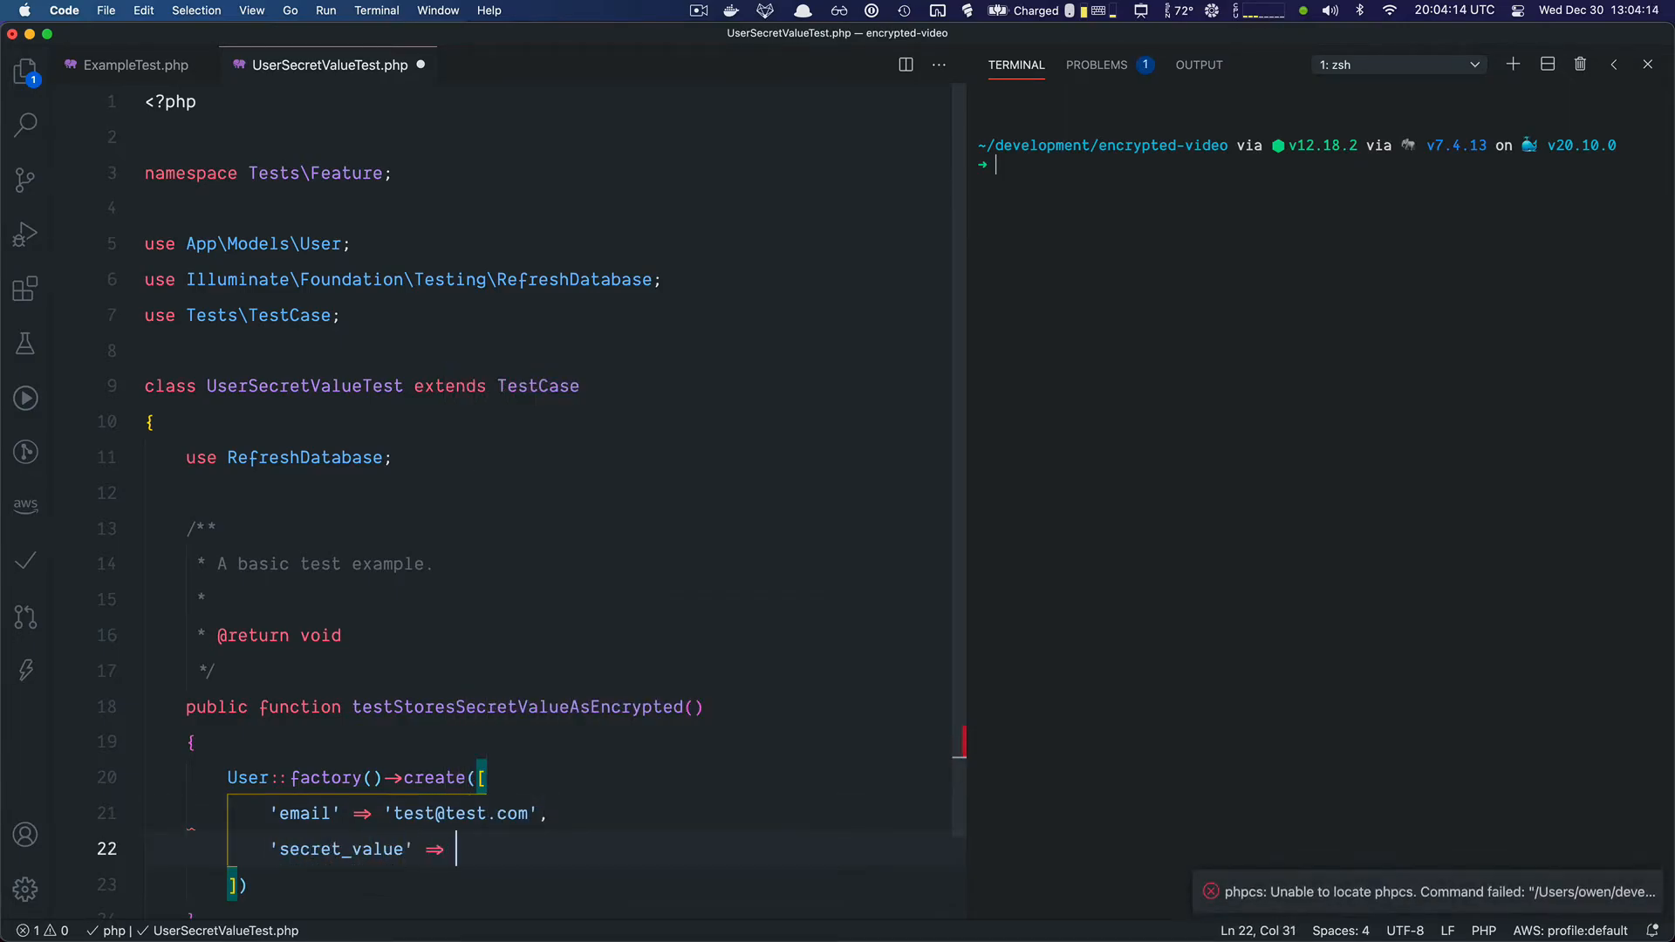
pyautogui.write("'testing'")
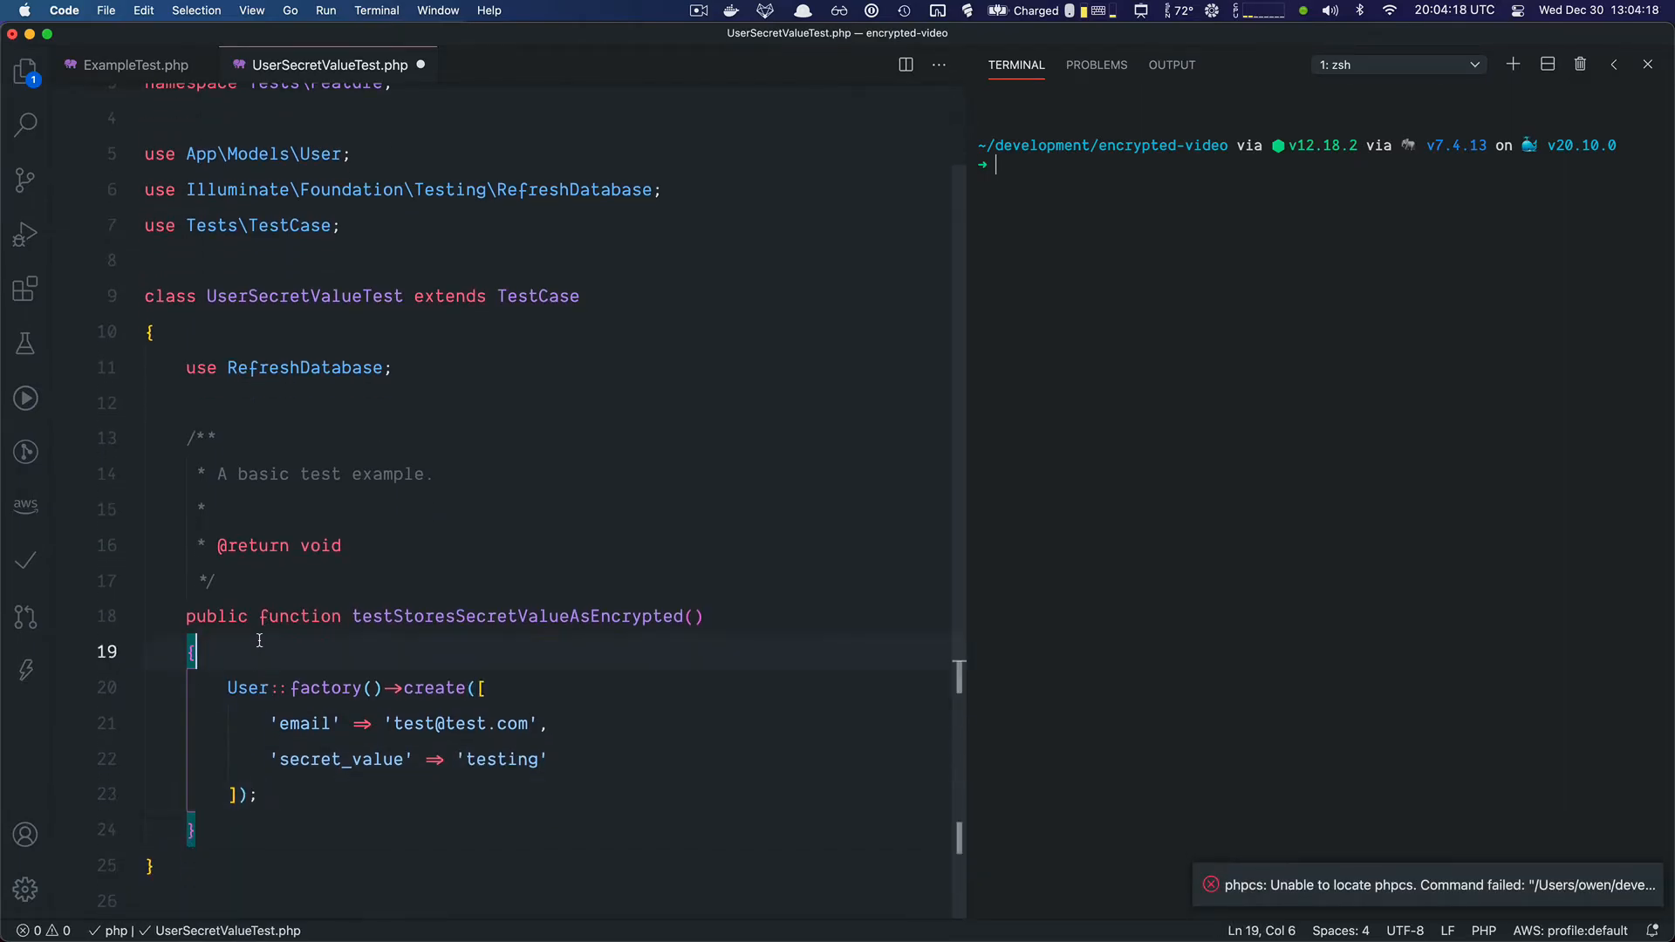
pyautogui.write('// Givn')
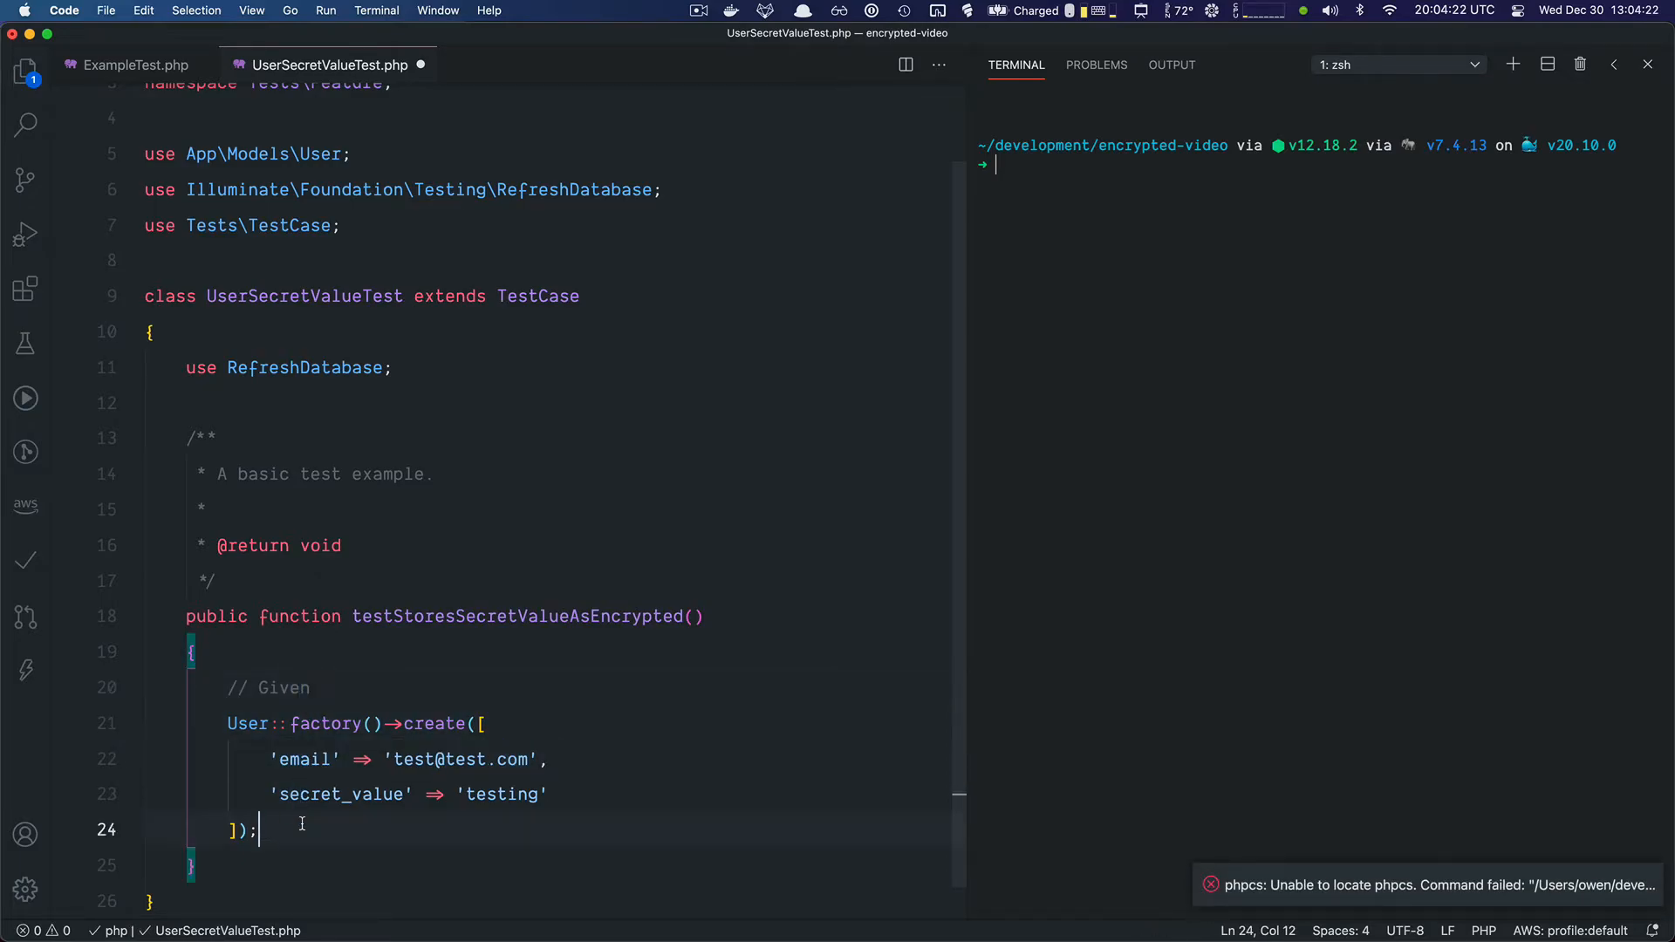
pyautogui.write('// Te')
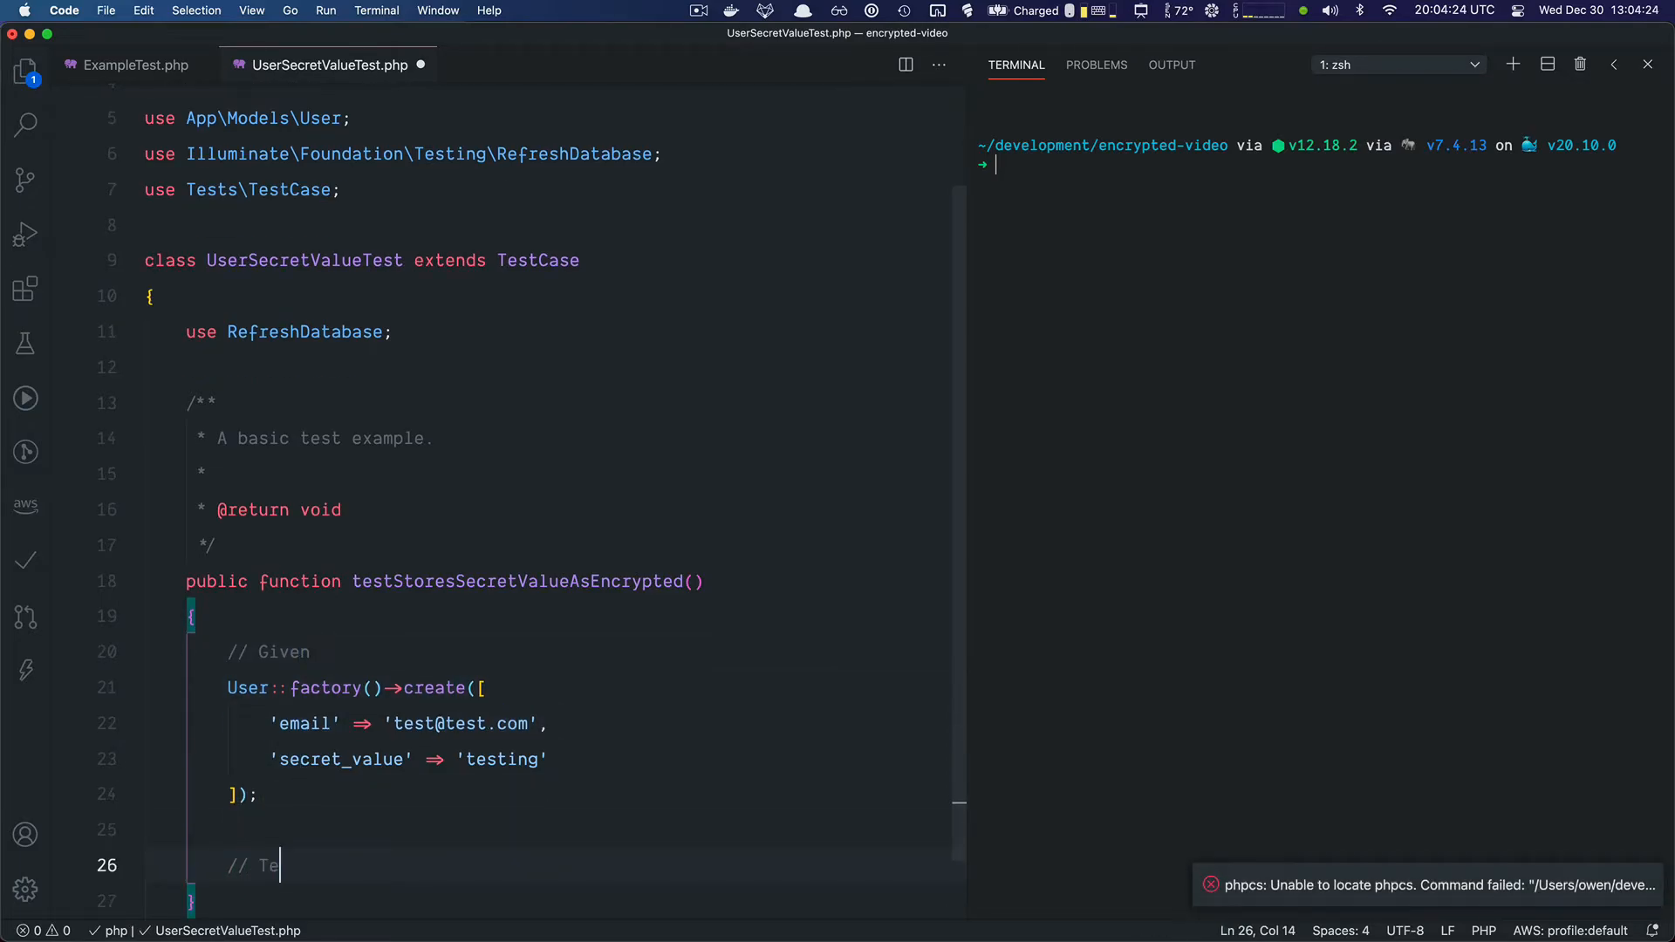
pyautogui.write('hen')
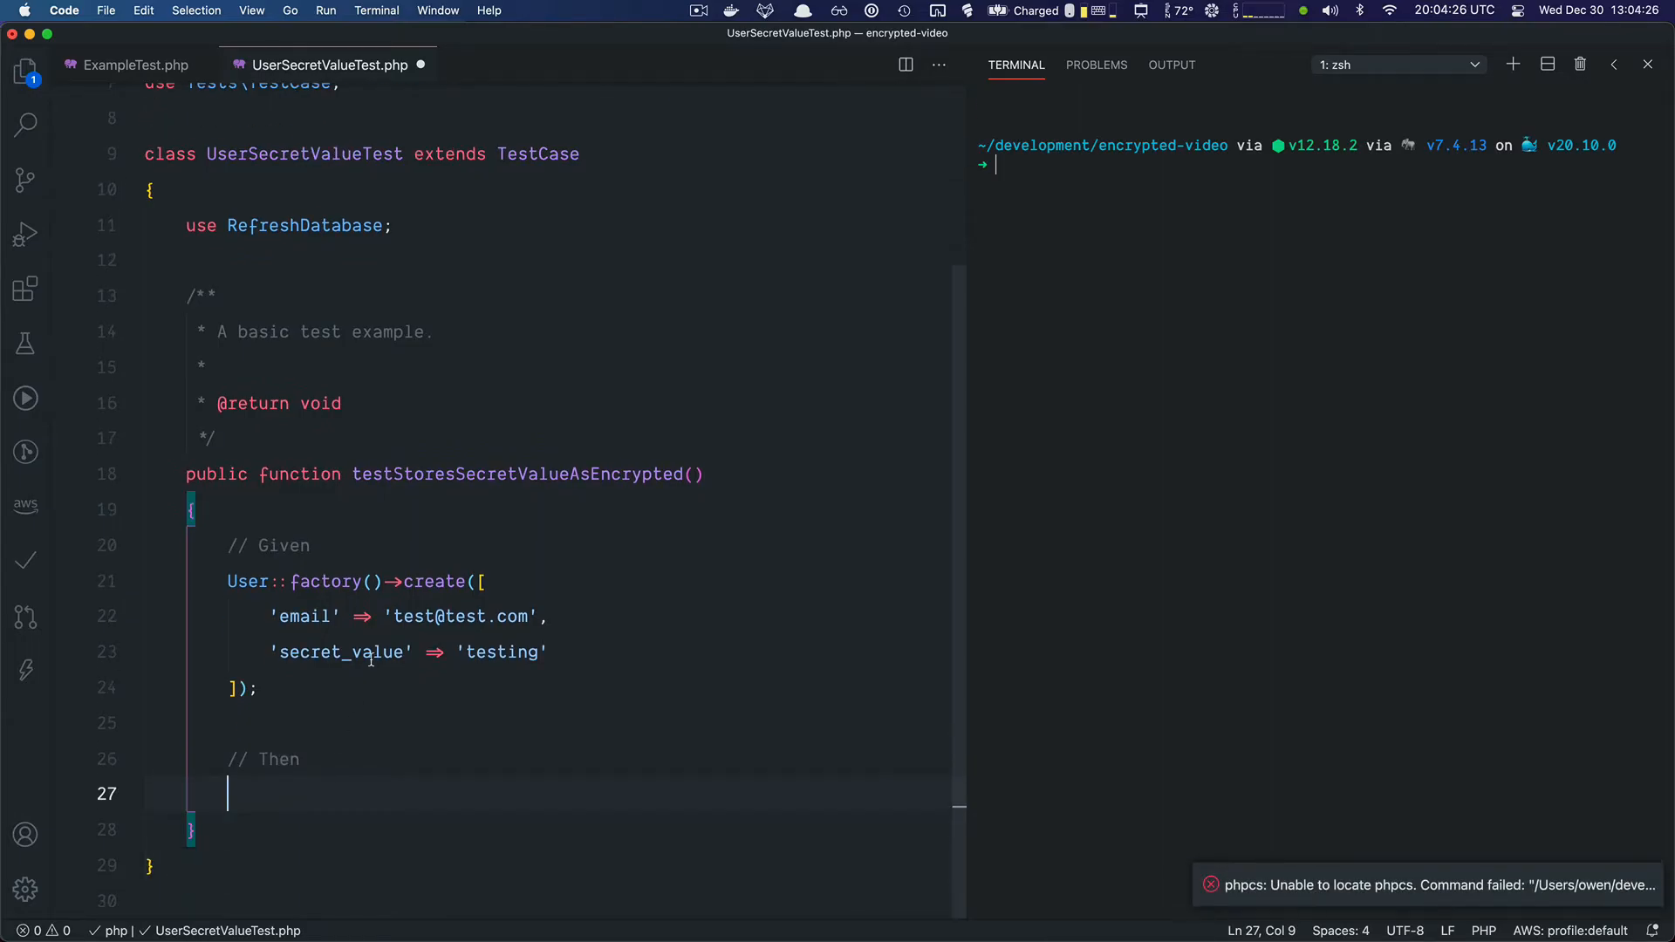
# - Add $this->assertDatabaseMissing('users', …) for the plaintext row and select the method name to run it
pyautogui.write('$this->')
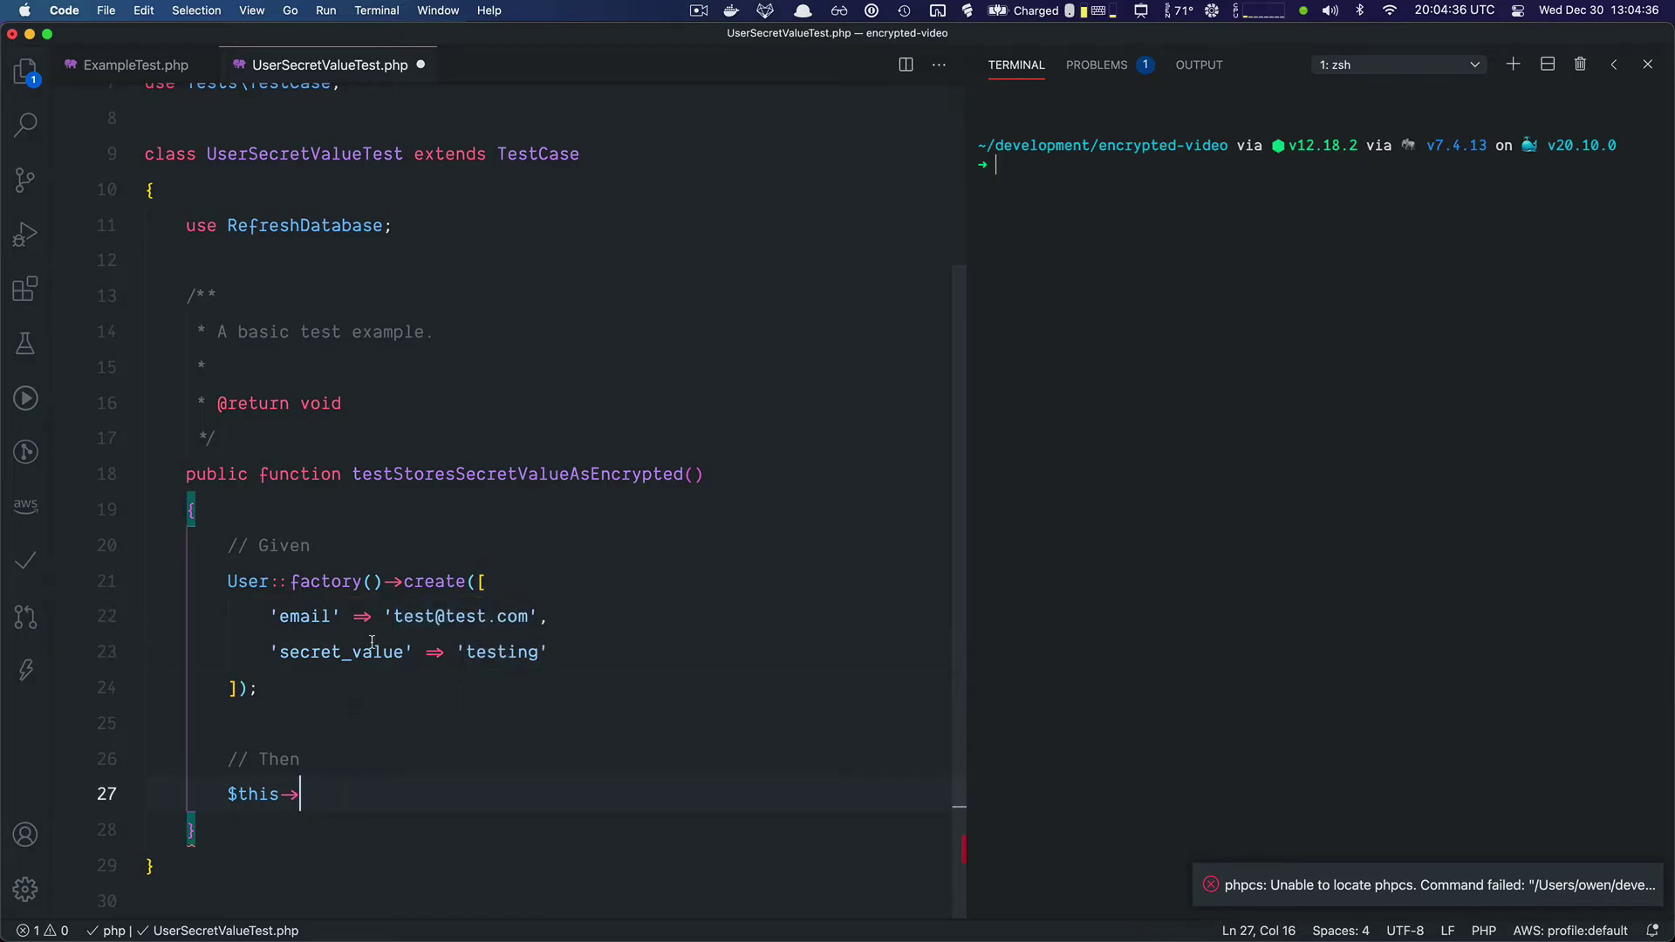
pyautogui.moveTo(544, 554)
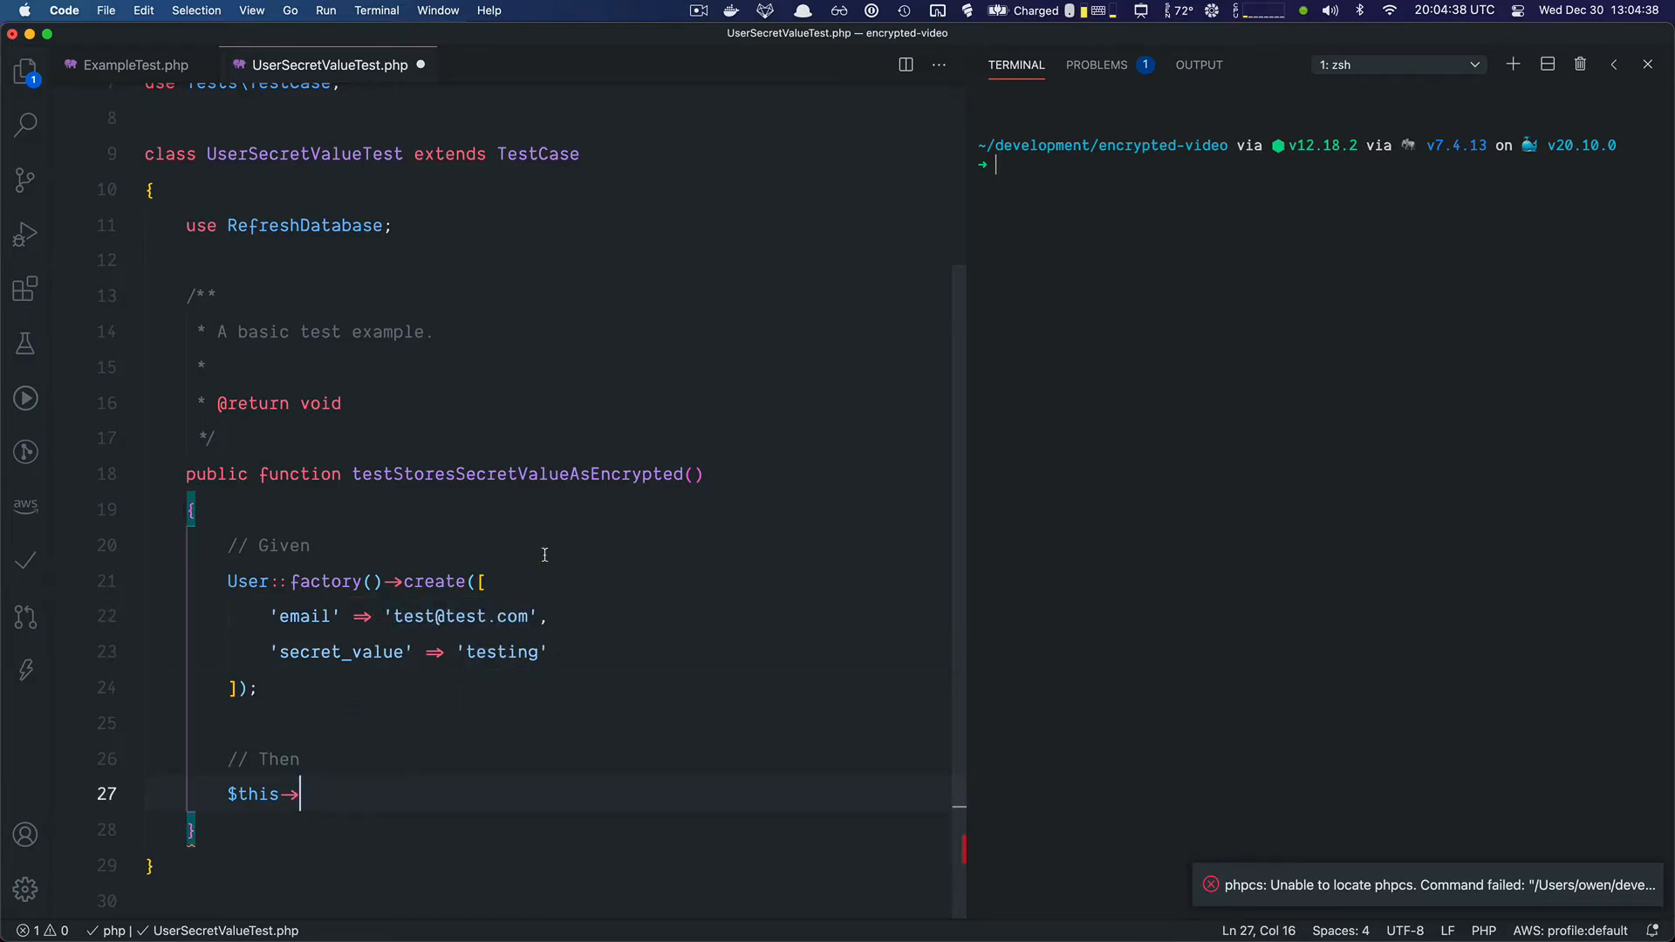
pyautogui.write('assertDatabaseMissing((')
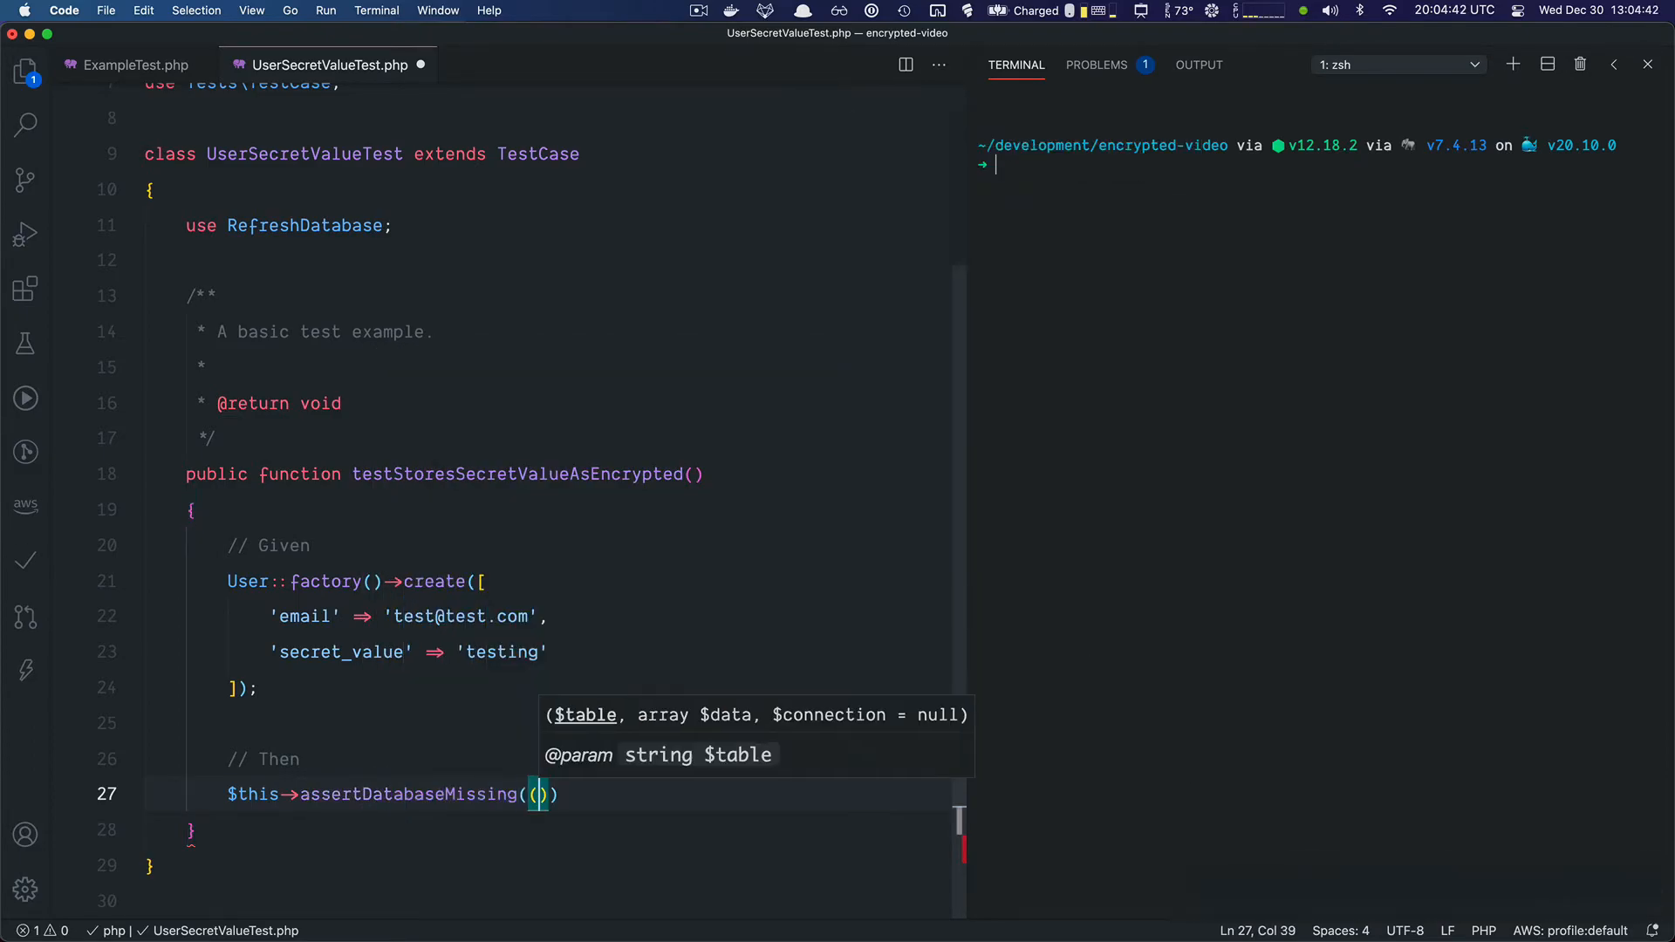
pyautogui.write("'users', [")
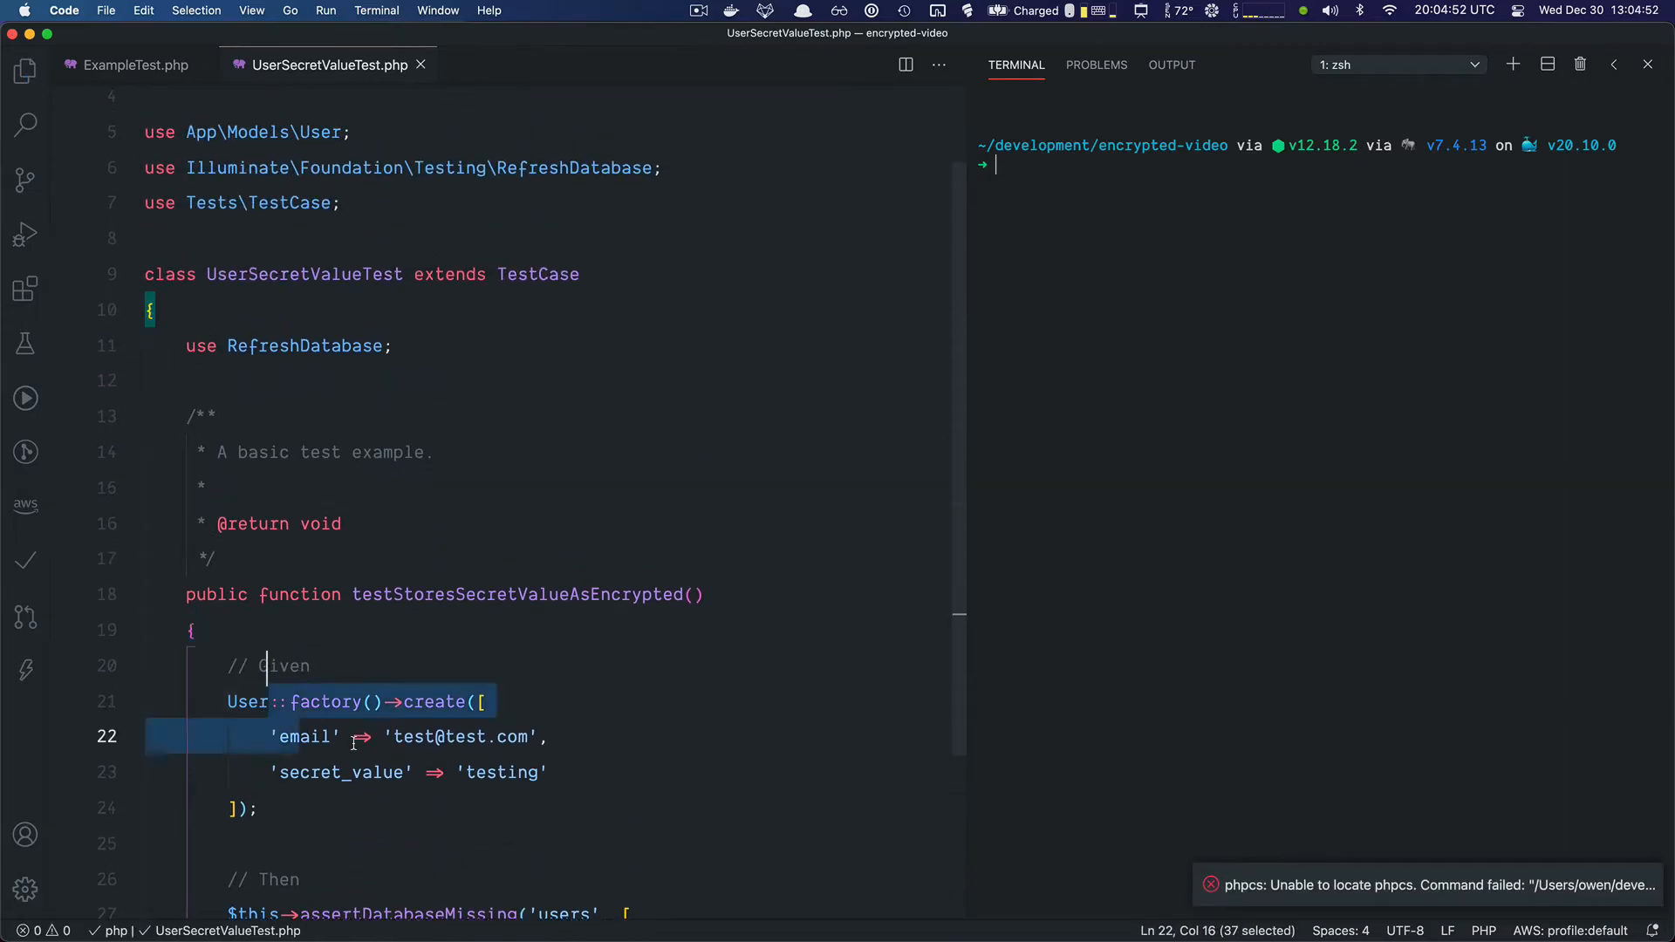
pyautogui.doubleClick(339, 771)
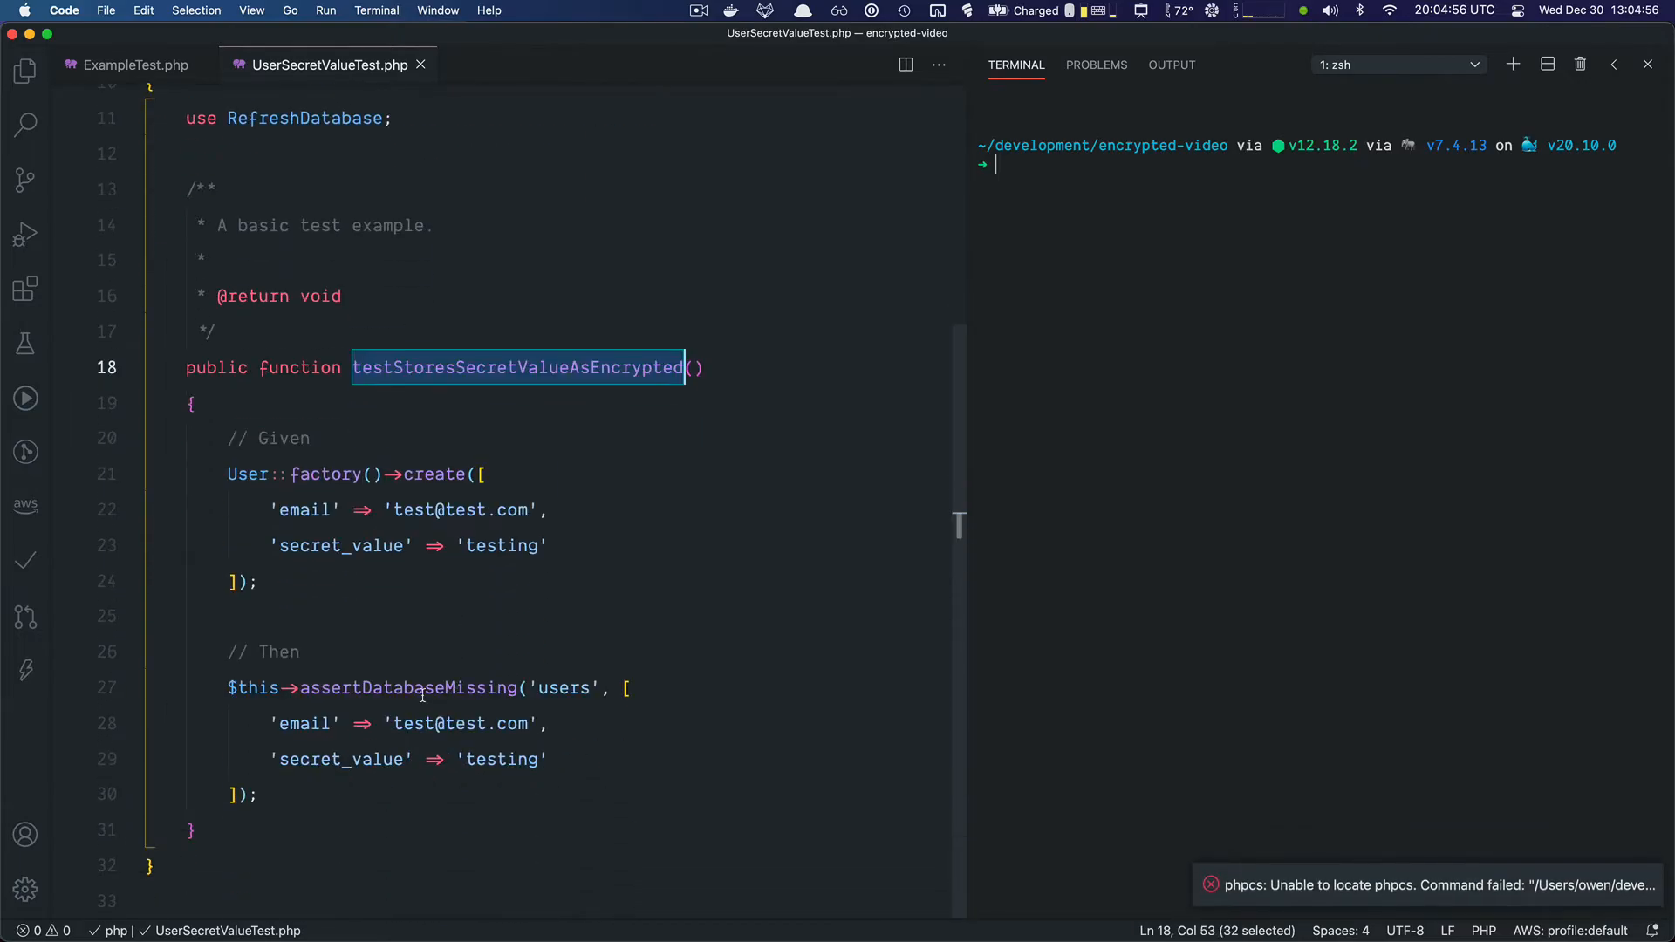
pyautogui.moveTo(1256, 192)
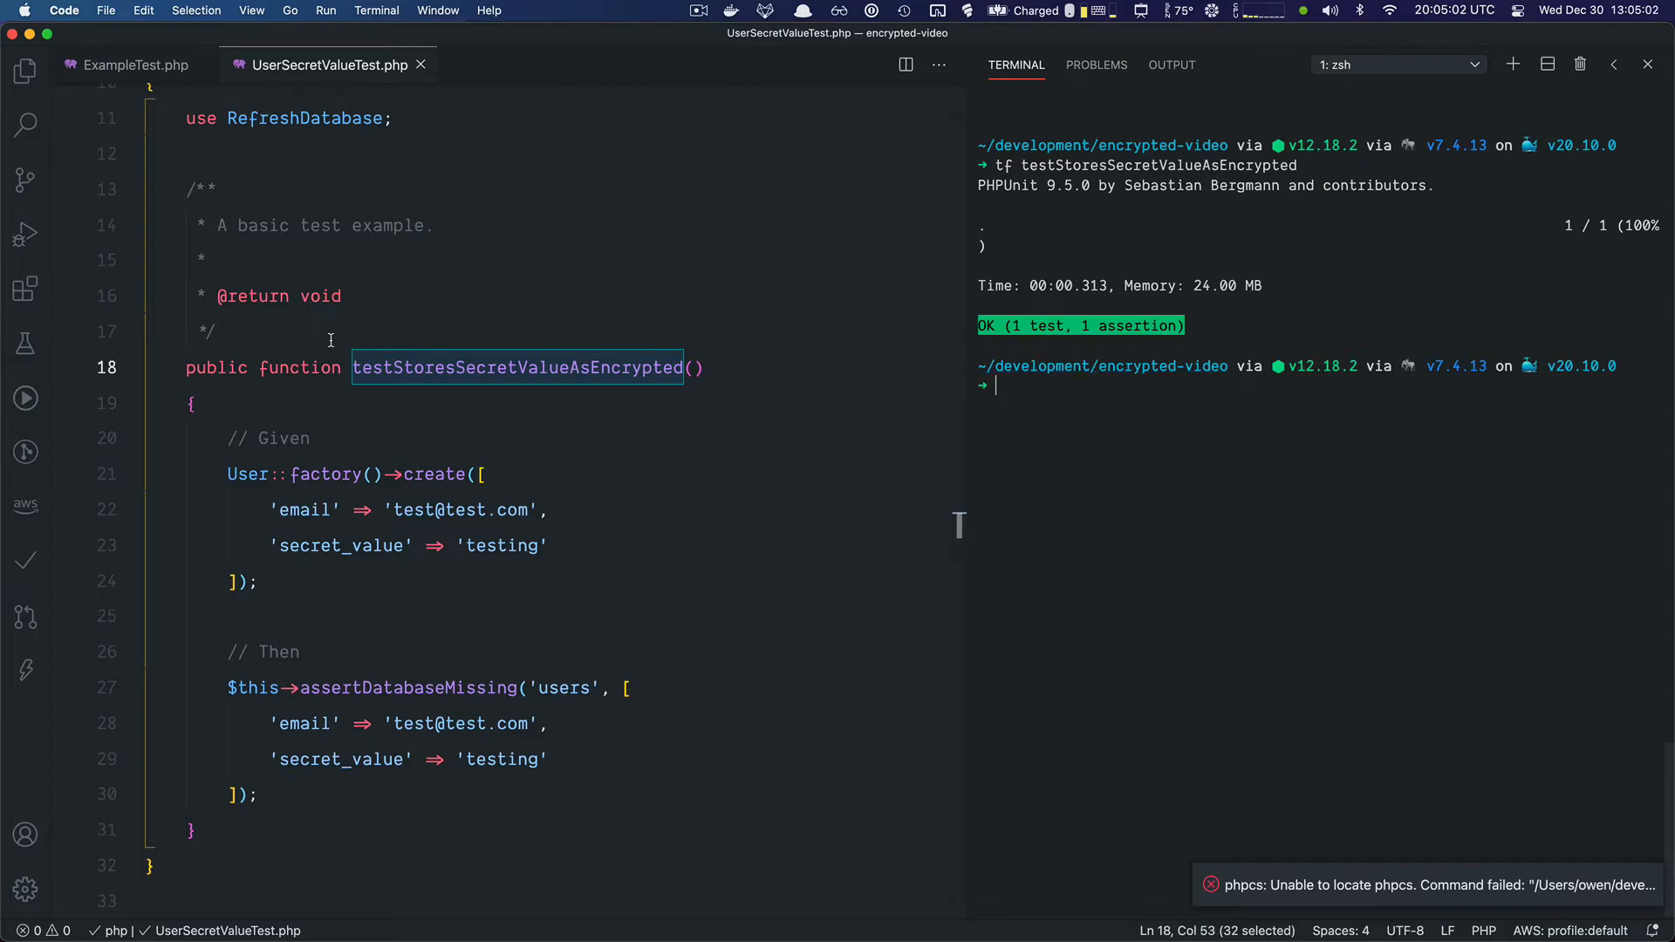
pyautogui.click(217, 332)
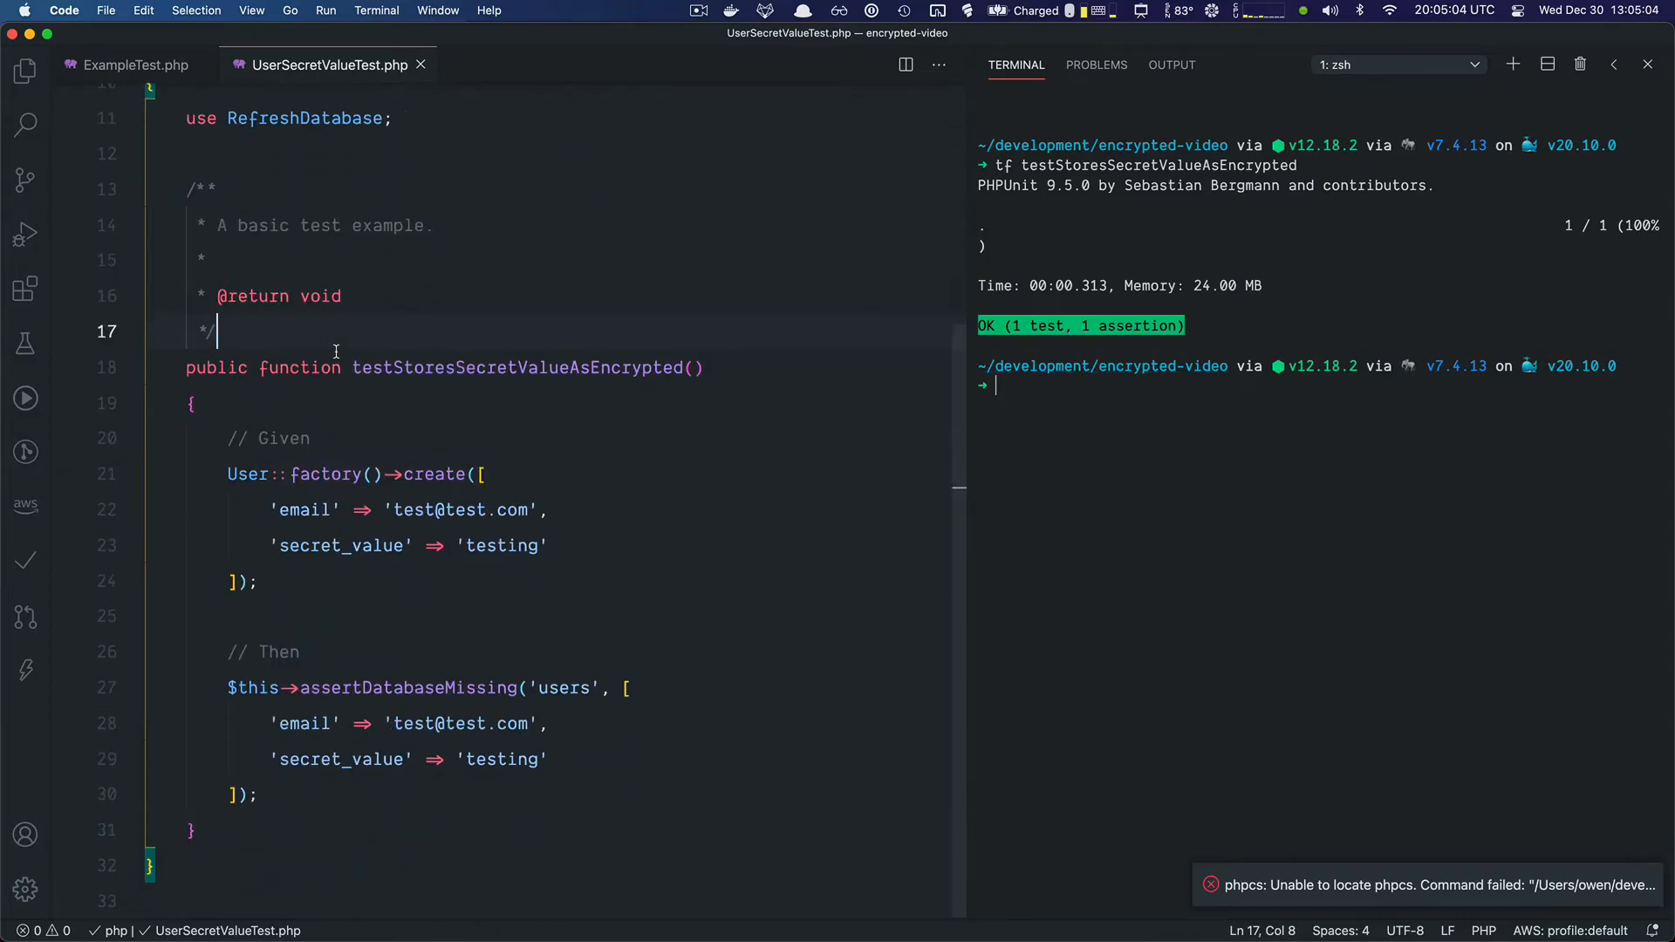
pyautogui.moveTo(368, 342)
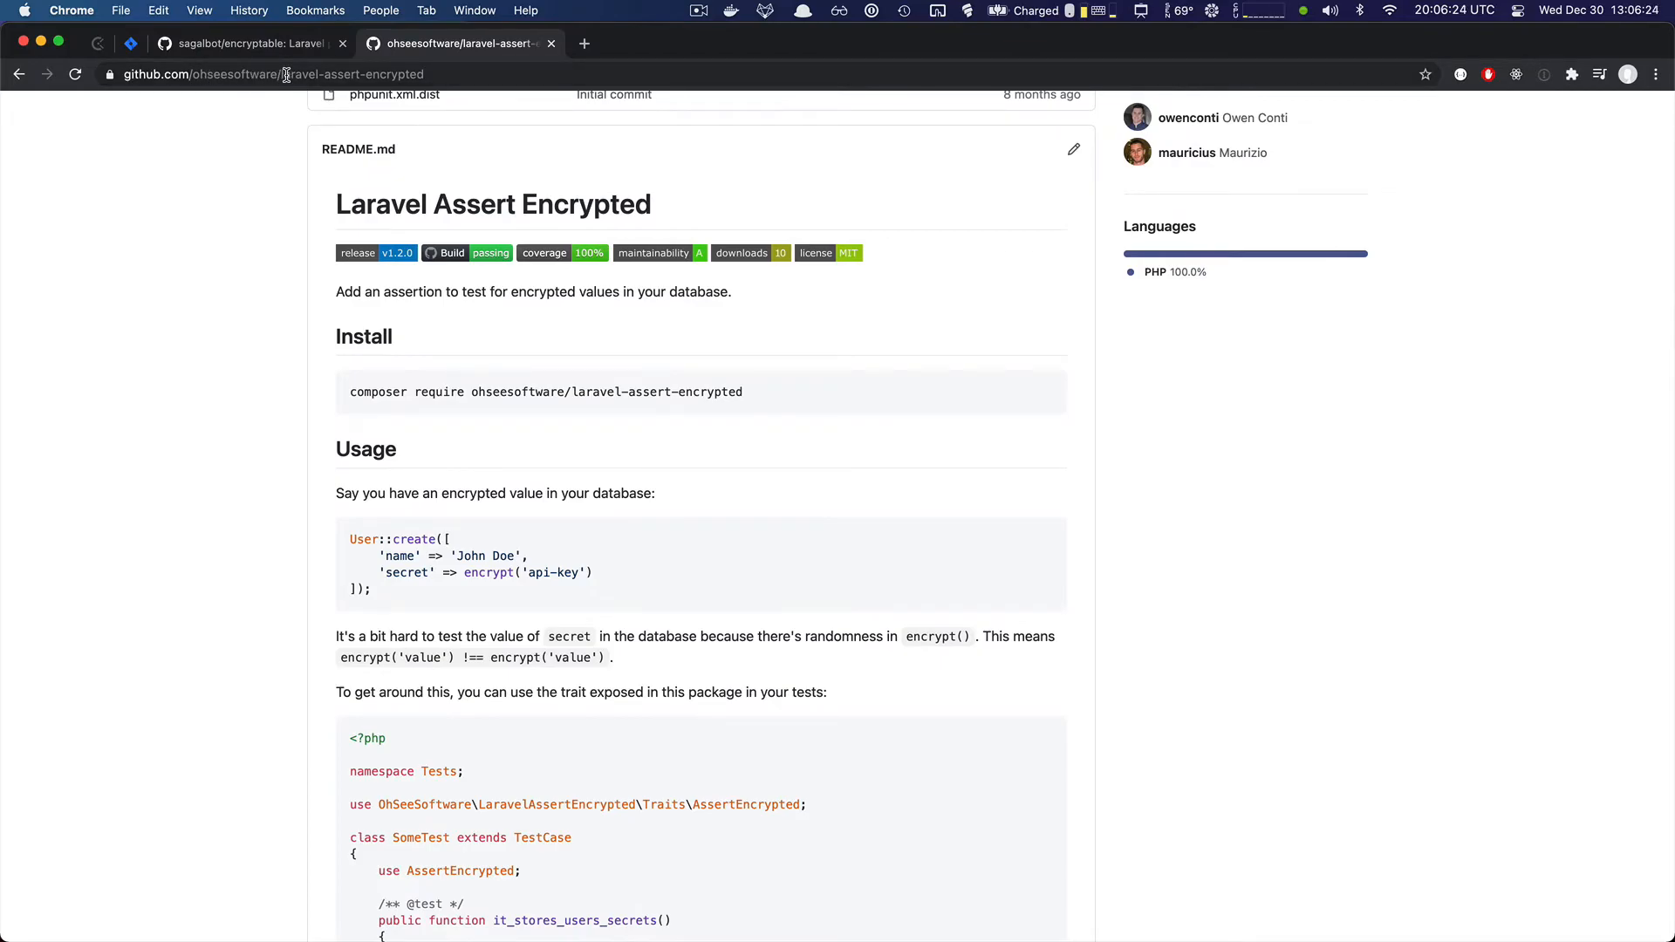
pyautogui.moveTo(614, 354)
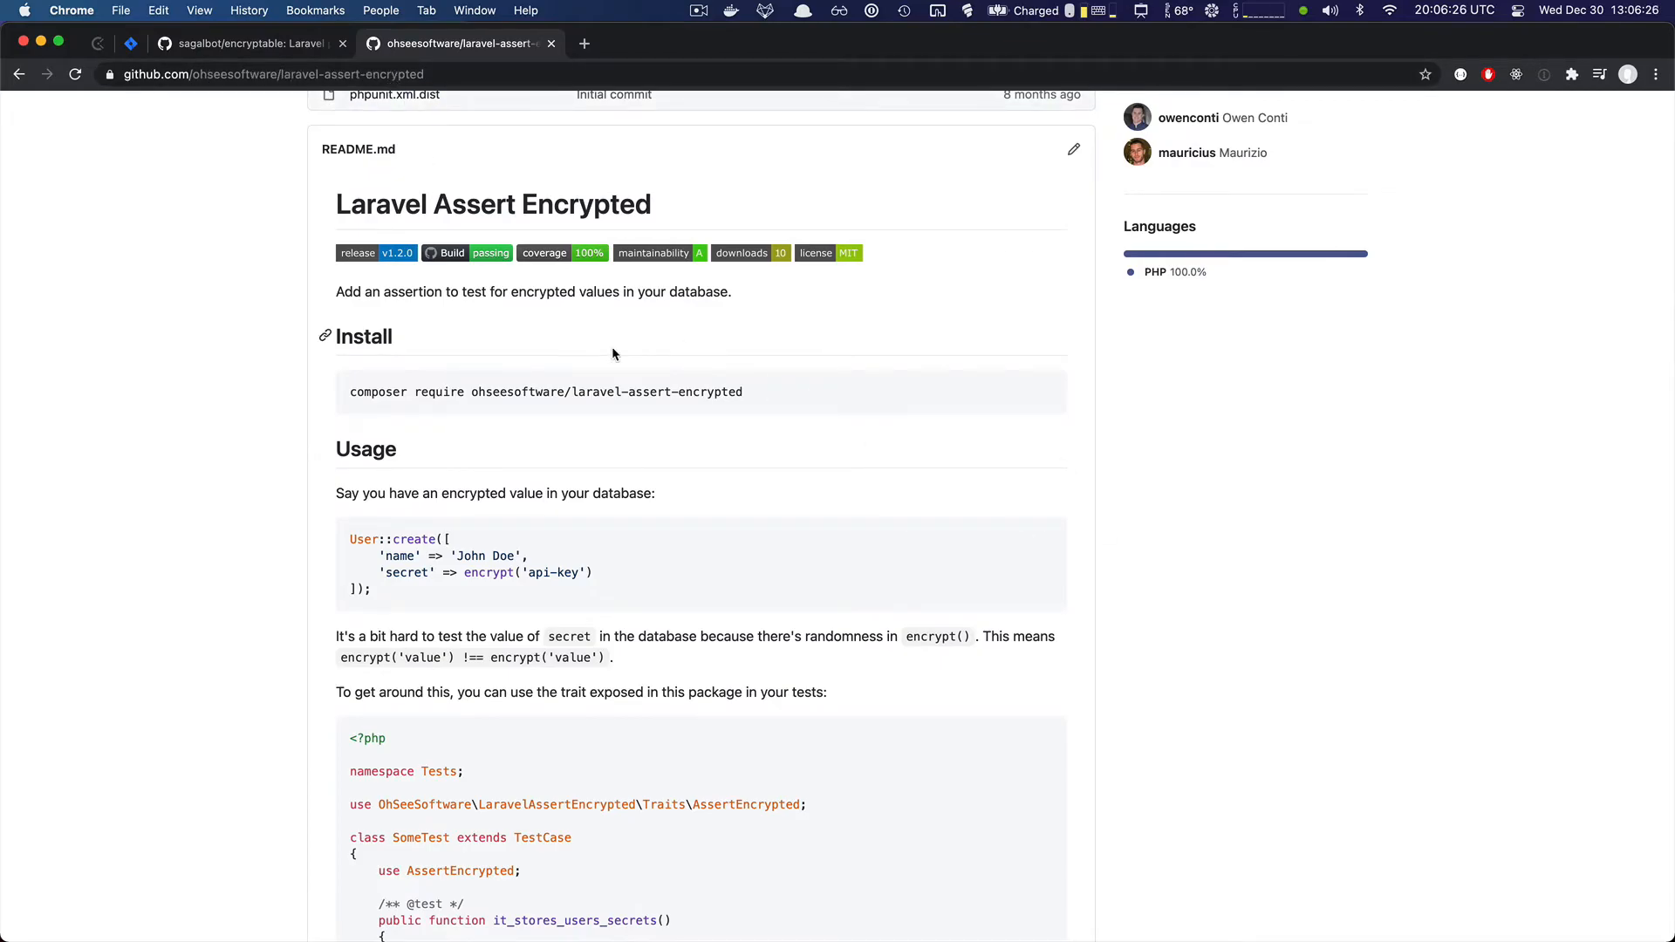
# - Scroll the README to the usage code and select the assertEncrypted name to copy it
pyautogui.scroll(-3)
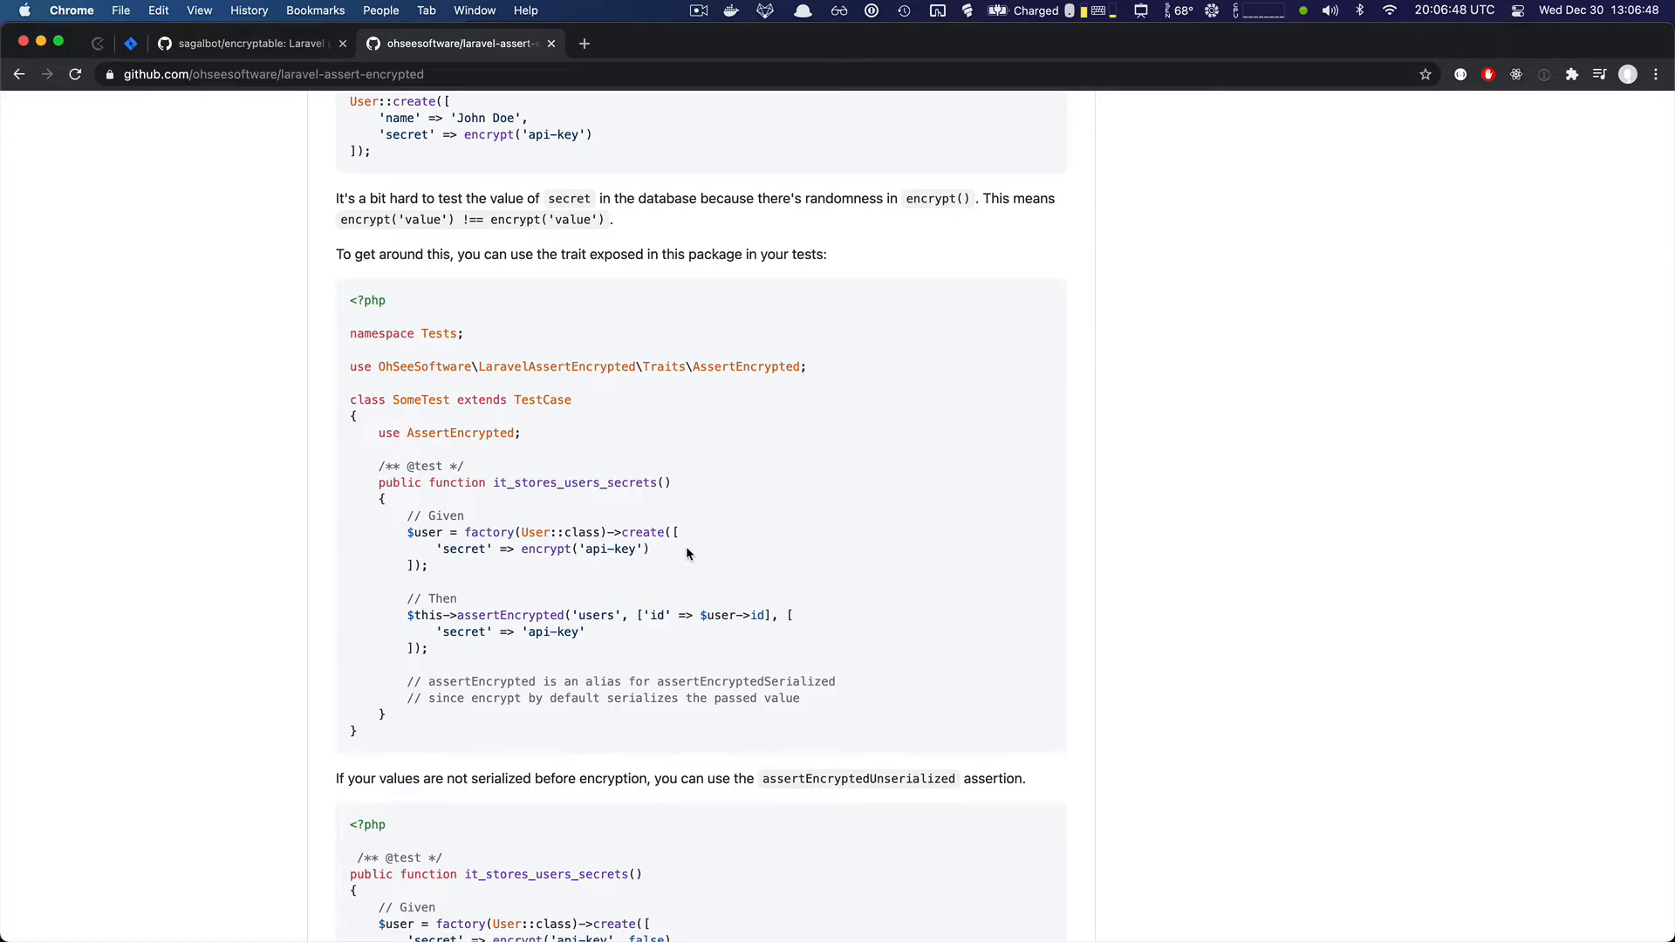
pyautogui.moveTo(538, 600)
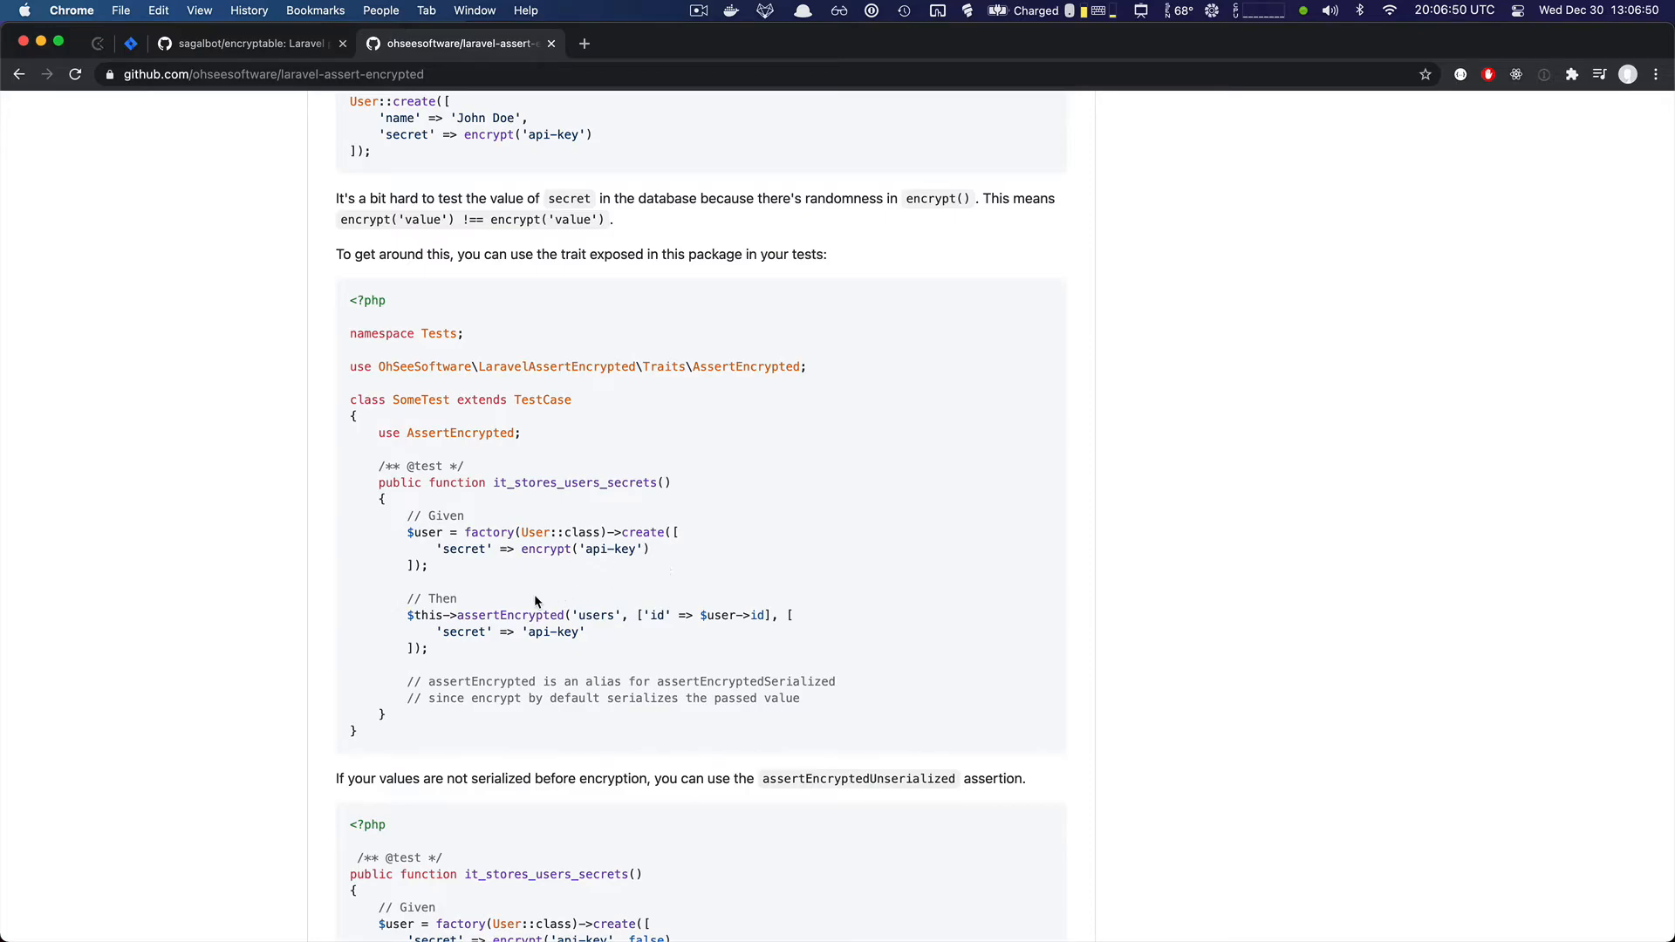
pyautogui.doubleClick(510, 615)
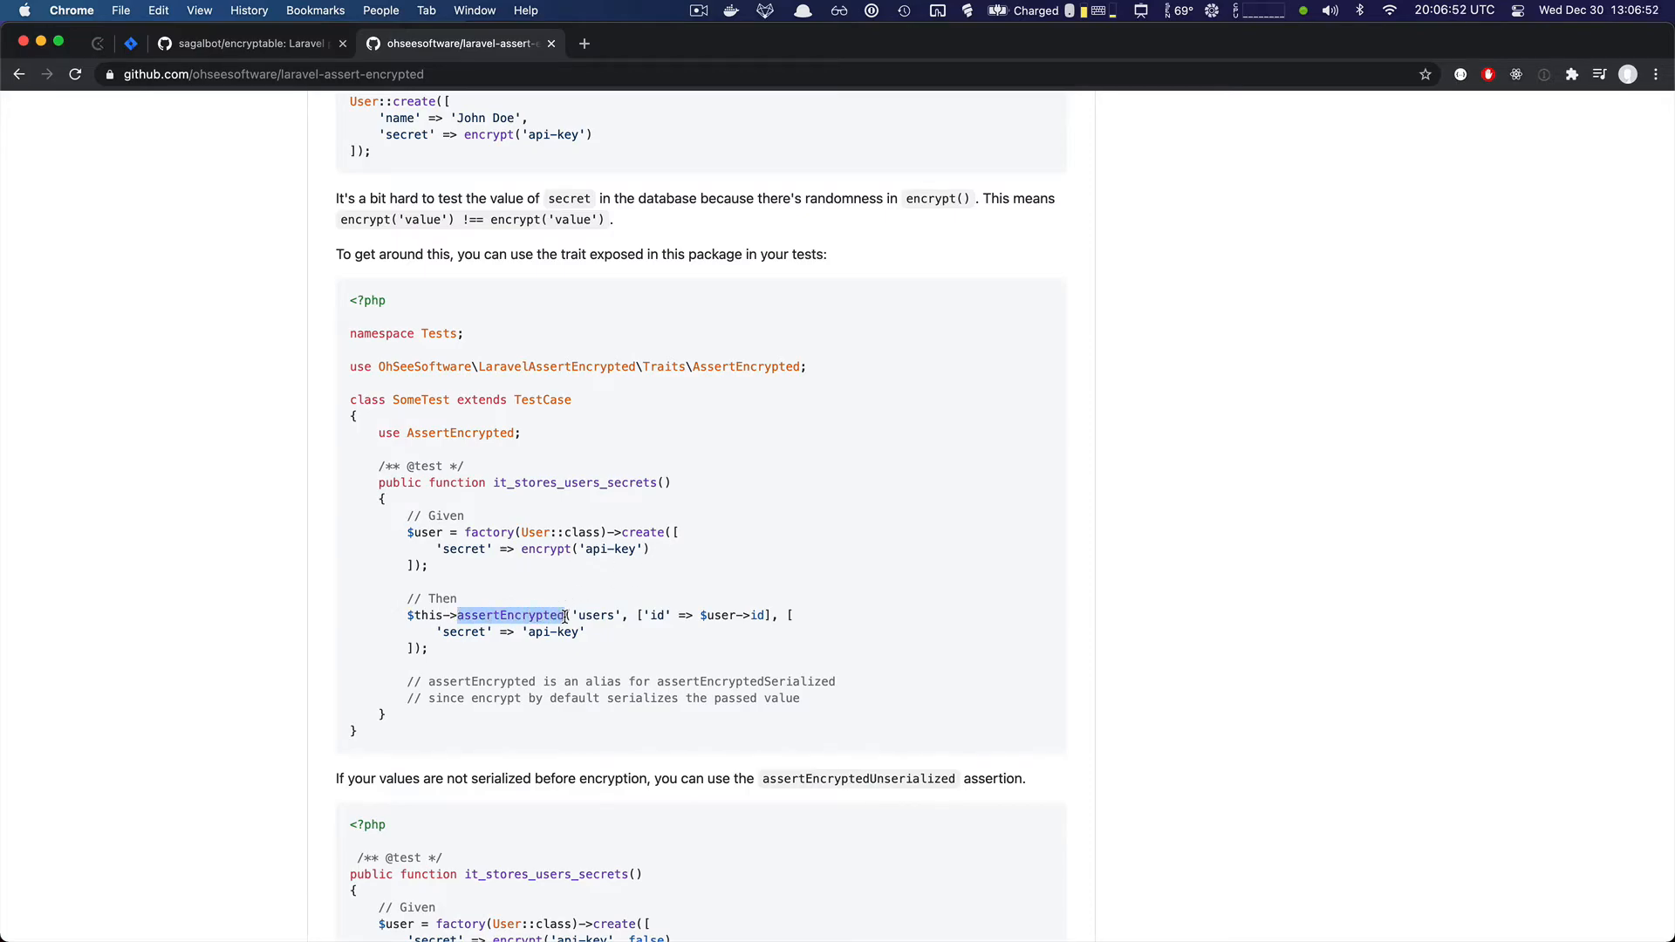
pyautogui.doubleClick(595, 614)
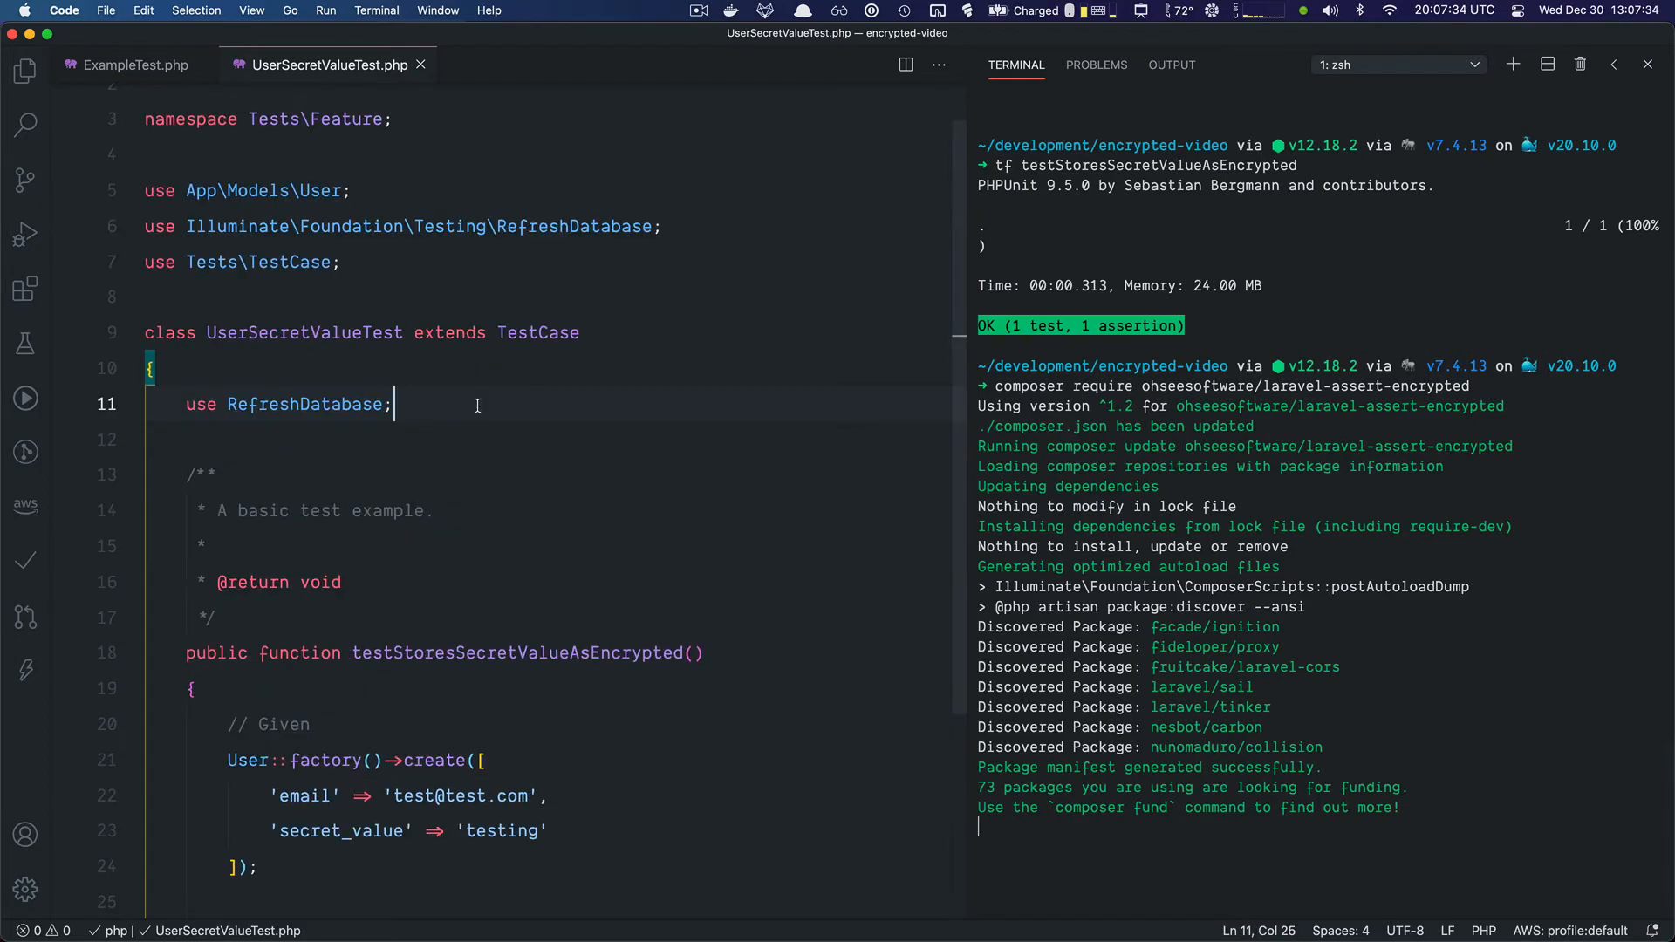
pyautogui.write(', AssertEncrypted')
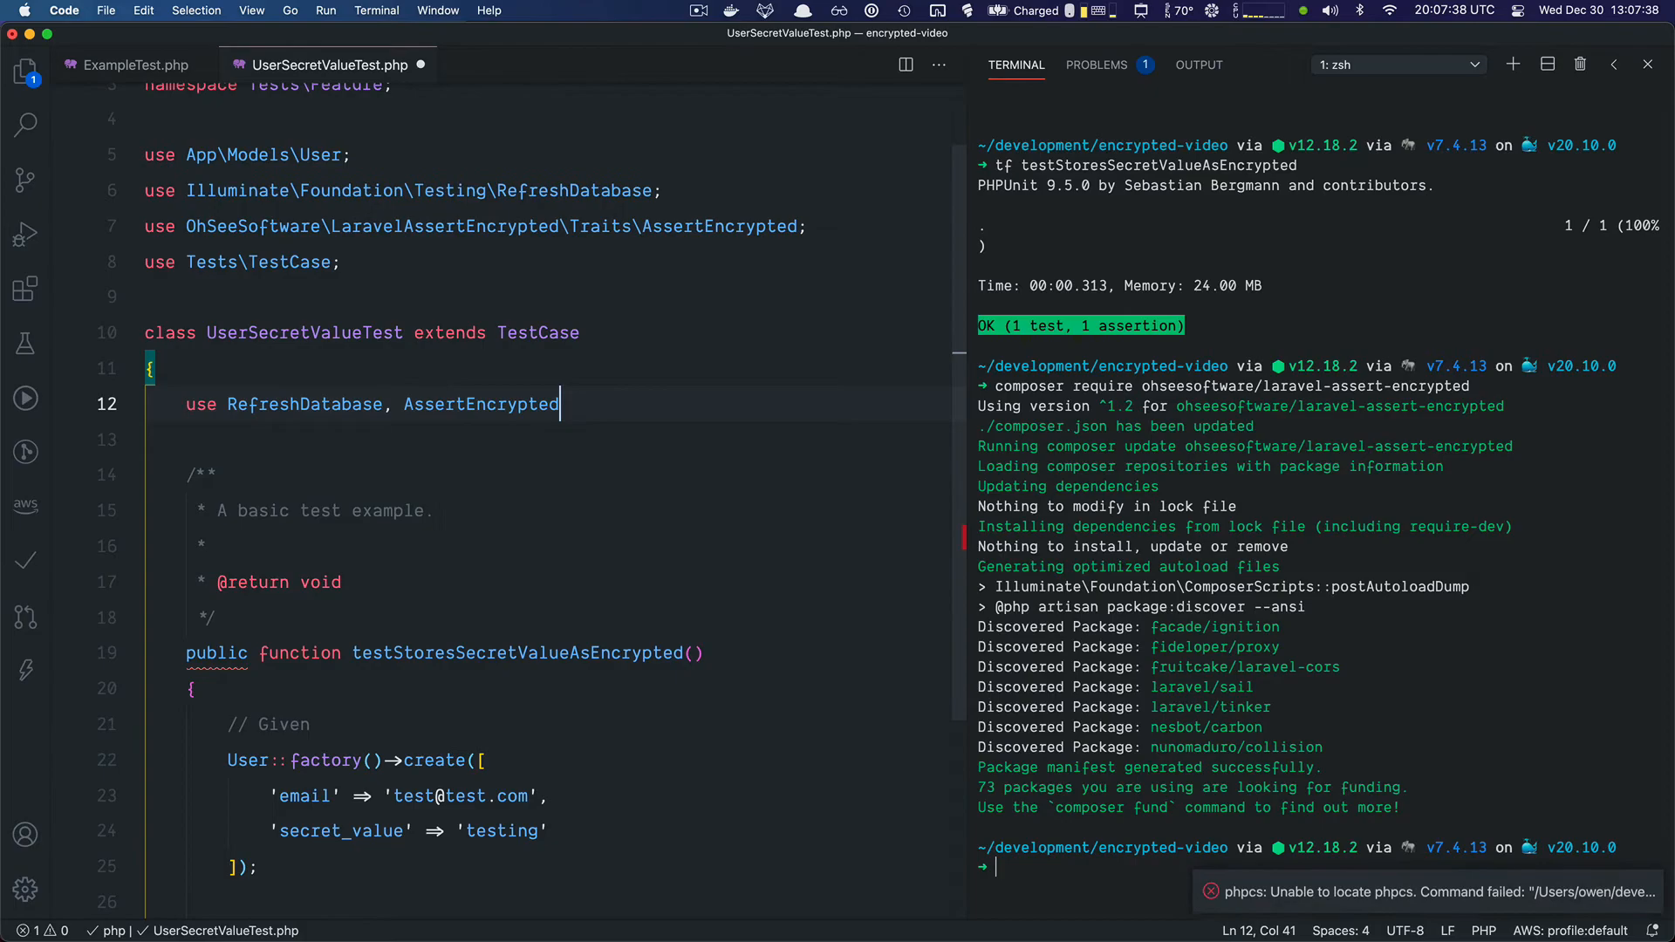
pyautogui.write(';')
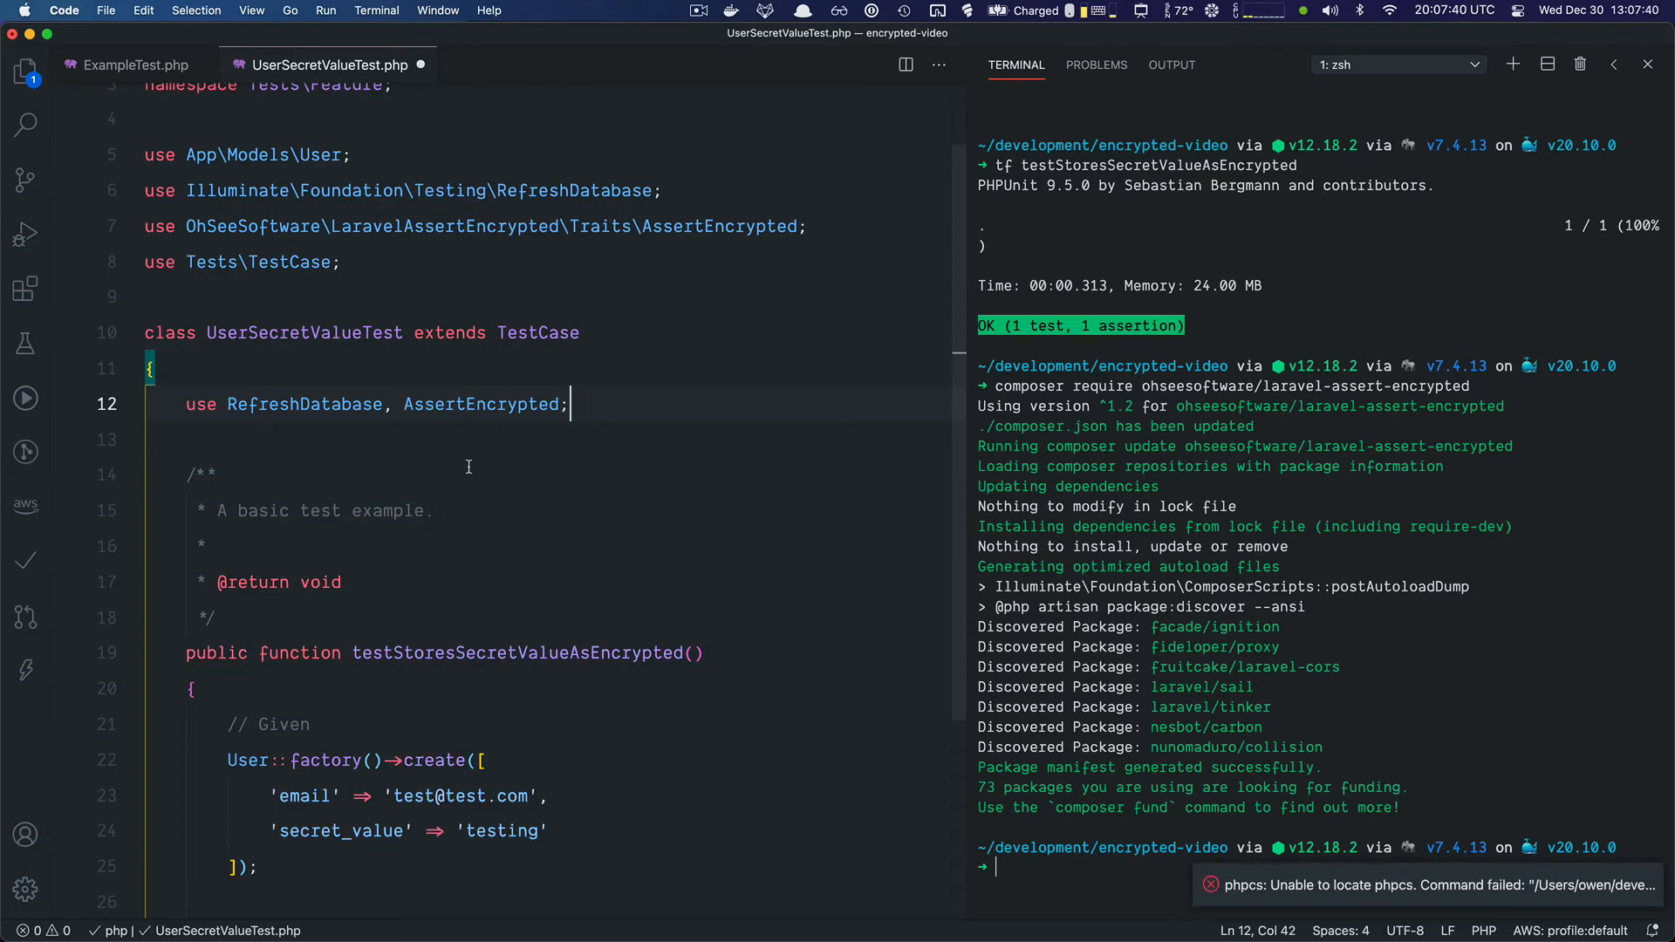
pyautogui.write('$this')
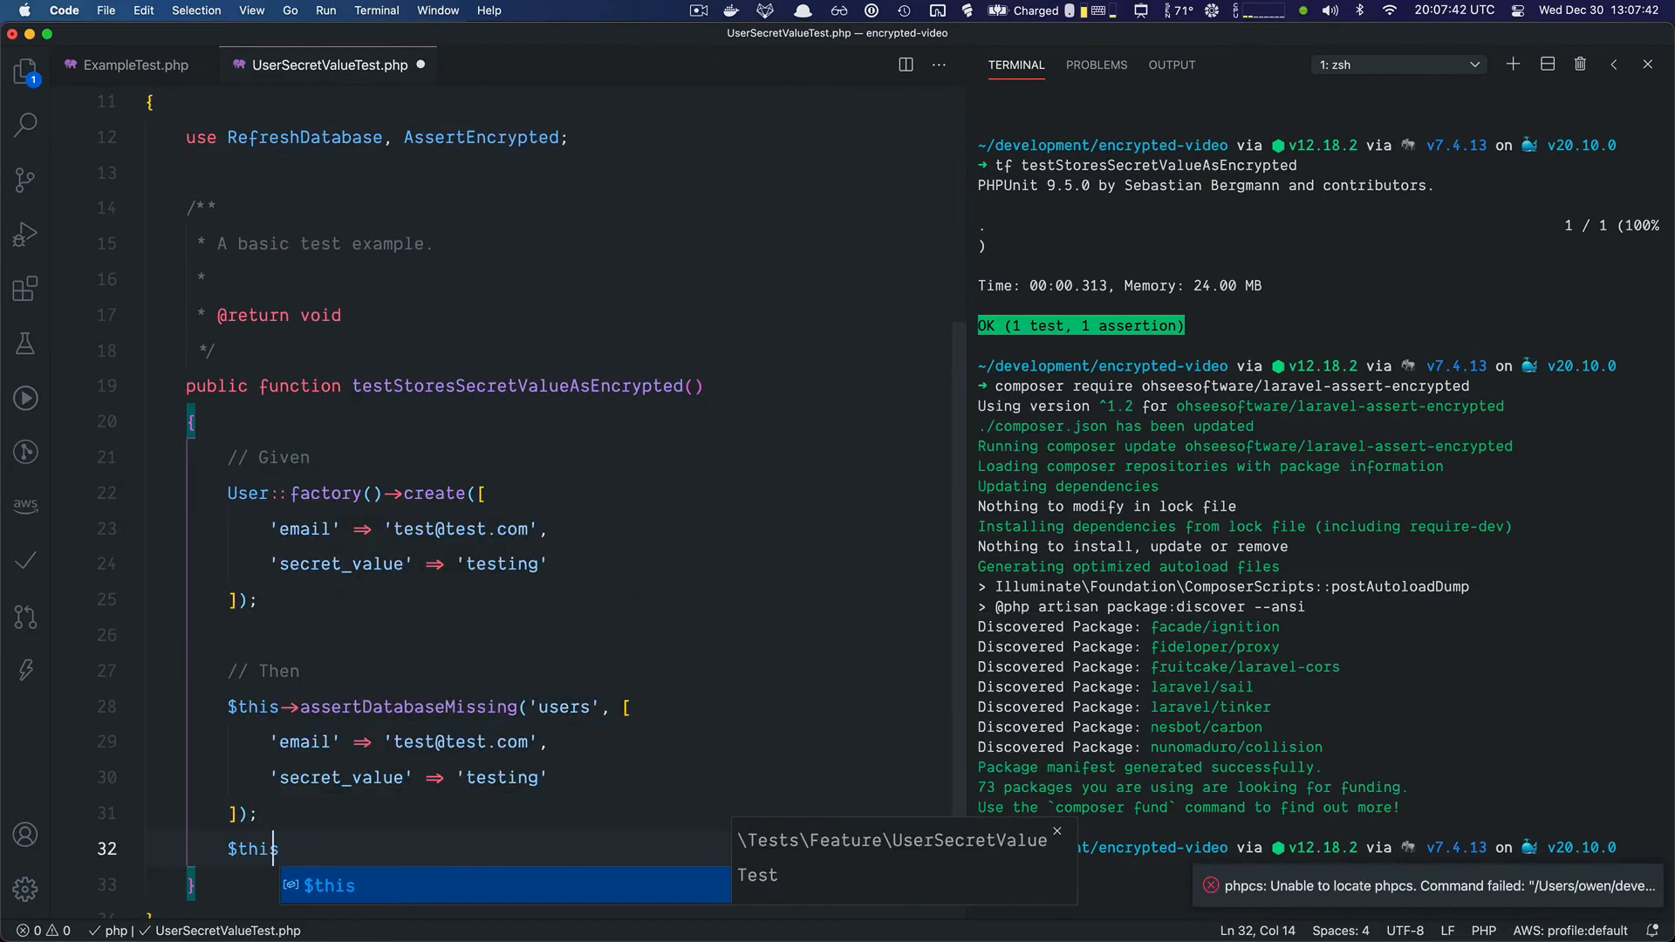
pyautogui.write('->asser')
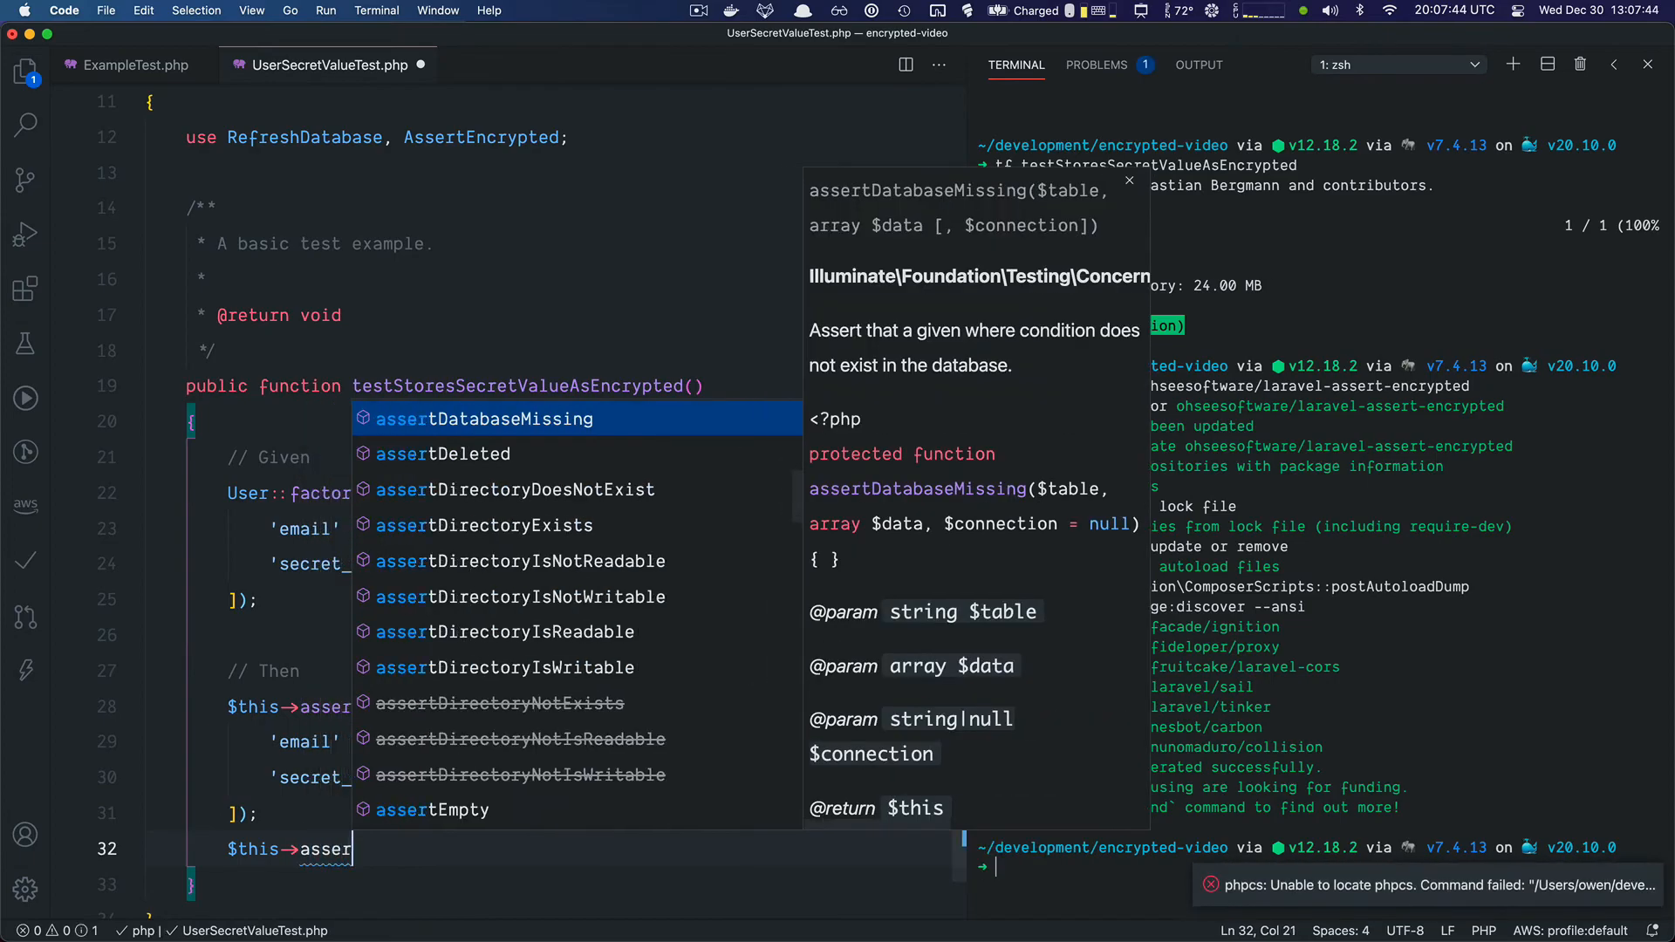
pyautogui.write('En')
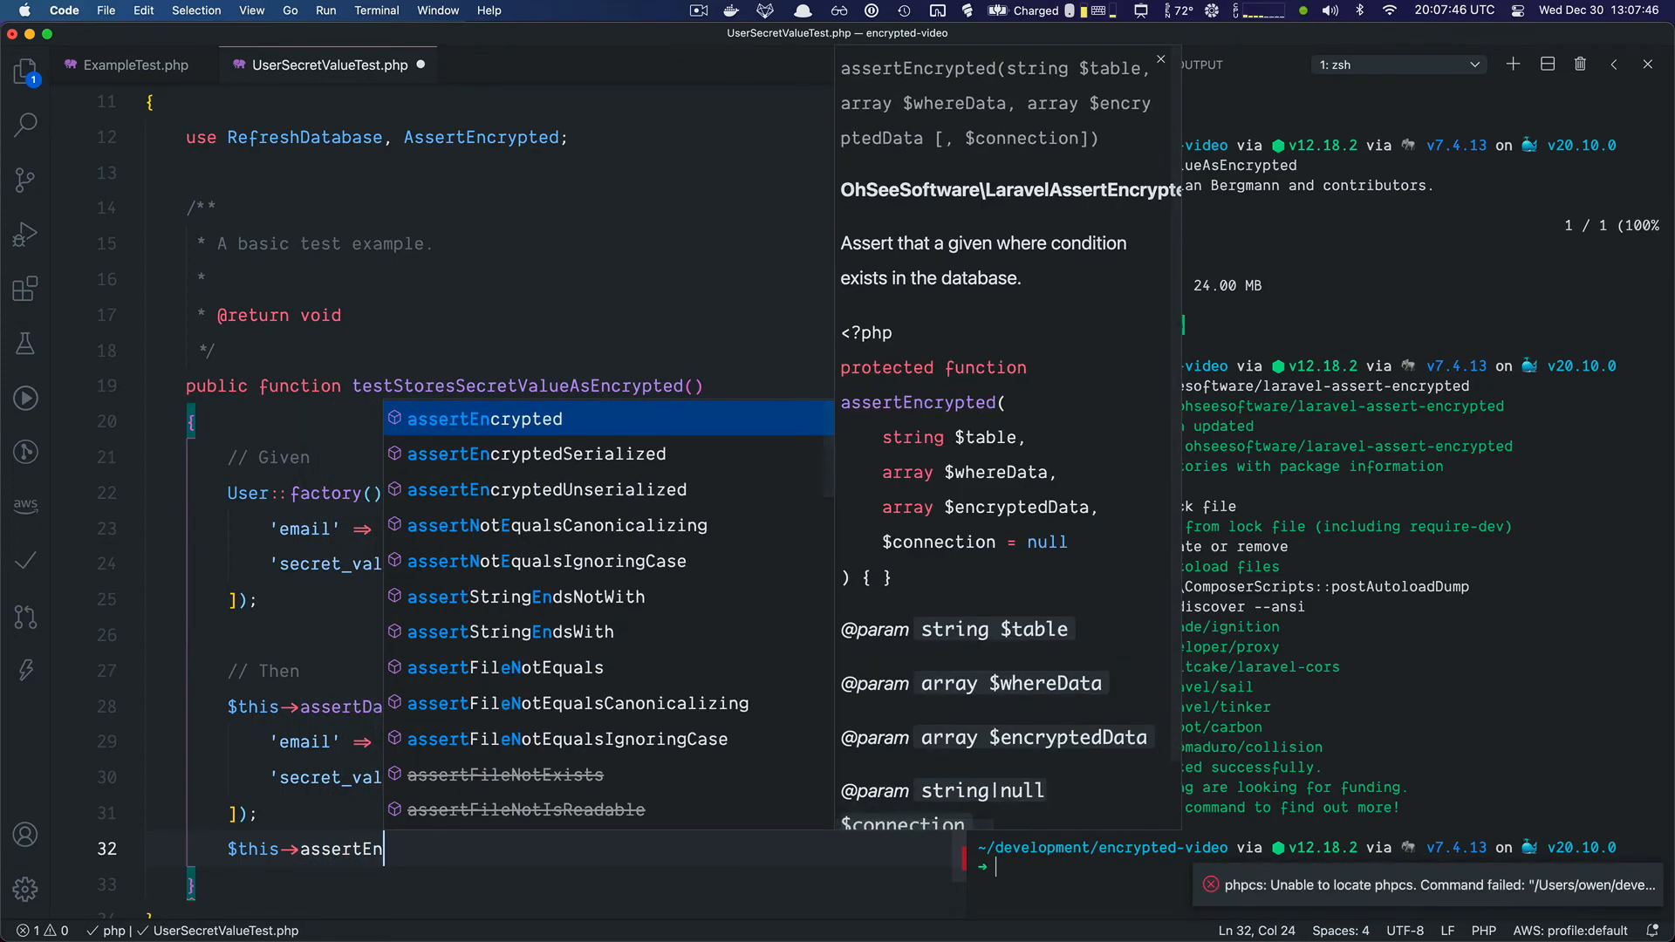
pyautogui.press('Down')
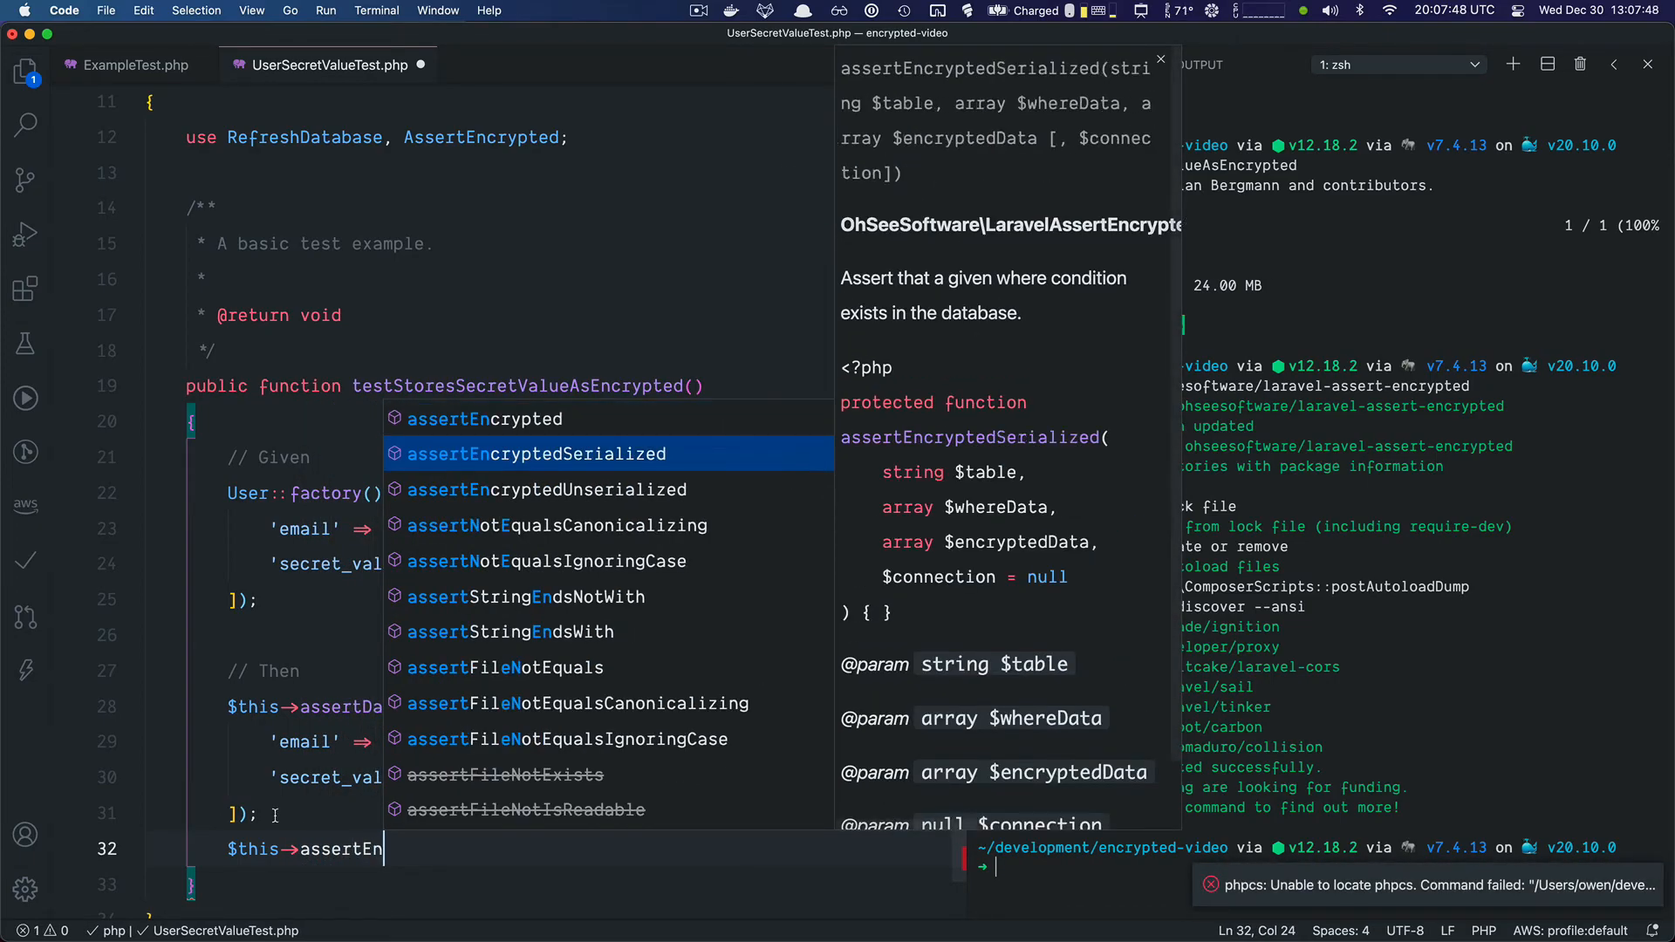
pyautogui.press('Up')
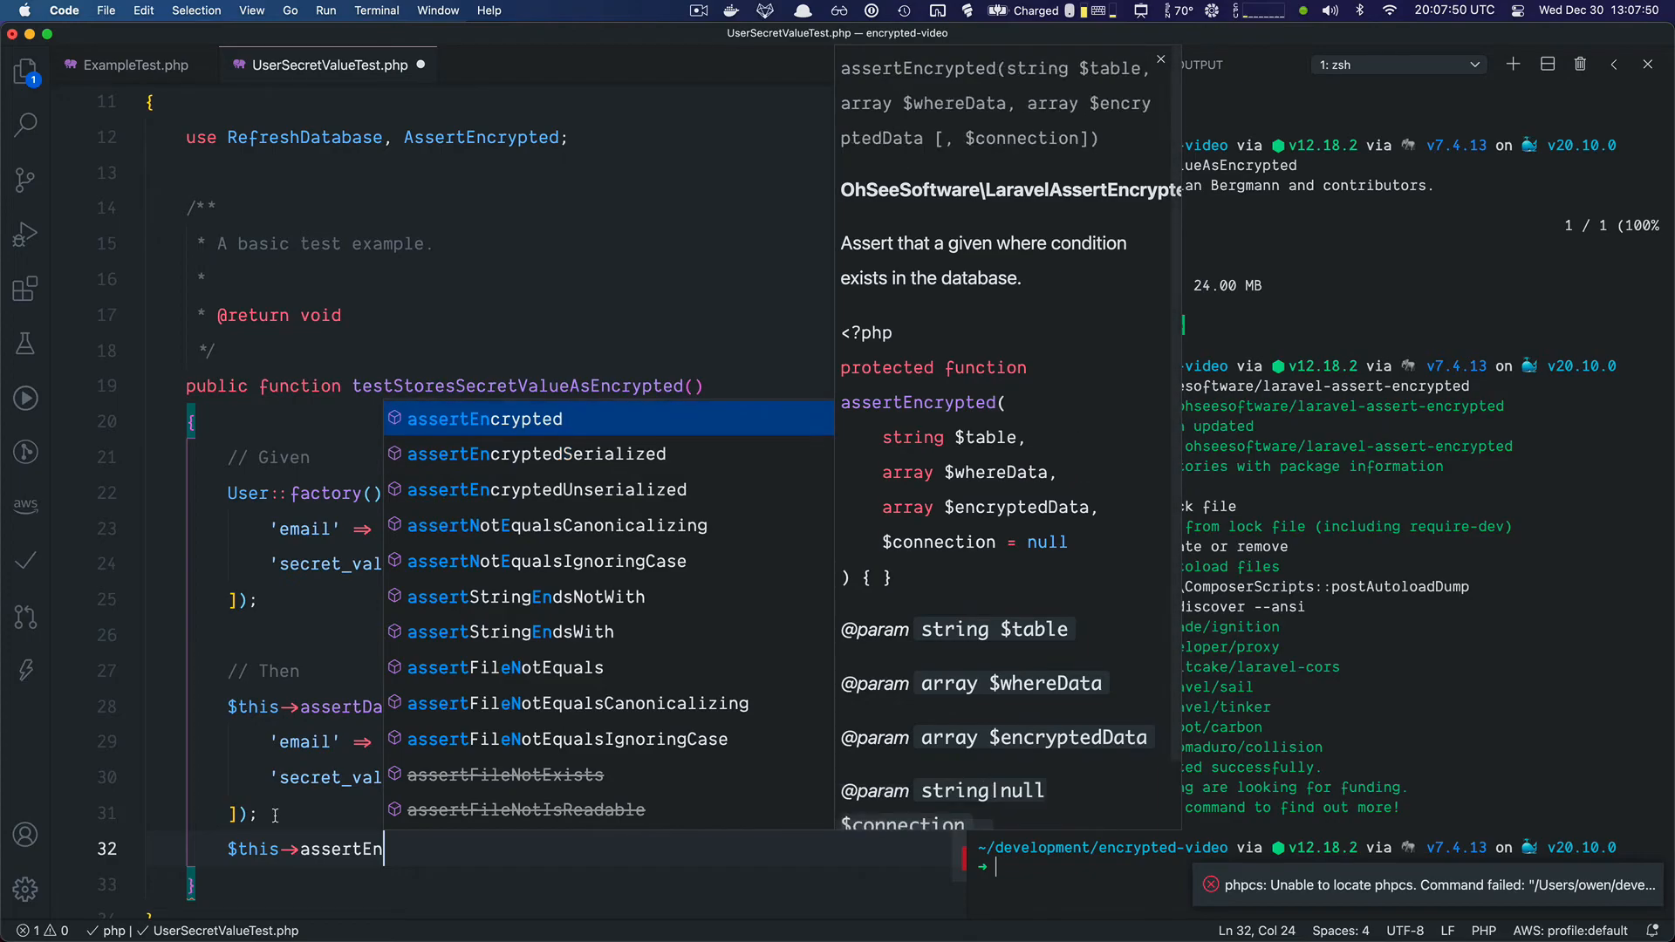
pyautogui.press('Down')
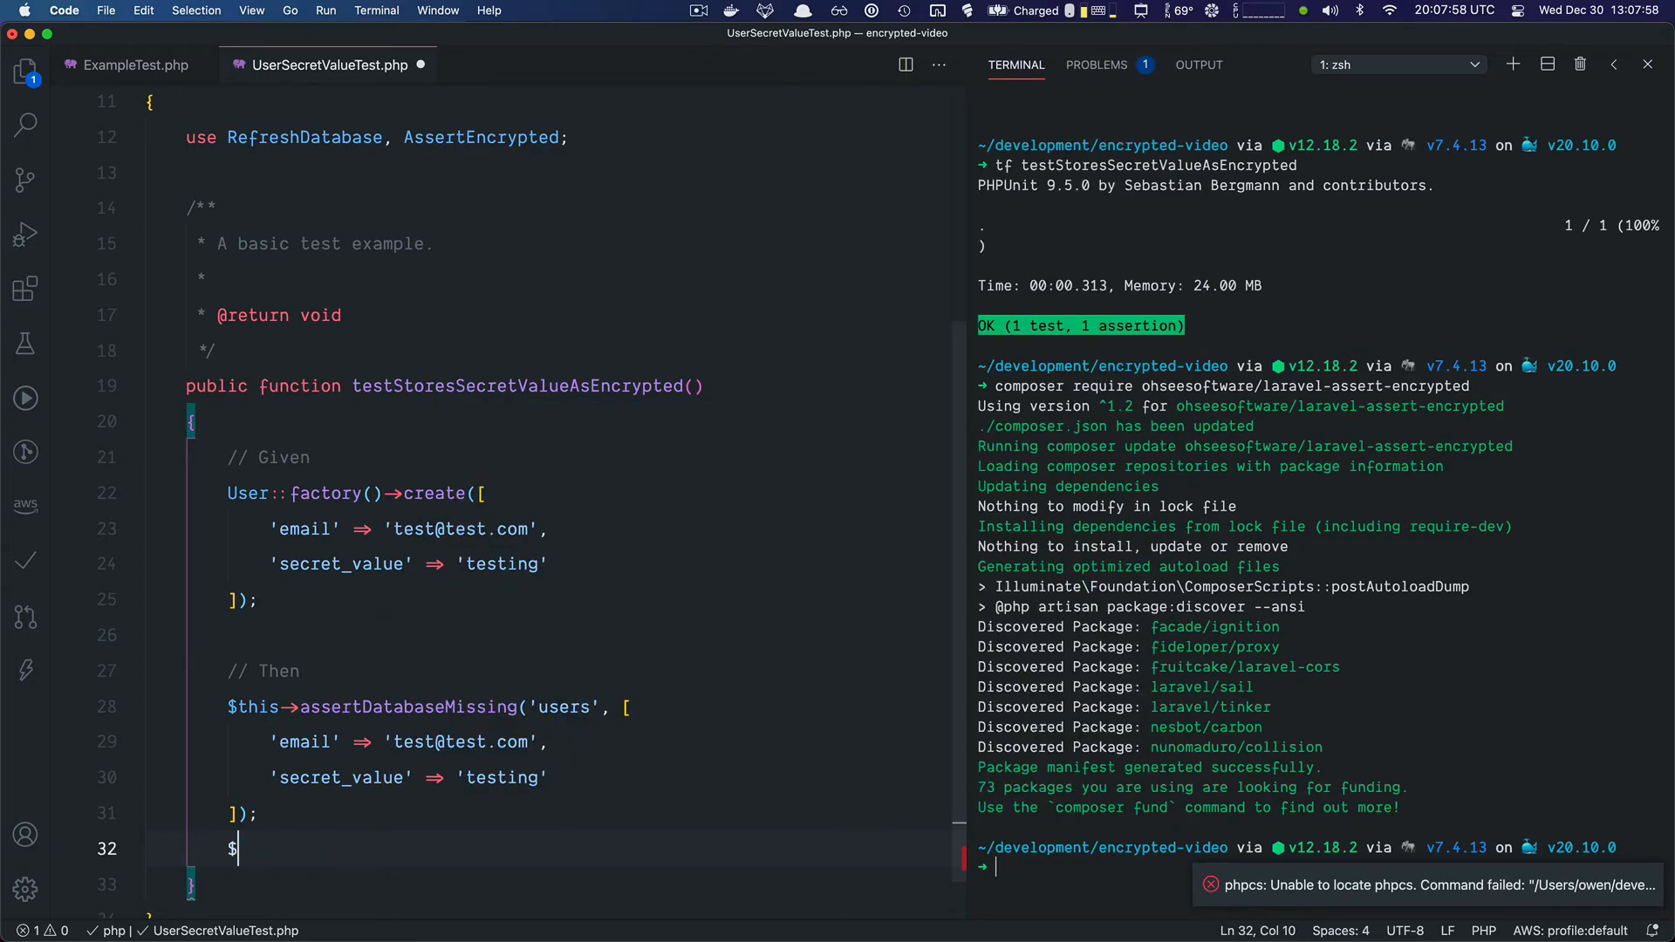
# - Begin $this->assertEncrypted('users', []) on line 32 of the test method
pyautogui.write('enc')
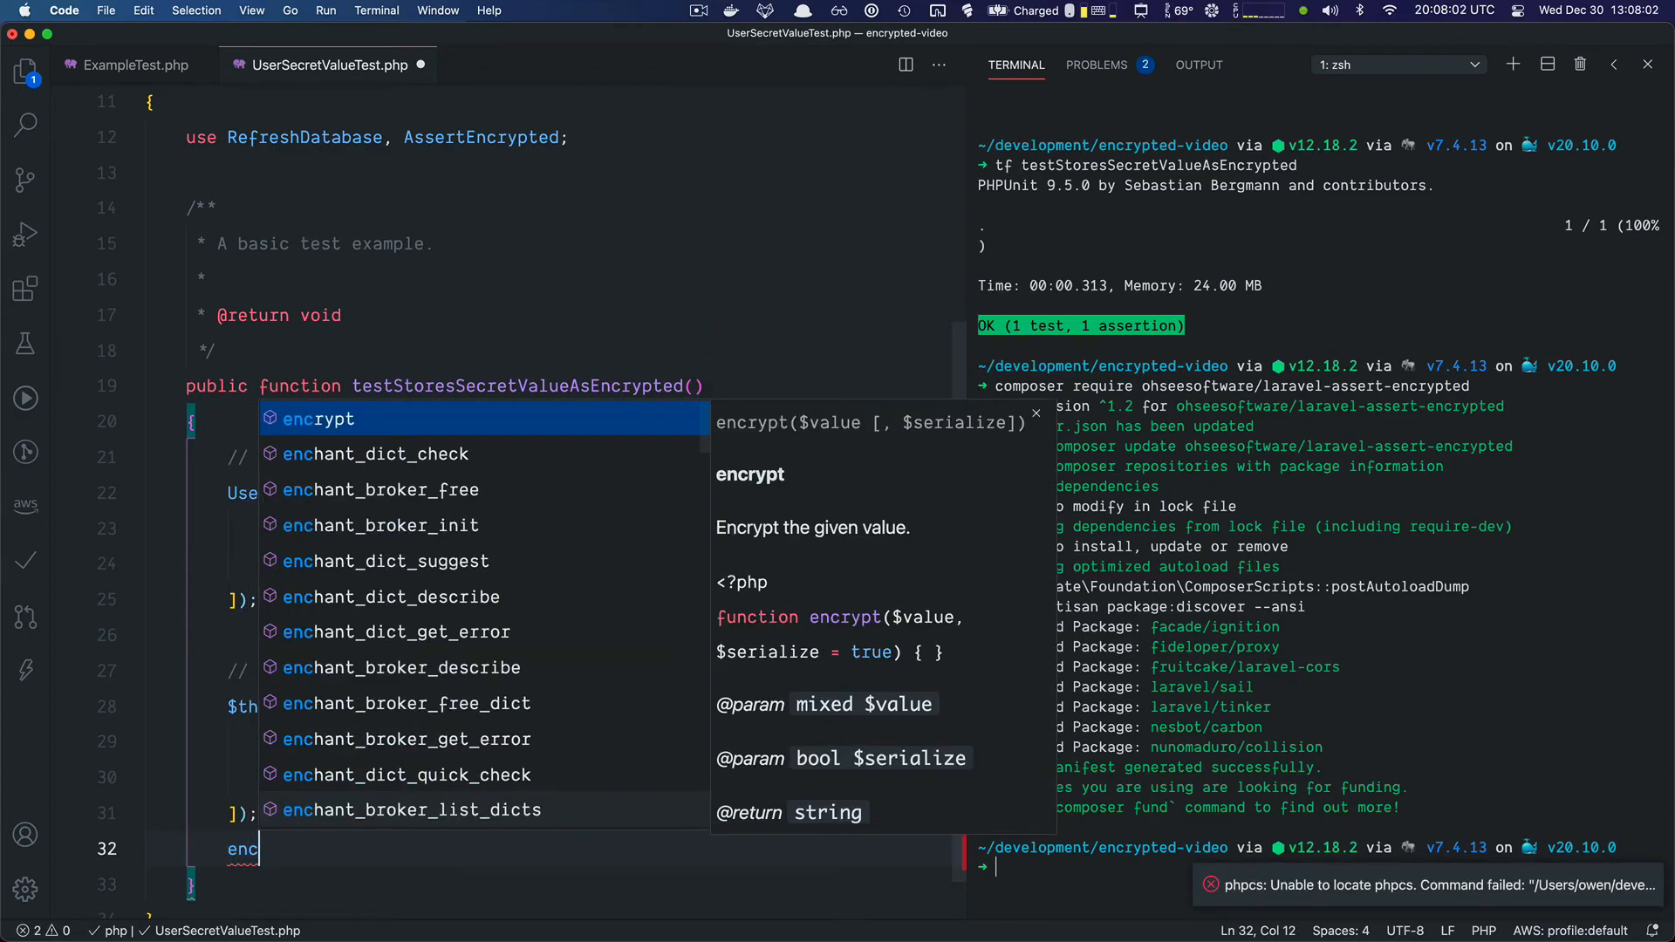
pyautogui.write('rypt')
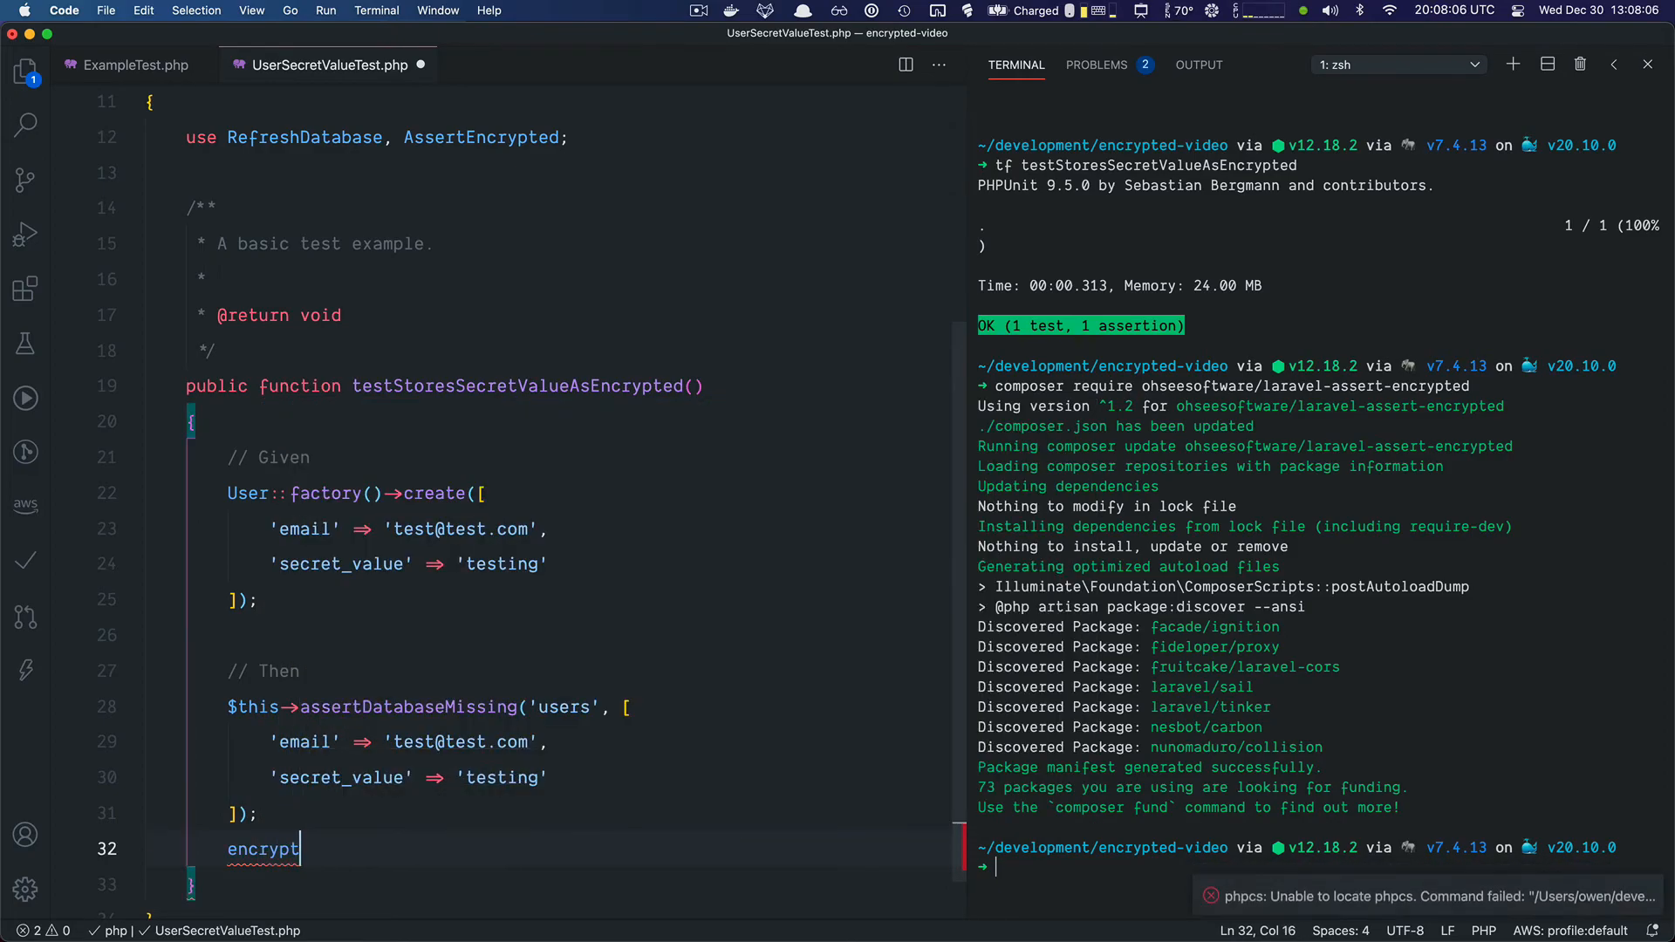
pyautogui.write('(')
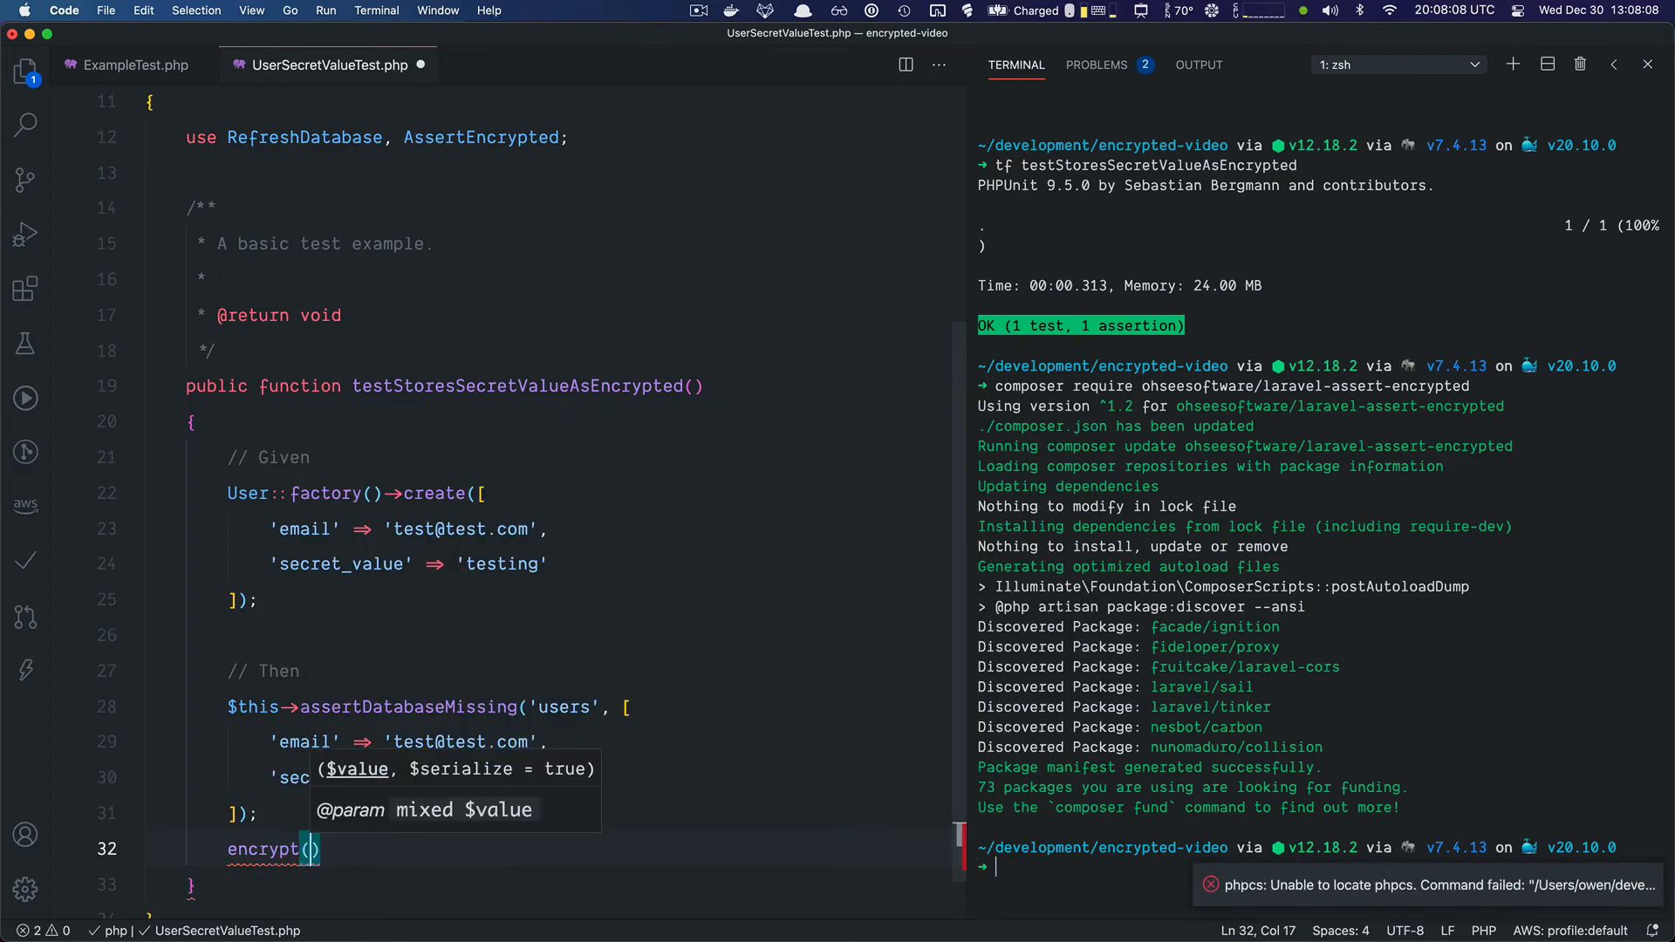
pyautogui.moveTo(556, 791)
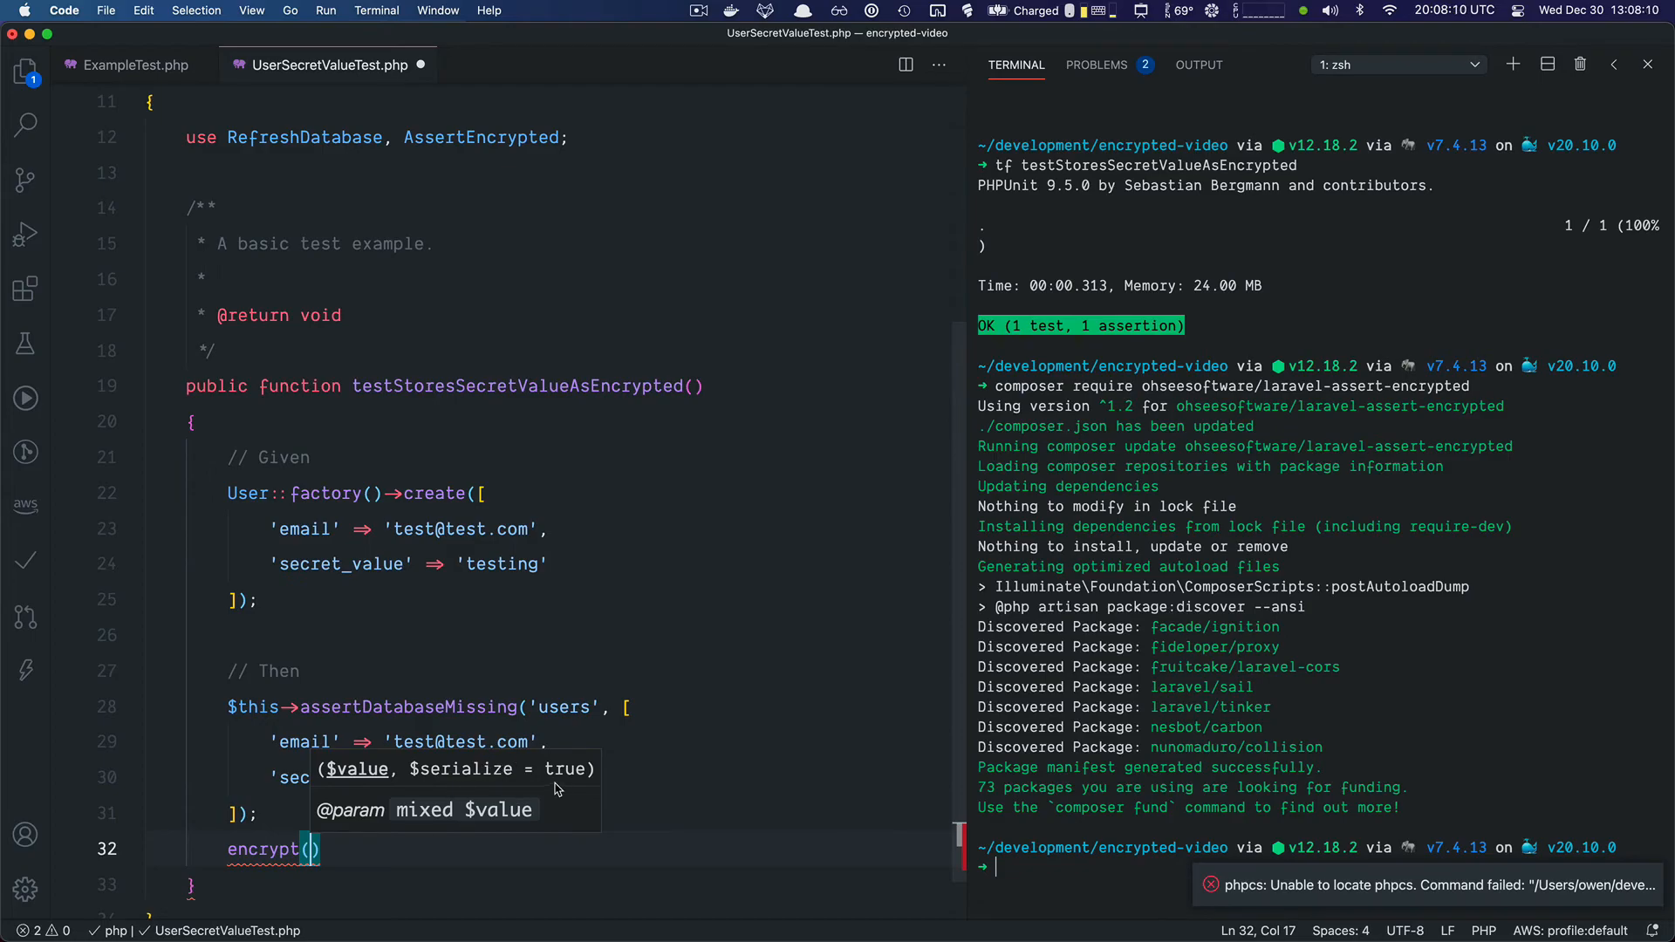
pyautogui.write('$')
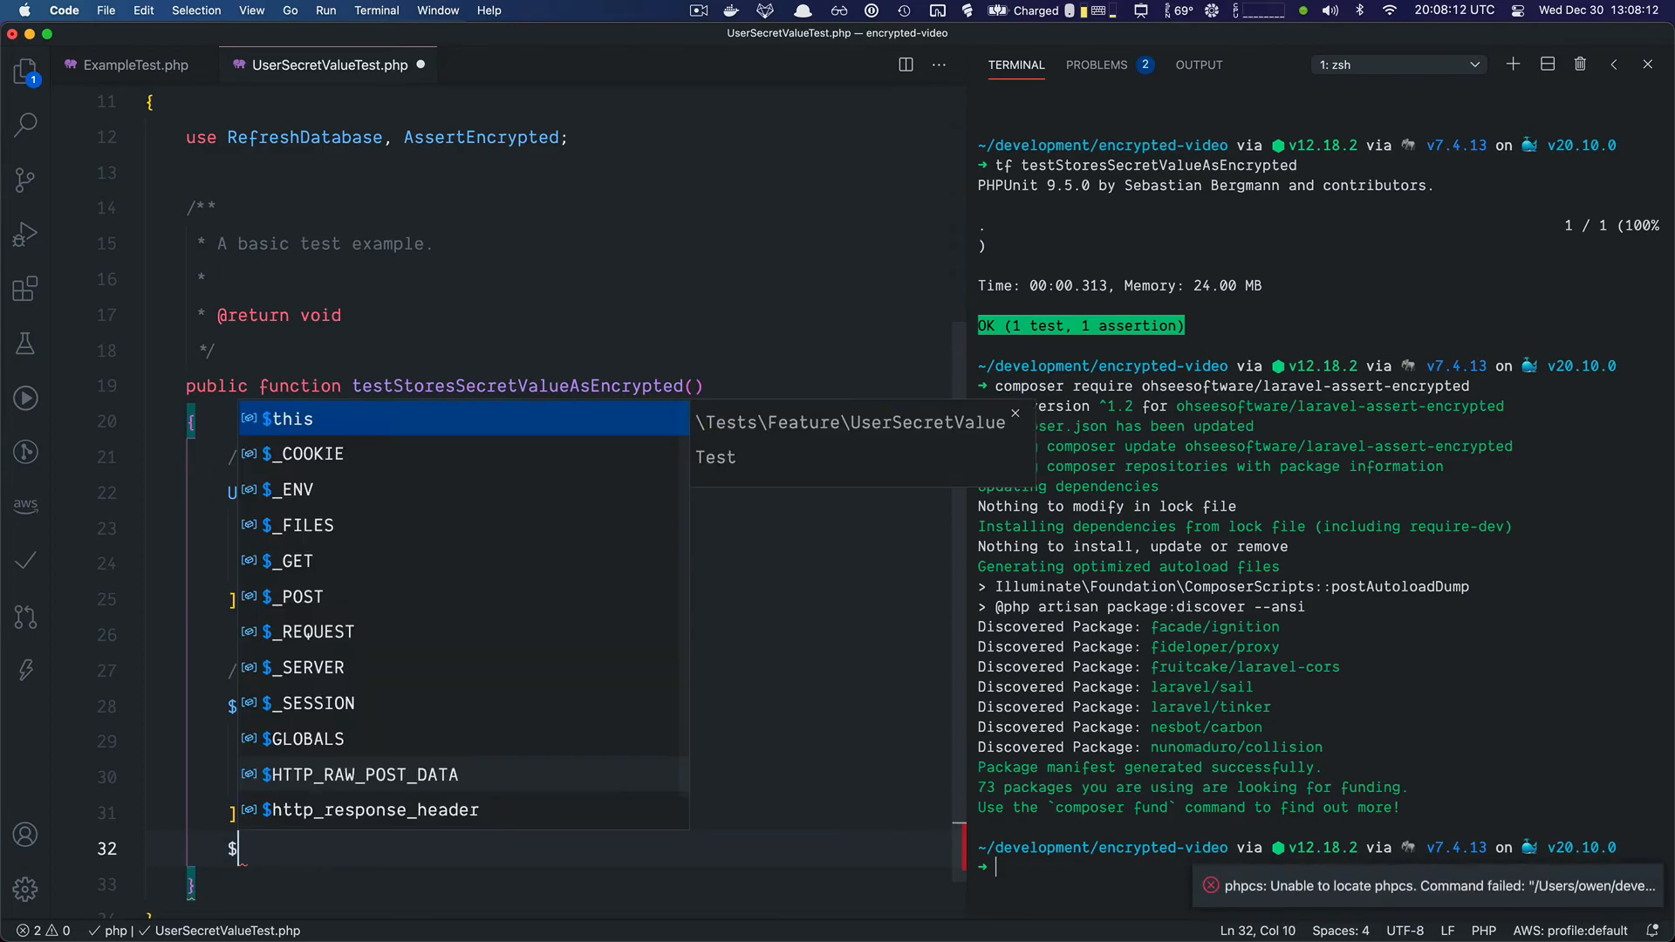
pyautogui.write("this->assertEncrypted('users")
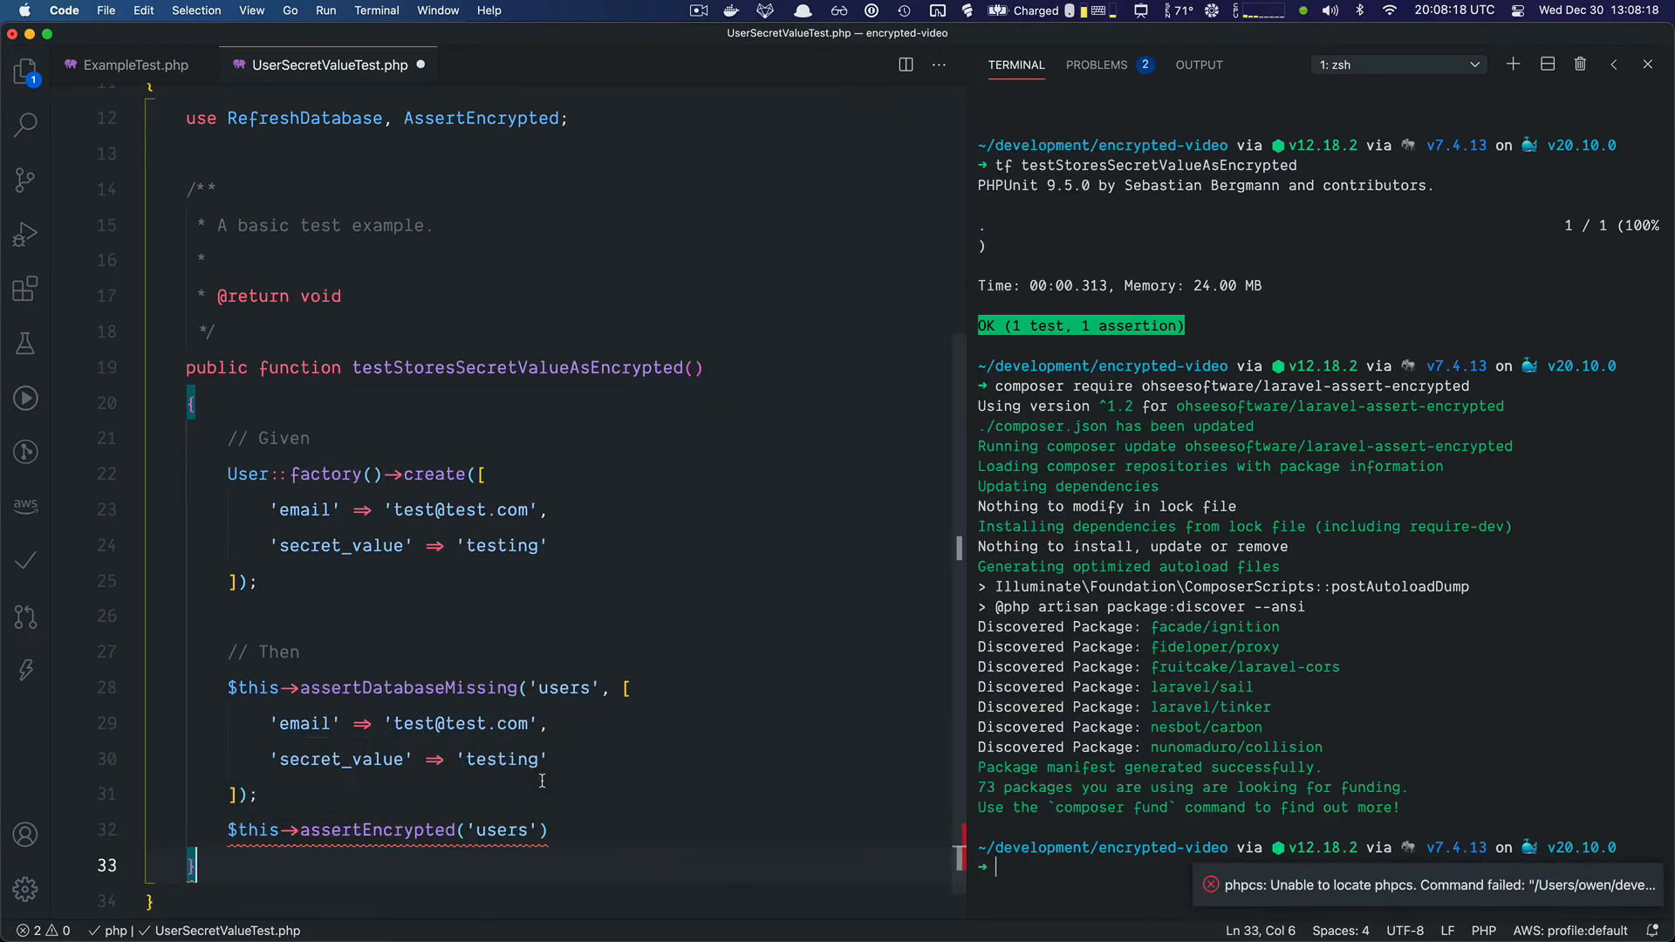
pyautogui.write(', []')
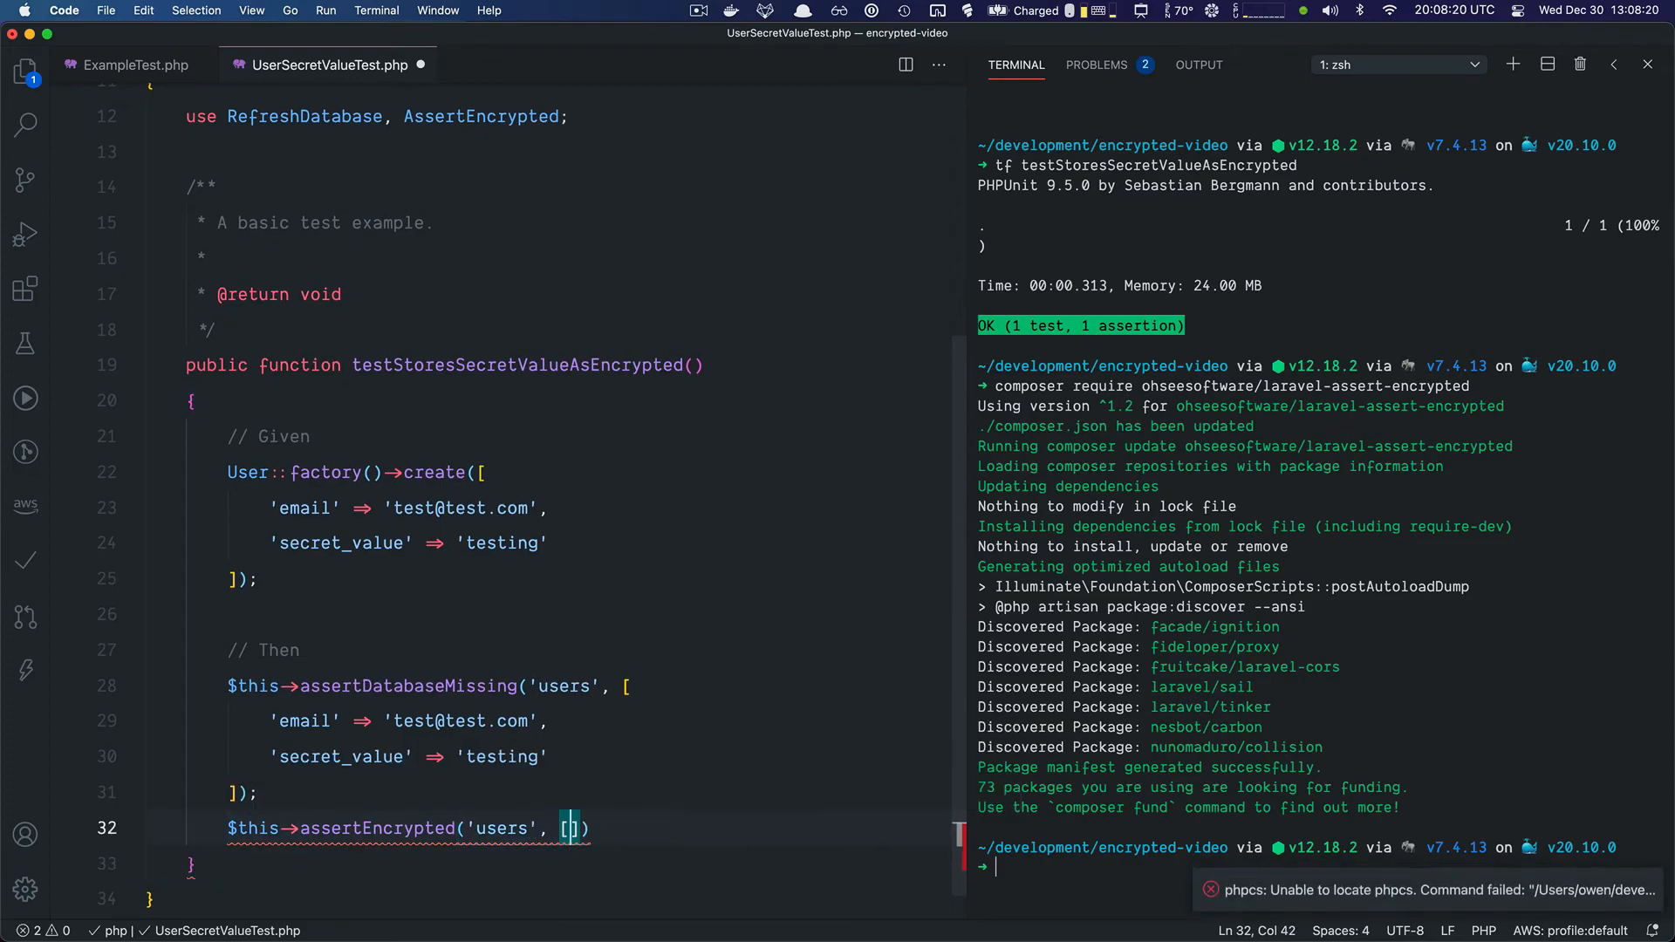
pyautogui.write("'email' =>")
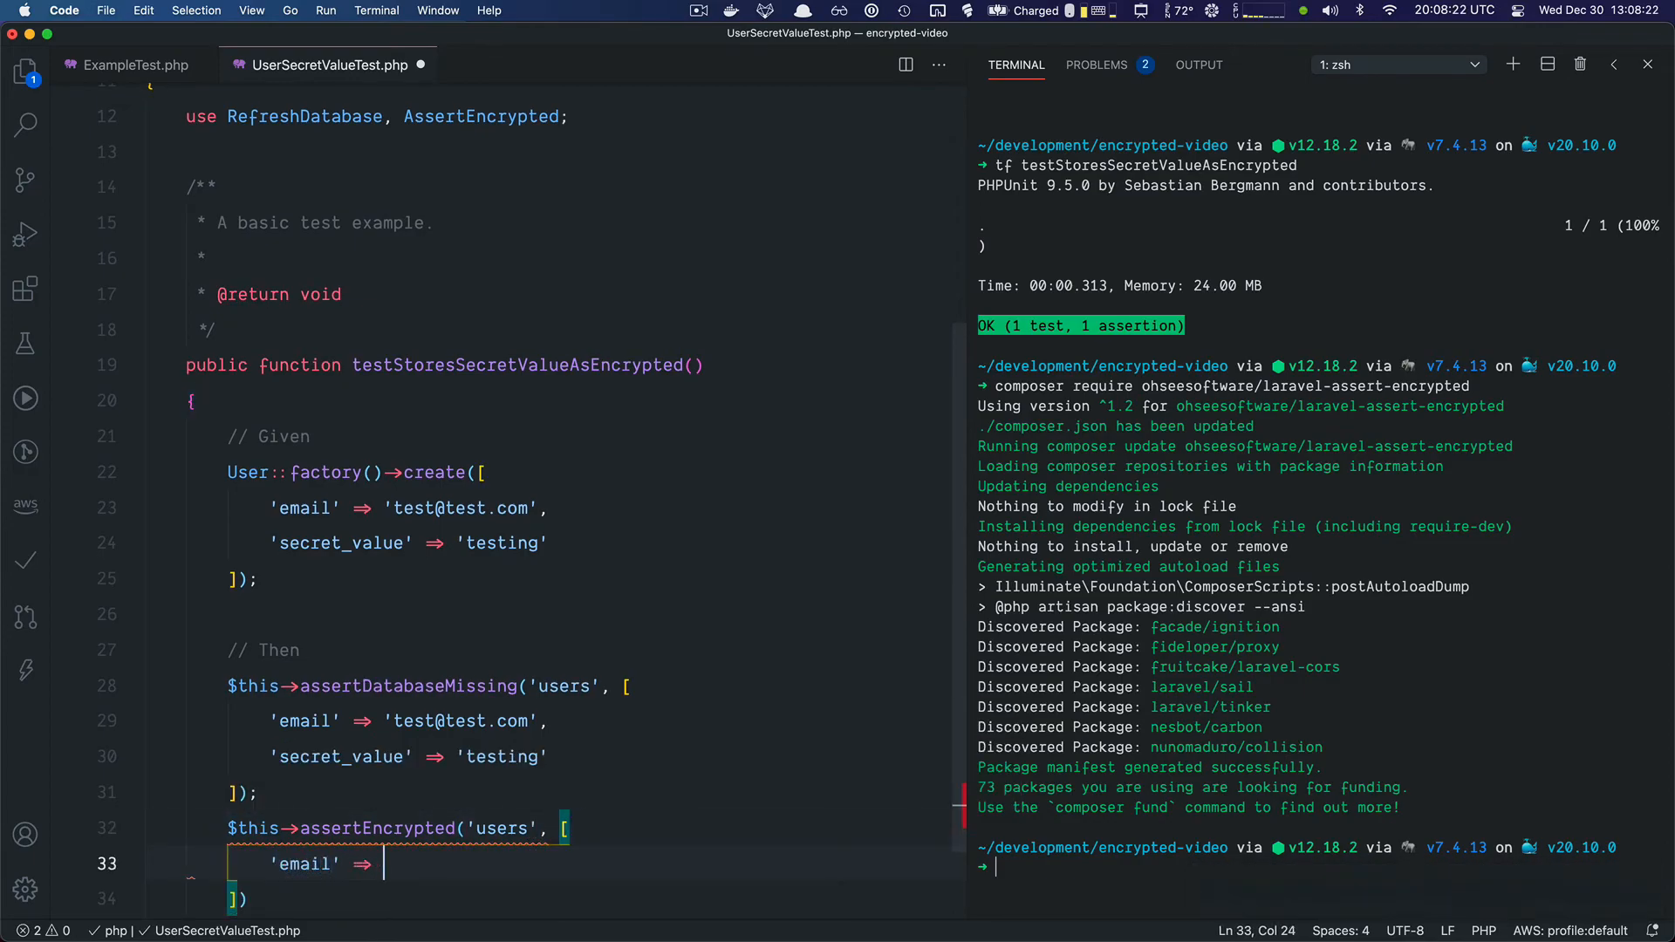
pyautogui.write("'test@test.com")
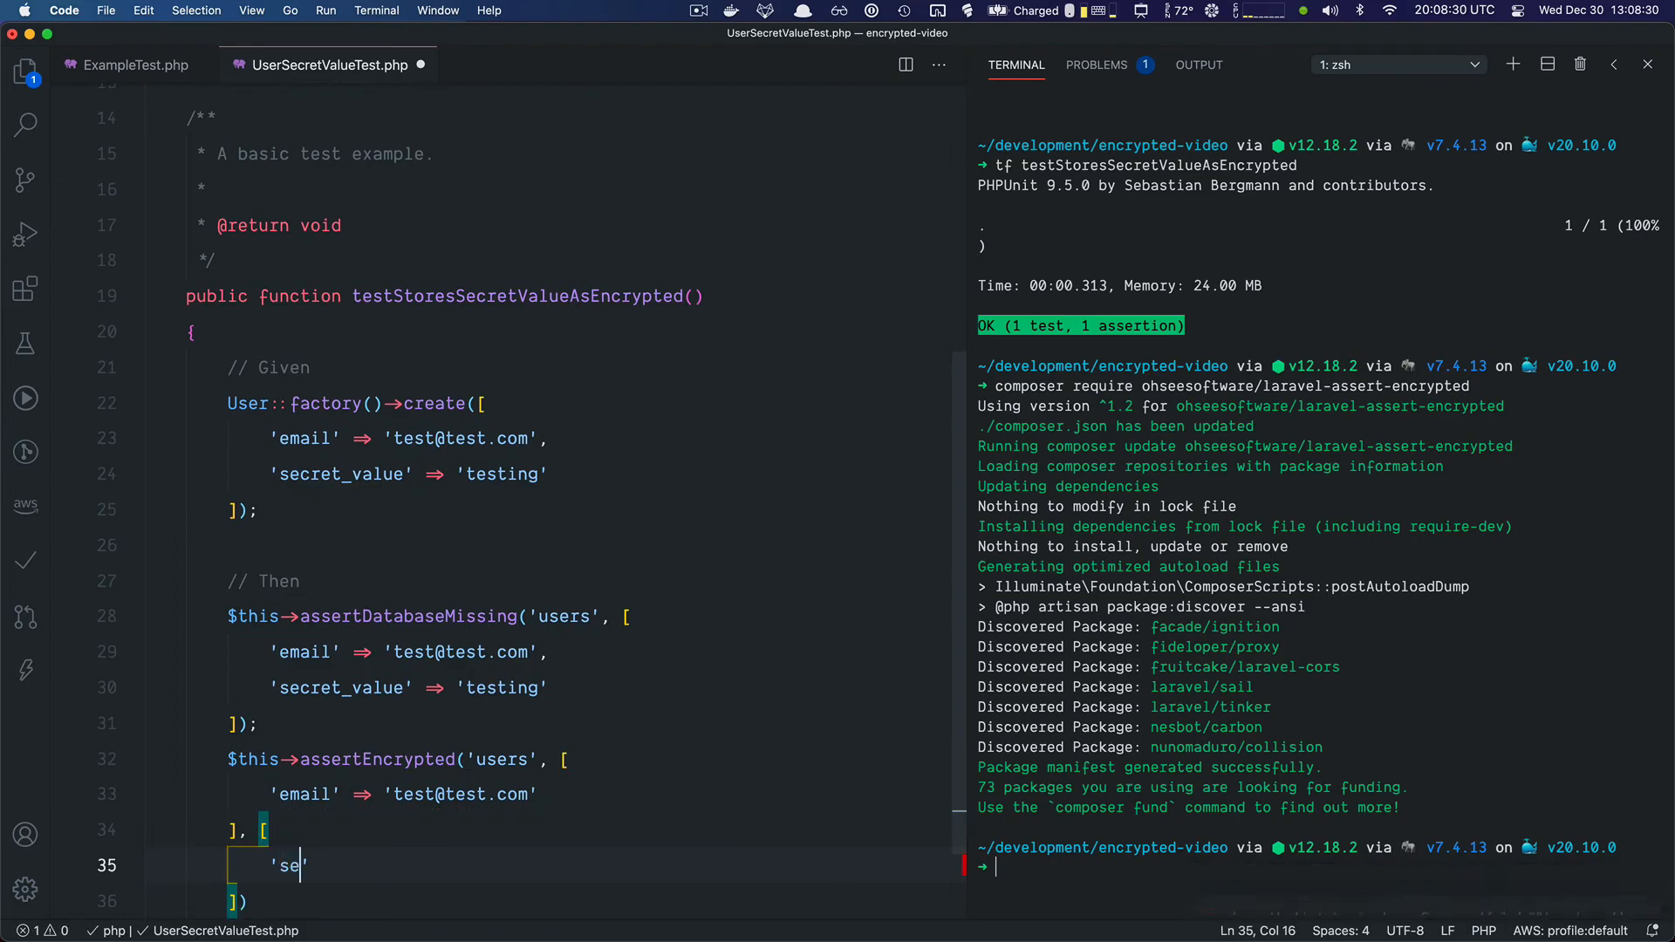
pyautogui.write("cret_value' =>")
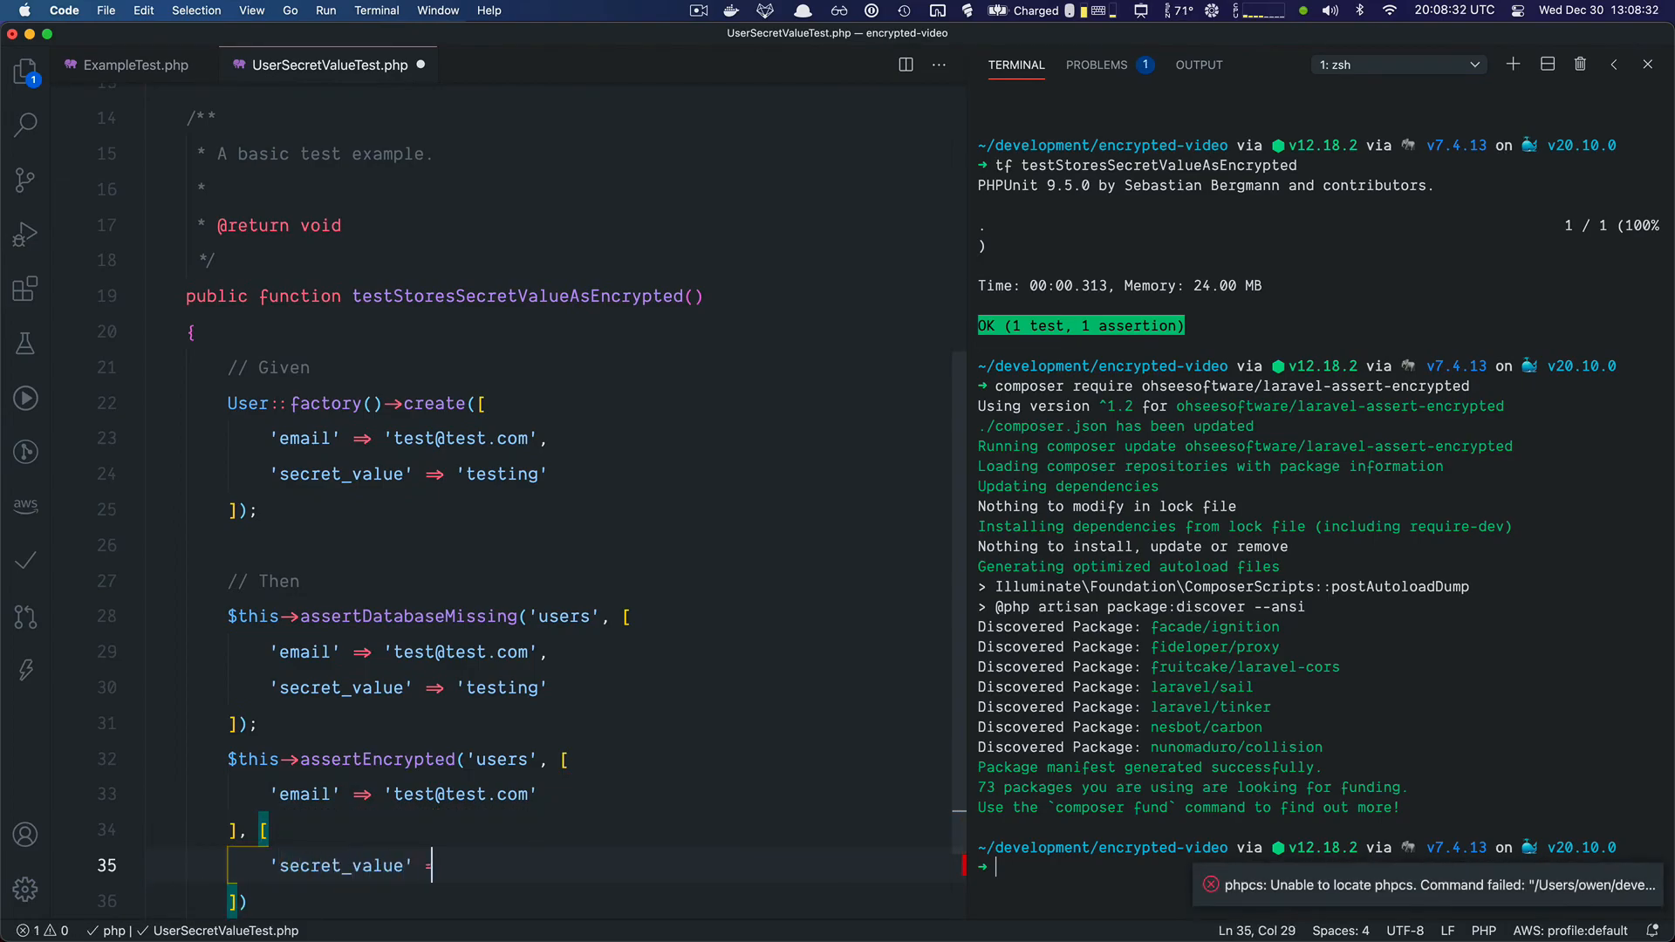
pyautogui.write("=> 'testing'")
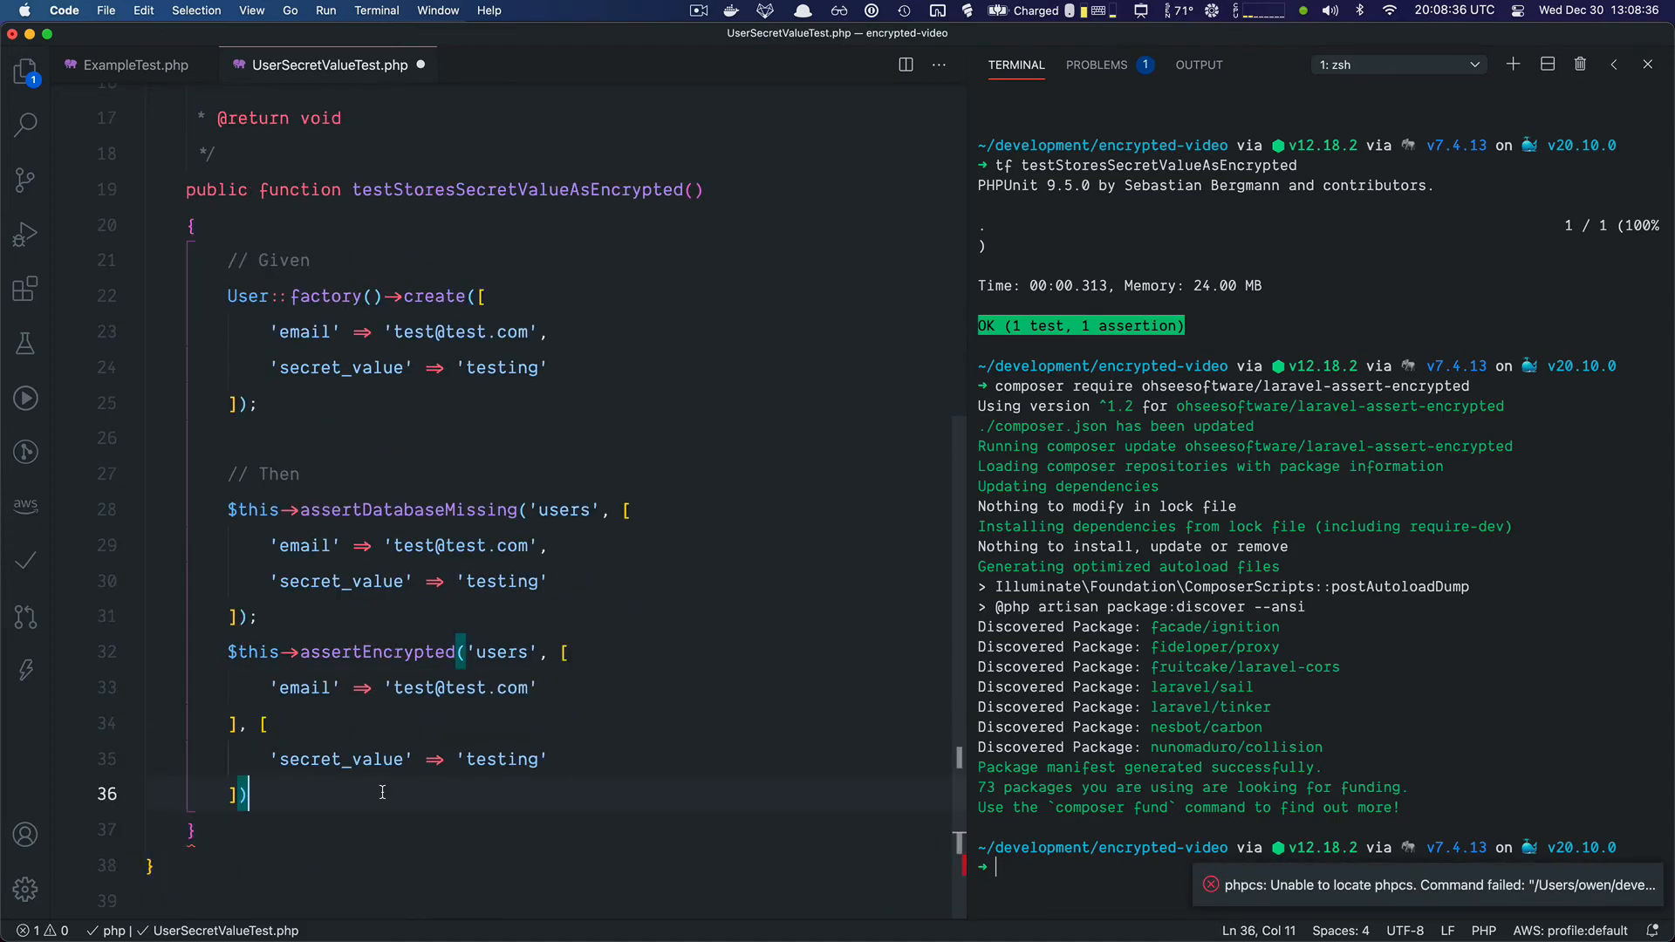
pyautogui.write(';')
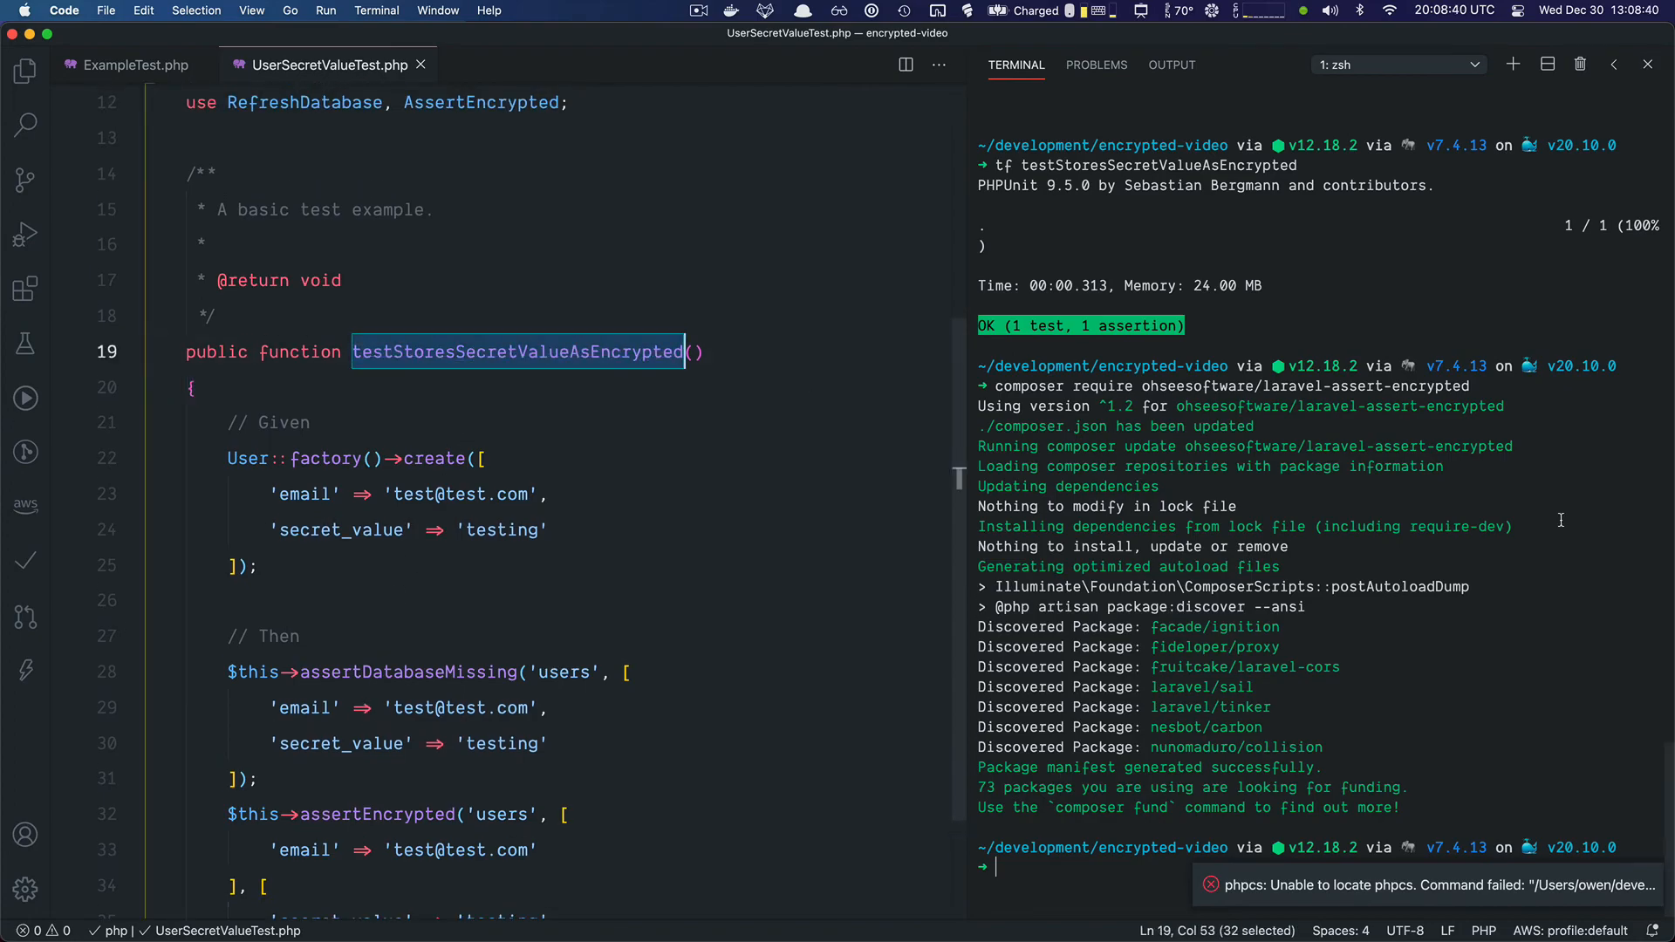
# - Clear the integrated terminal before rerunning testStoresSecretValueAsEncrypted
pyautogui.write('clear')
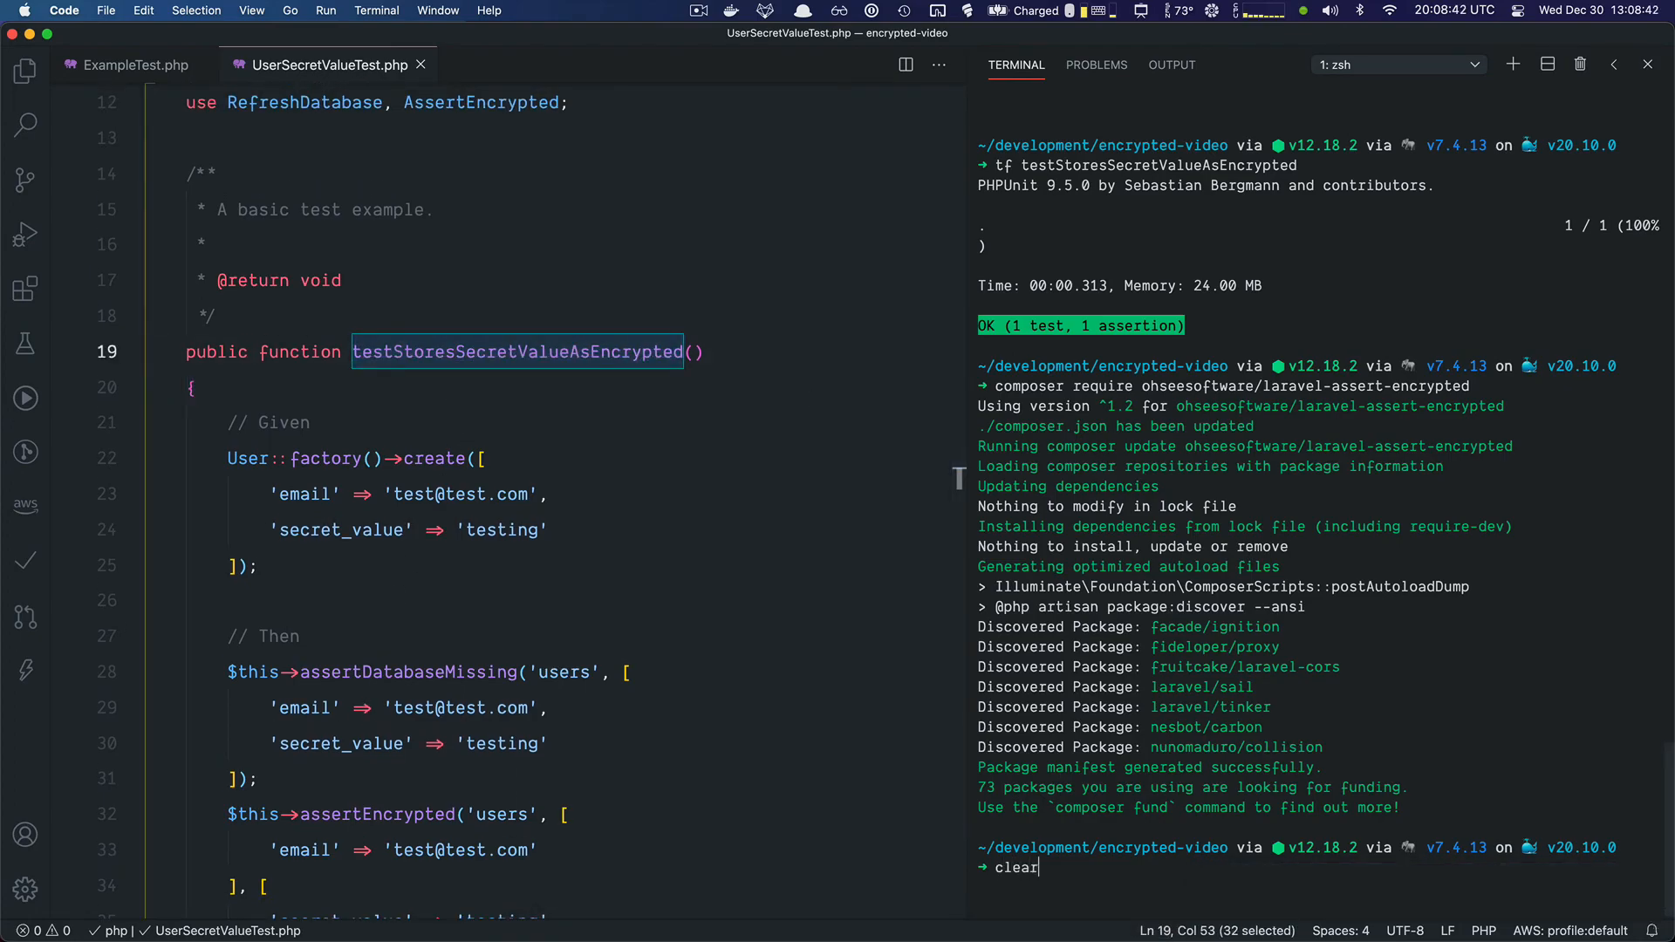
pyautogui.press('Enter')
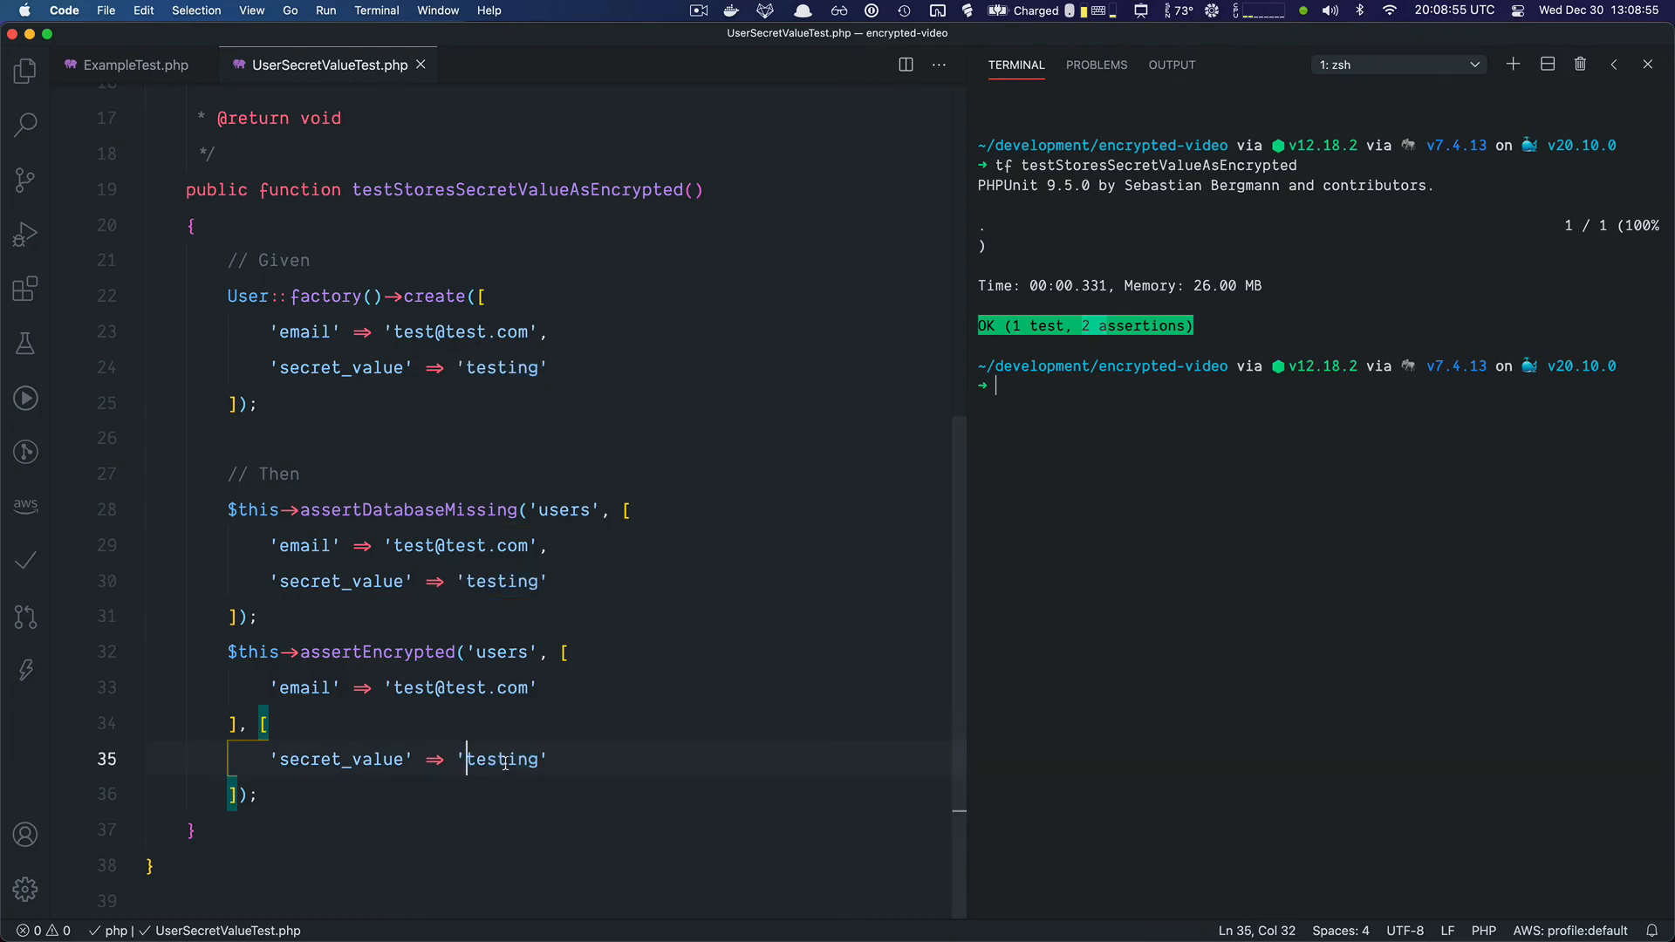
# - Quick-open User.php to view the $encryptable array, then return to UserSecretValueTest.php
pyautogui.press('cmd+tab')
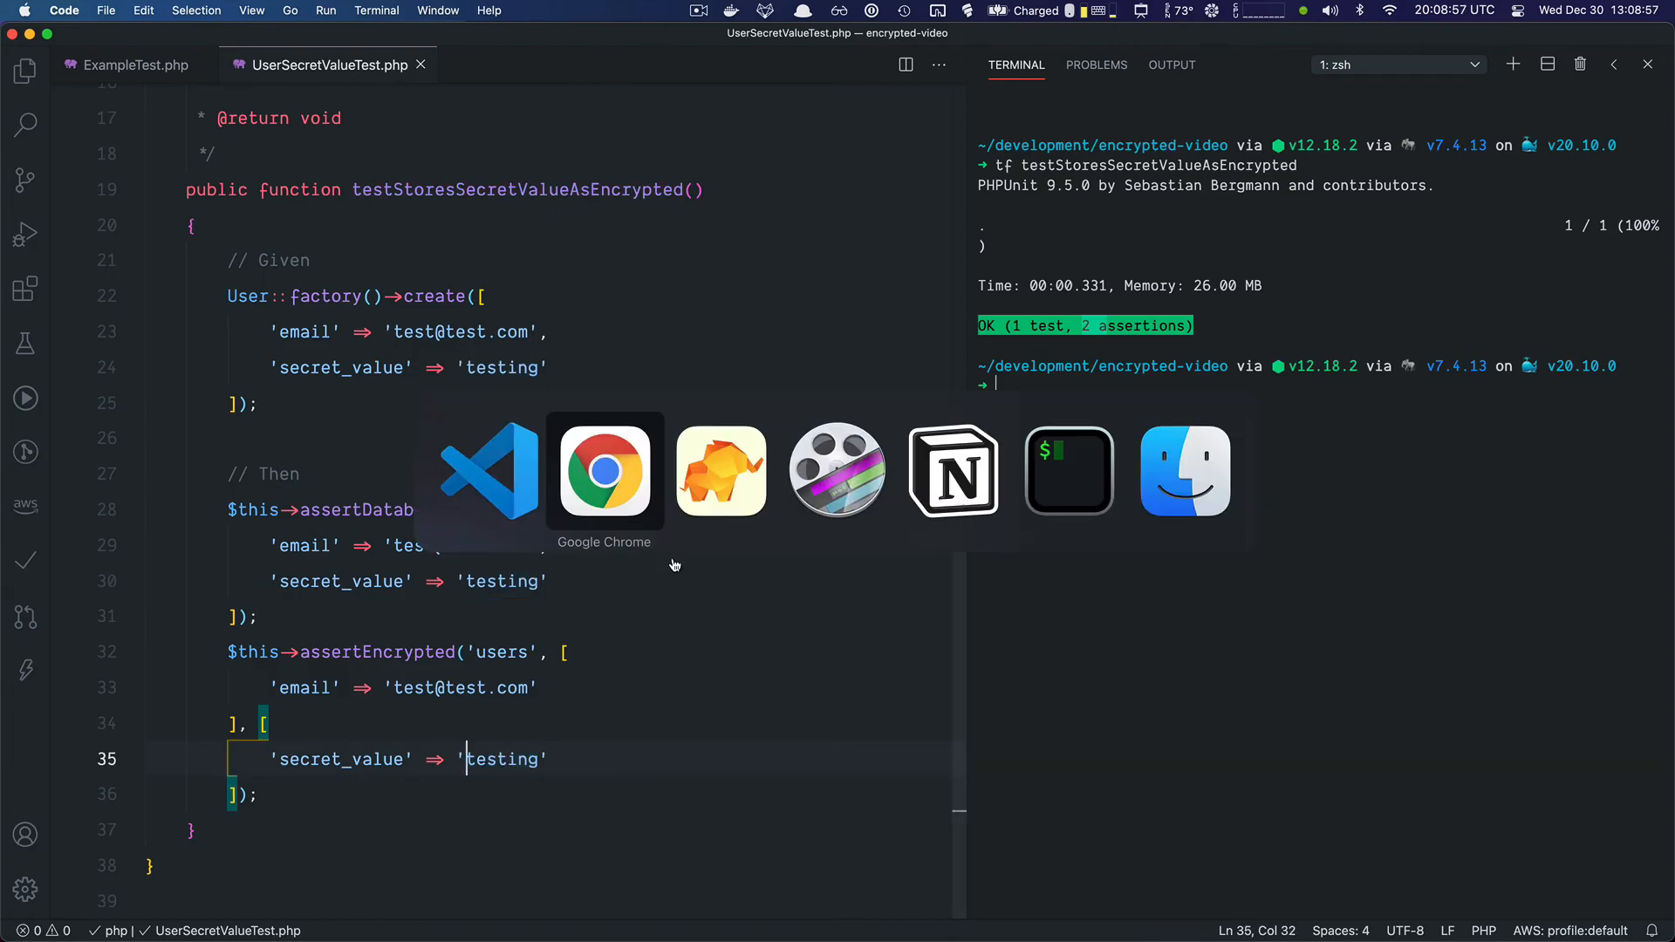
pyautogui.write('user')
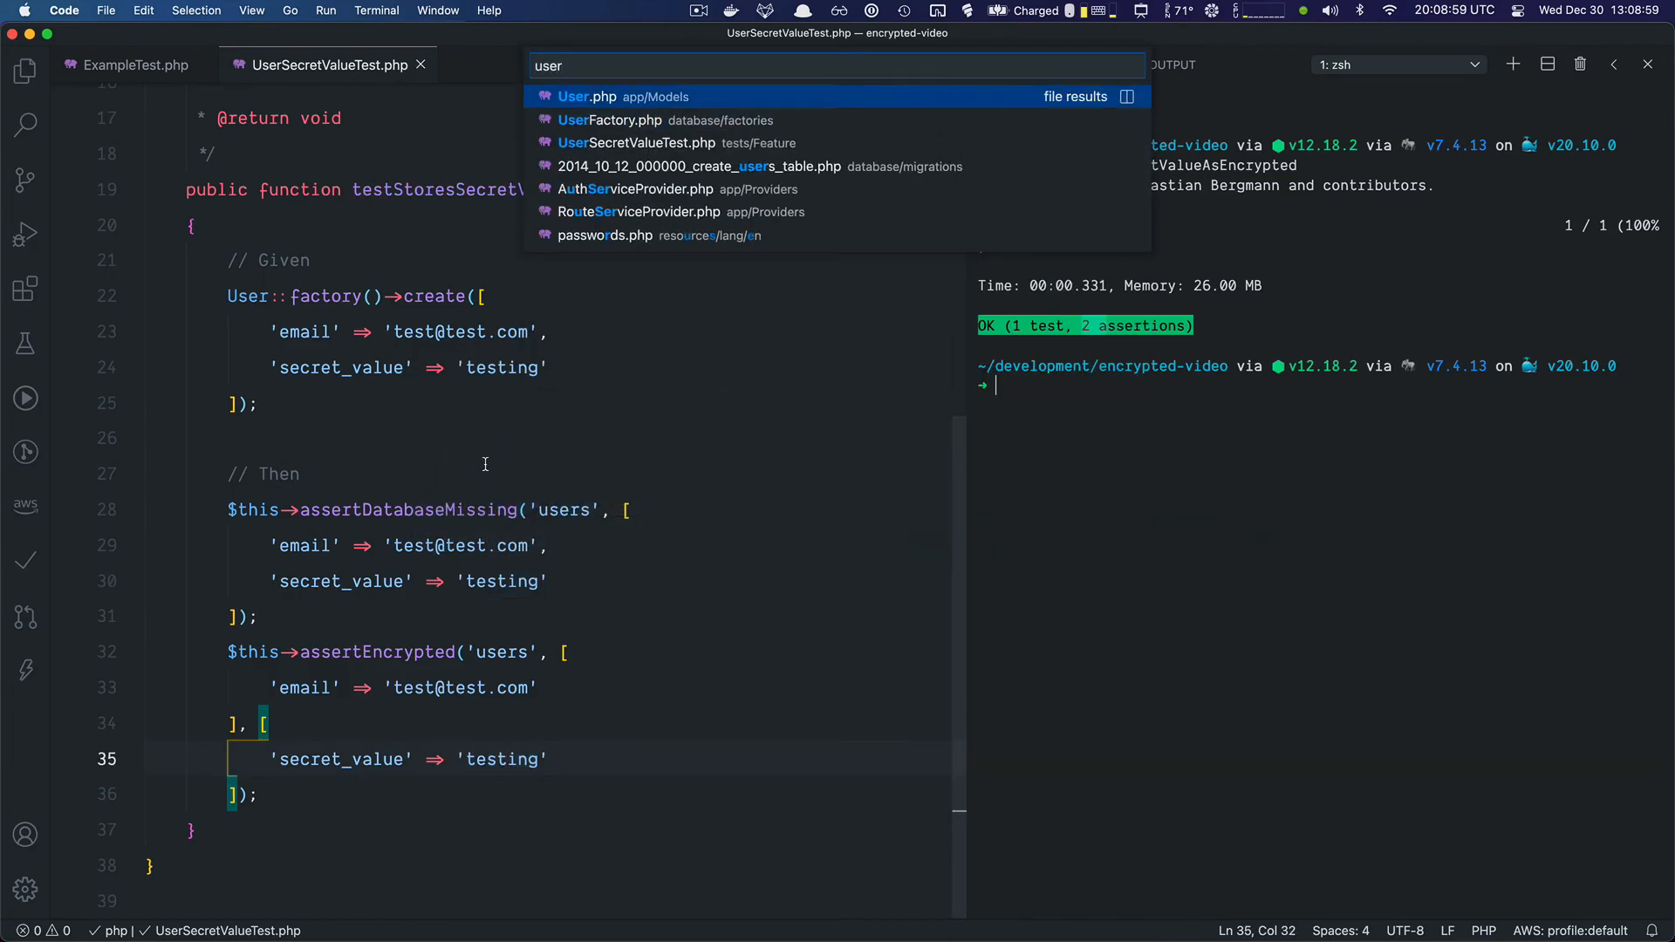
pyautogui.click(609, 97)
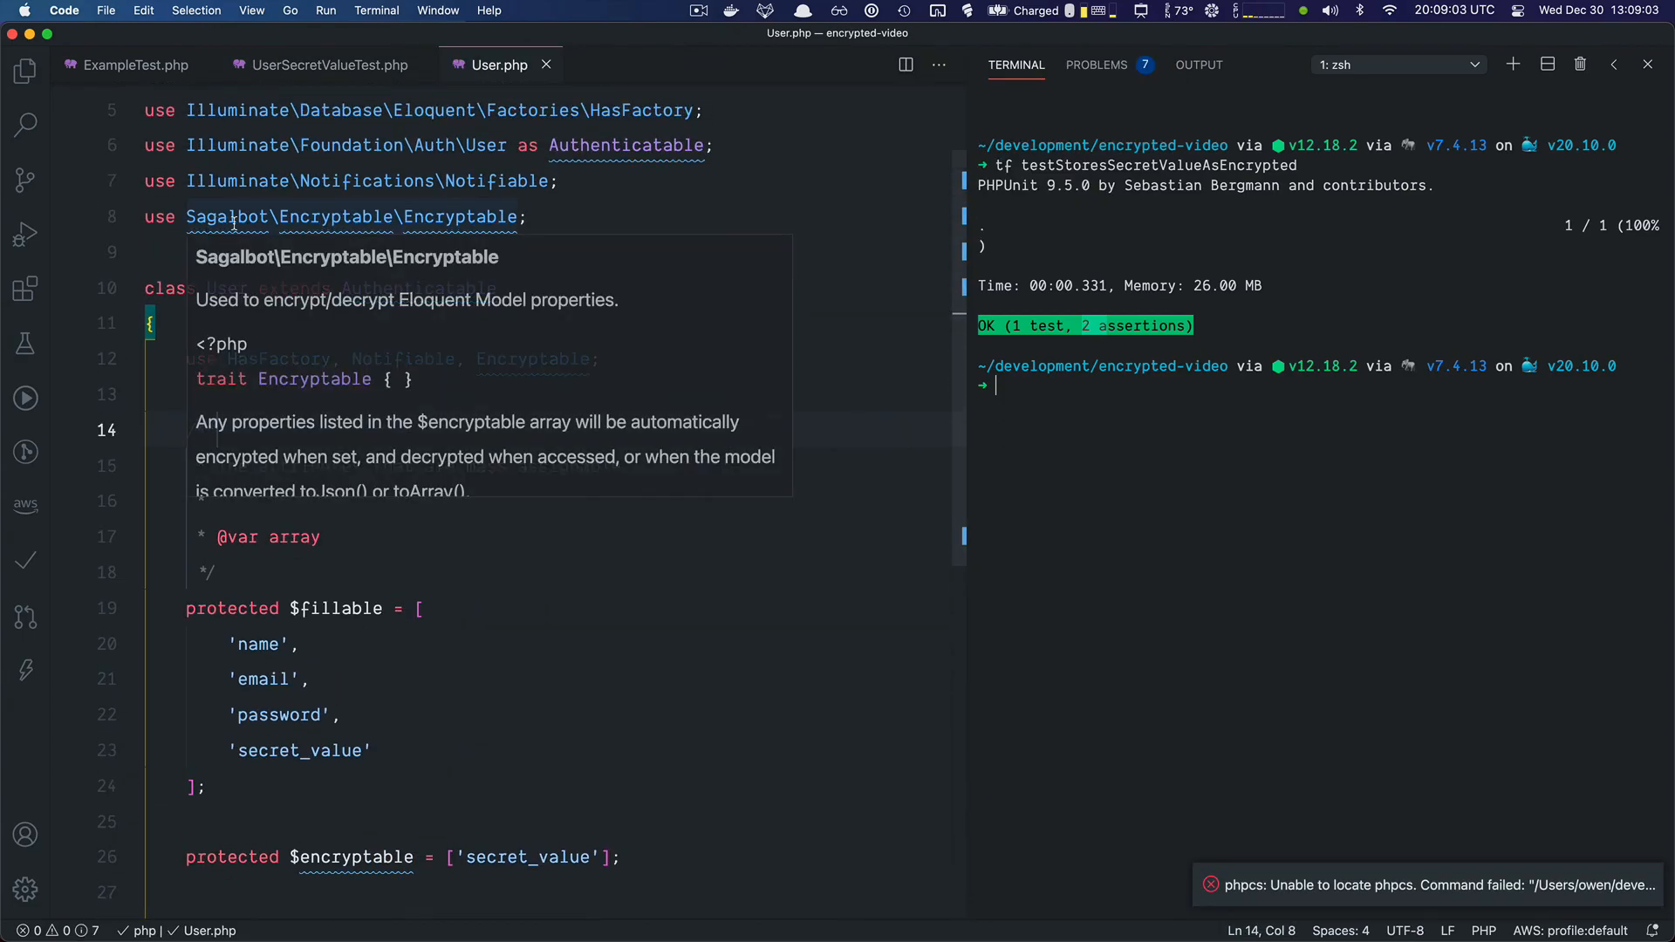
pyautogui.click(329, 65)
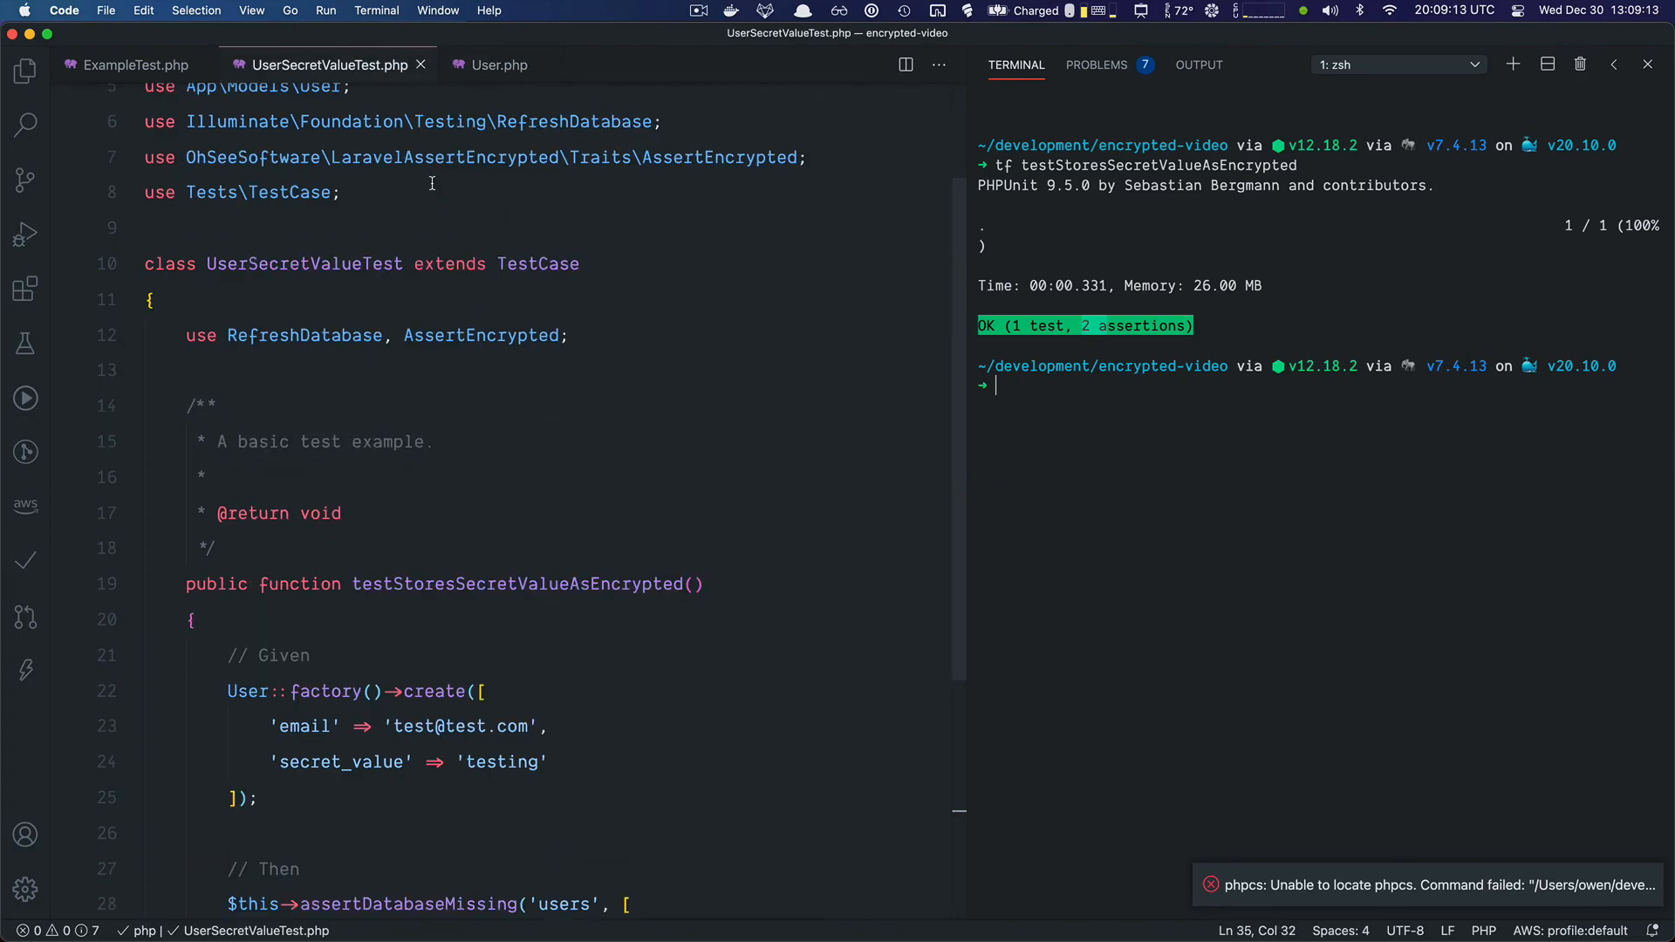